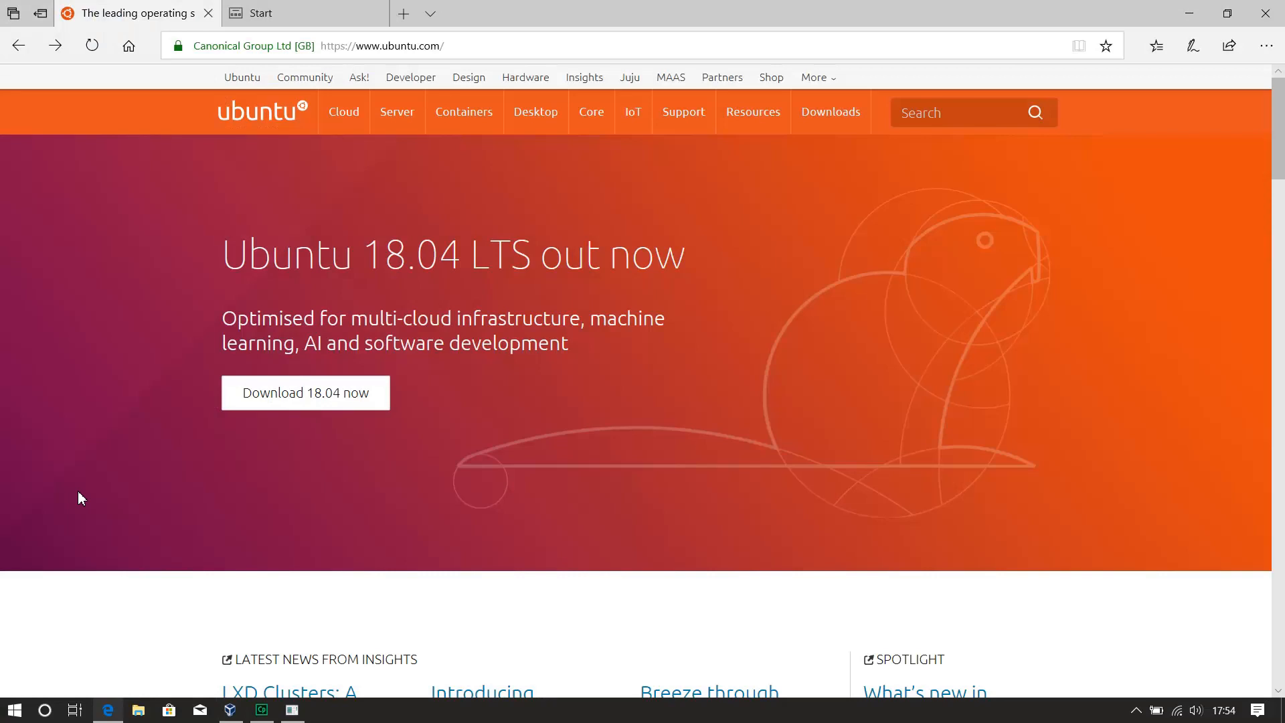
pyautogui.moveTo(410, 78)
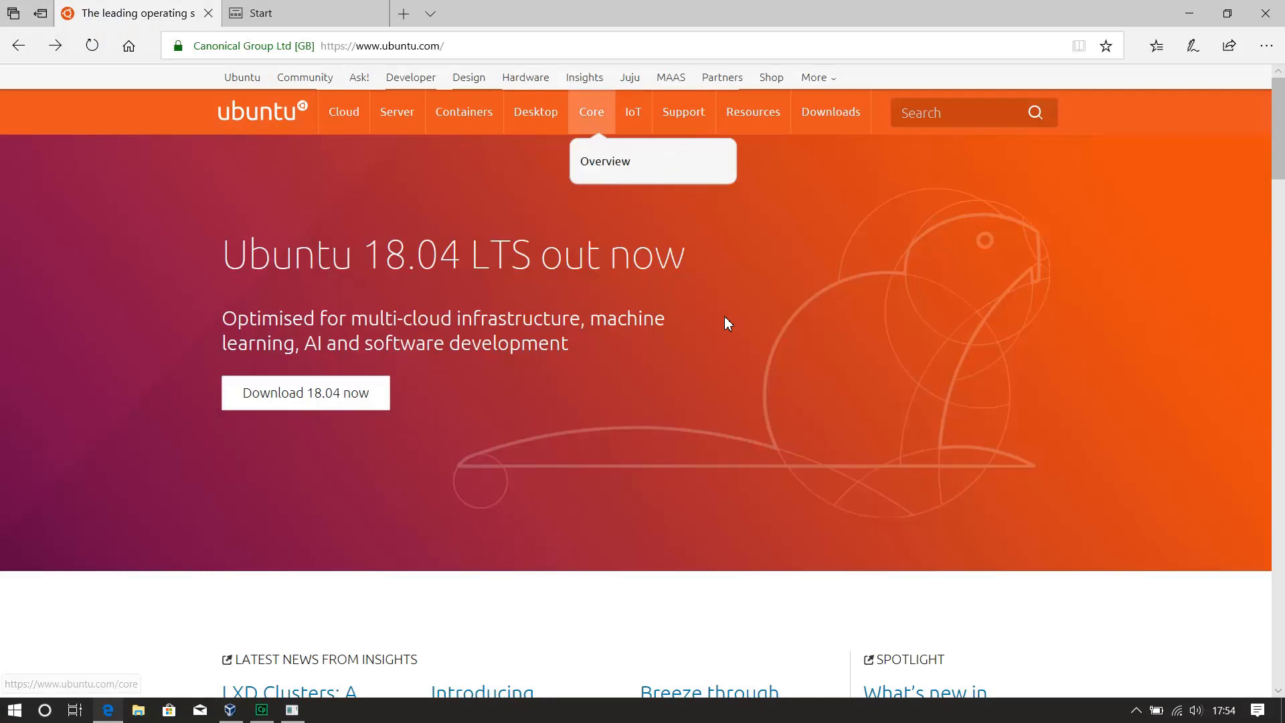
# Step: Start the Ubuntu 18.04 LTS desktop ISO download from ubuntu.com, skipping the contribution page
pyautogui.click(830, 112)
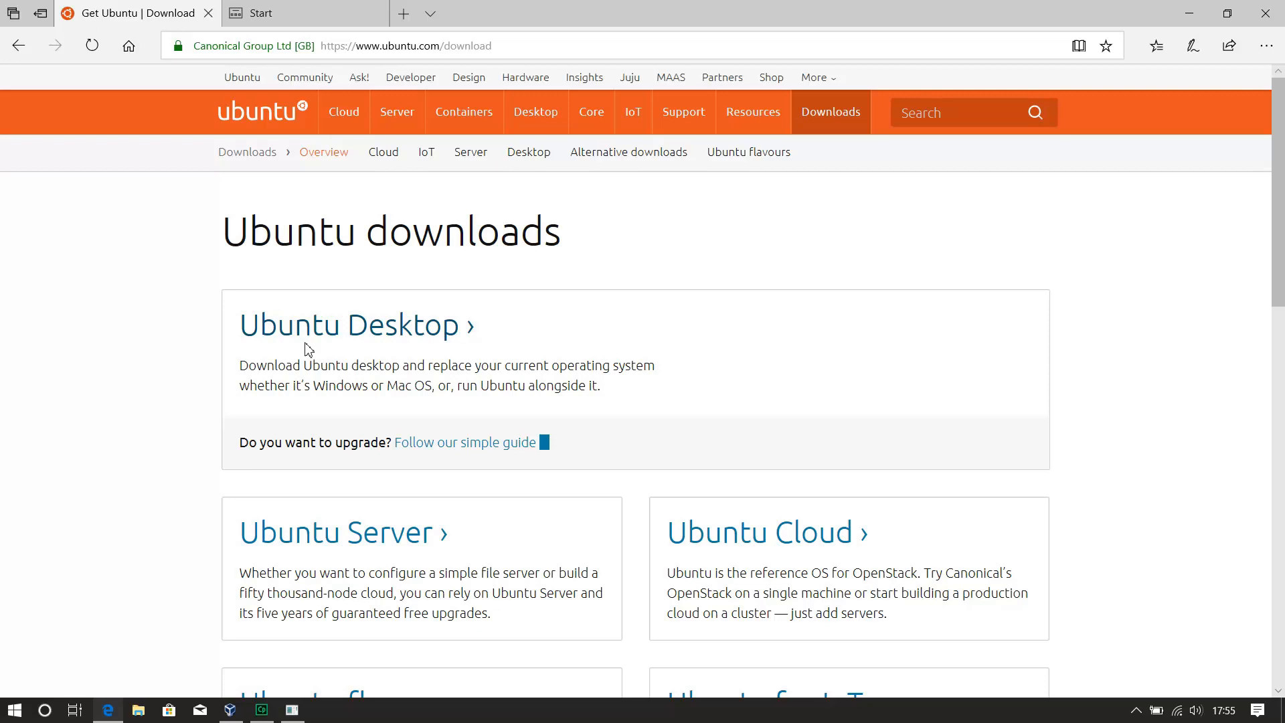
pyautogui.click(354, 324)
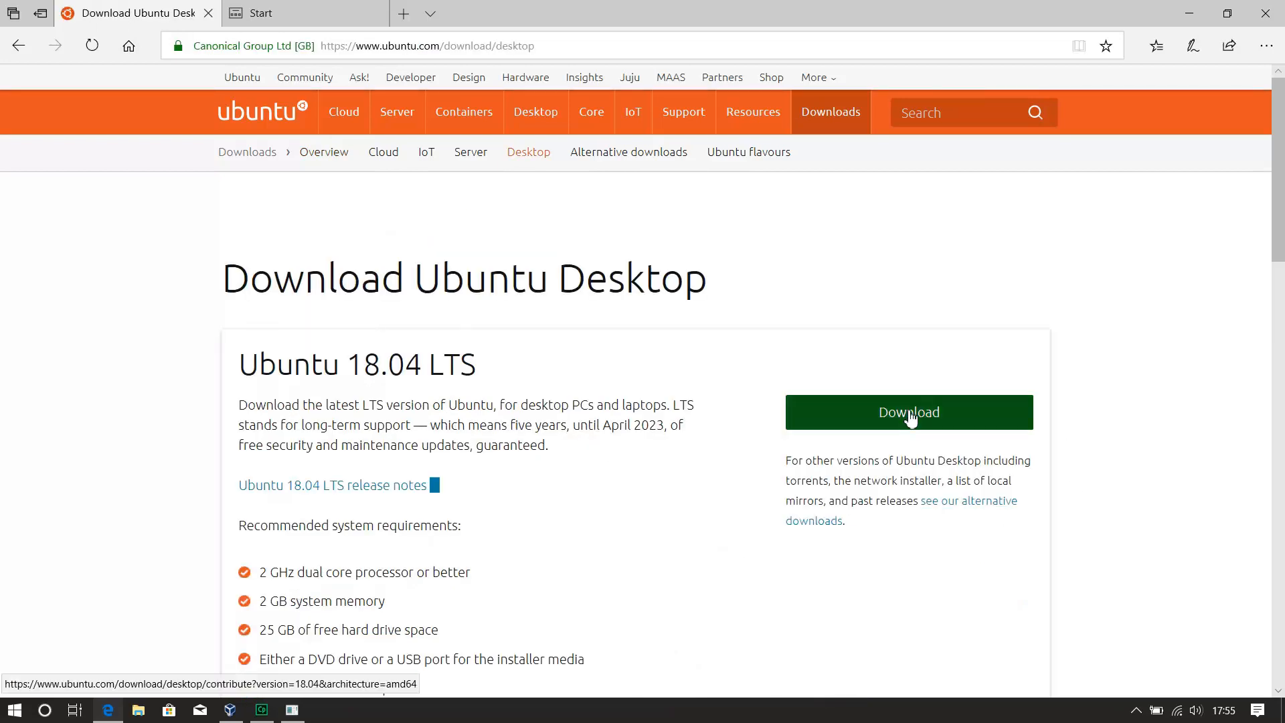
pyautogui.click(908, 411)
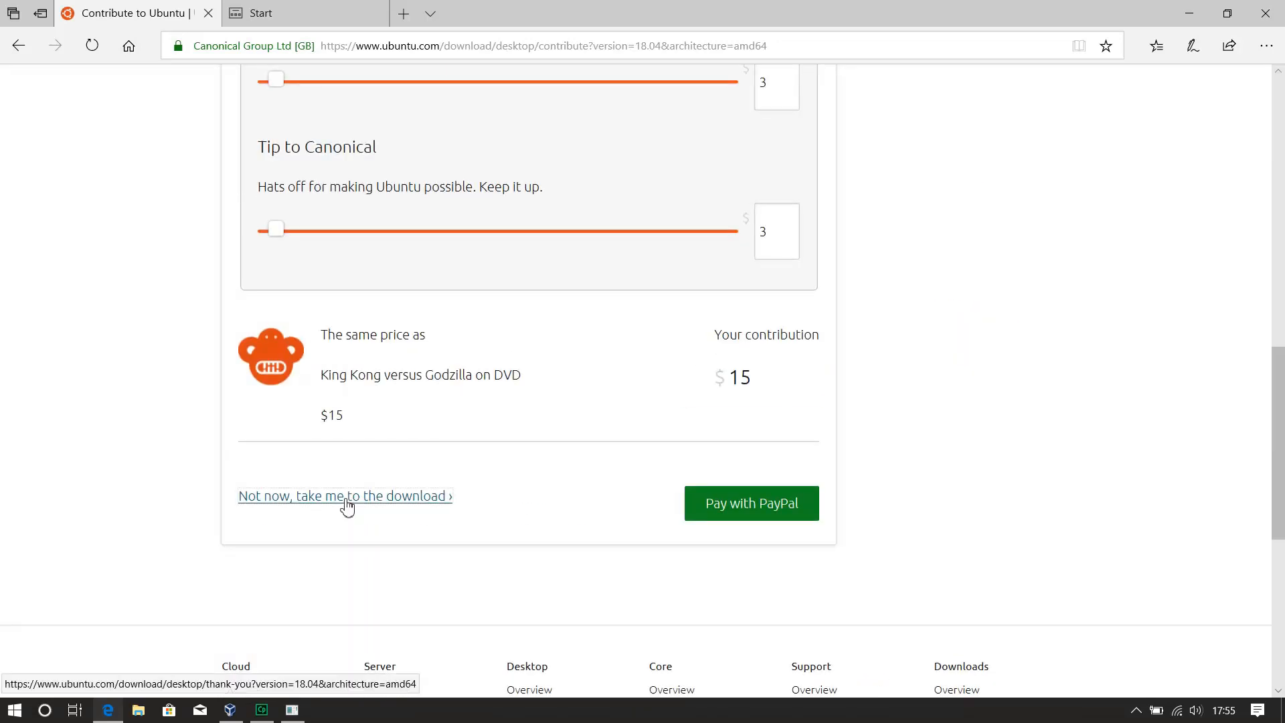
pyautogui.click(344, 496)
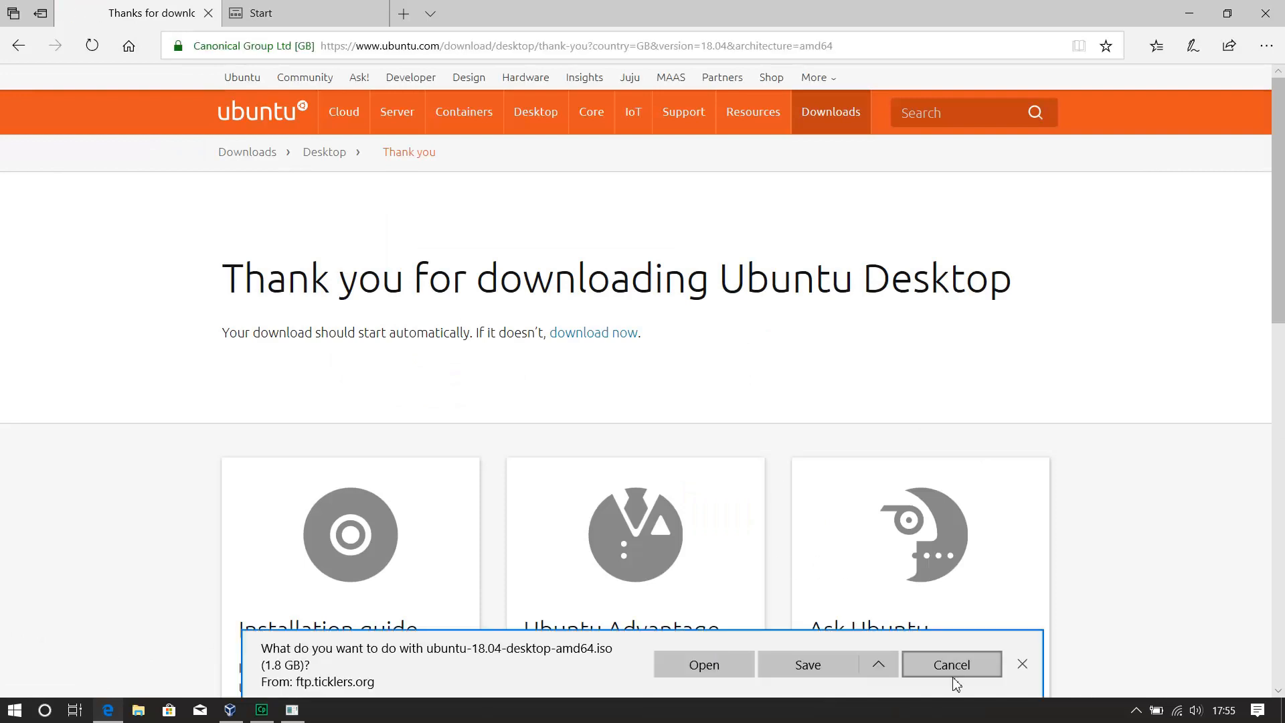
# Step: Cancel the ISO download and check the Windows 10 version 1803 details via winver
pyautogui.click(950, 665)
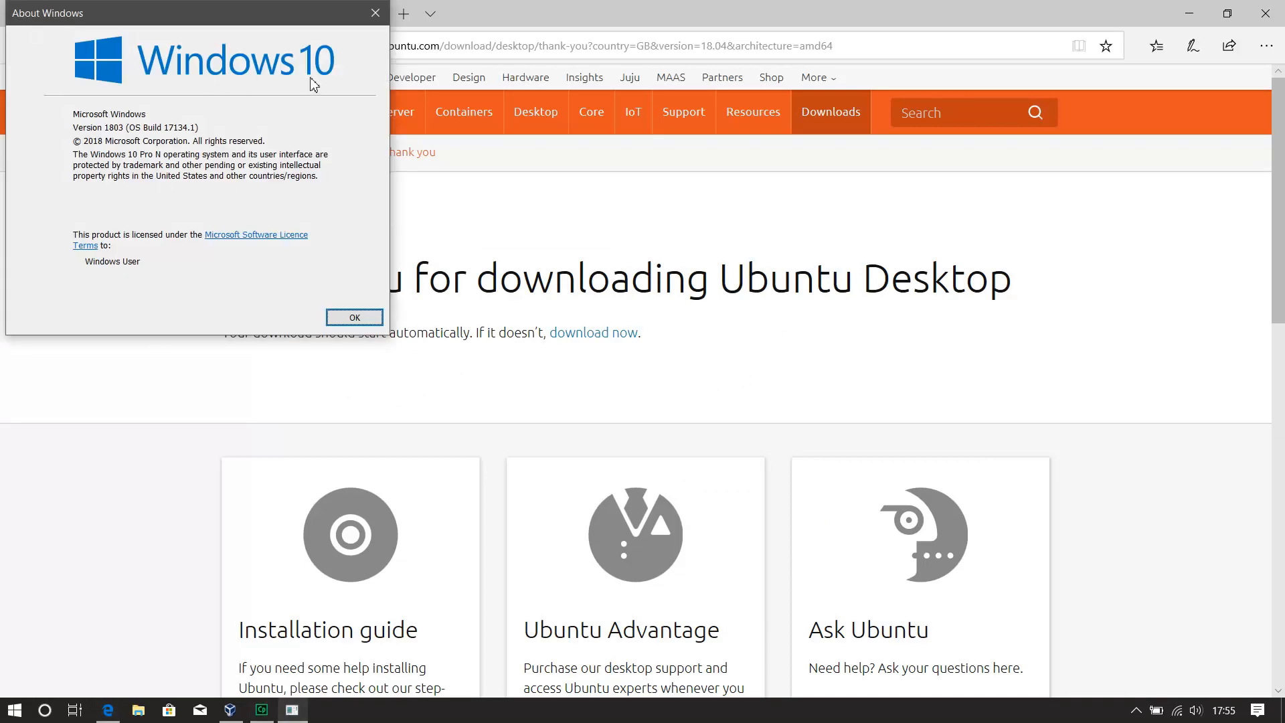
pyautogui.moveTo(120, 138)
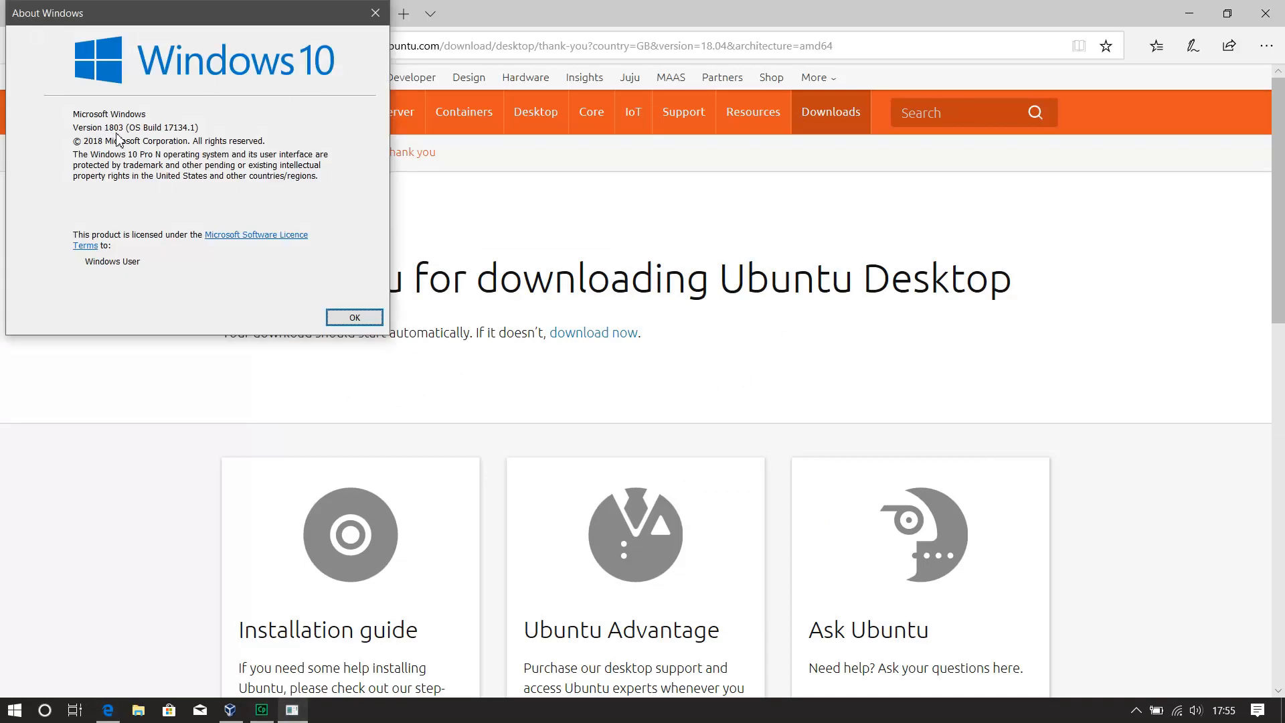
pyautogui.moveTo(273, 307)
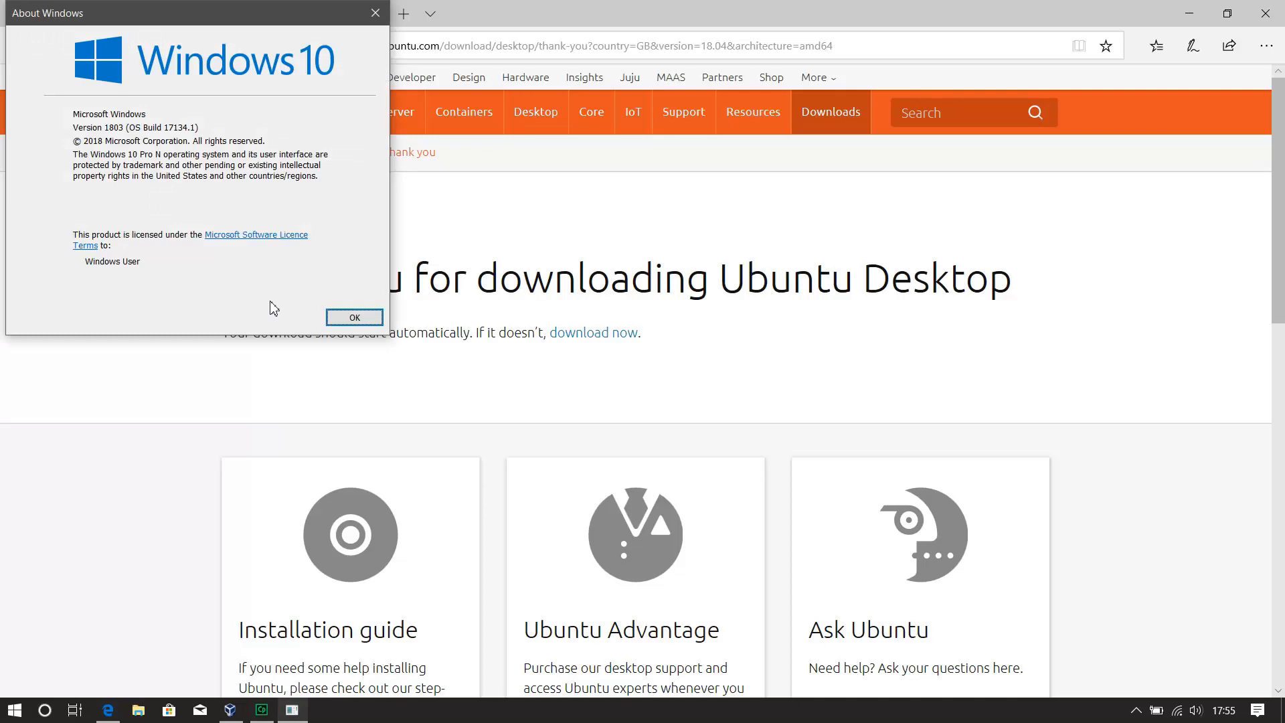
pyautogui.click(354, 317)
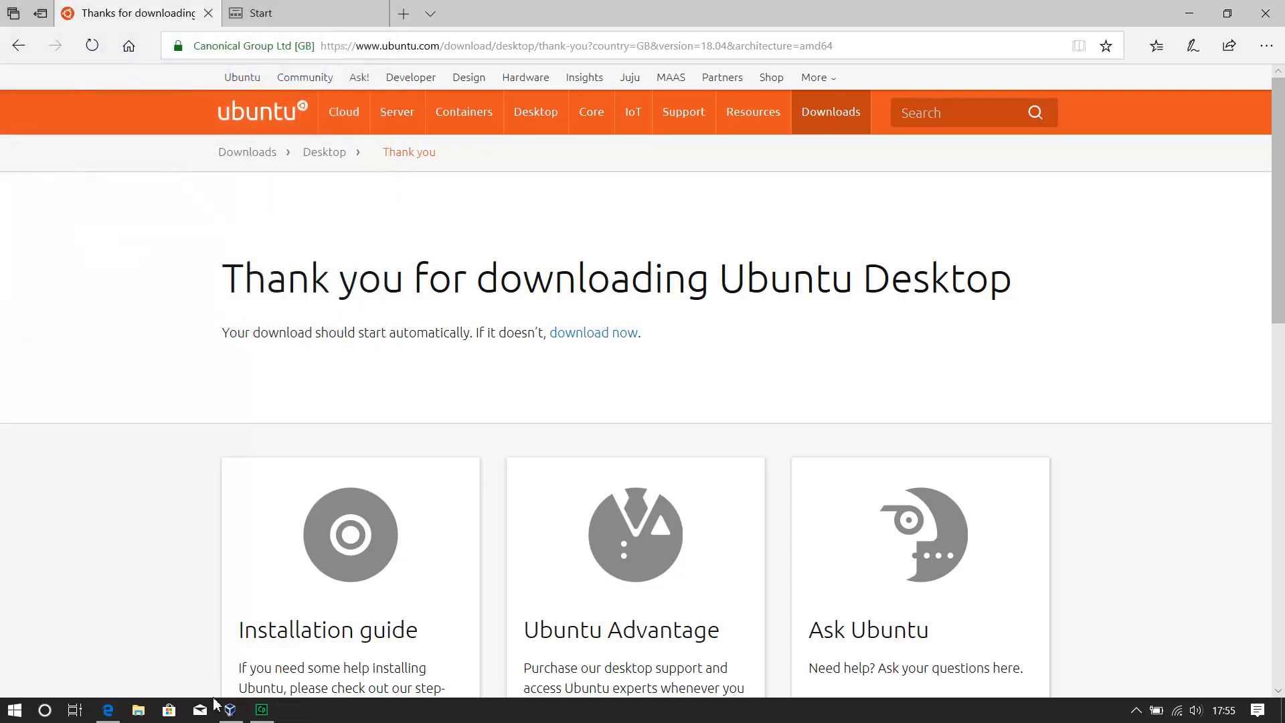
# Step: Bring up the VirtualBox manager and review its version information
pyautogui.click(229, 710)
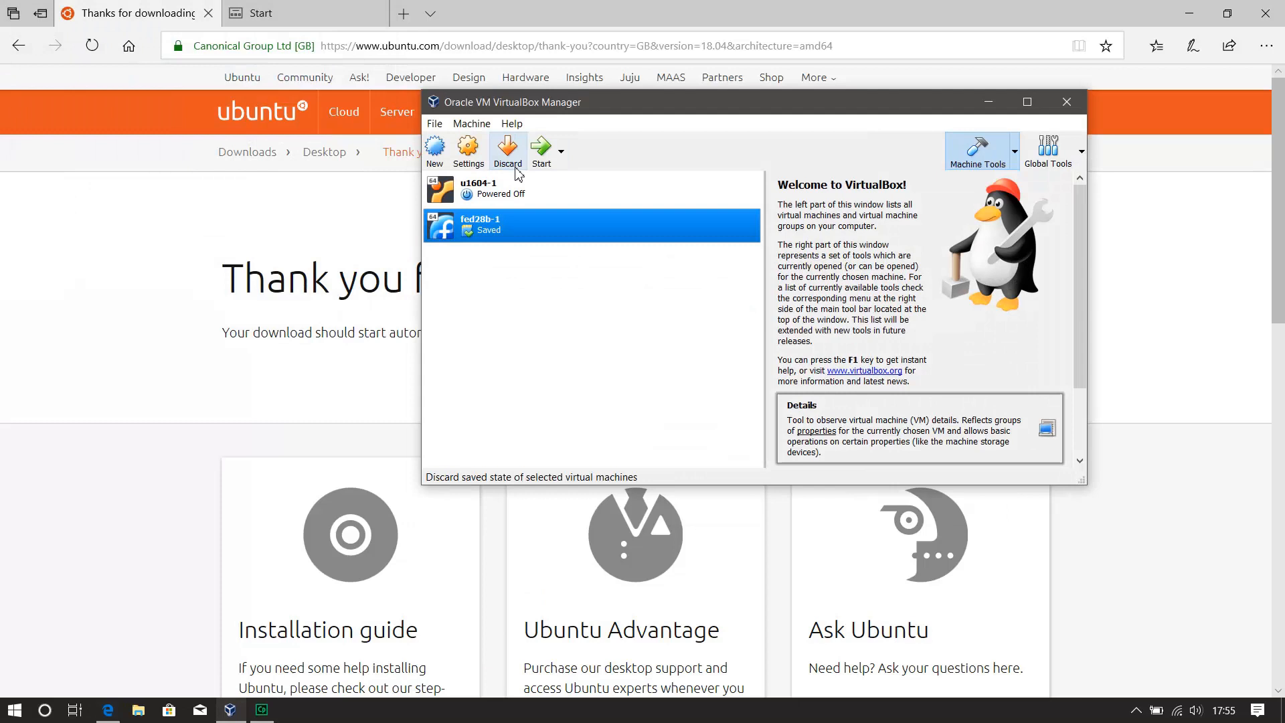
pyautogui.click(510, 123)
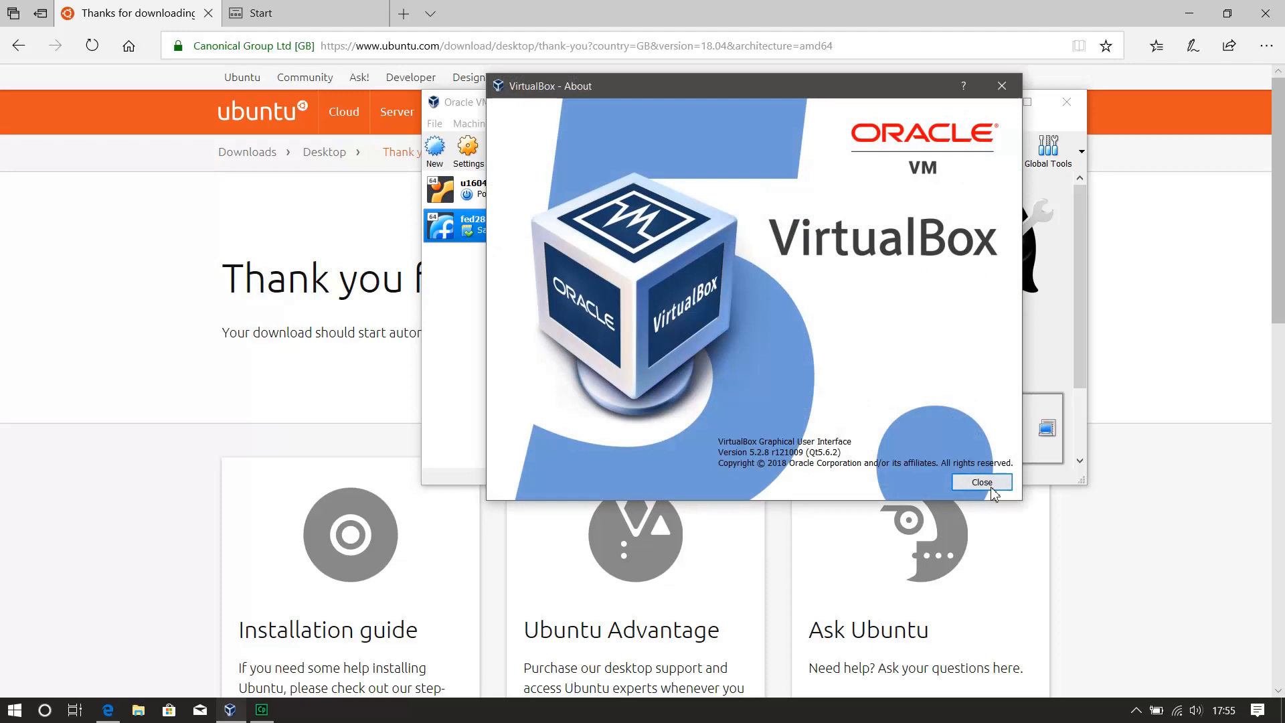
pyautogui.click(982, 482)
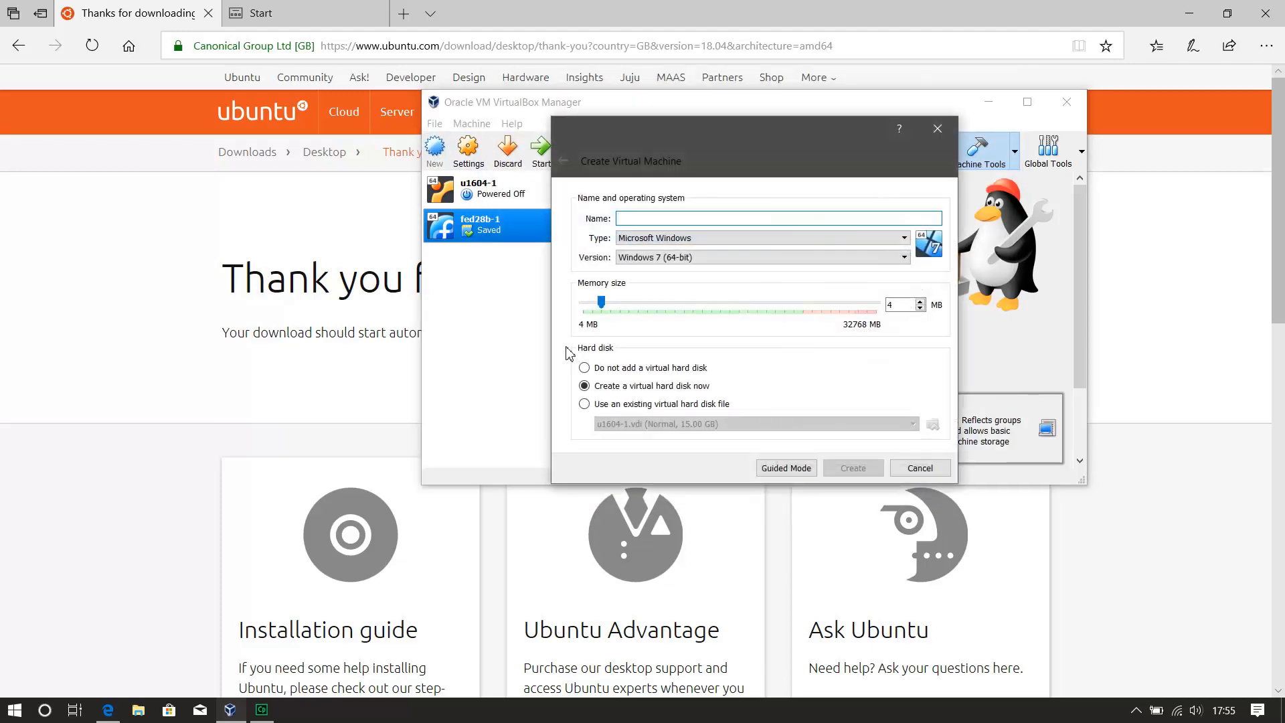
# Step: Create Linux Ubuntu 64-bit machine u1804-1 with 2048 MB memory and a 20 GB VDI disk
pyautogui.click(777, 218)
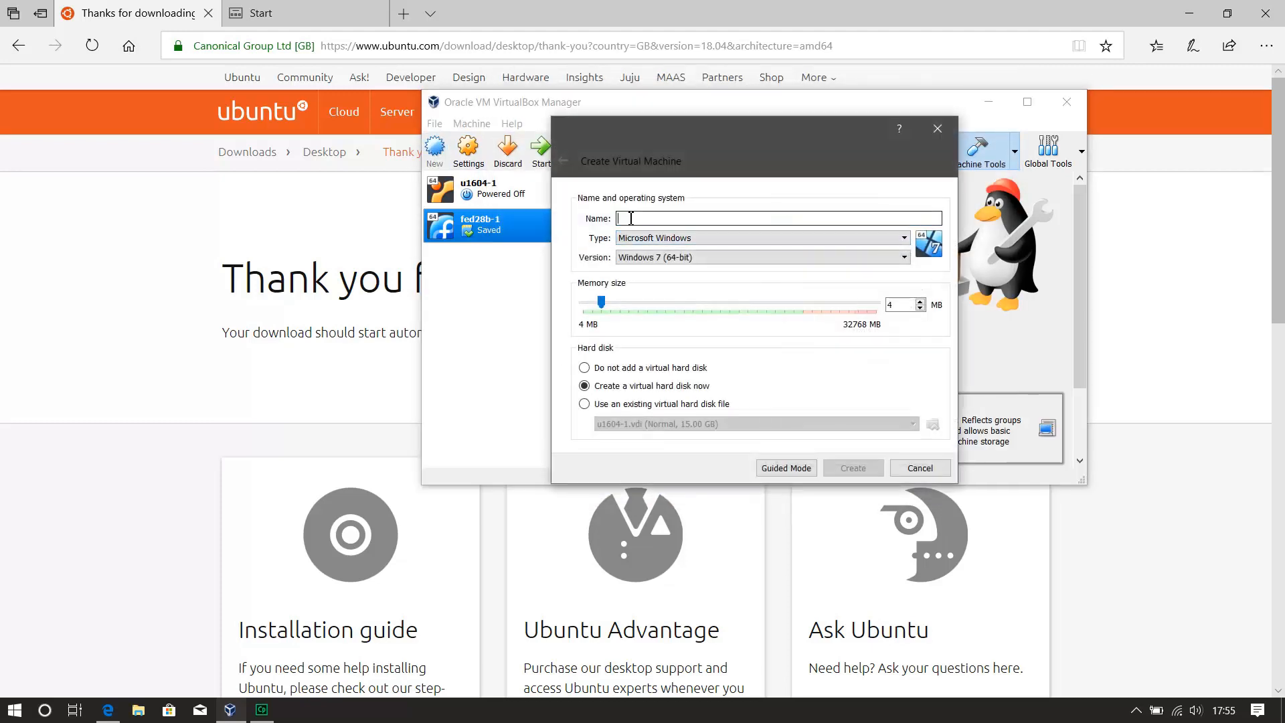
pyautogui.write('u1804-1')
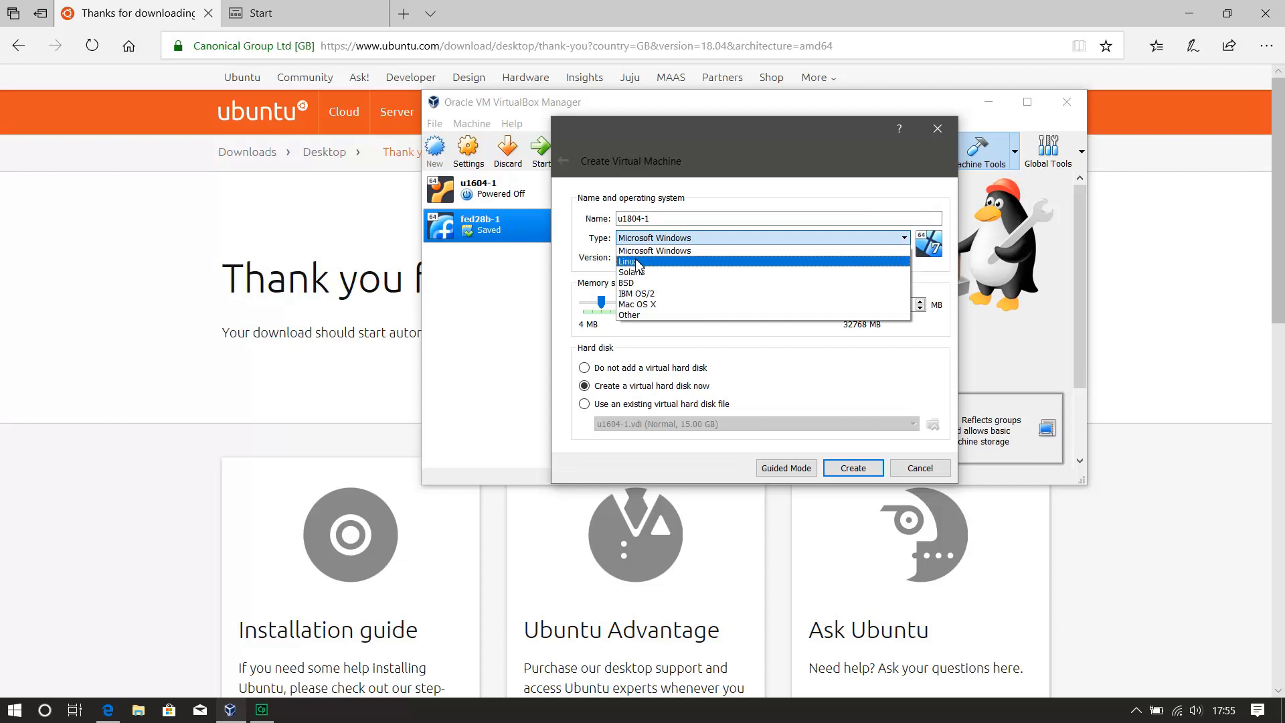
pyautogui.click(631, 261)
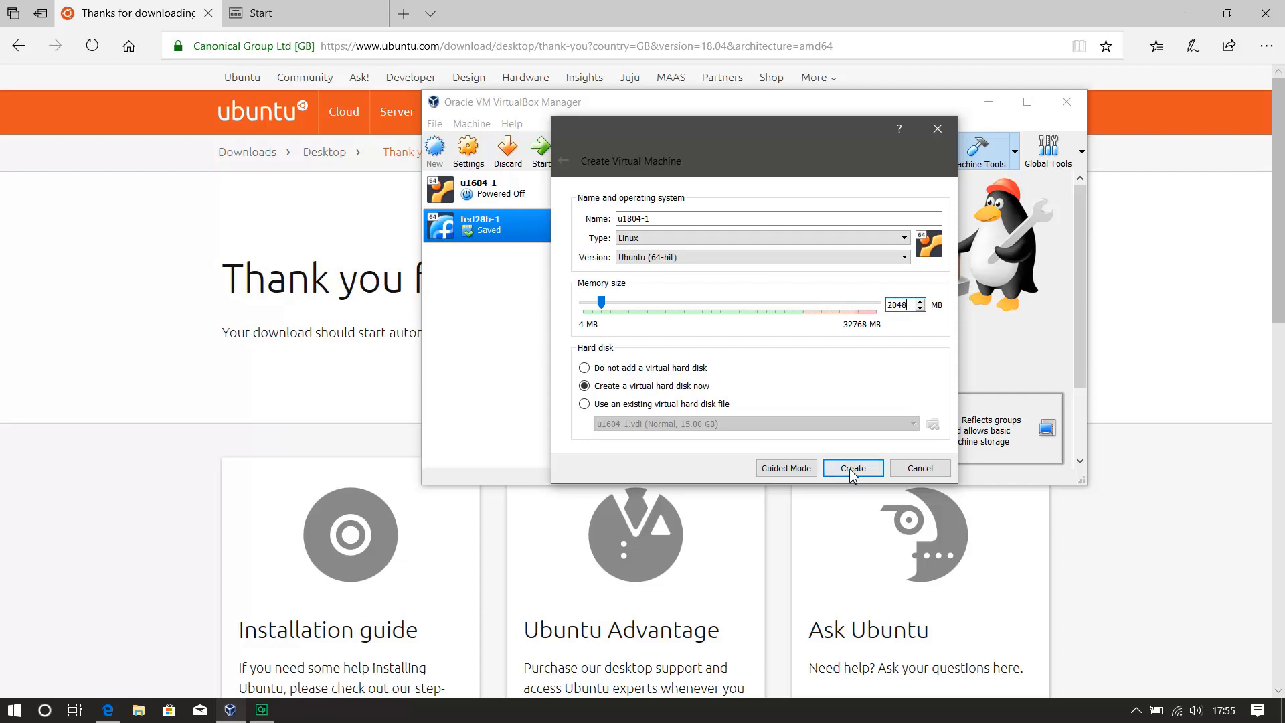
pyautogui.click(853, 468)
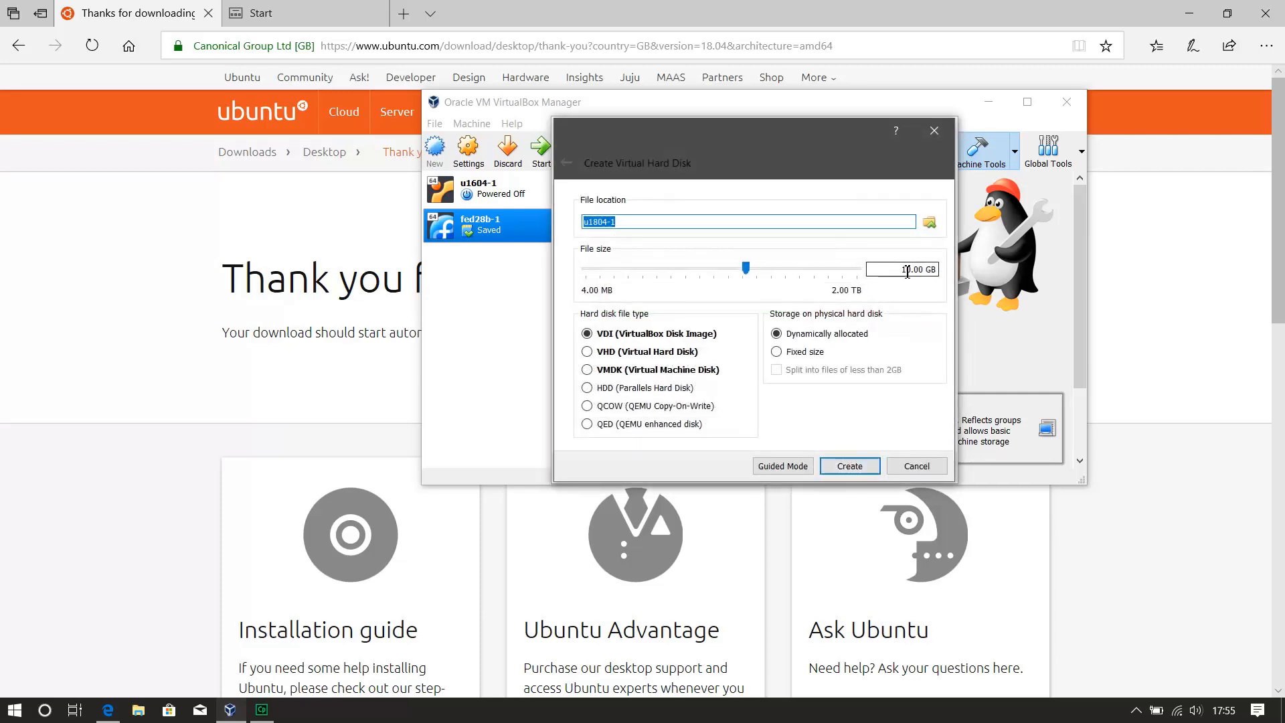
pyautogui.moveTo(744, 268); pyautogui.dragTo(758, 268)
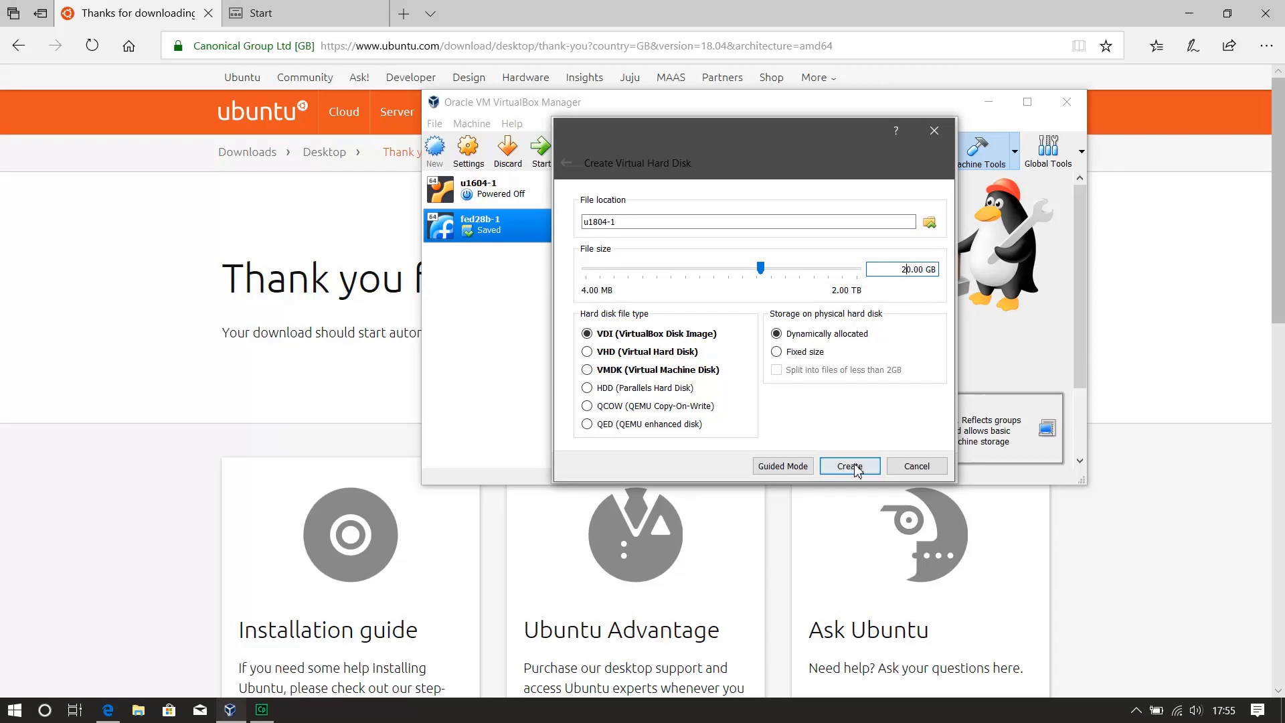
pyautogui.click(849, 466)
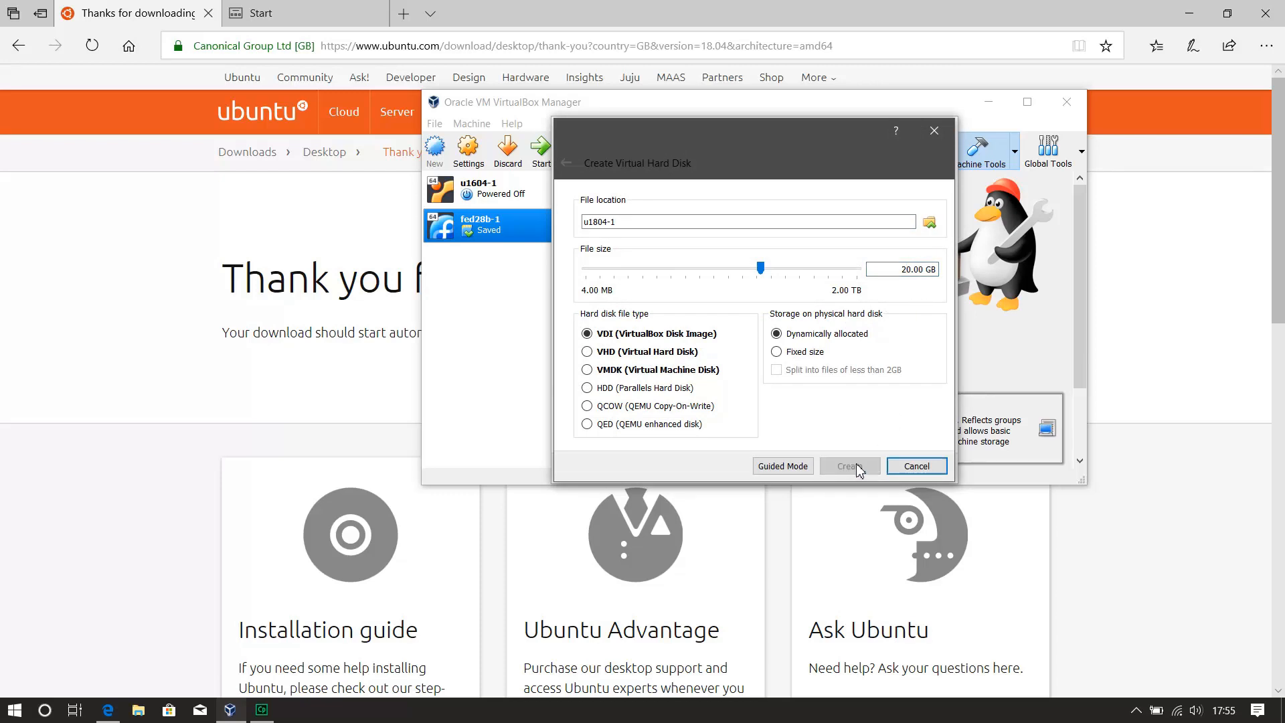
pyautogui.click(849, 466)
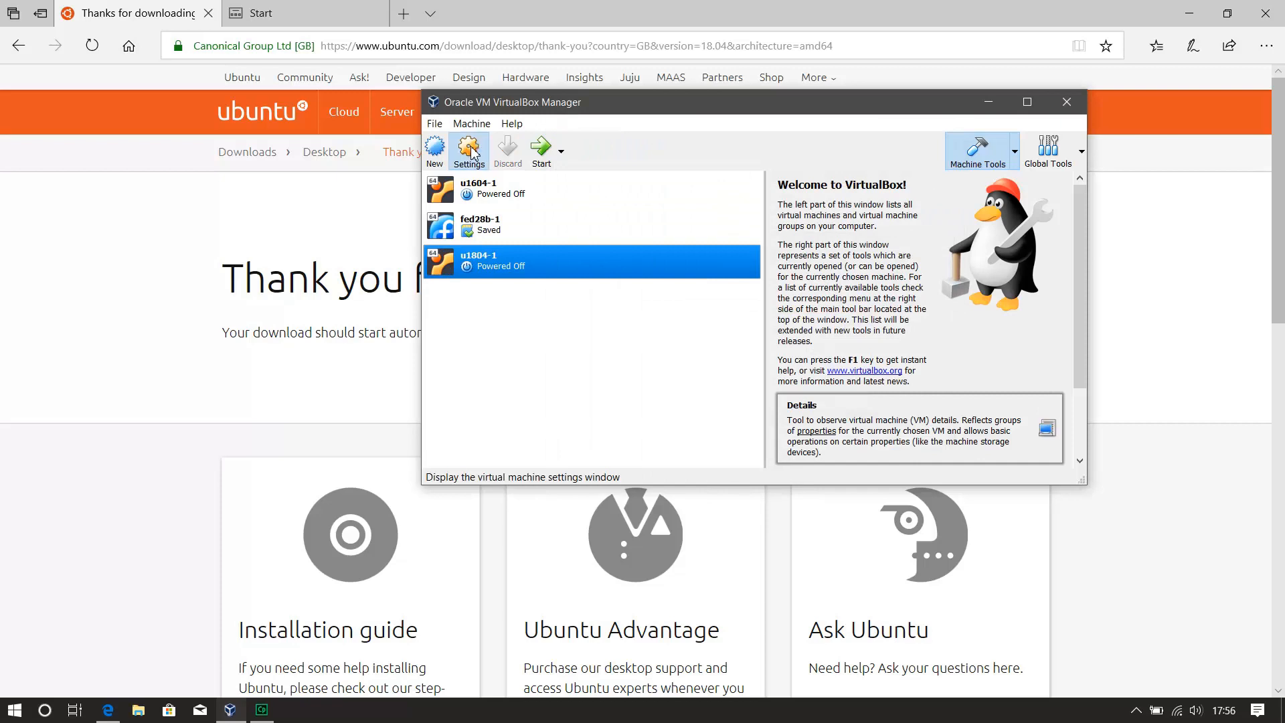
# Step: In u1804-1's General > Advanced settings, make Shared Clipboard and Drag'n'Drop bidirectional
pyautogui.click(468, 151)
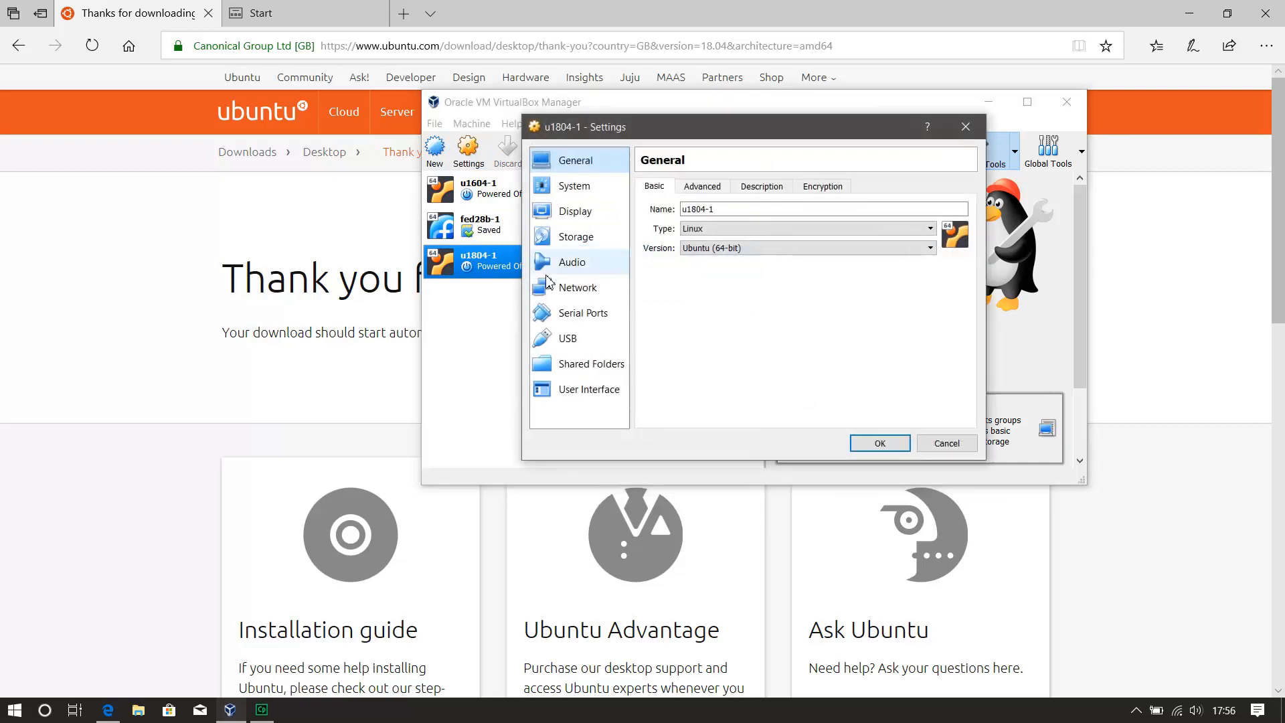
pyautogui.click(702, 186)
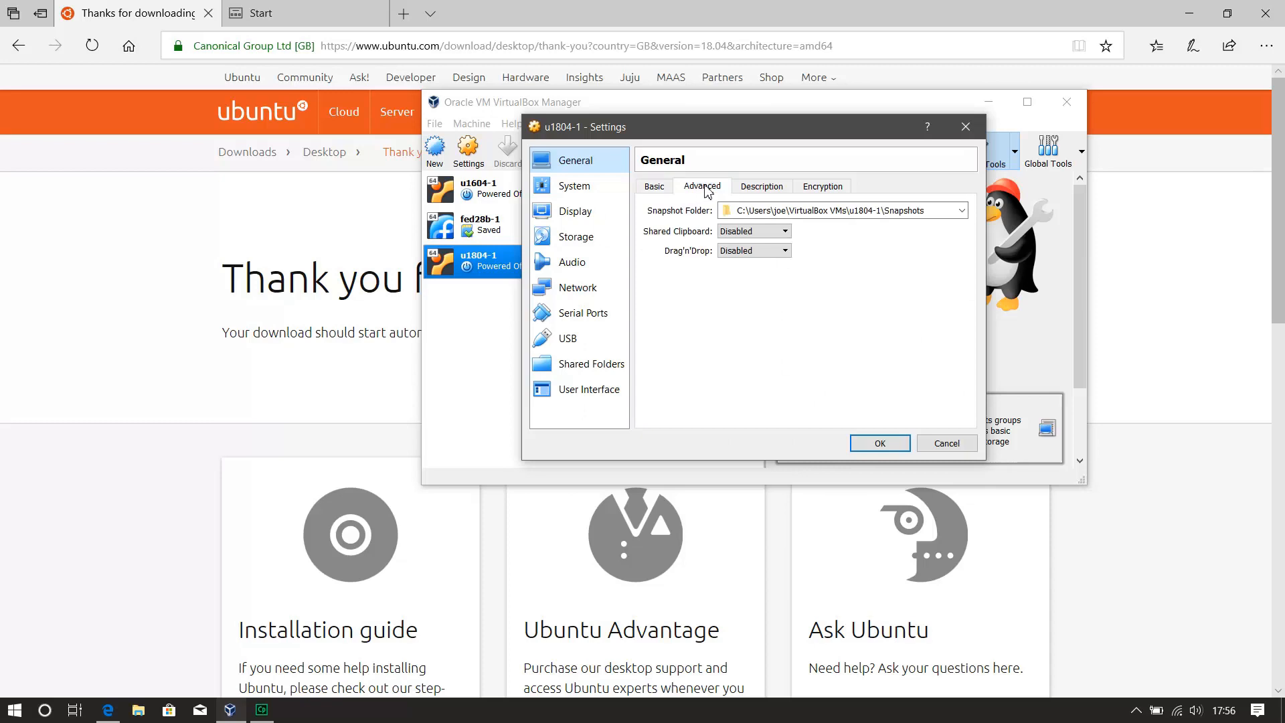
pyautogui.click(750, 230)
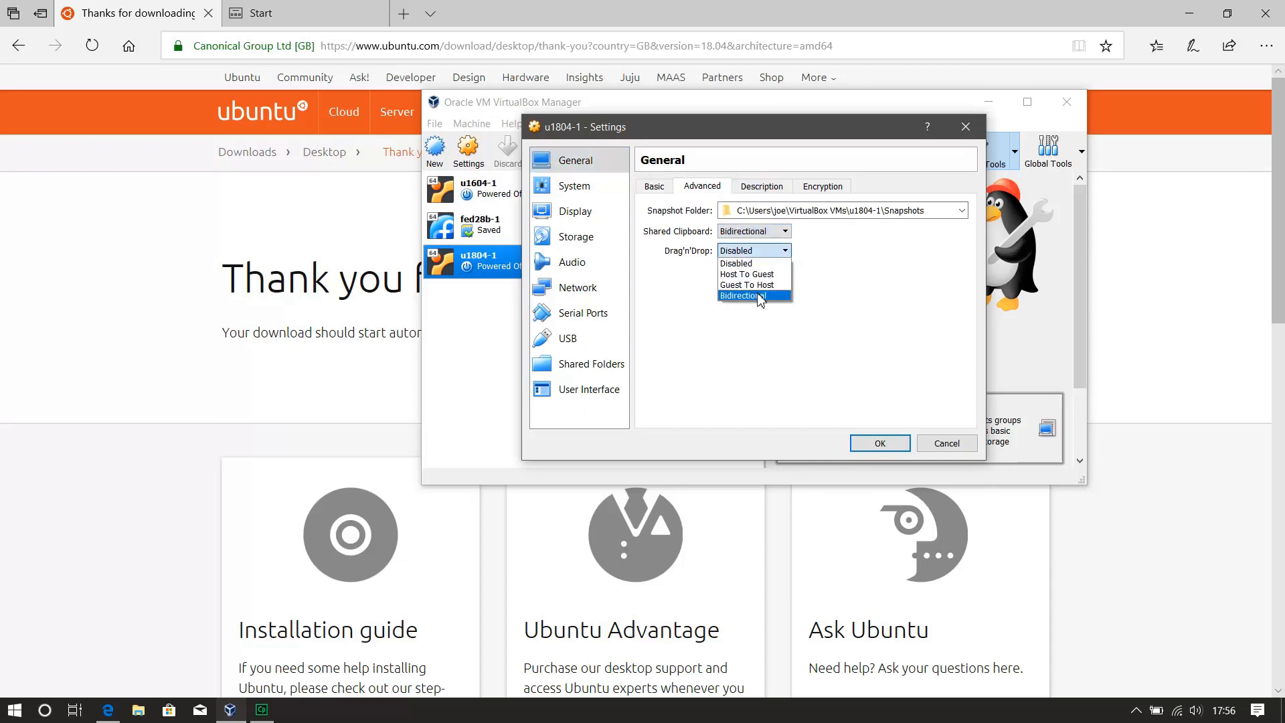
pyautogui.click(743, 296)
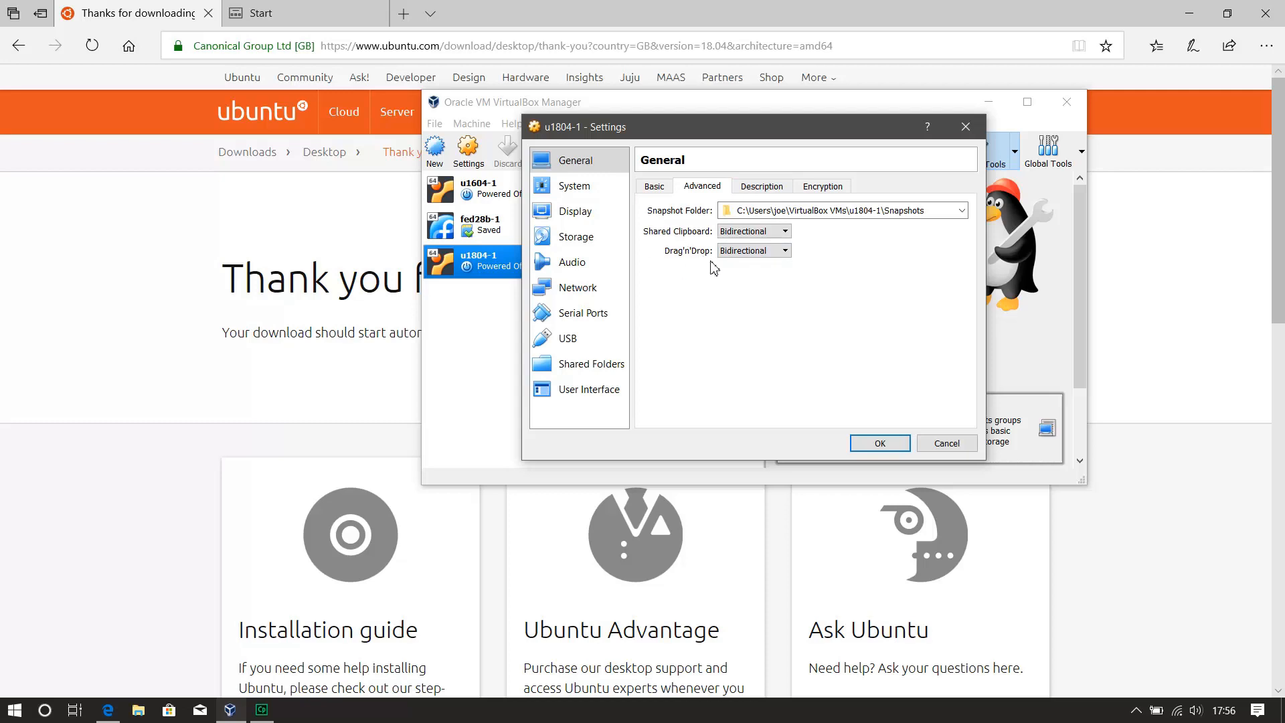
pyautogui.click(760, 186)
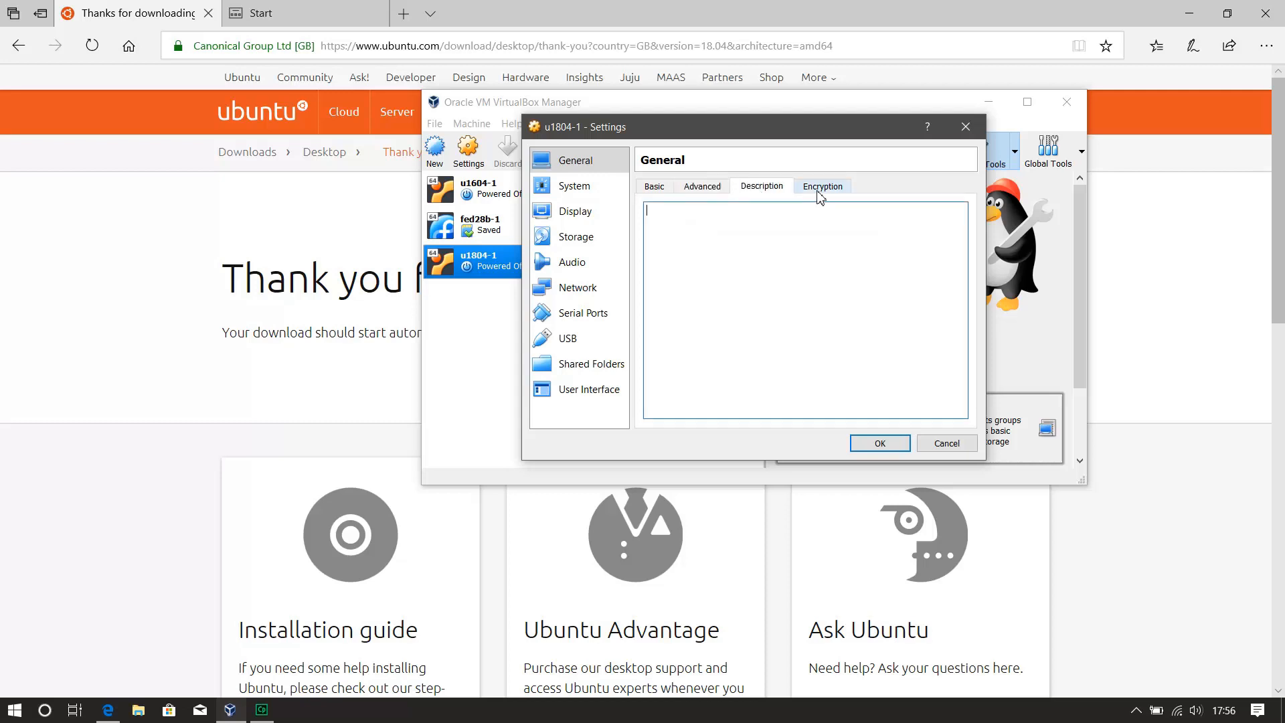
# Step: Under System > Processor, give the machine 2 CPUs
pyautogui.click(576, 187)
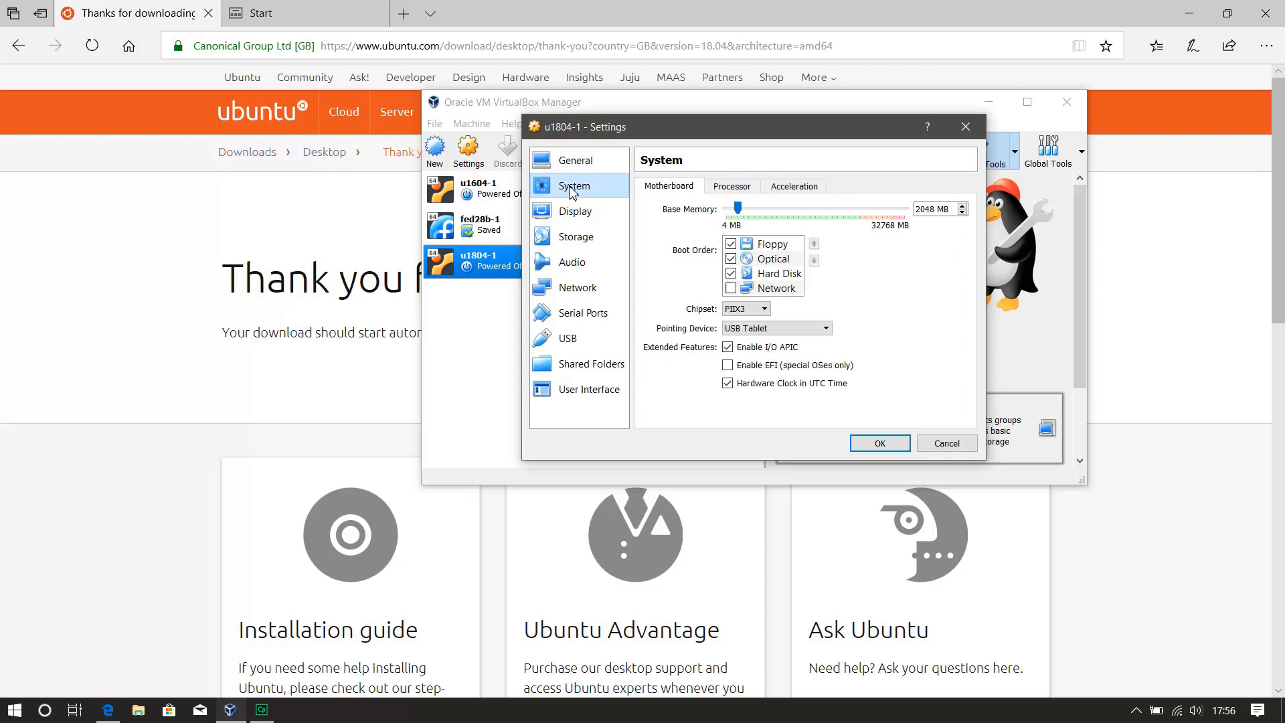
pyautogui.moveTo(574, 185)
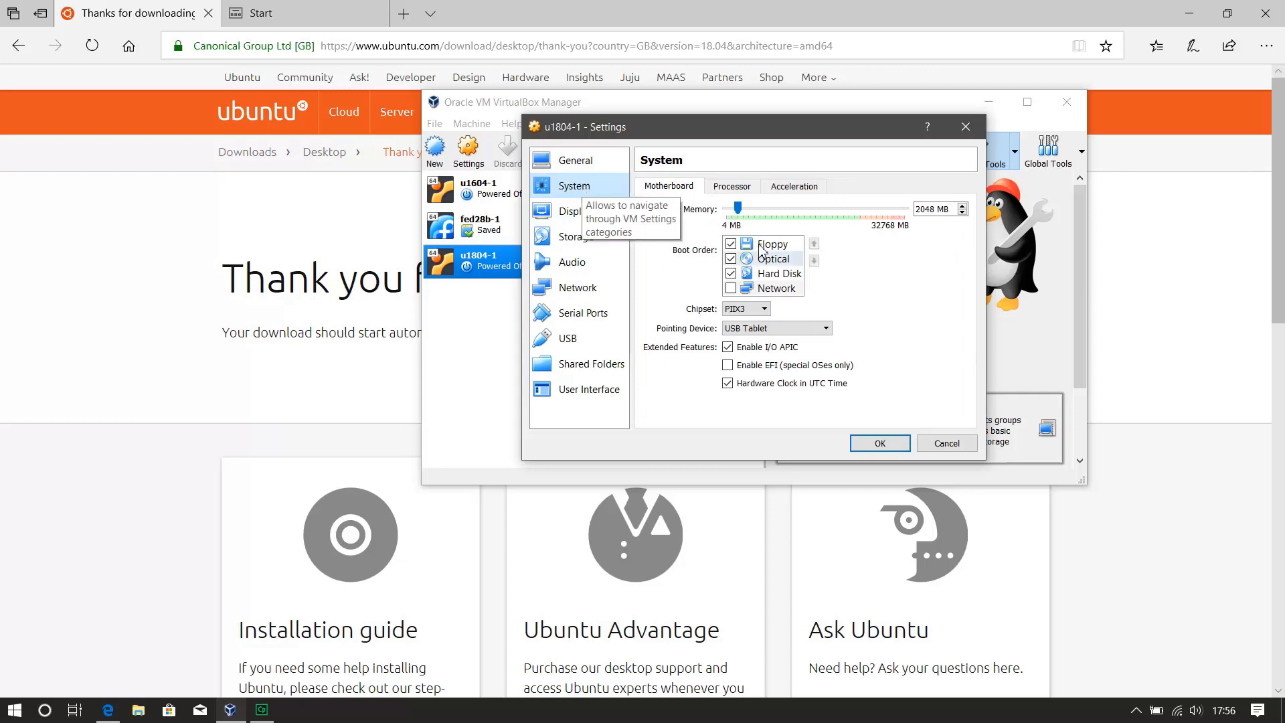
pyautogui.click(731, 186)
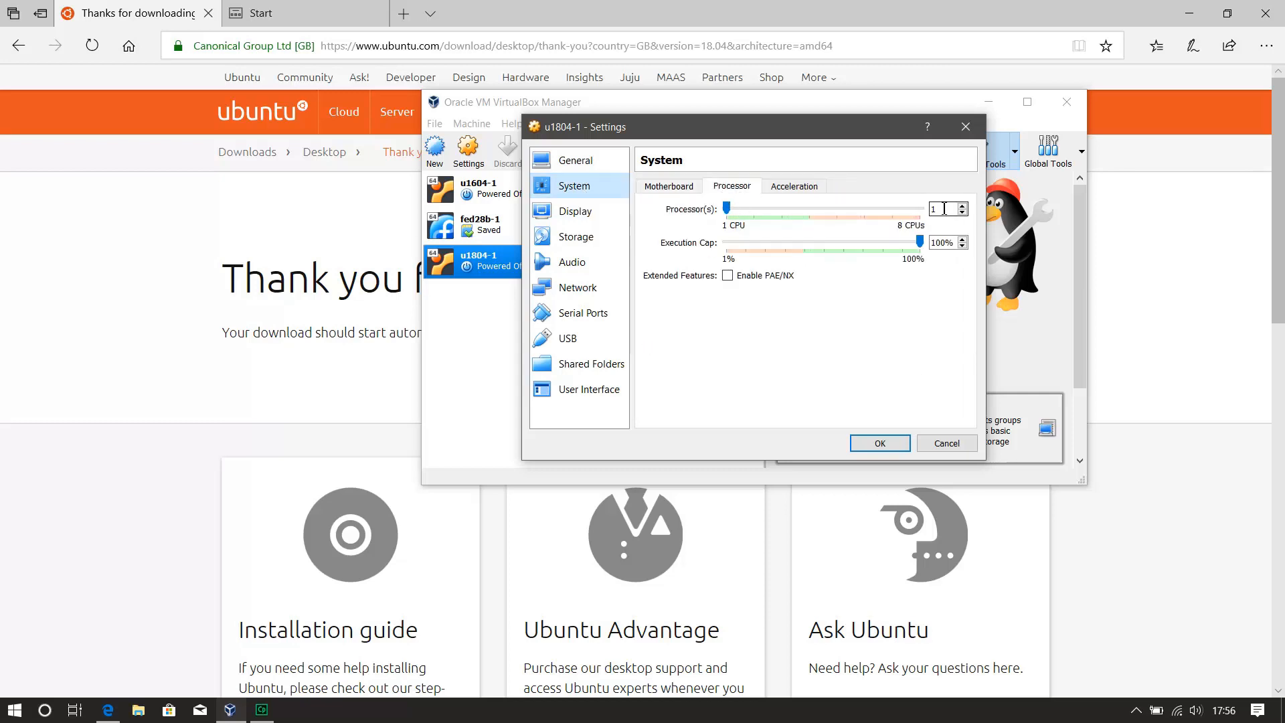
pyautogui.click(960, 204)
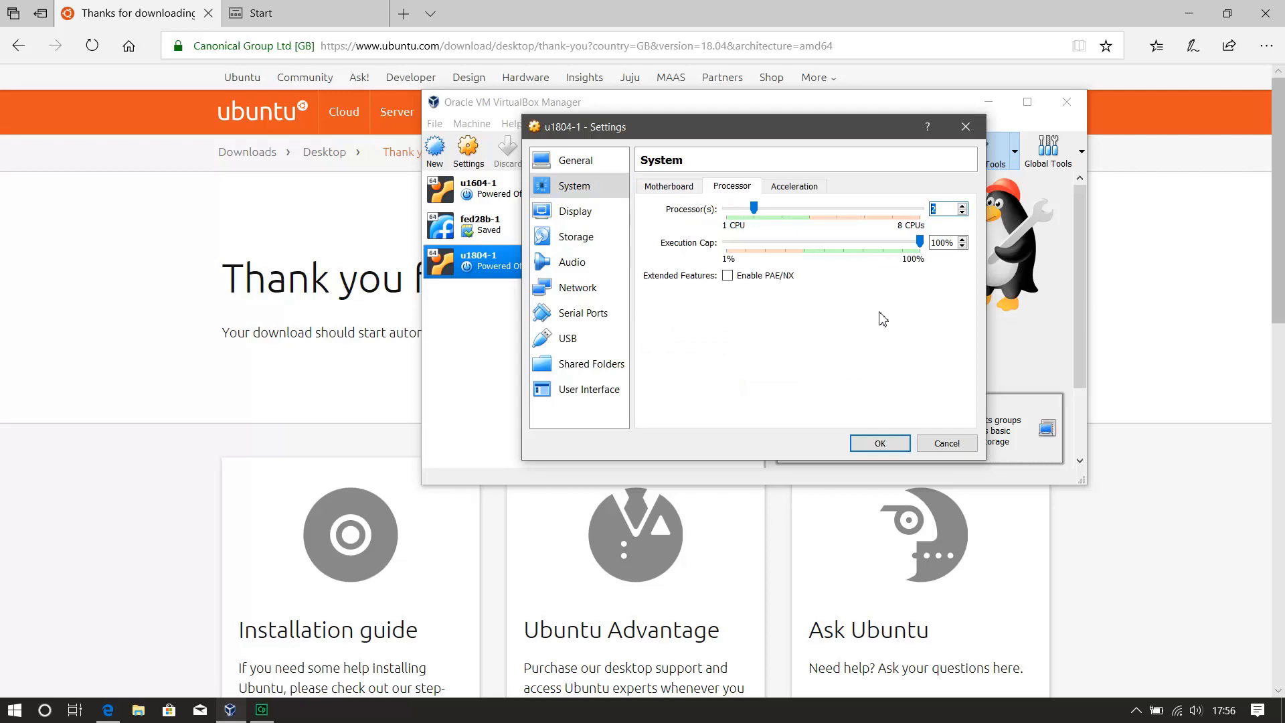
pyautogui.moveTo(916, 236)
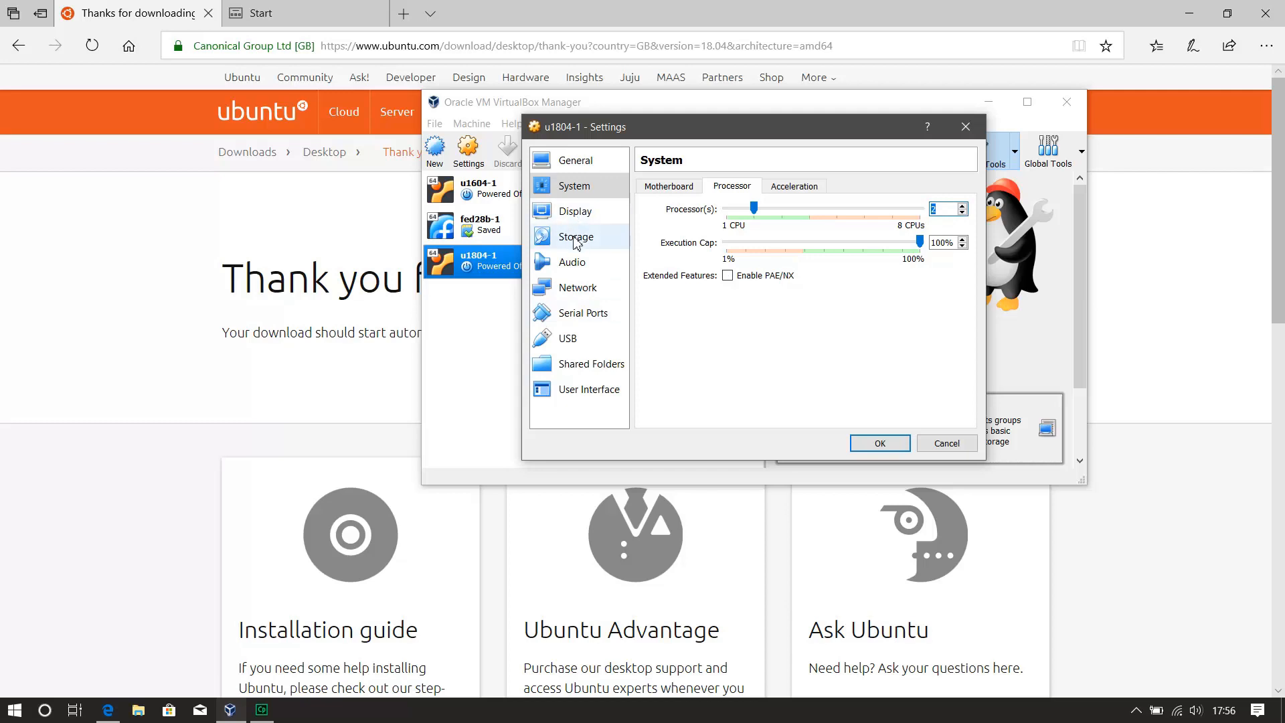
# Step: Attach the ubuntu-18.04-desktop-amd64 image to the empty optical drive in Storage settings
pyautogui.click(578, 236)
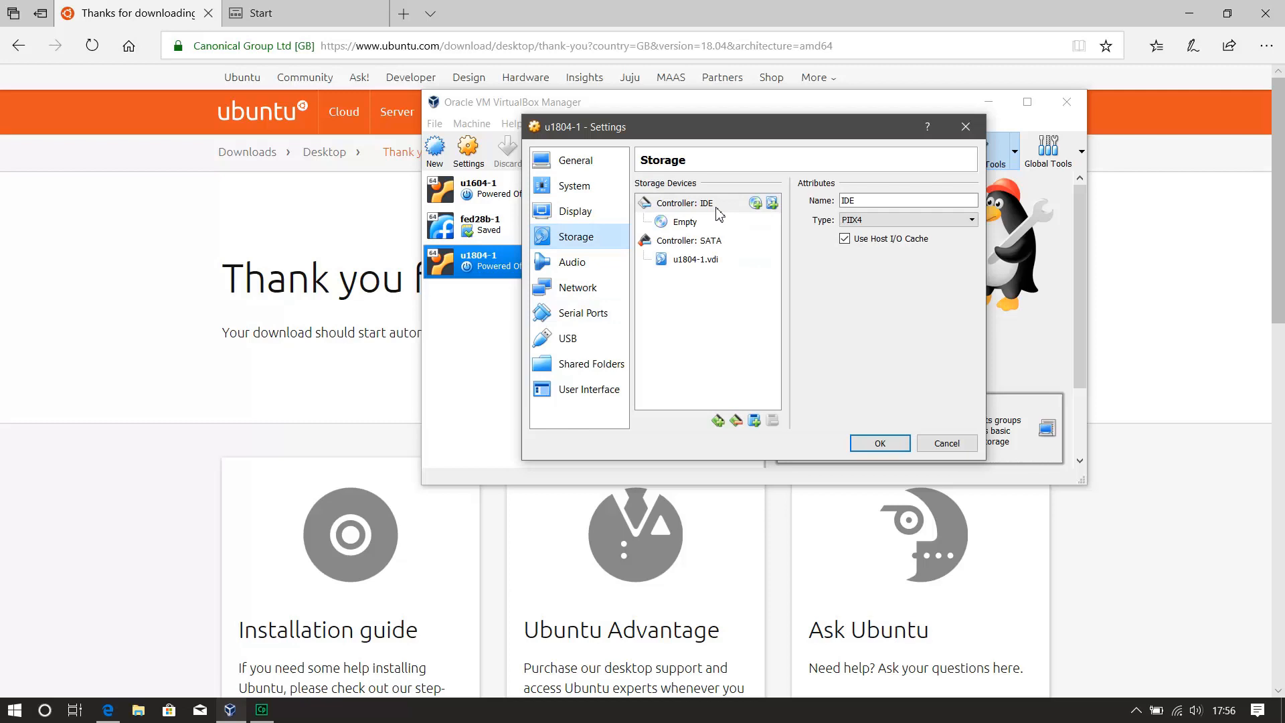
pyautogui.click(686, 221)
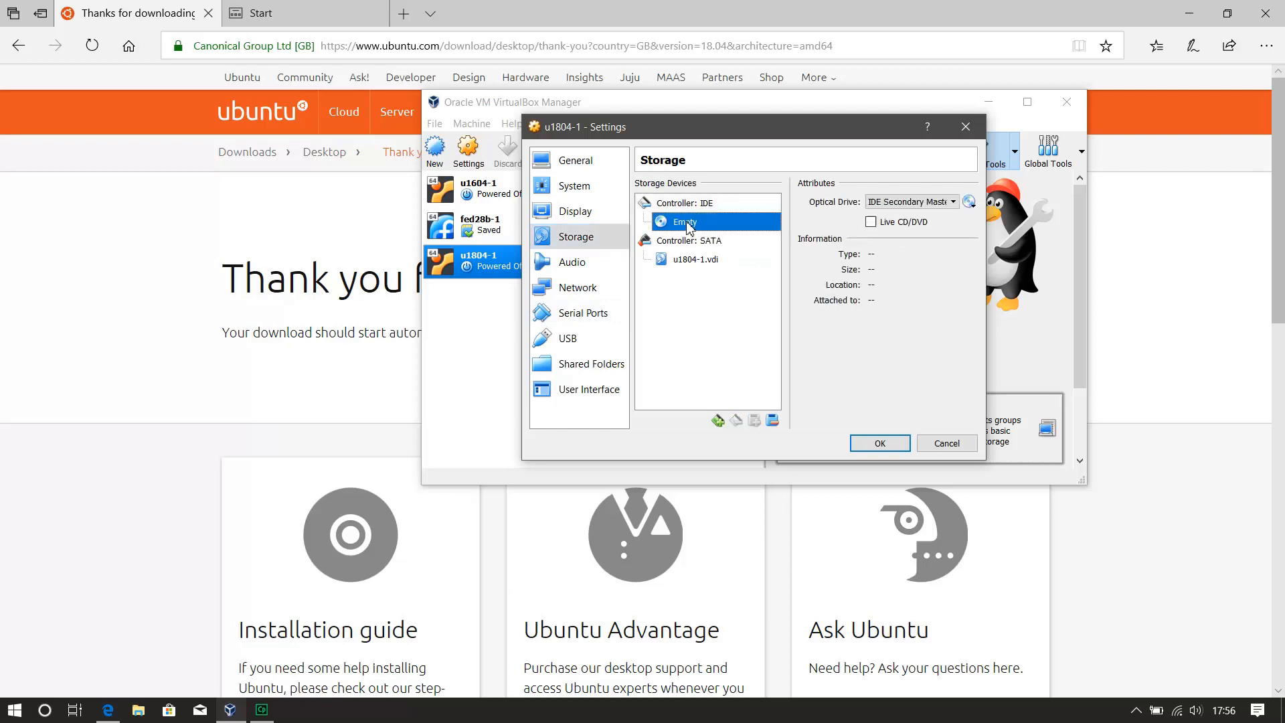
pyautogui.click(970, 202)
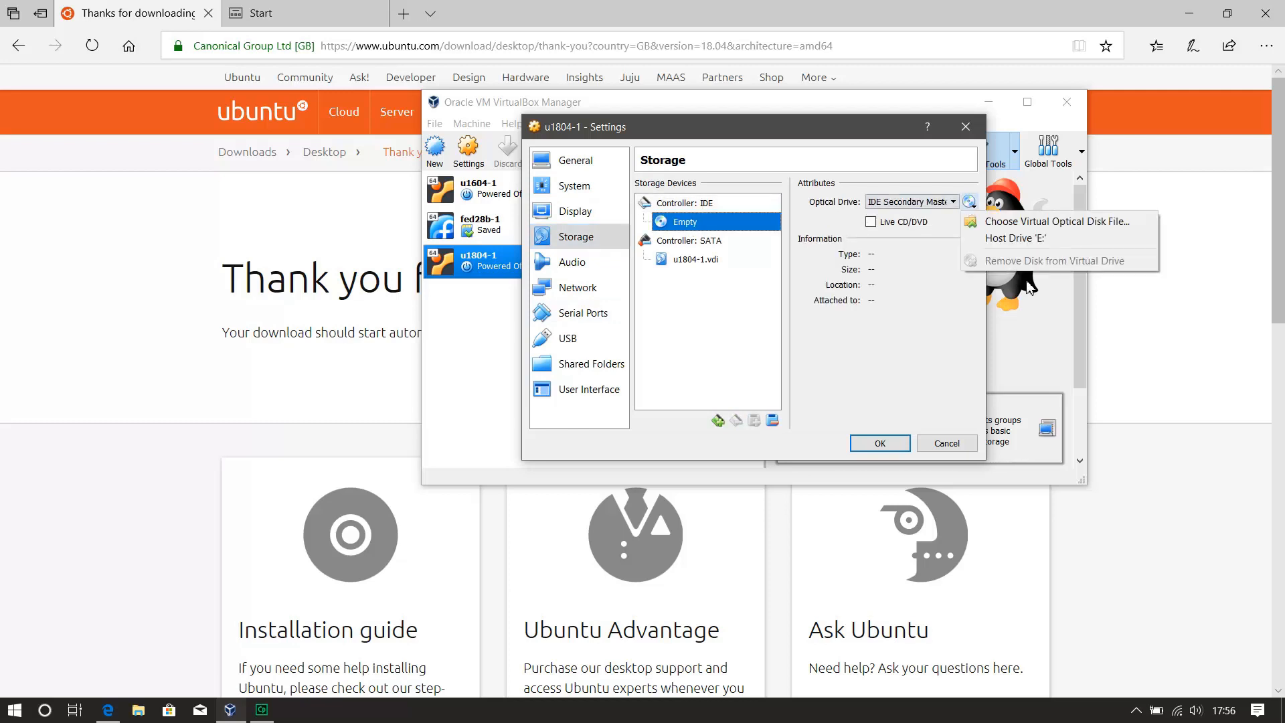
pyautogui.click(1060, 220)
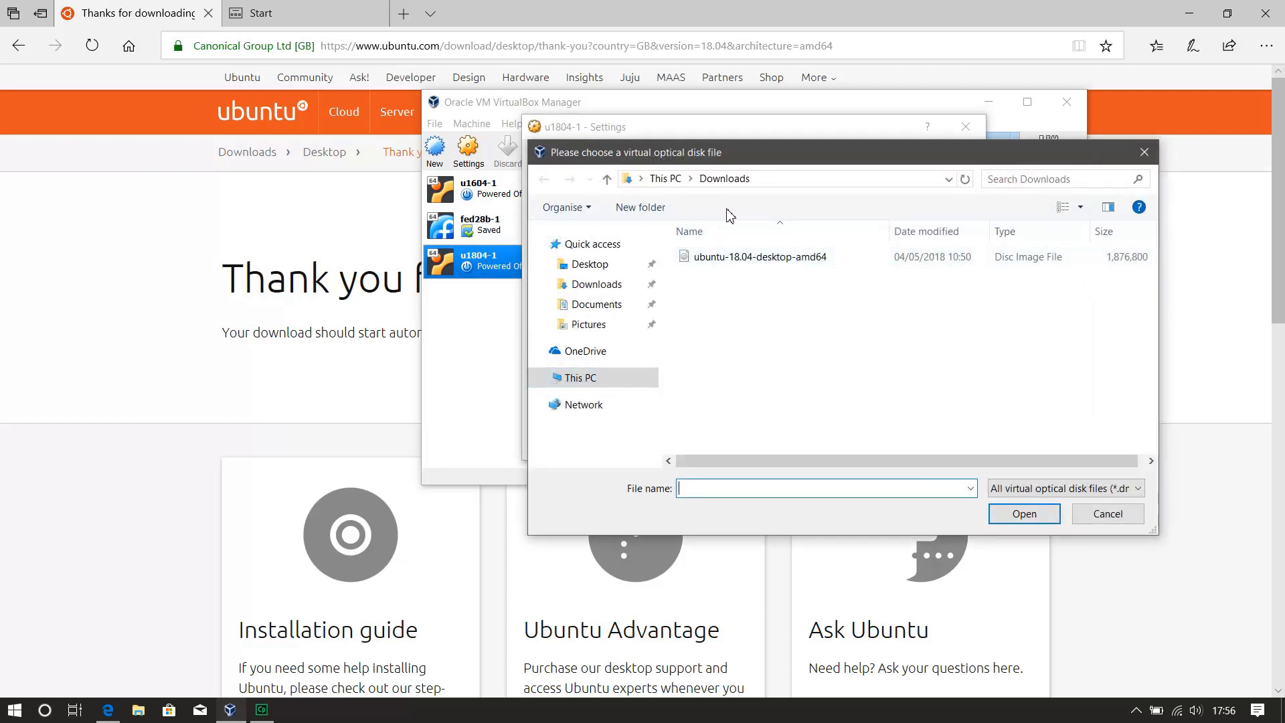
pyautogui.click(758, 257)
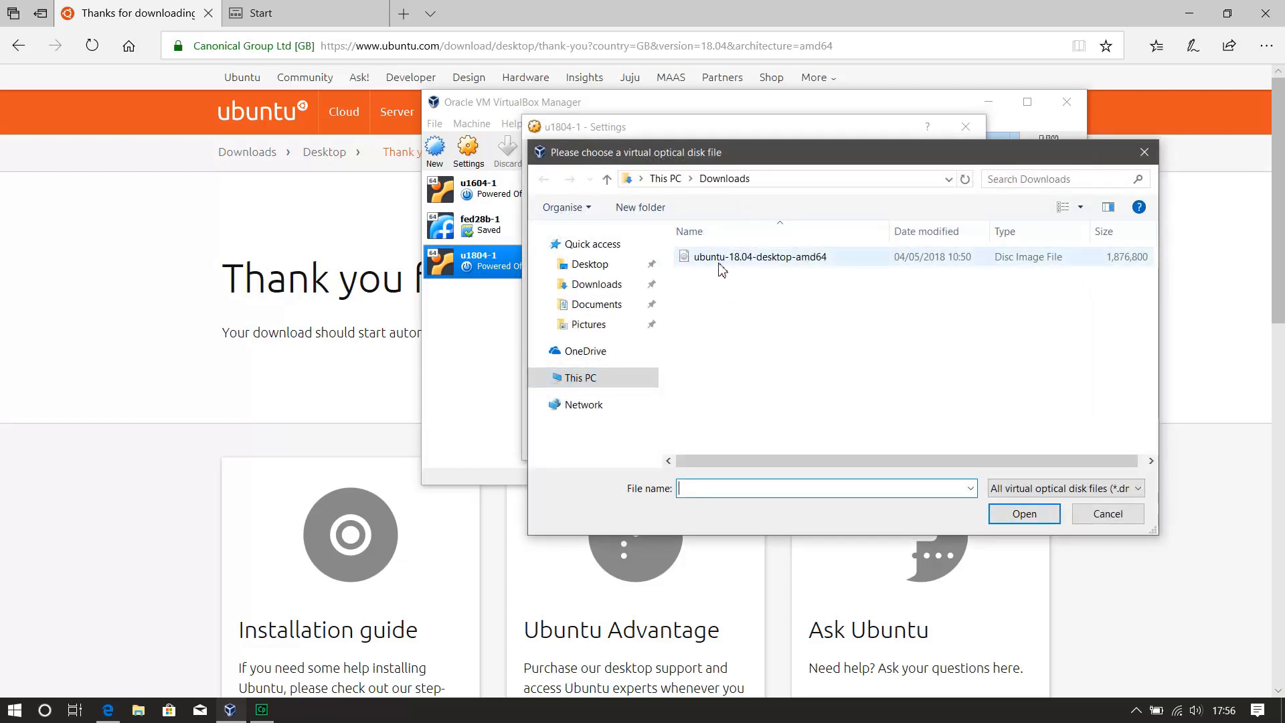
pyautogui.click(758, 257)
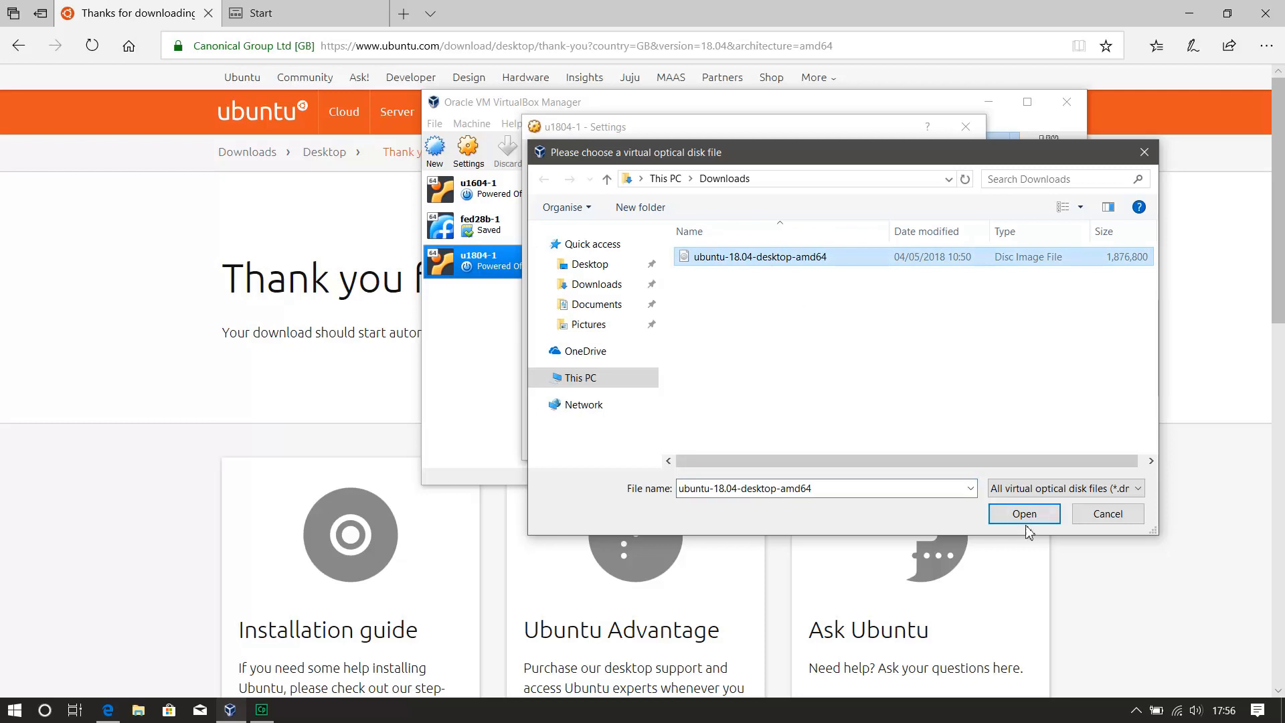
pyautogui.click(1023, 514)
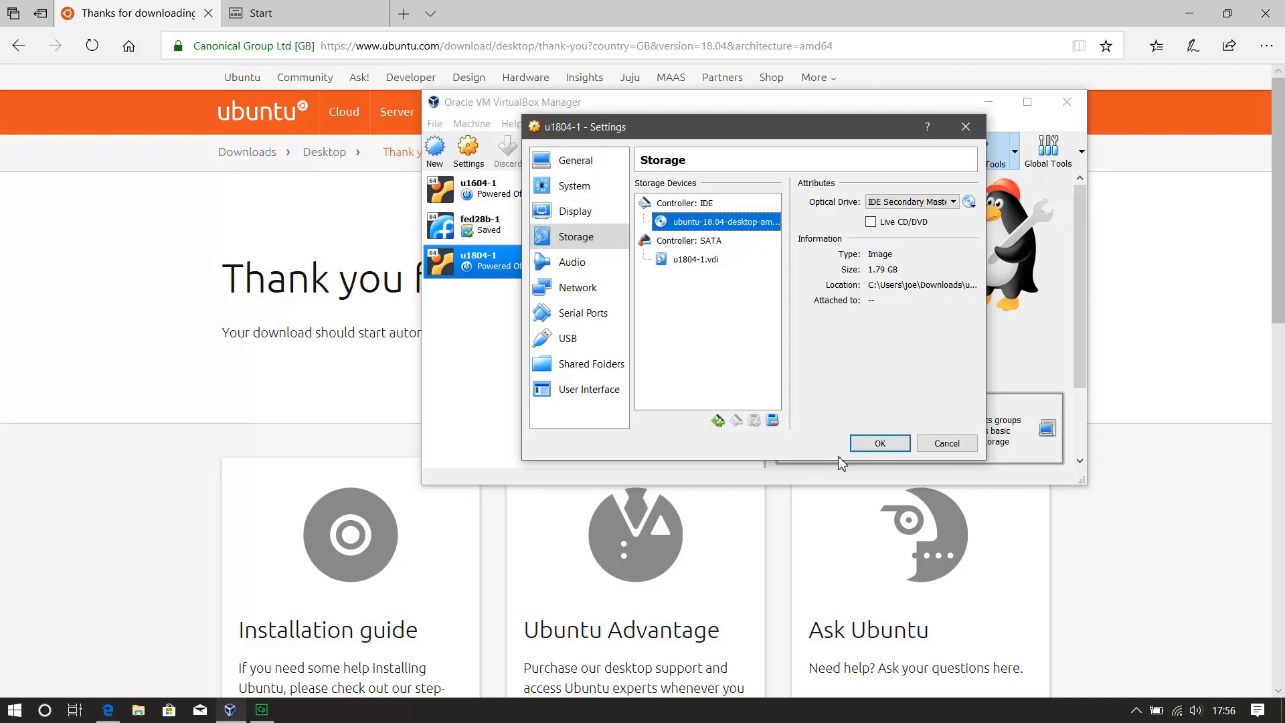
# Step: Glance at the Network and Serial Ports settings, then save and close the machine settings
pyautogui.click(579, 287)
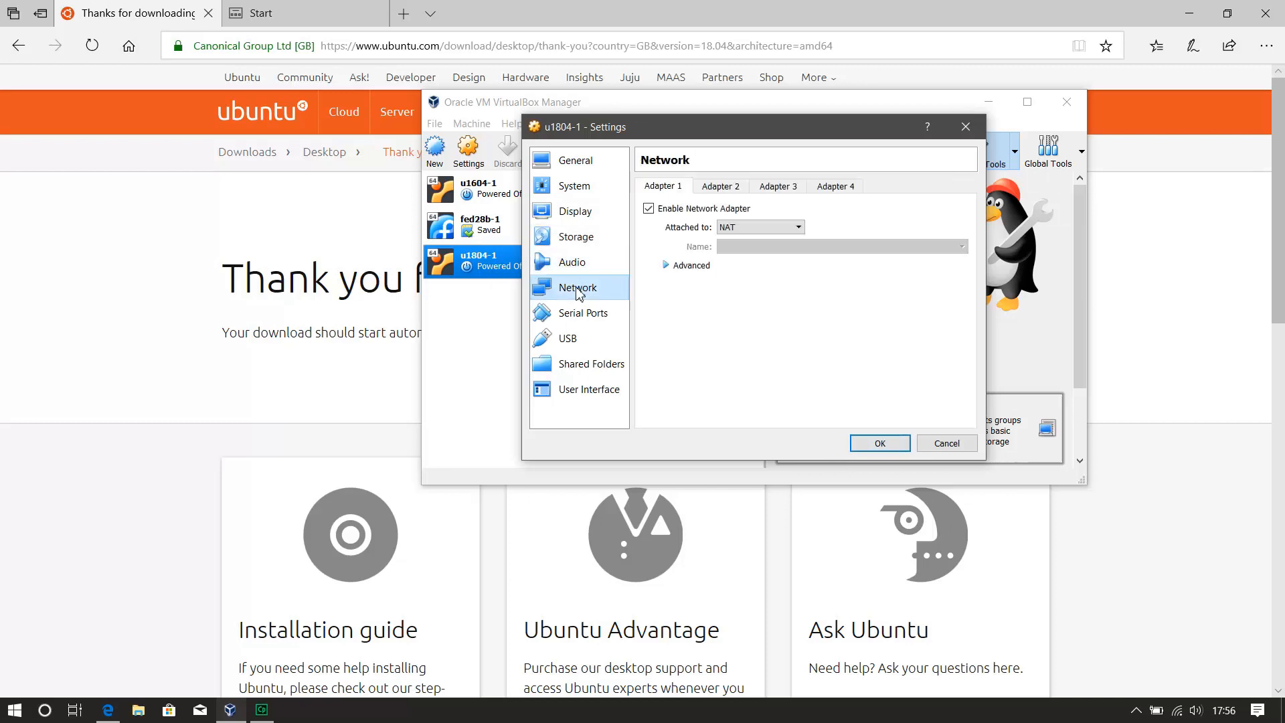
pyautogui.click(585, 312)
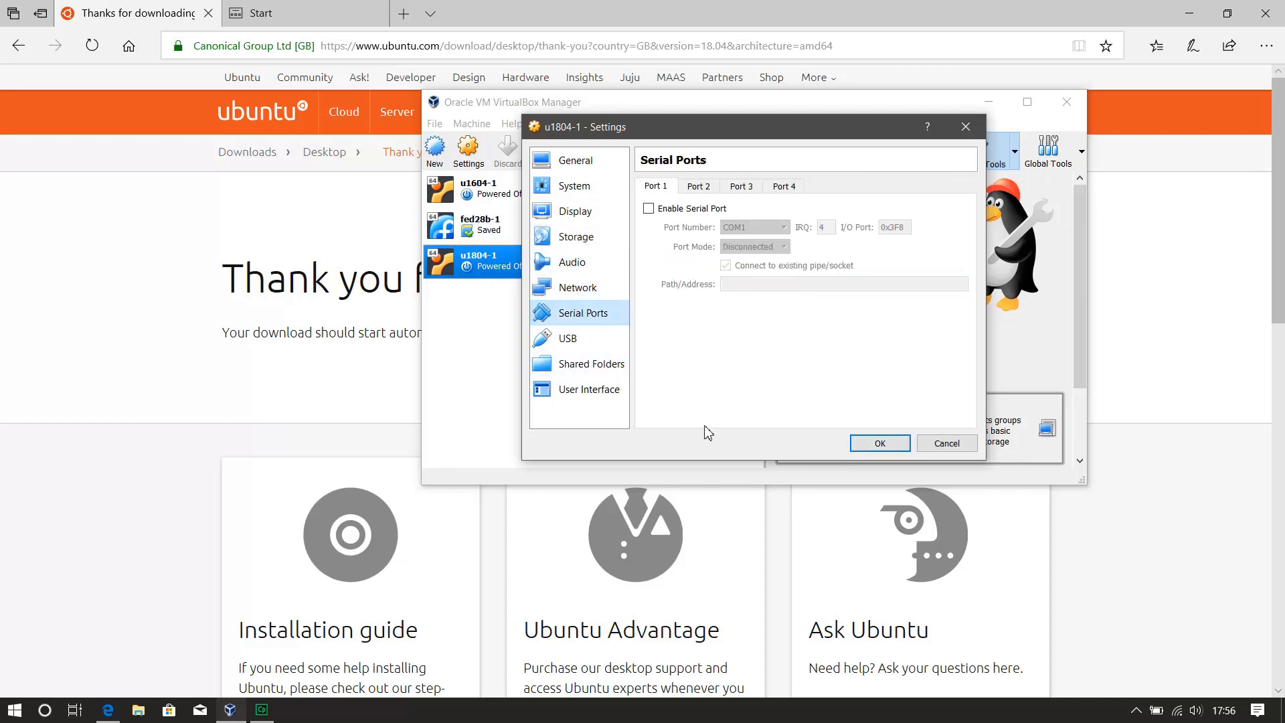
pyautogui.click(578, 286)
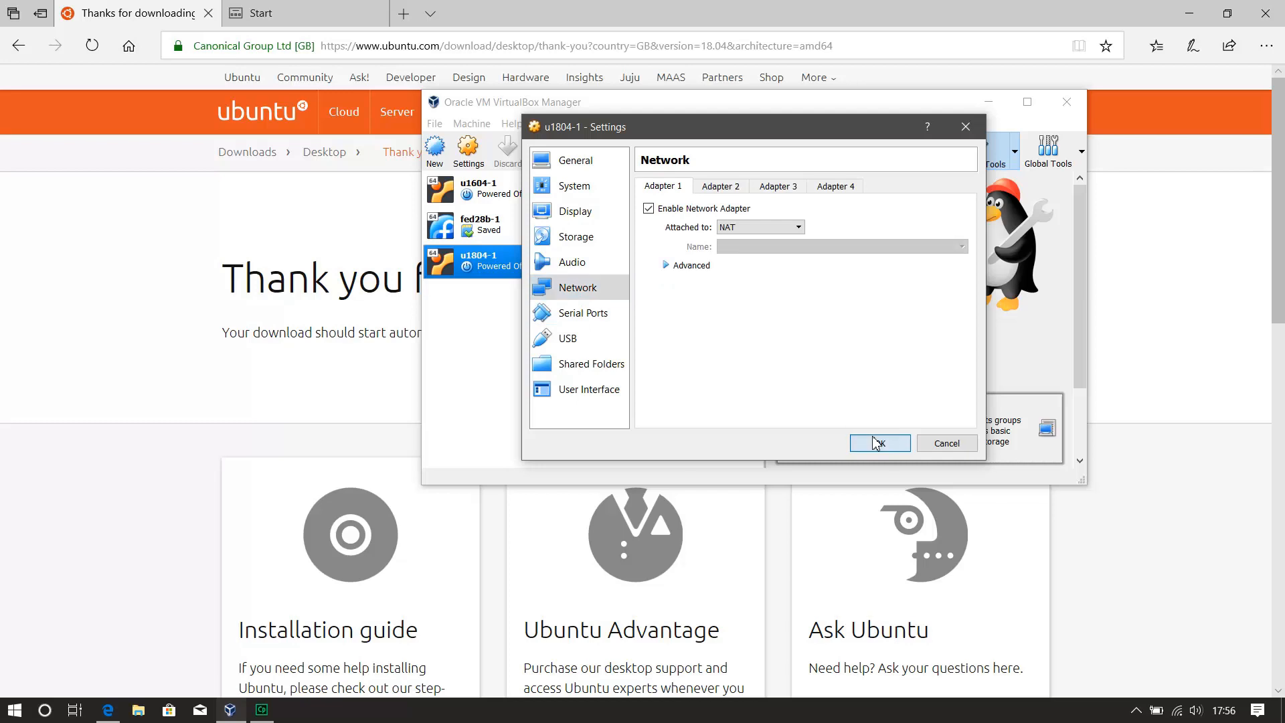
pyautogui.click(879, 443)
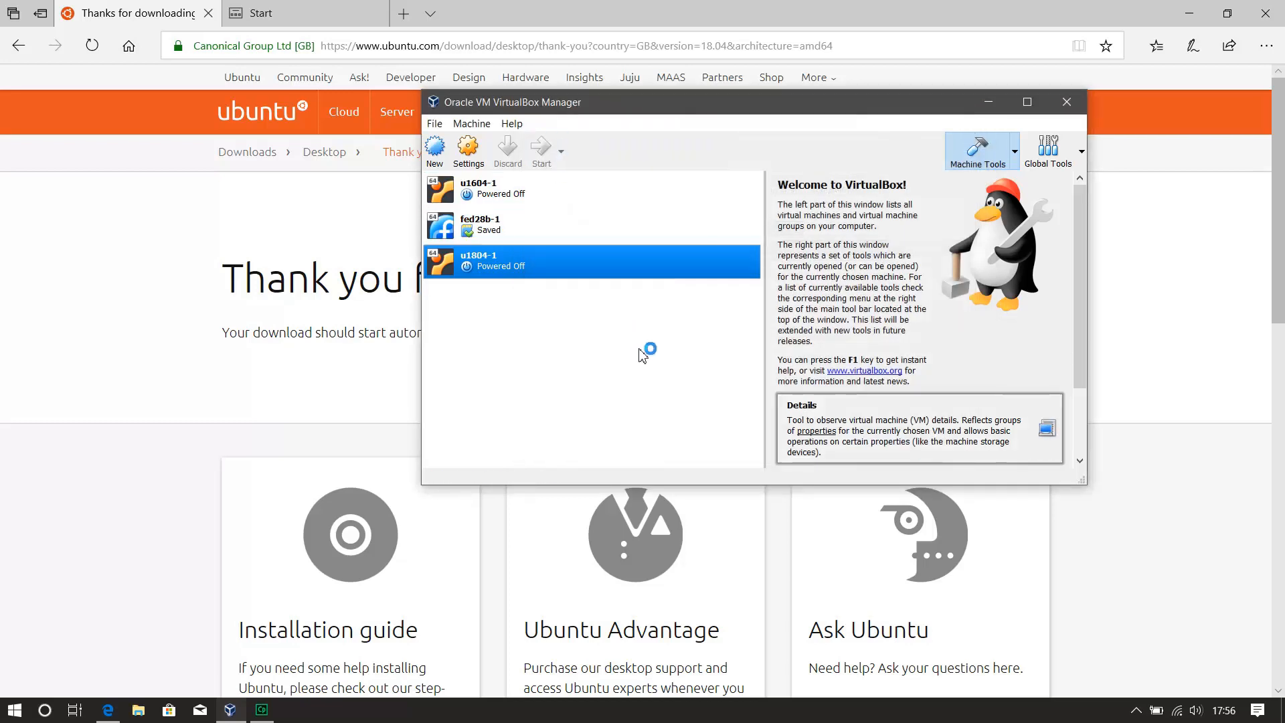
# Step: Start u1804-1 and enlarge its window as it boots into the Ubuntu installer
pyautogui.click(540, 151)
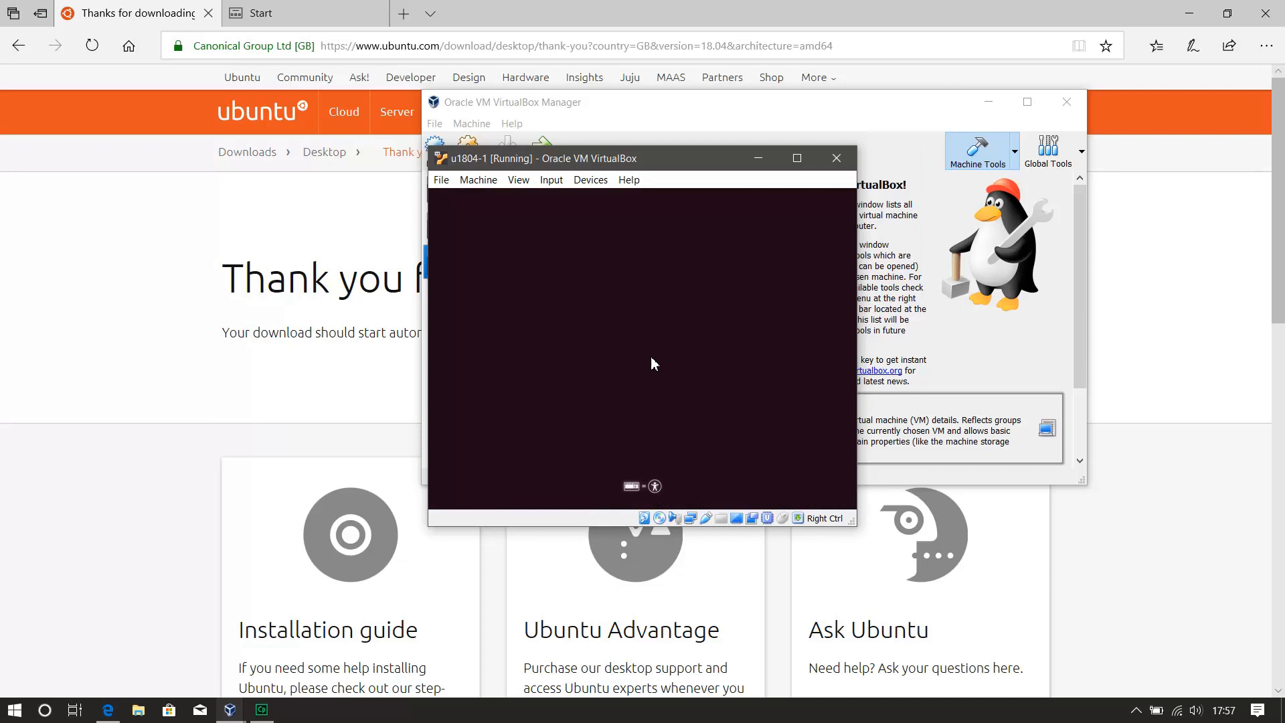
pyautogui.click(795, 158)
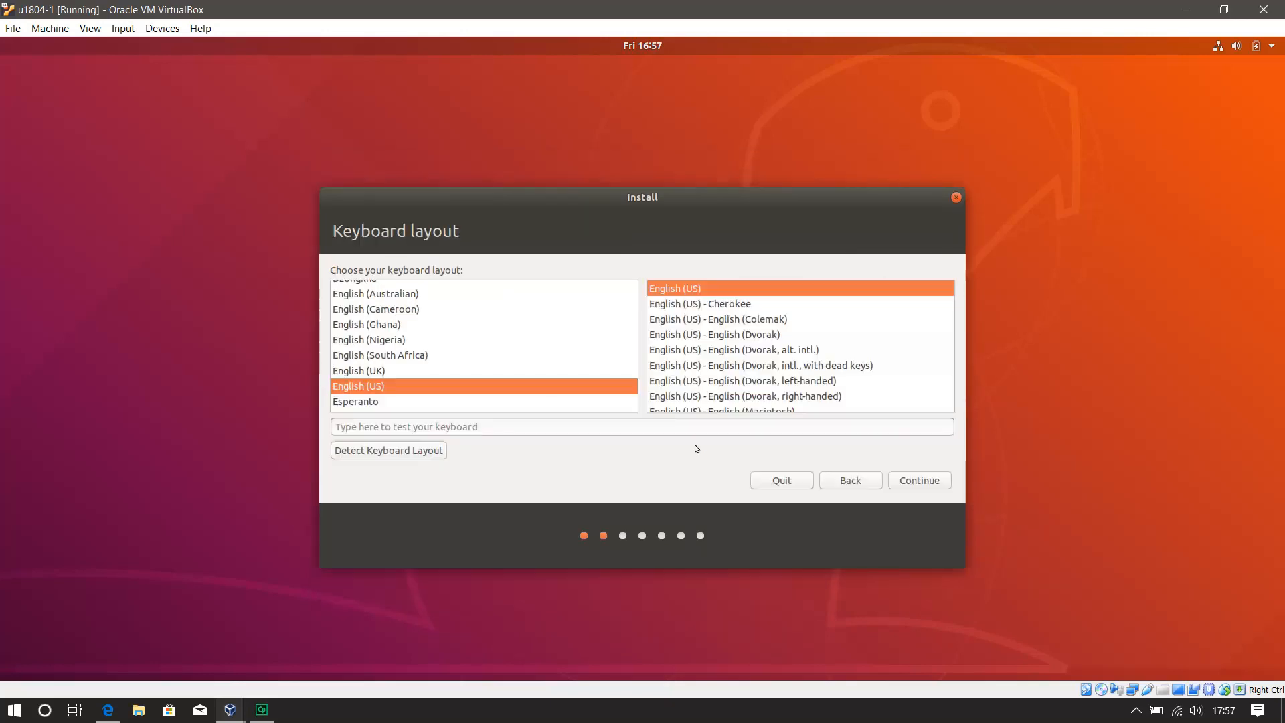
# Step: Choose English (UK) as the keyboard layout and continue
pyautogui.click(359, 347)
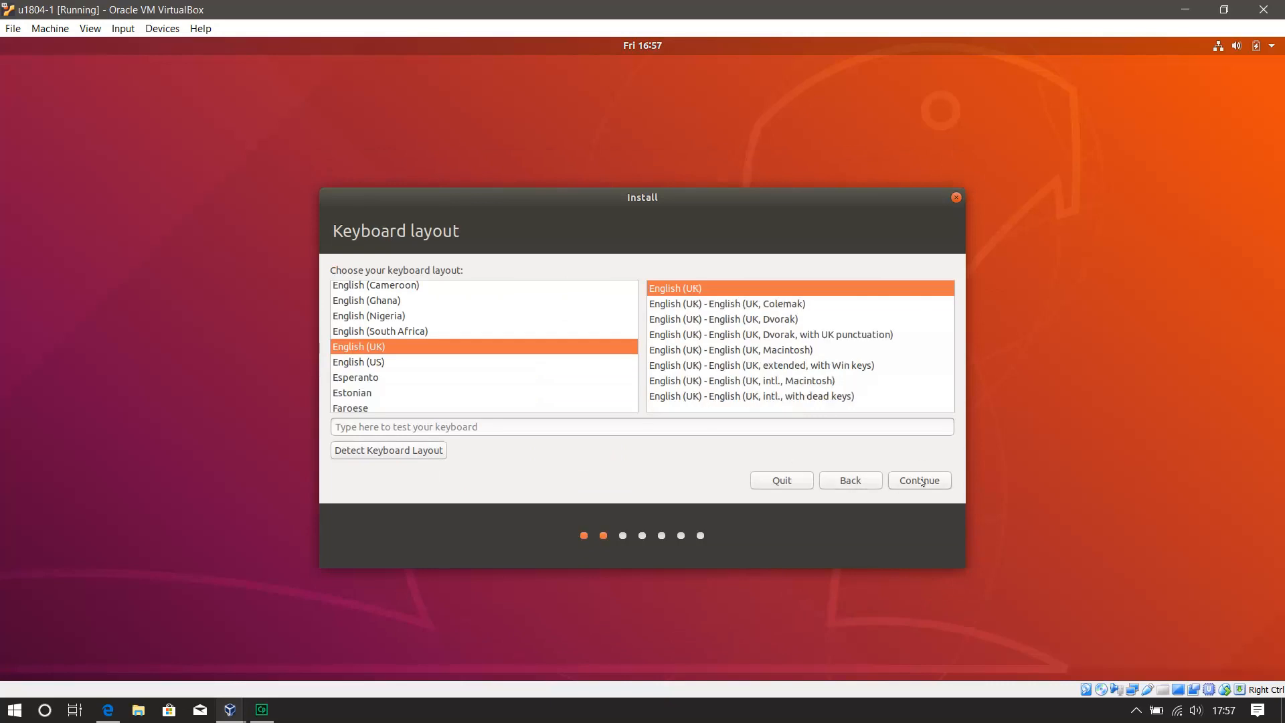
pyautogui.click(919, 481)
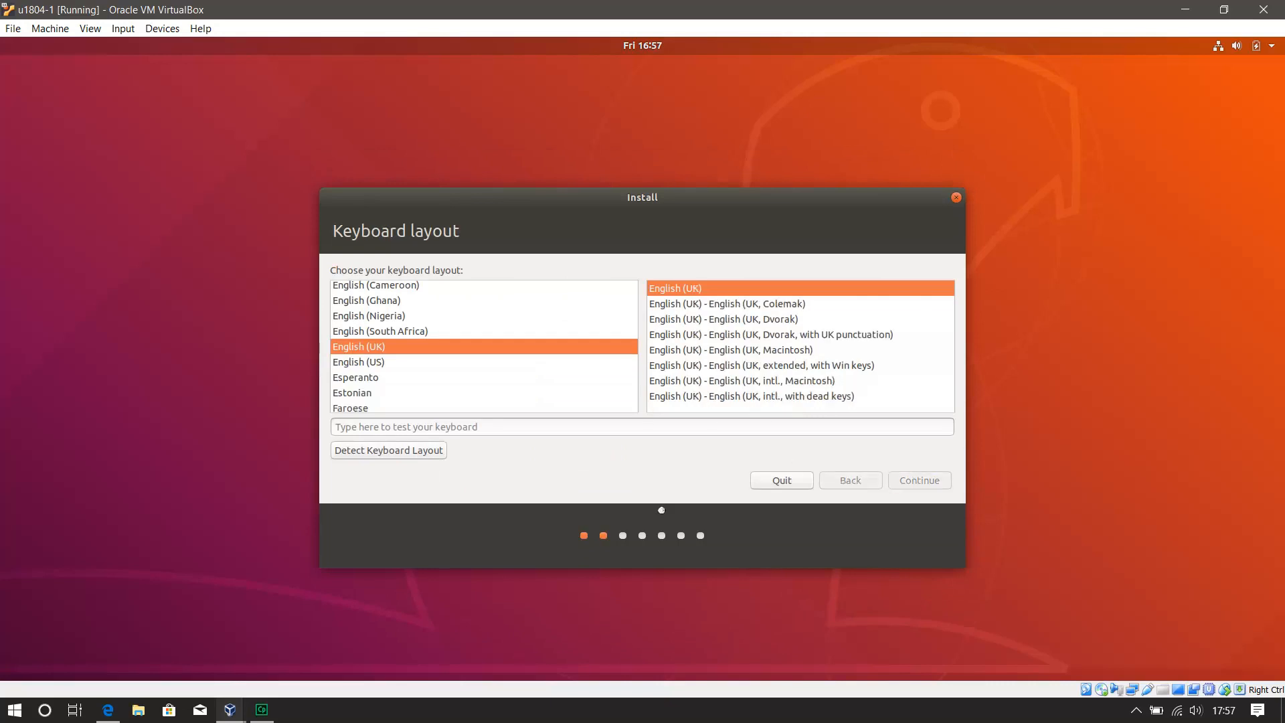
# Step: Select Minimal installation with Download updates kept on, and continue
pyautogui.click(918, 480)
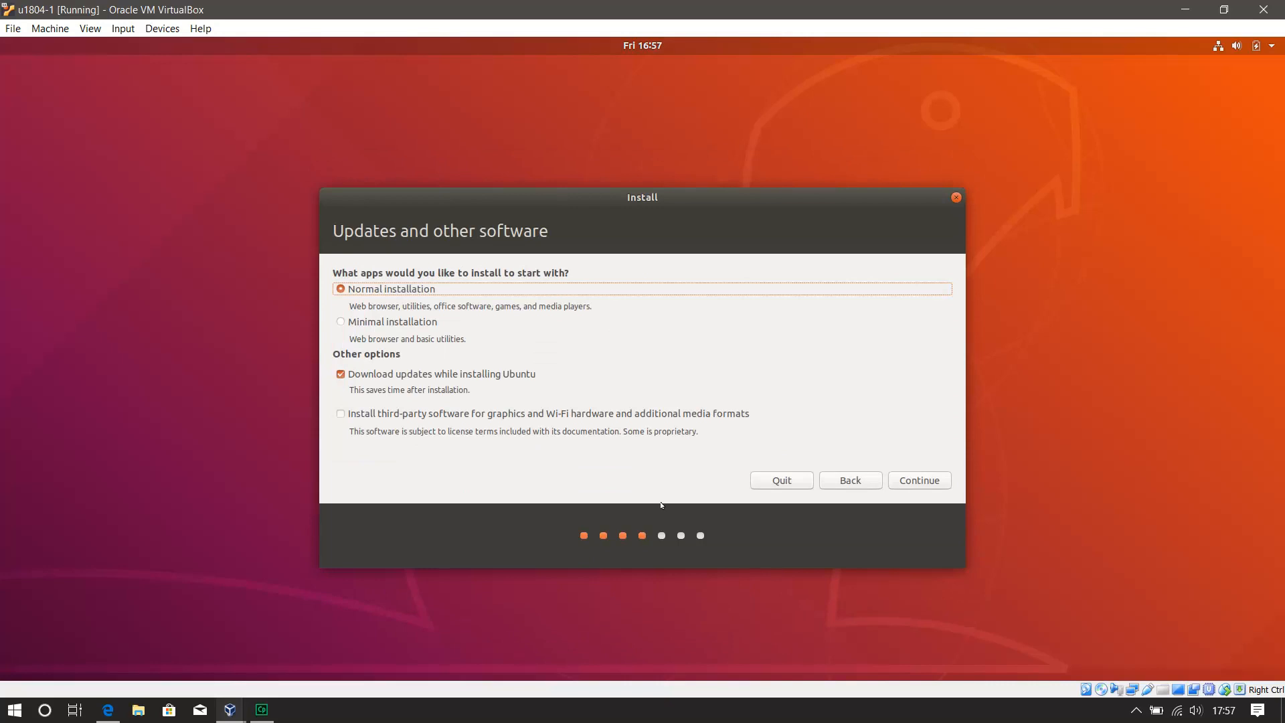
pyautogui.moveTo(587, 409)
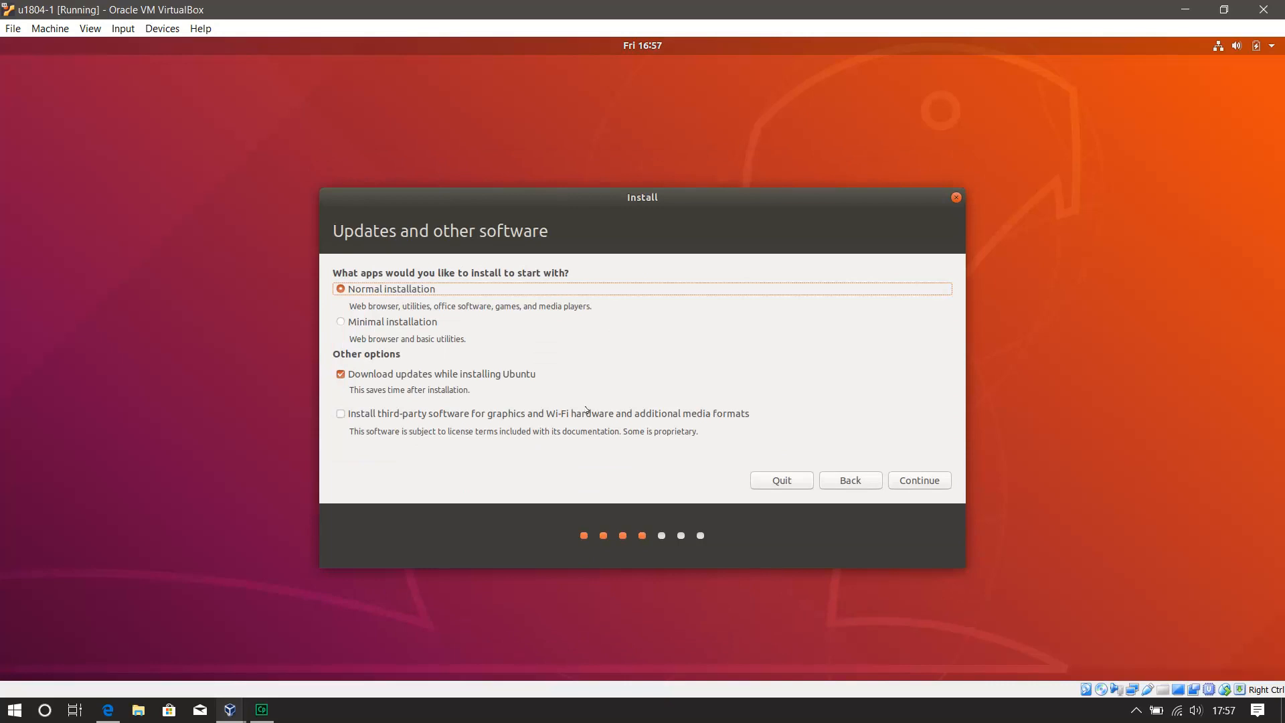
pyautogui.moveTo(532, 282)
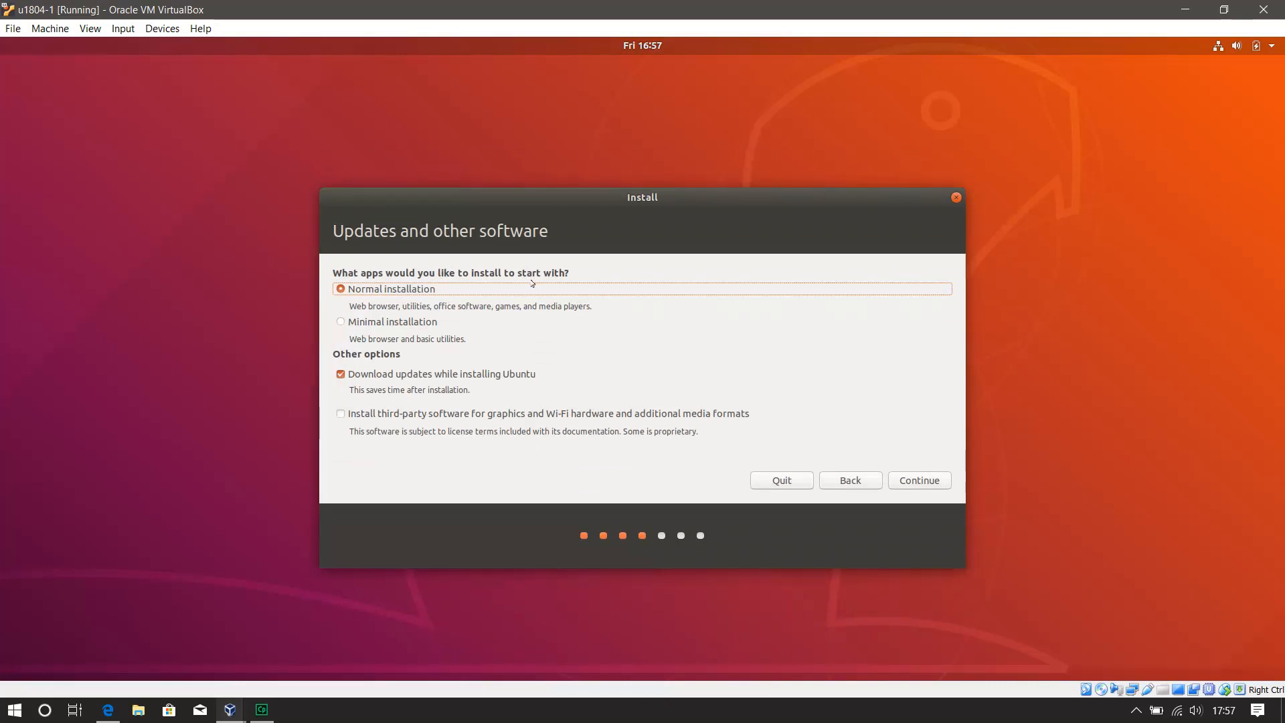
pyautogui.moveTo(557, 283)
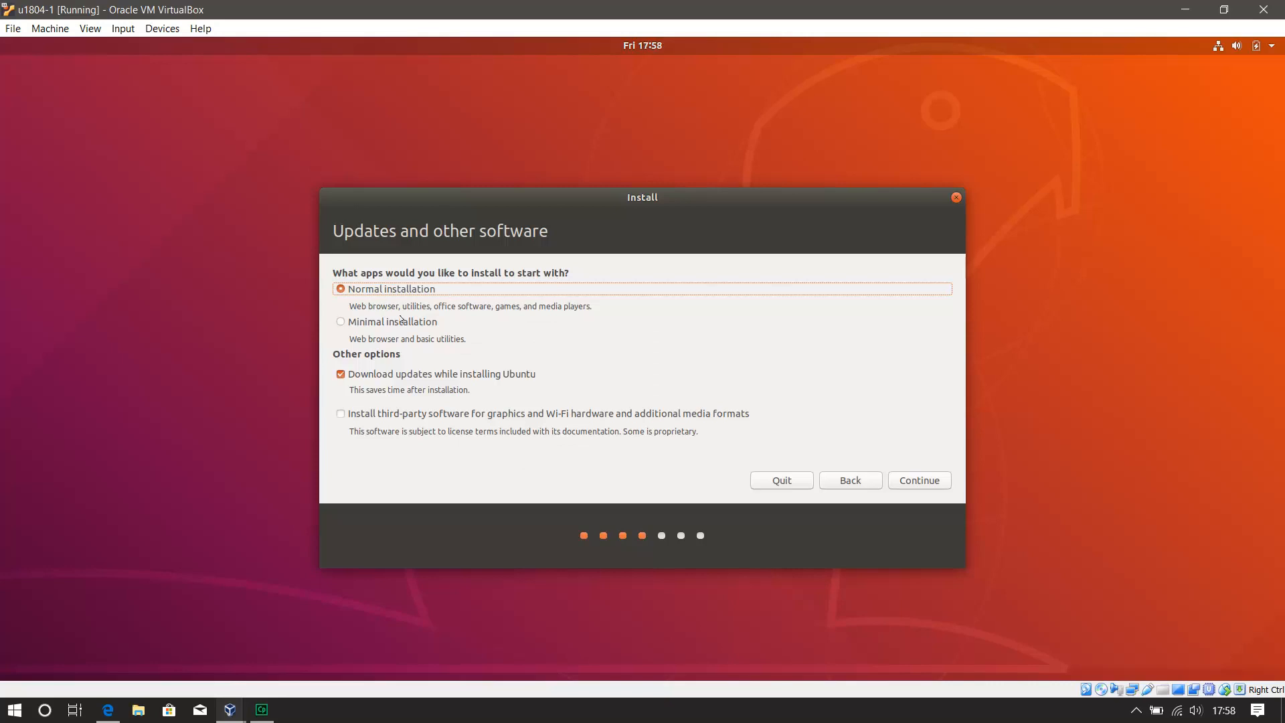
pyautogui.moveTo(444, 316)
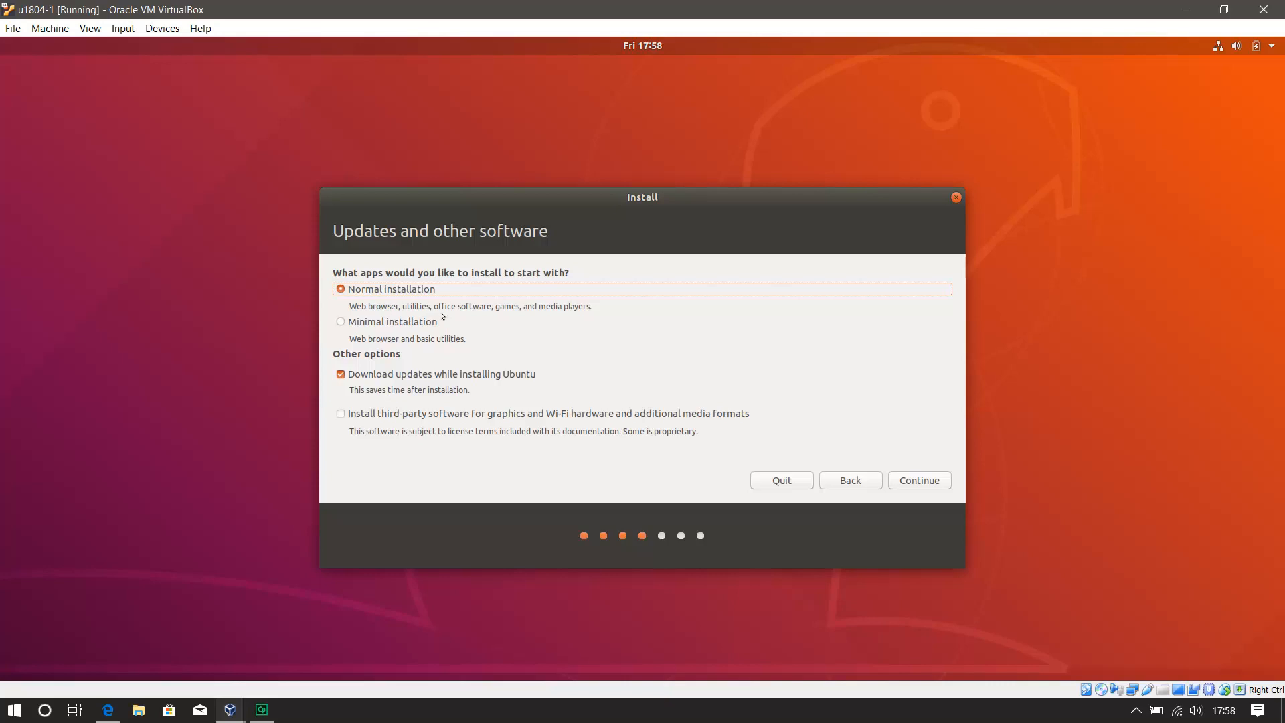
pyautogui.moveTo(553, 320)
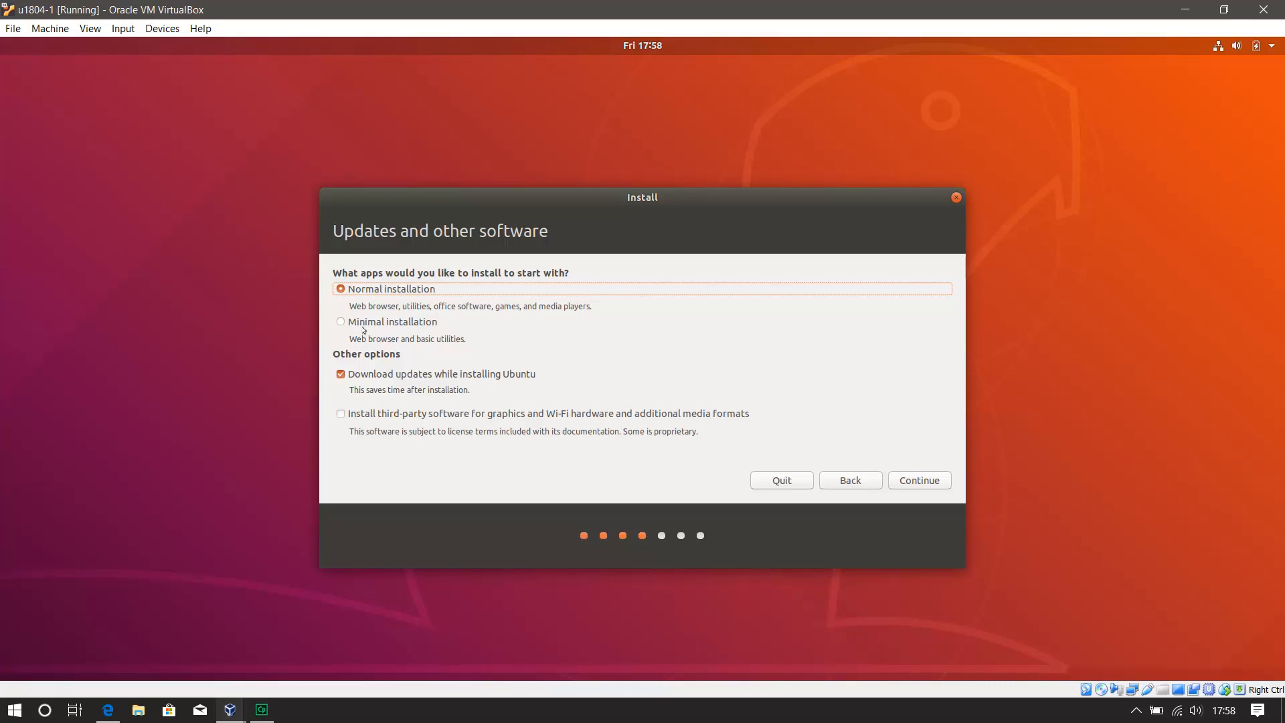
pyautogui.click(342, 321)
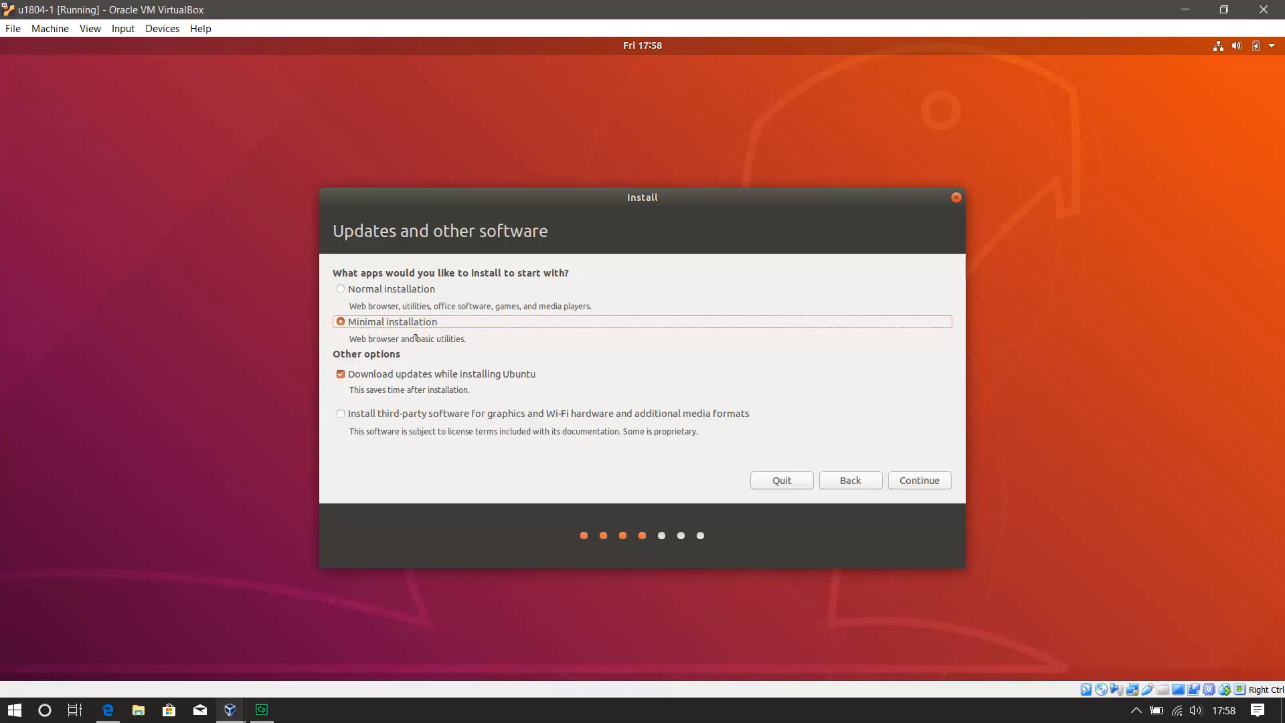
pyautogui.moveTo(433, 339)
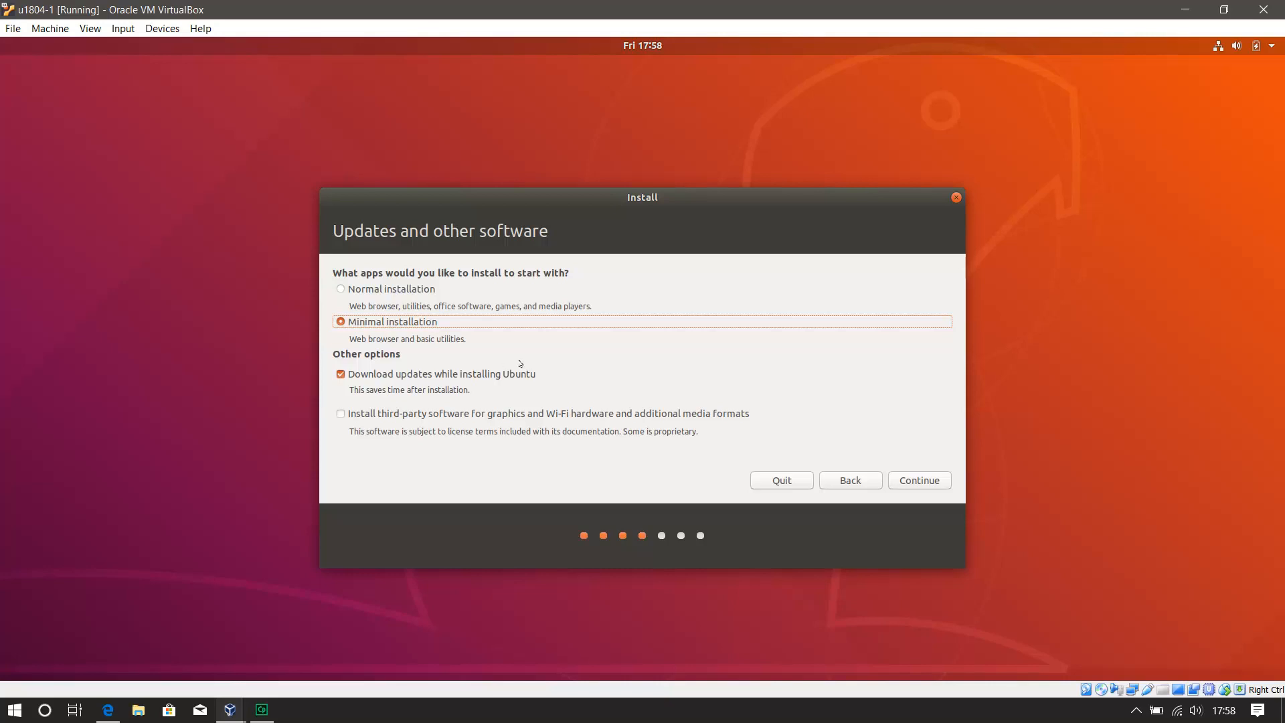
pyautogui.moveTo(527, 356)
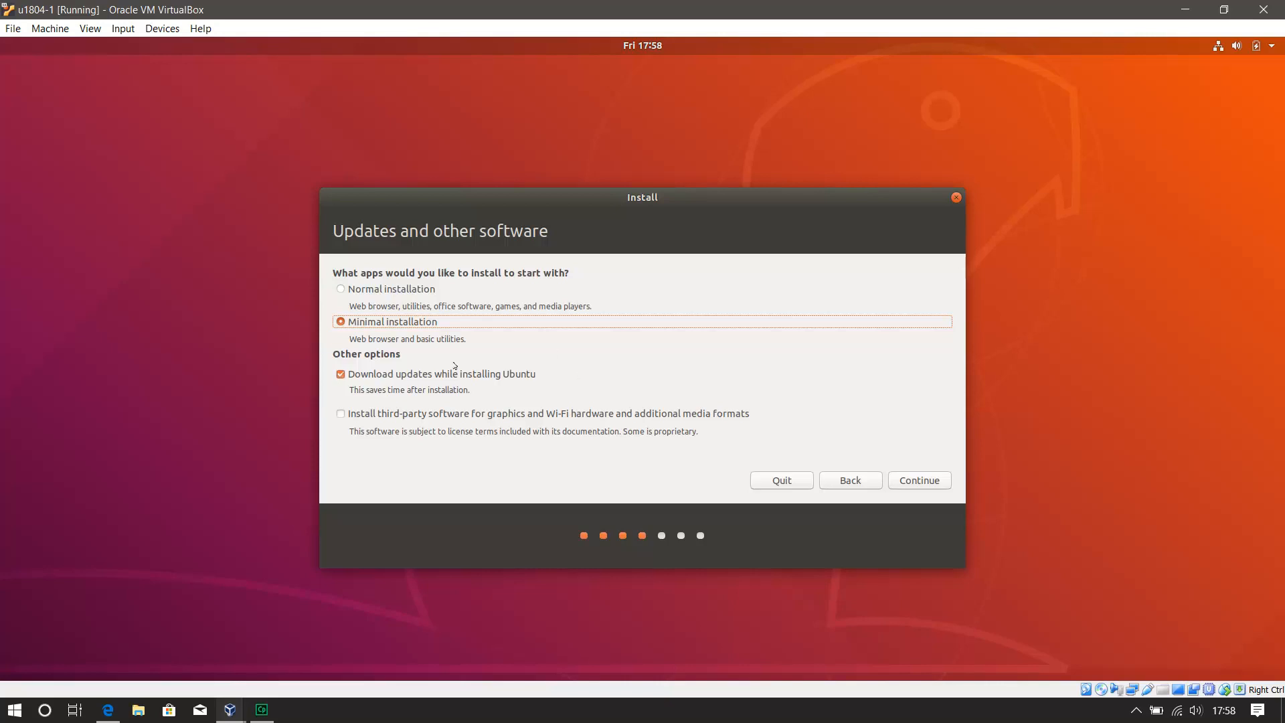
pyautogui.moveTo(663, 399)
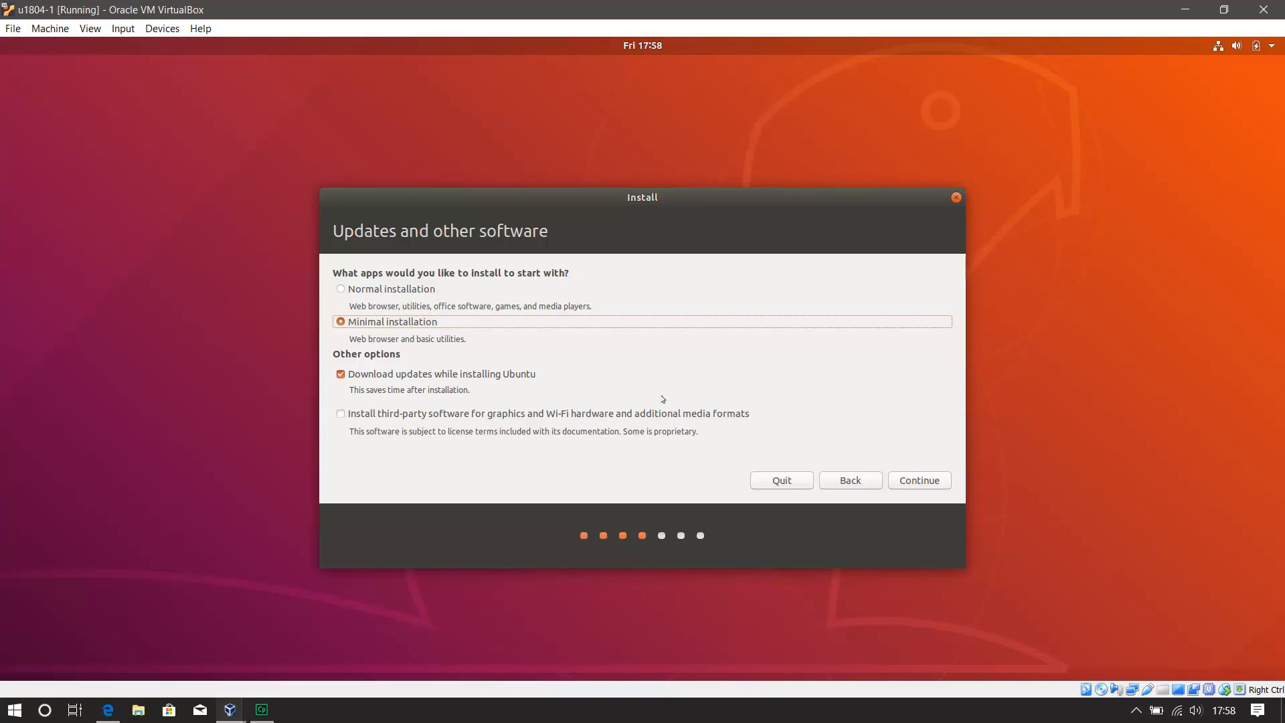
pyautogui.moveTo(419, 380)
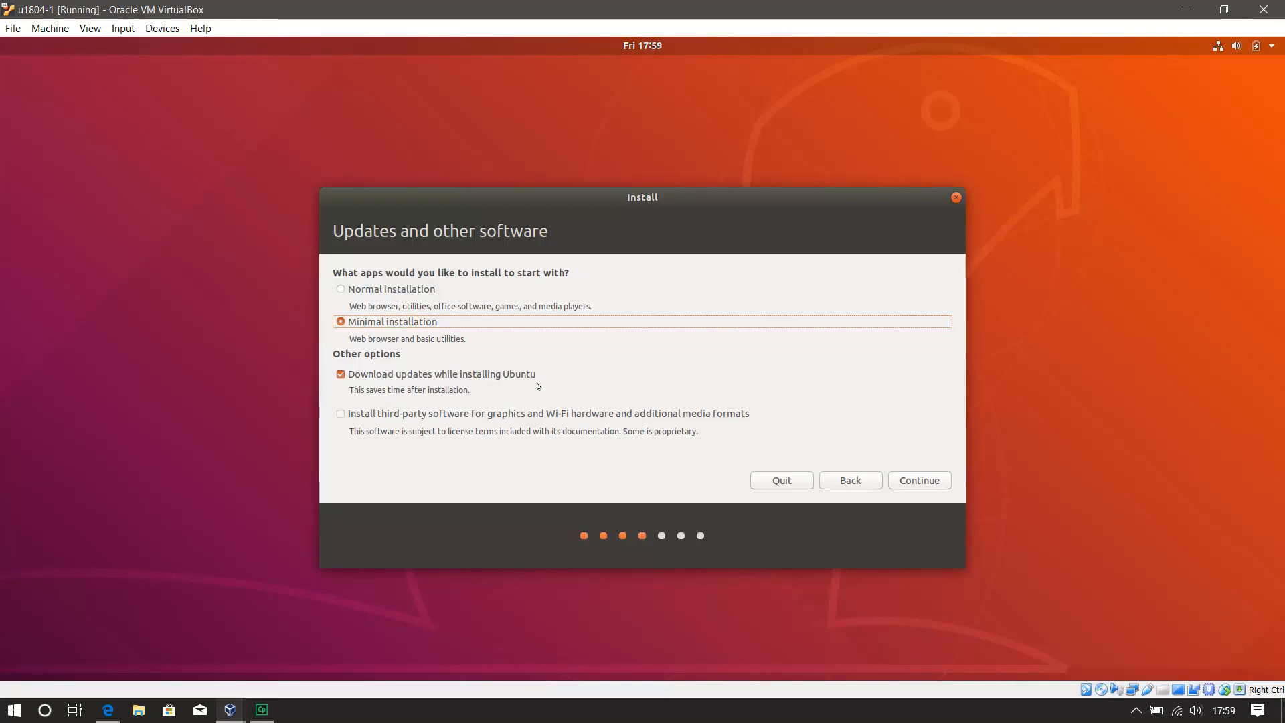
pyautogui.moveTo(592, 454)
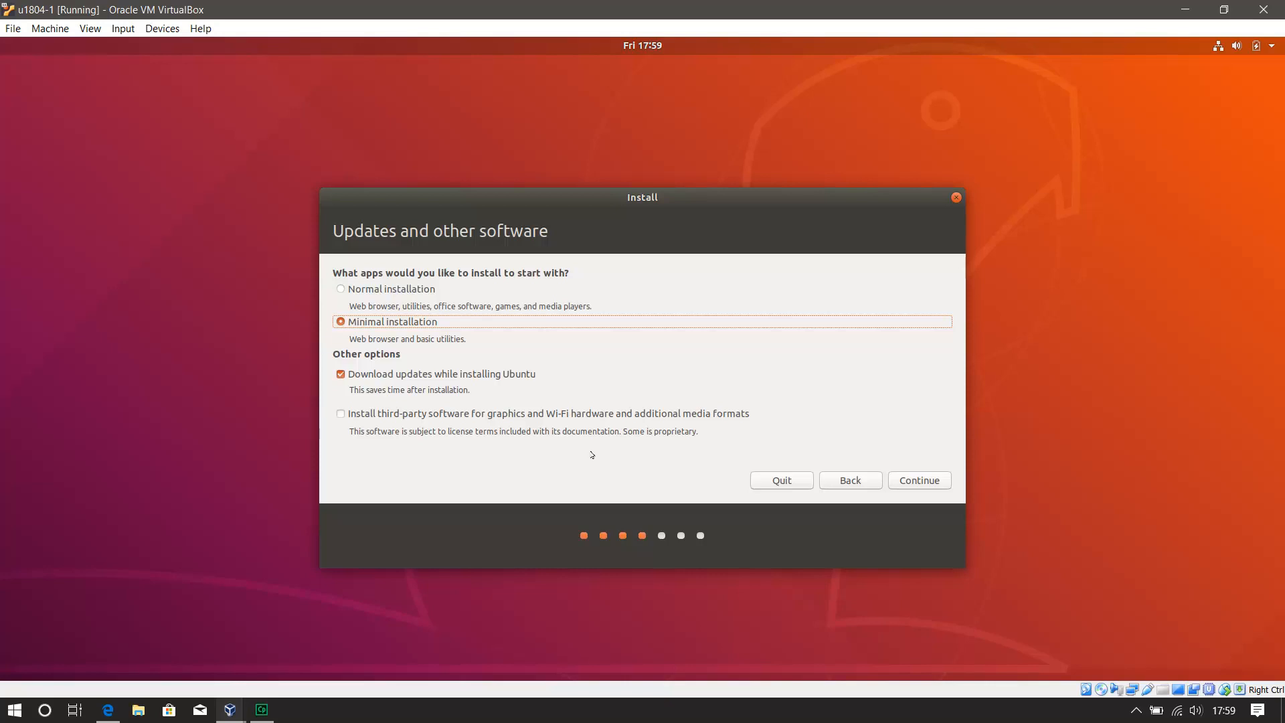
pyautogui.moveTo(601, 454)
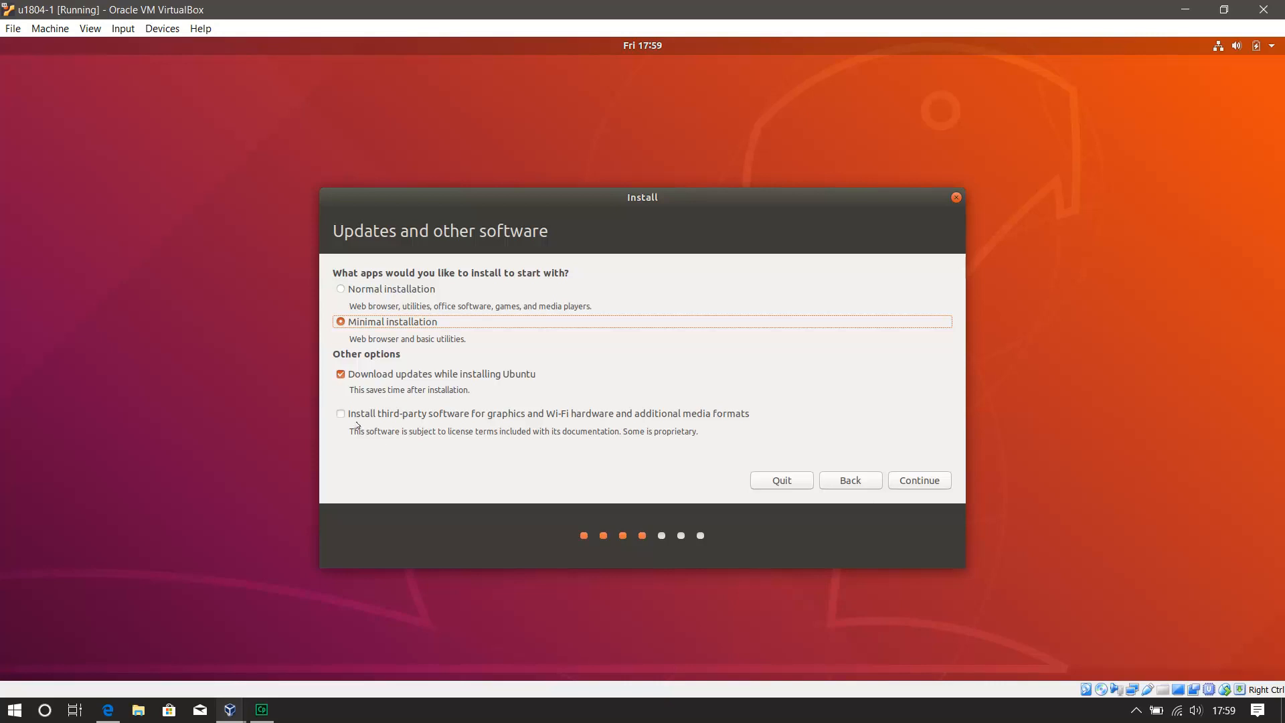
pyautogui.click(918, 480)
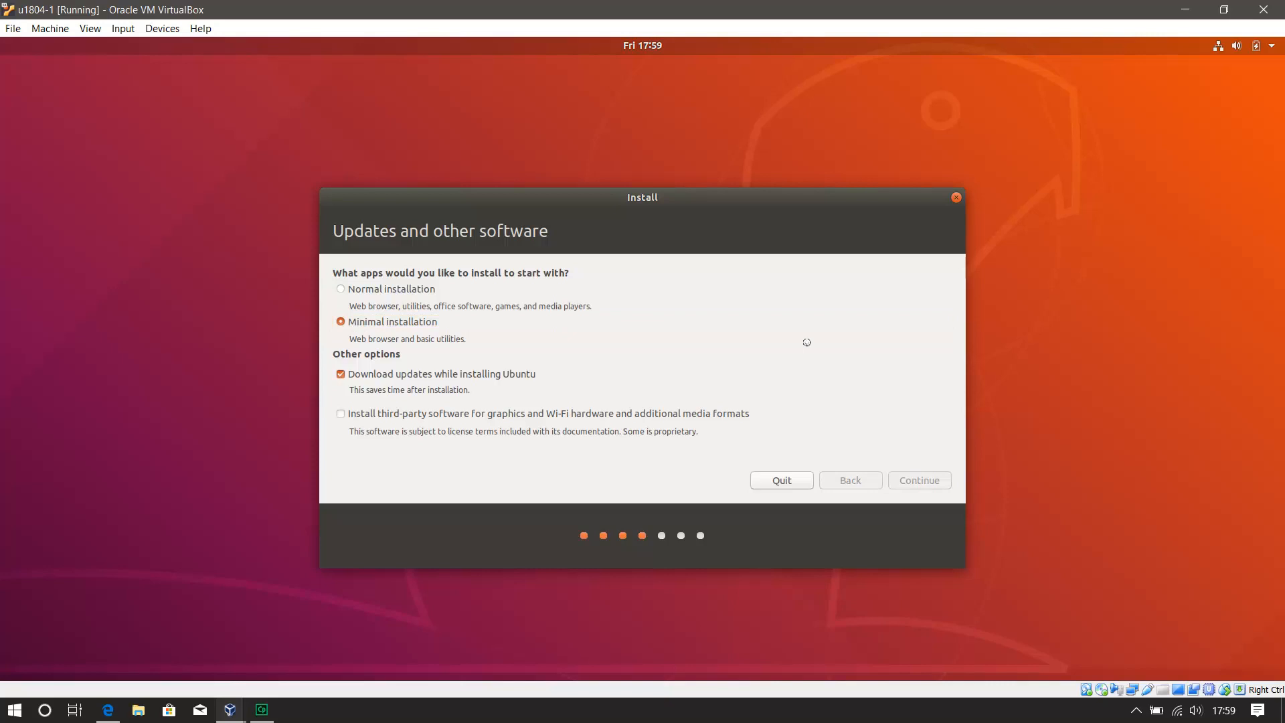
# Step: Install Now with Erase disk and install Ubuntu, confirm the disk changes, and reach the location step showing London
pyautogui.click(918, 479)
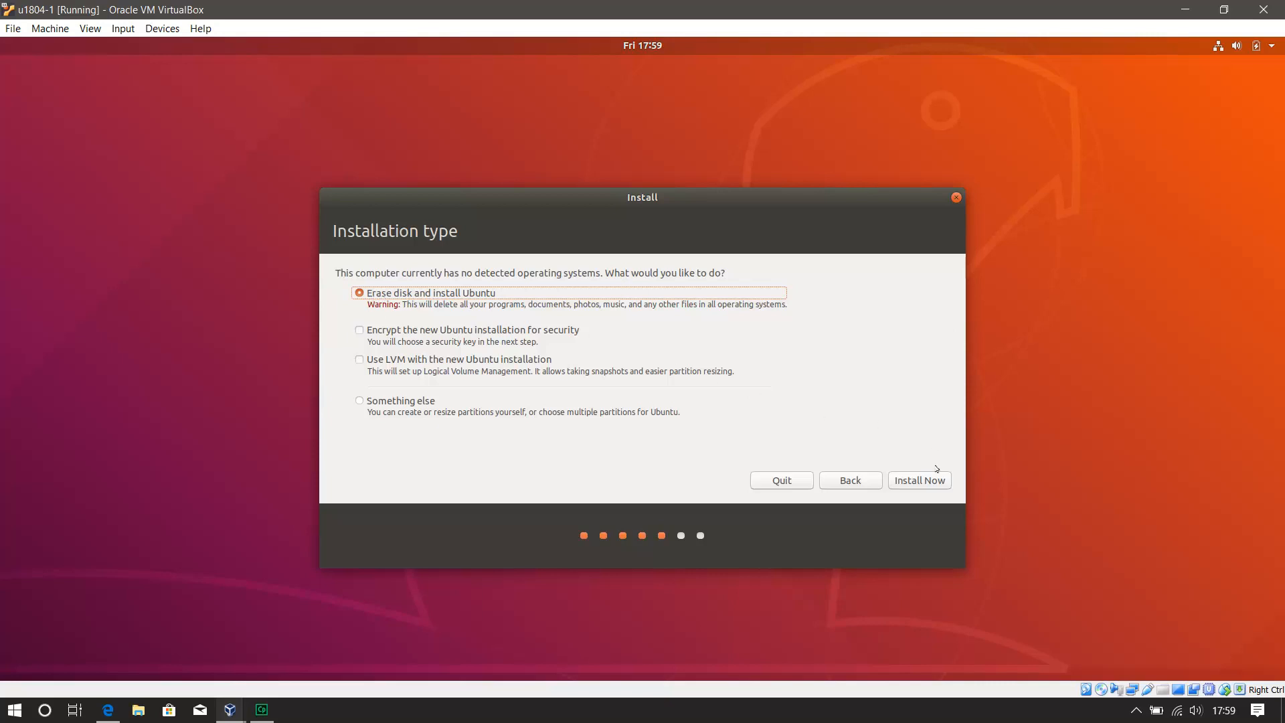
pyautogui.click(918, 479)
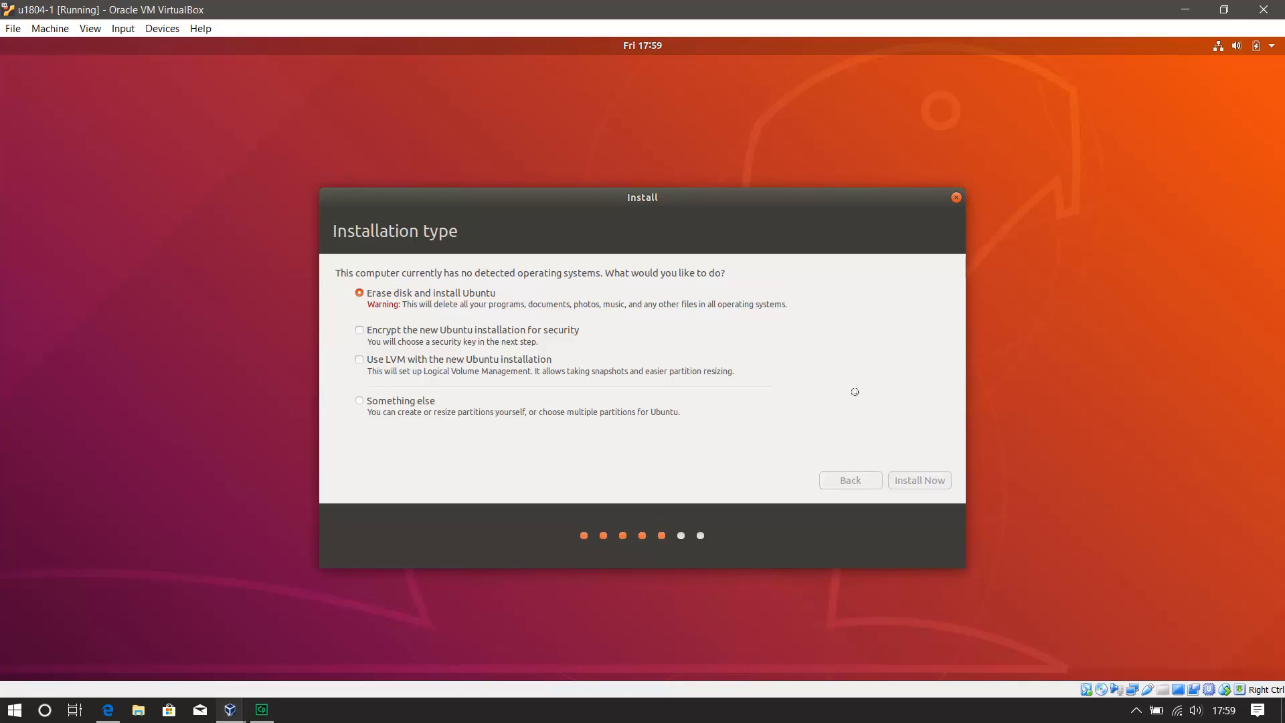
pyautogui.click(919, 480)
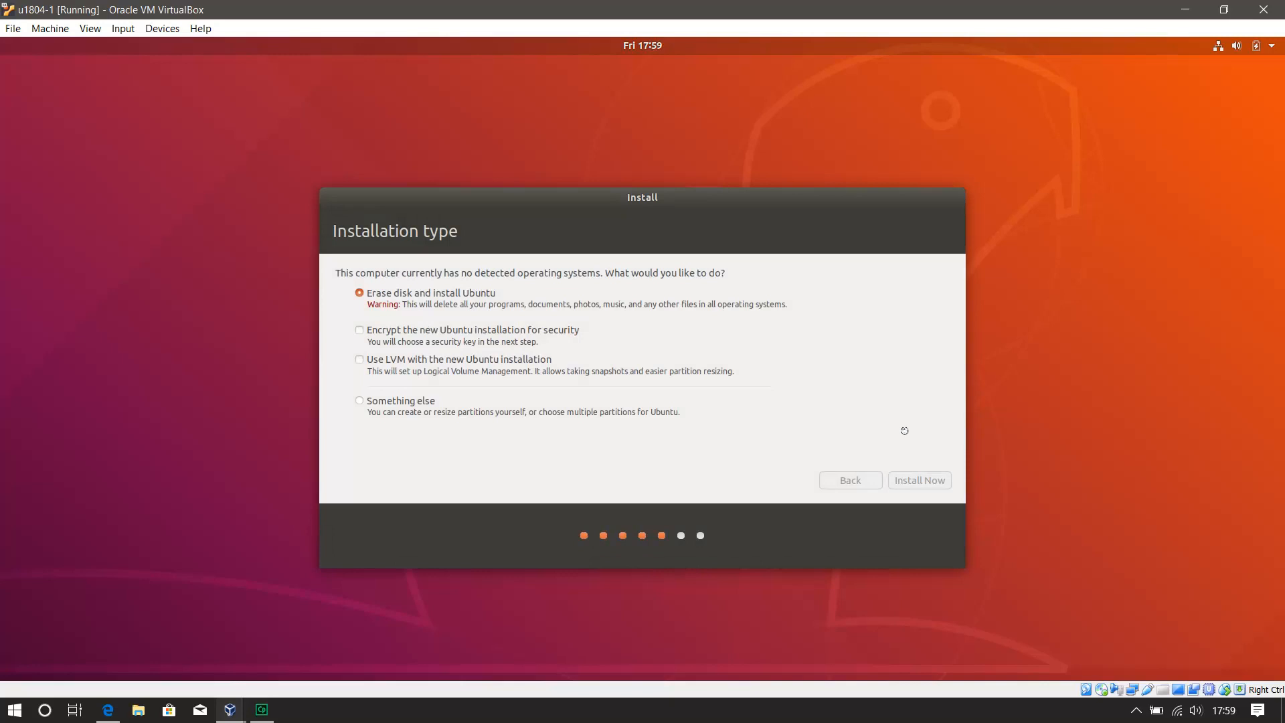
pyautogui.click(919, 479)
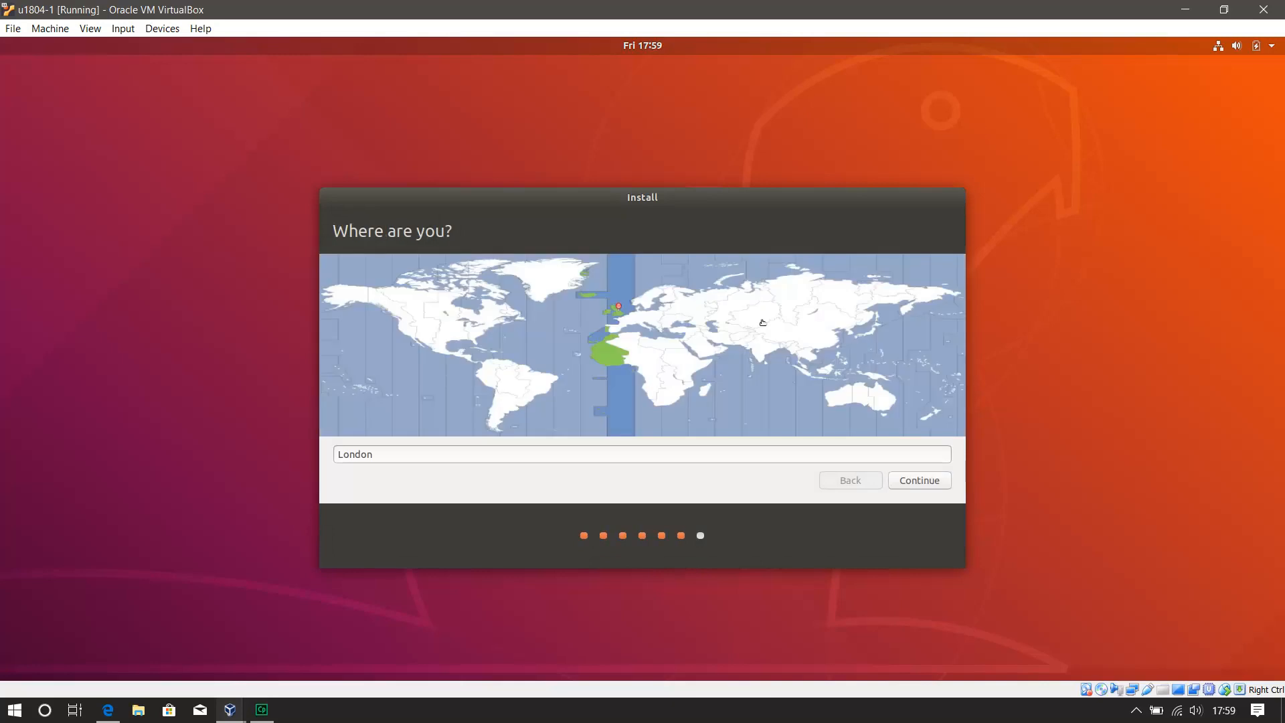
# Step: Accept London, set user joe on computer u1804-1 with a password, and begin installing
pyautogui.click(918, 479)
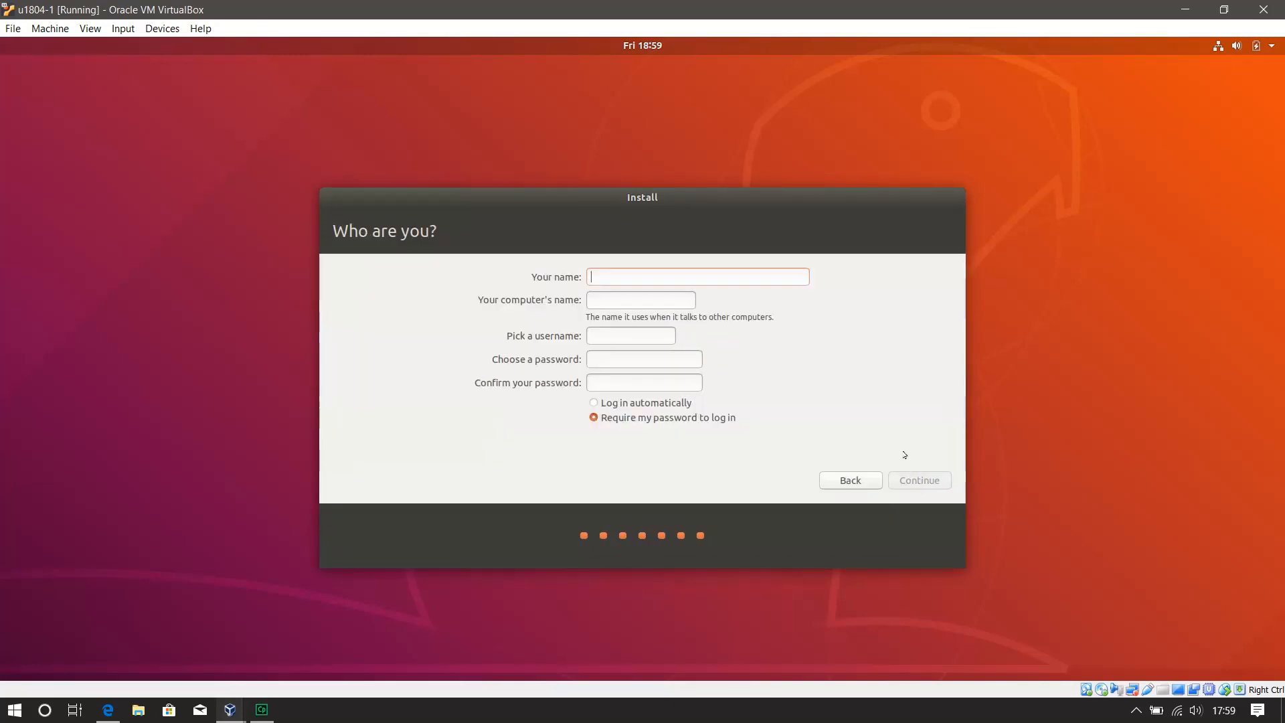
pyautogui.write('joe')
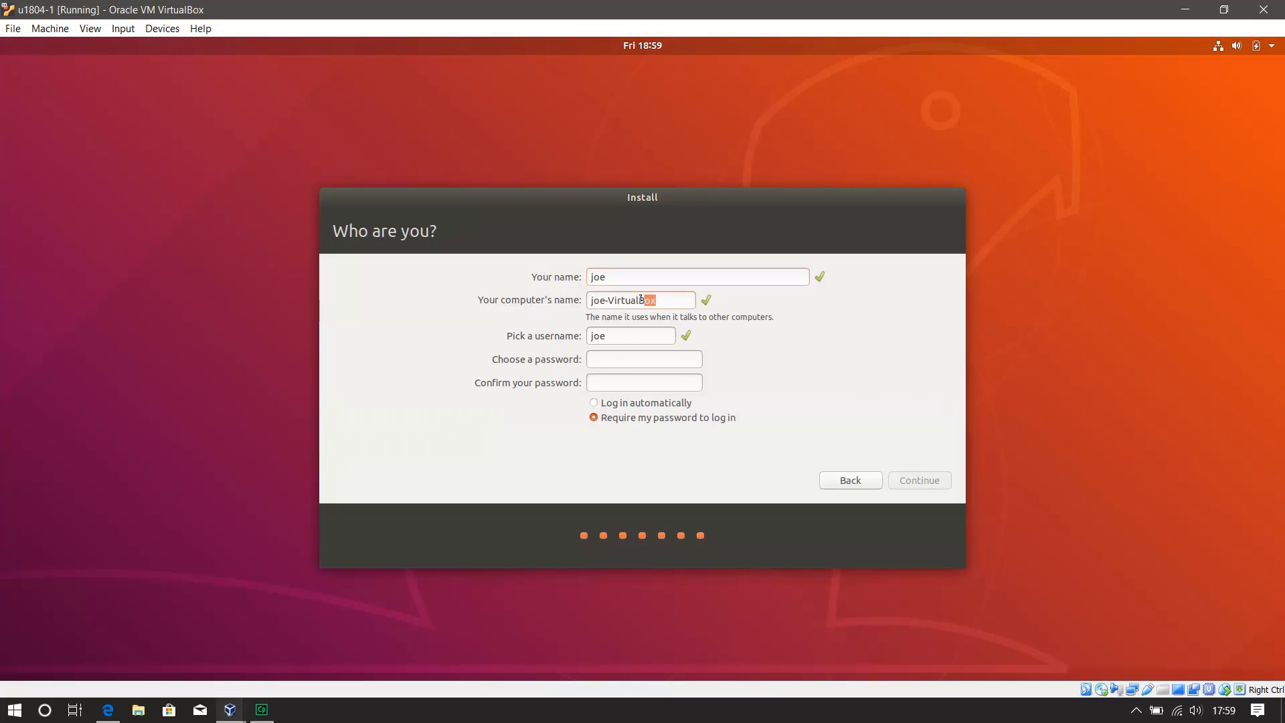
pyautogui.write('u1804-1')
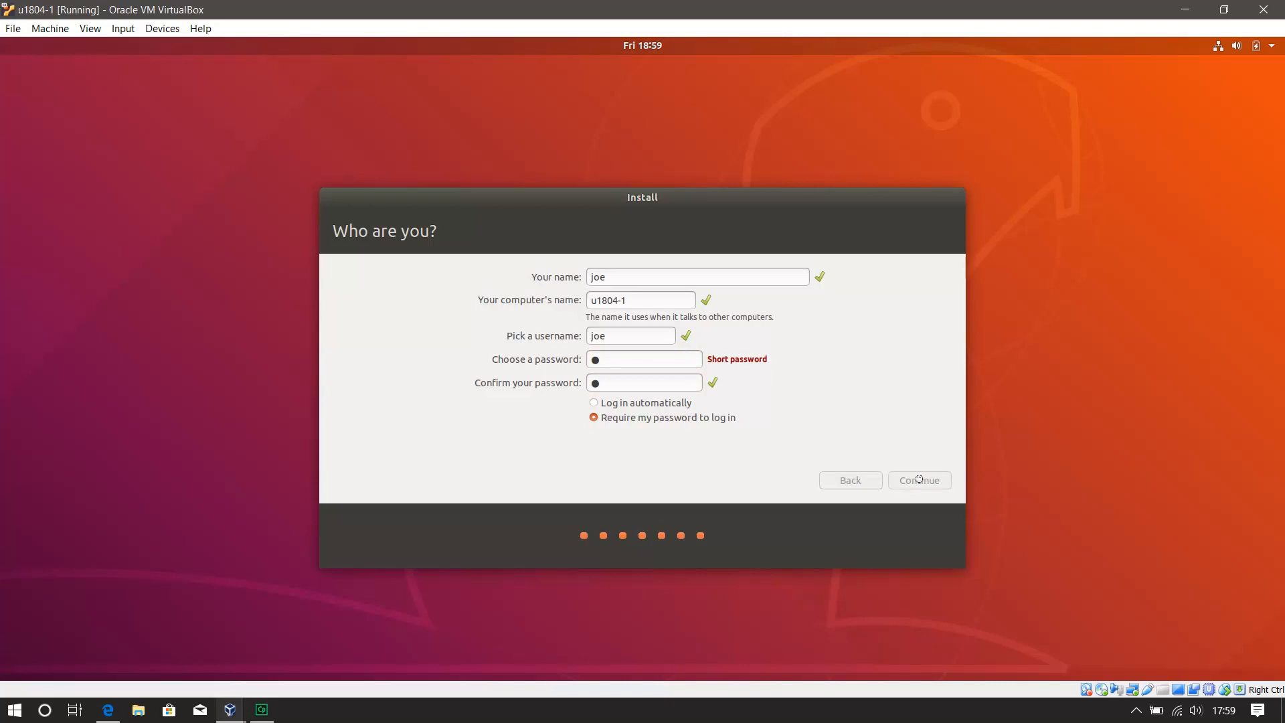
pyautogui.click(918, 480)
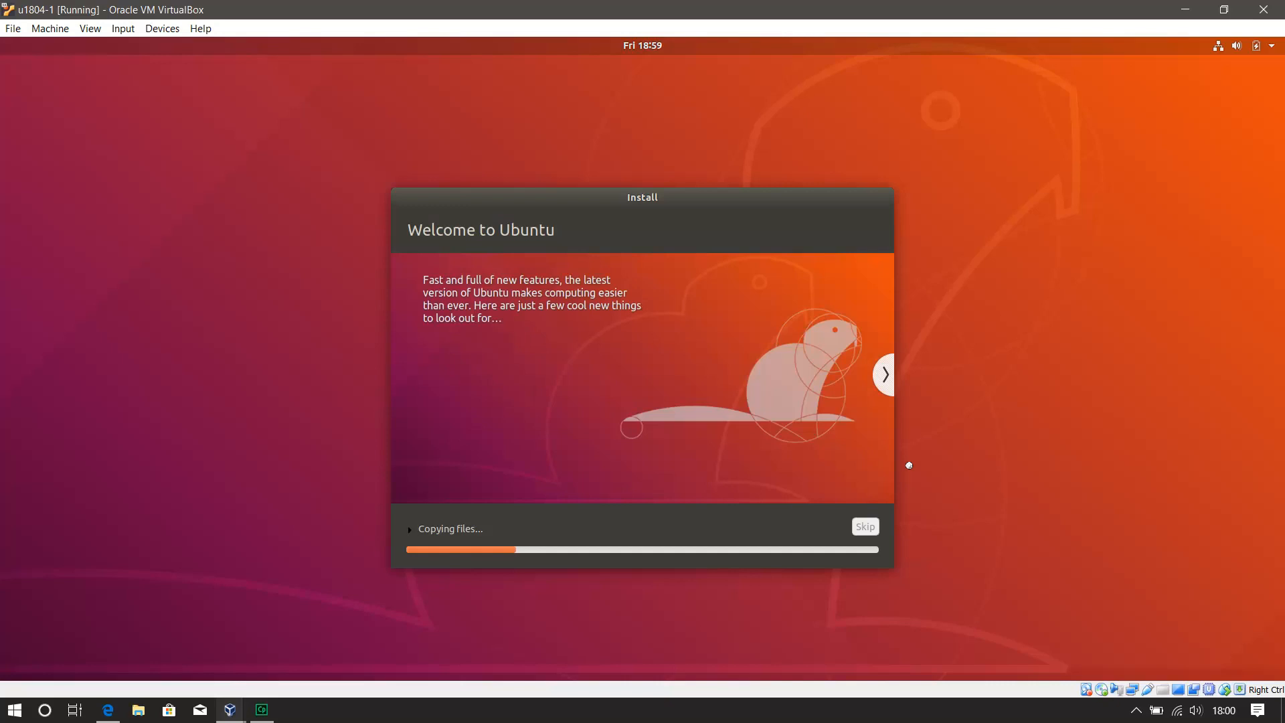
# Step: Wait in the installer window while 'Copying files...' runs with the Ubuntu slideshow
pyautogui.click(885, 375)
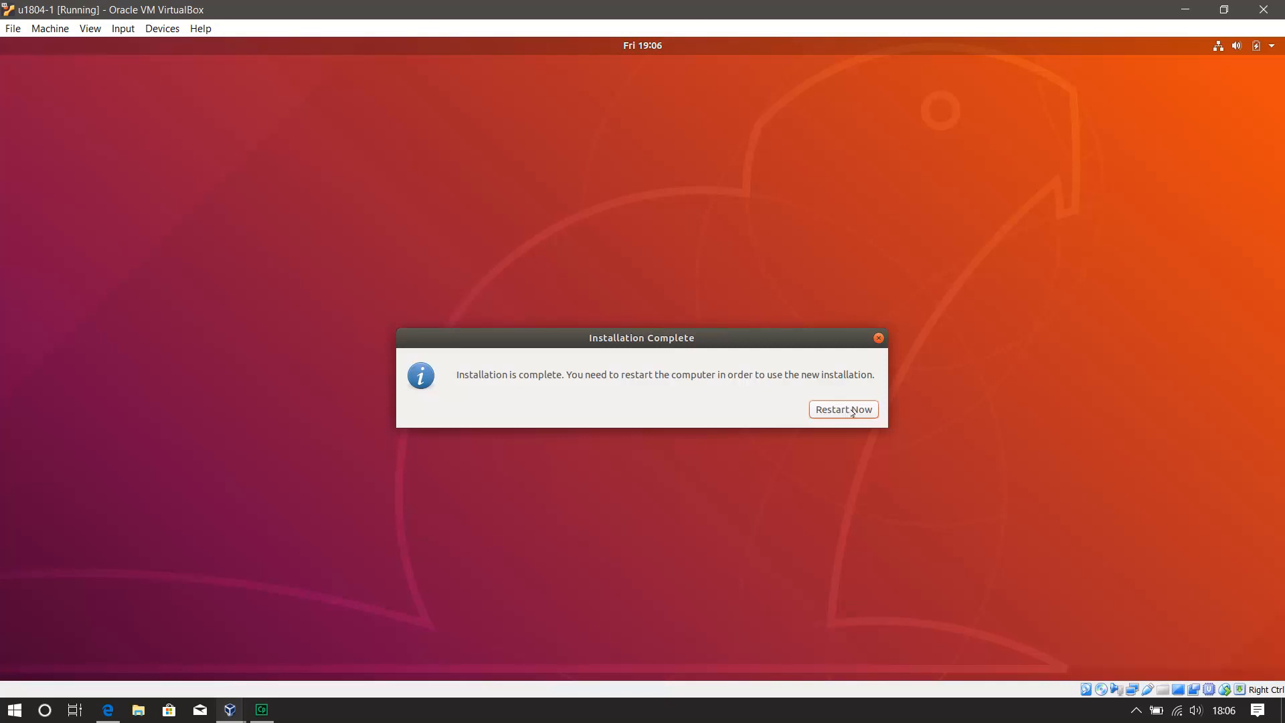
# Step: Choose Restart Now so the VM reboots into the installed Ubuntu
pyautogui.click(842, 410)
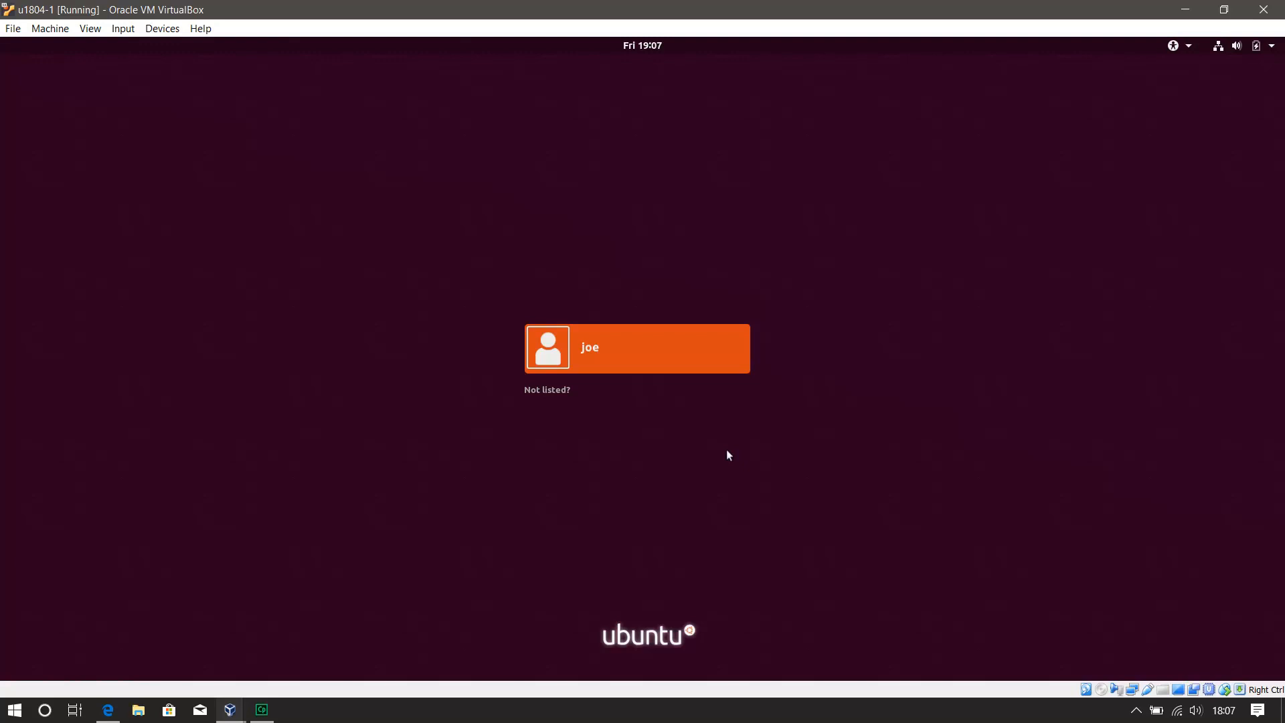
# Step: Select the user joe on the login screen to sign in to the new desktop
pyautogui.click(636, 348)
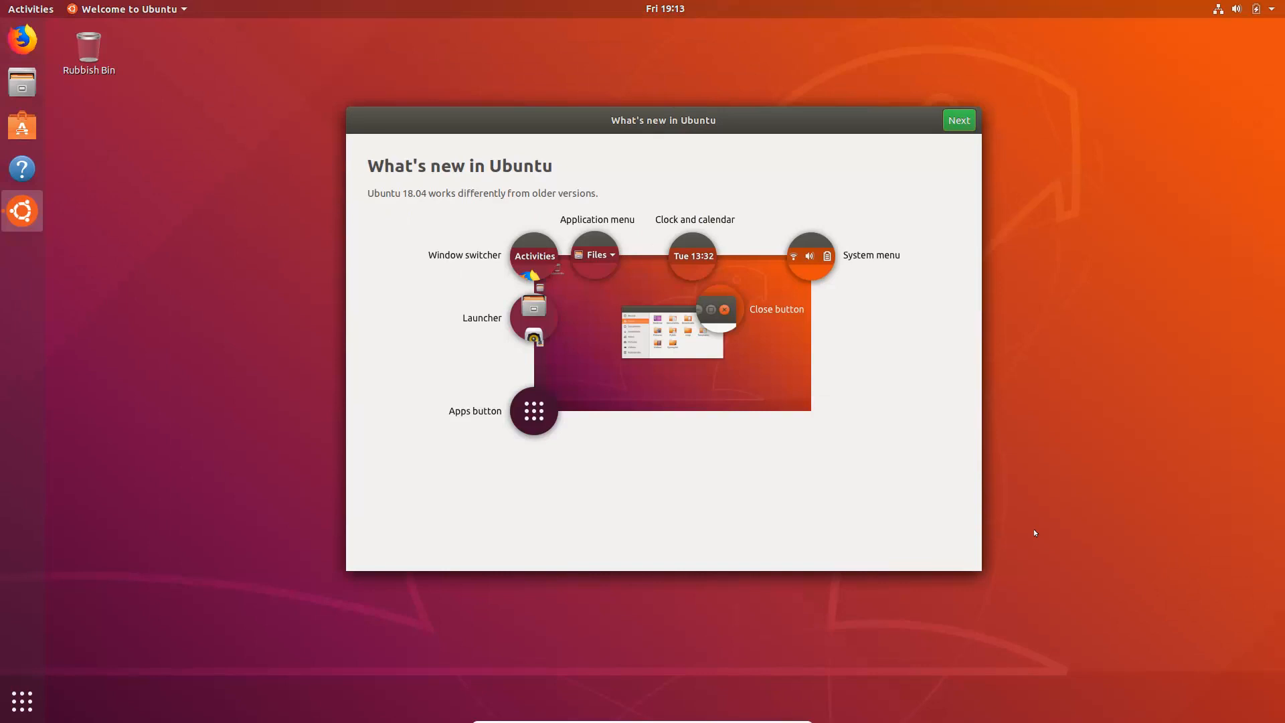
pyautogui.moveTo(502, 462)
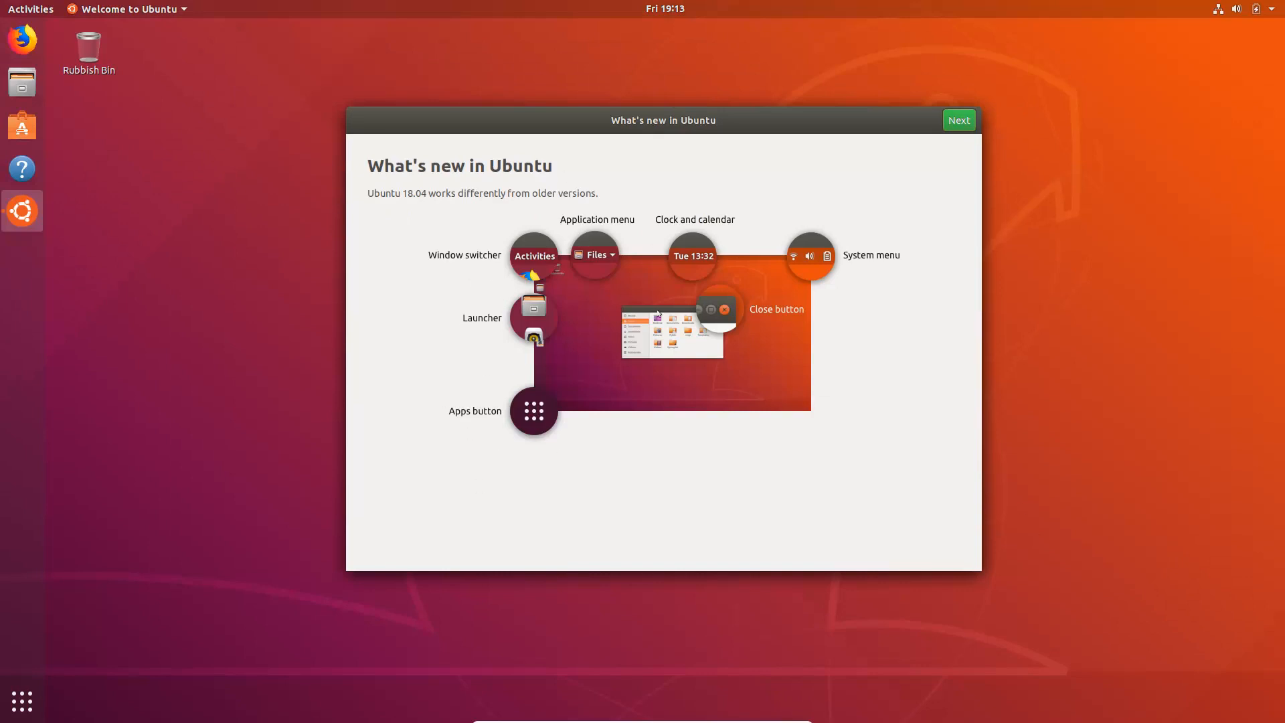
pyautogui.moveTo(696, 268)
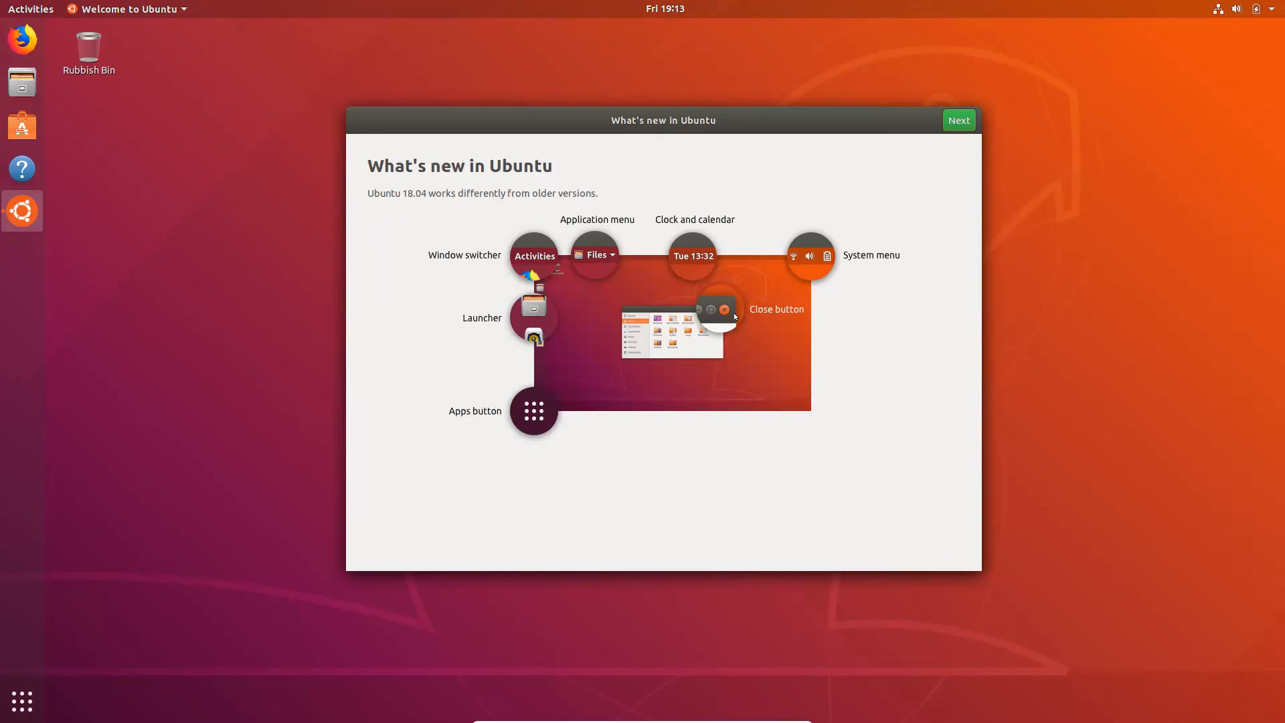
pyautogui.moveTo(724, 316)
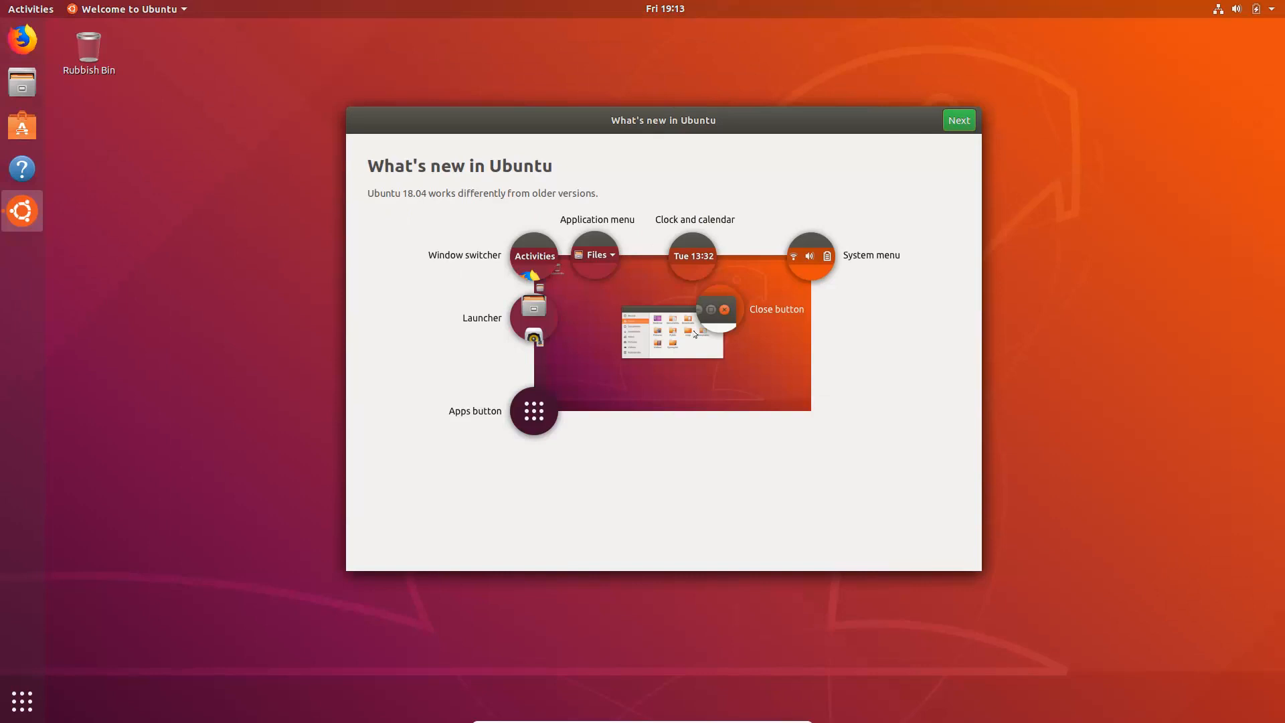
# Step: Step through What's new, Livepatch and Help improve Ubuntu pages and finish the tour with Done
pyautogui.click(958, 119)
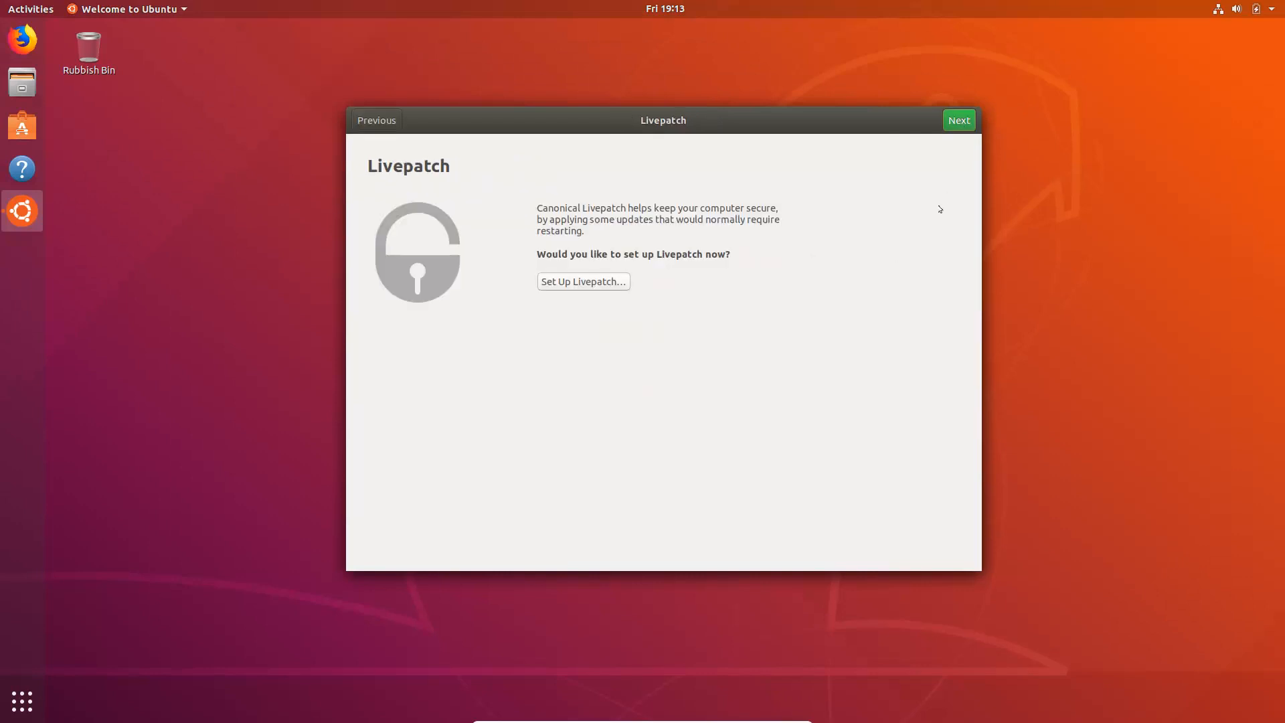
pyautogui.click(958, 119)
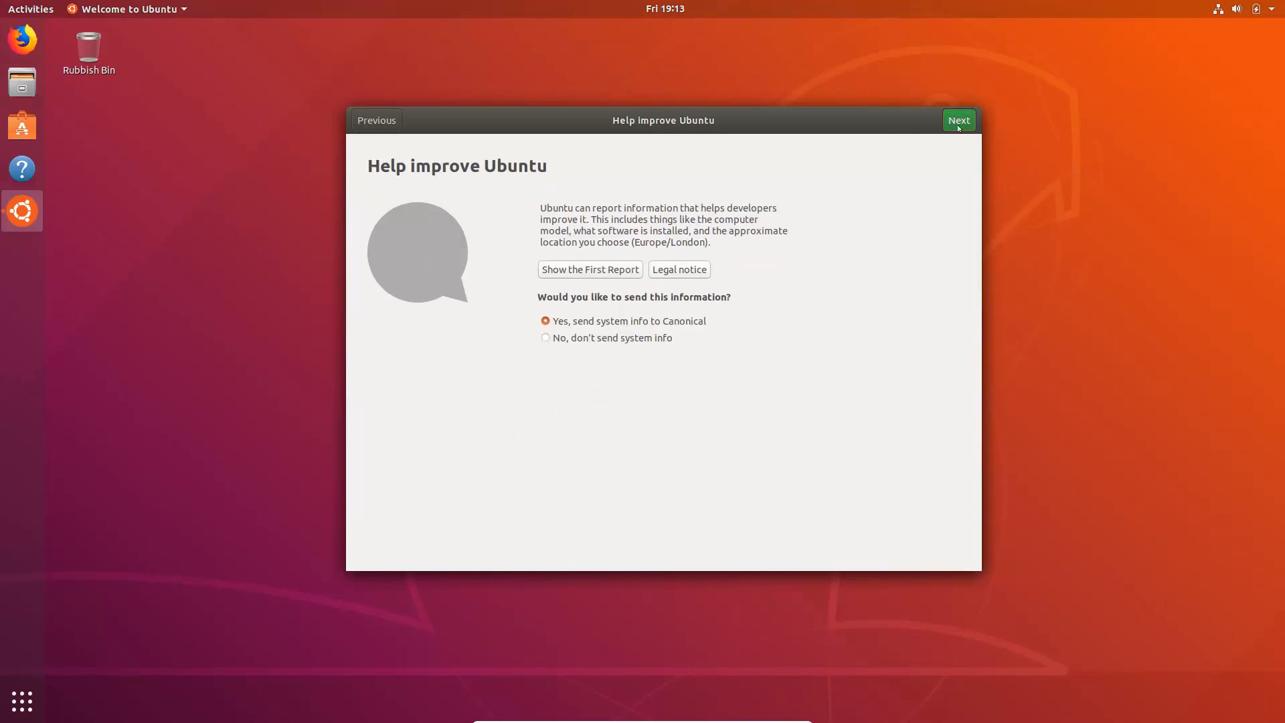
pyautogui.click(958, 119)
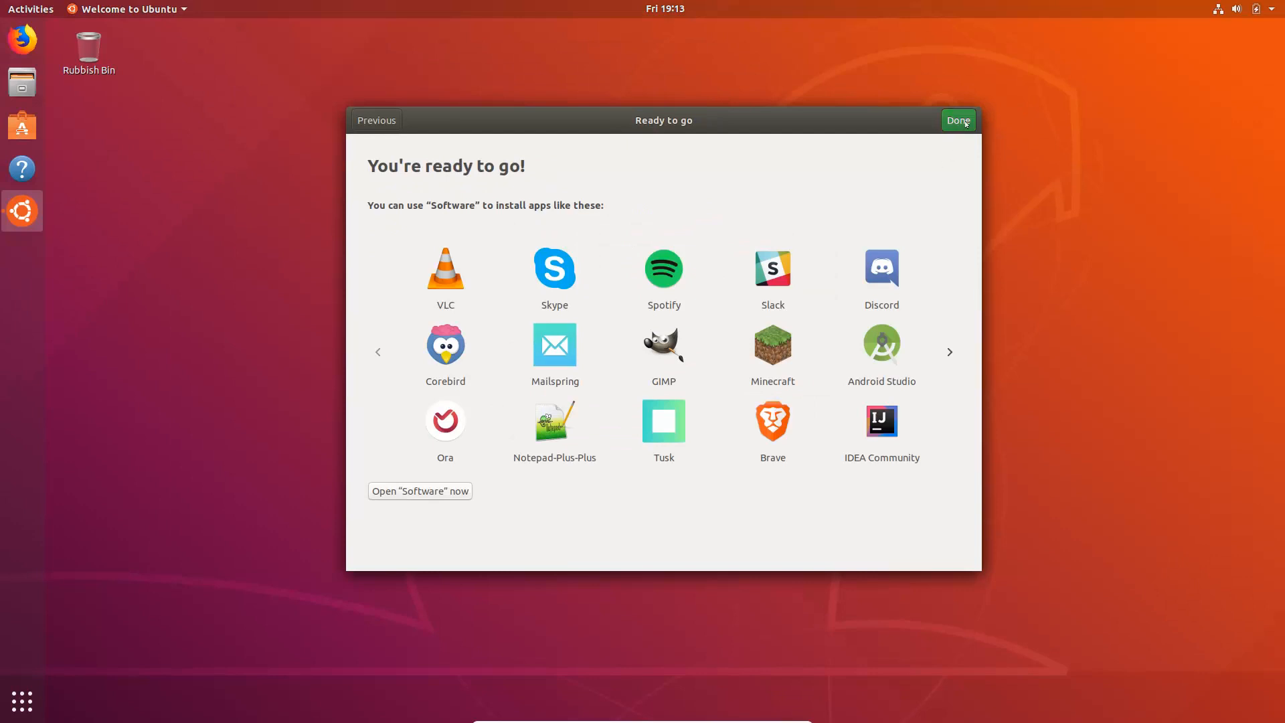
pyautogui.click(958, 119)
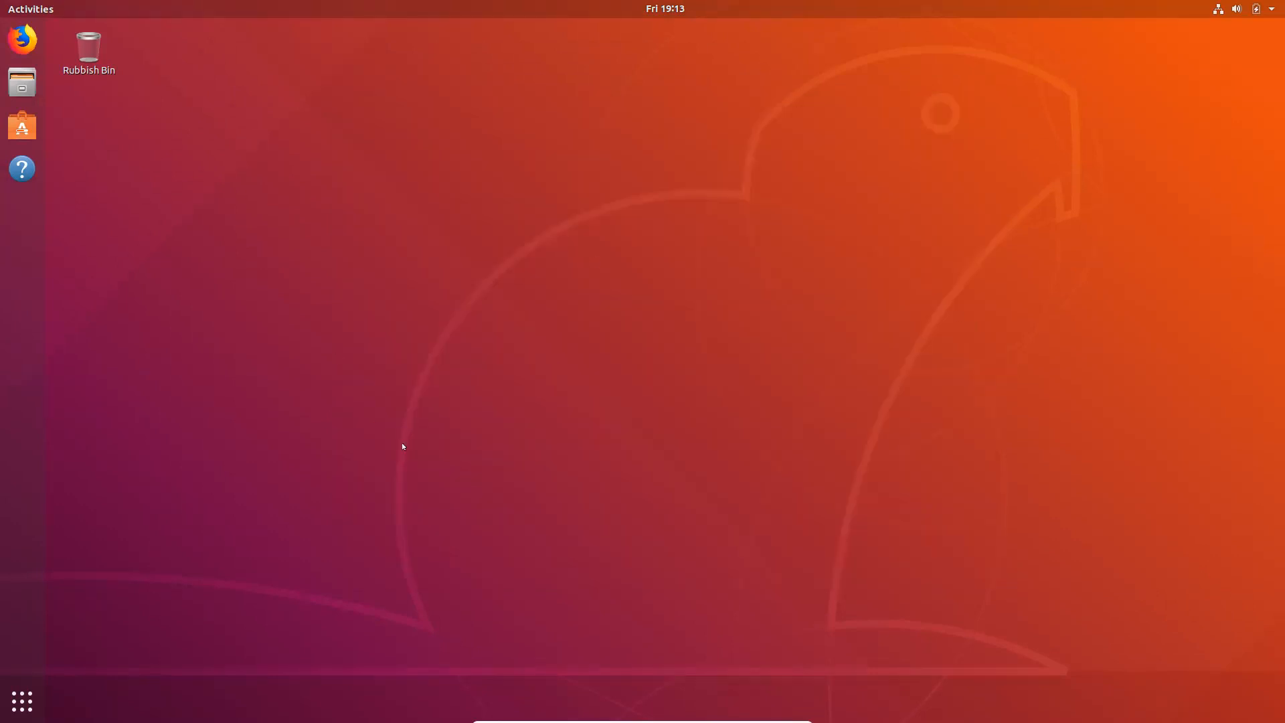
pyautogui.moveTo(334, 560)
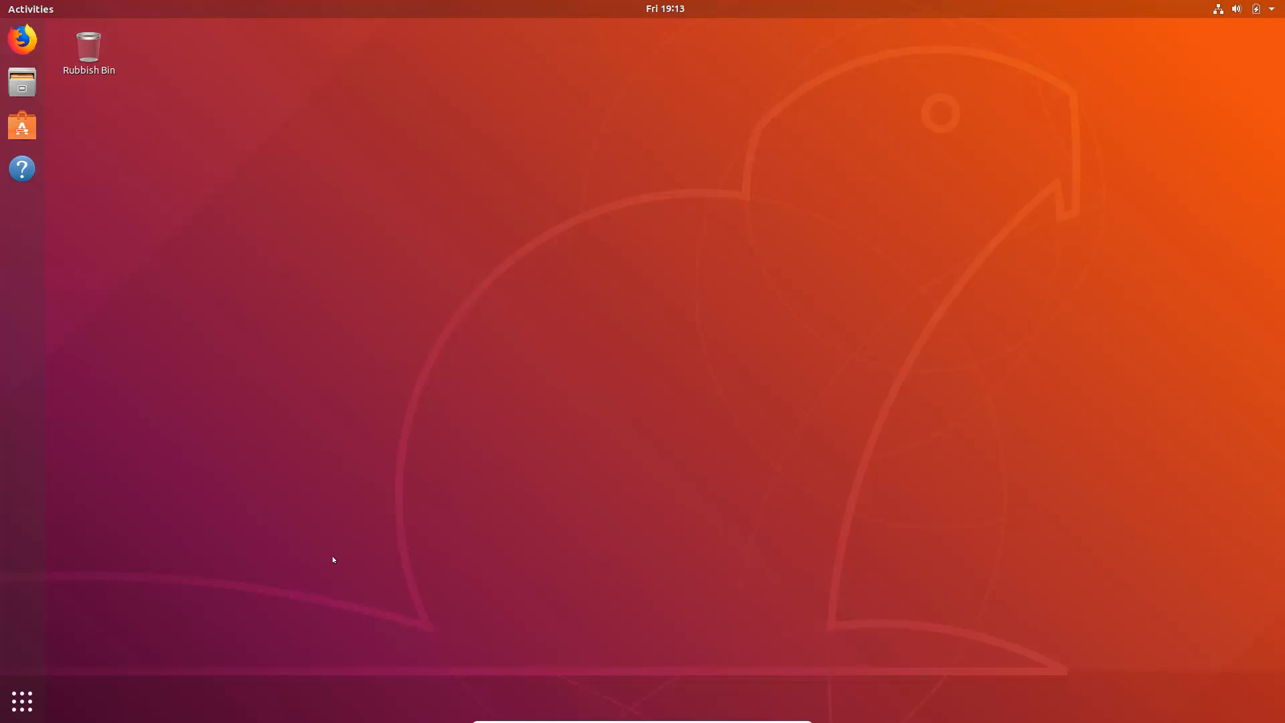
pyautogui.moveTo(324, 556)
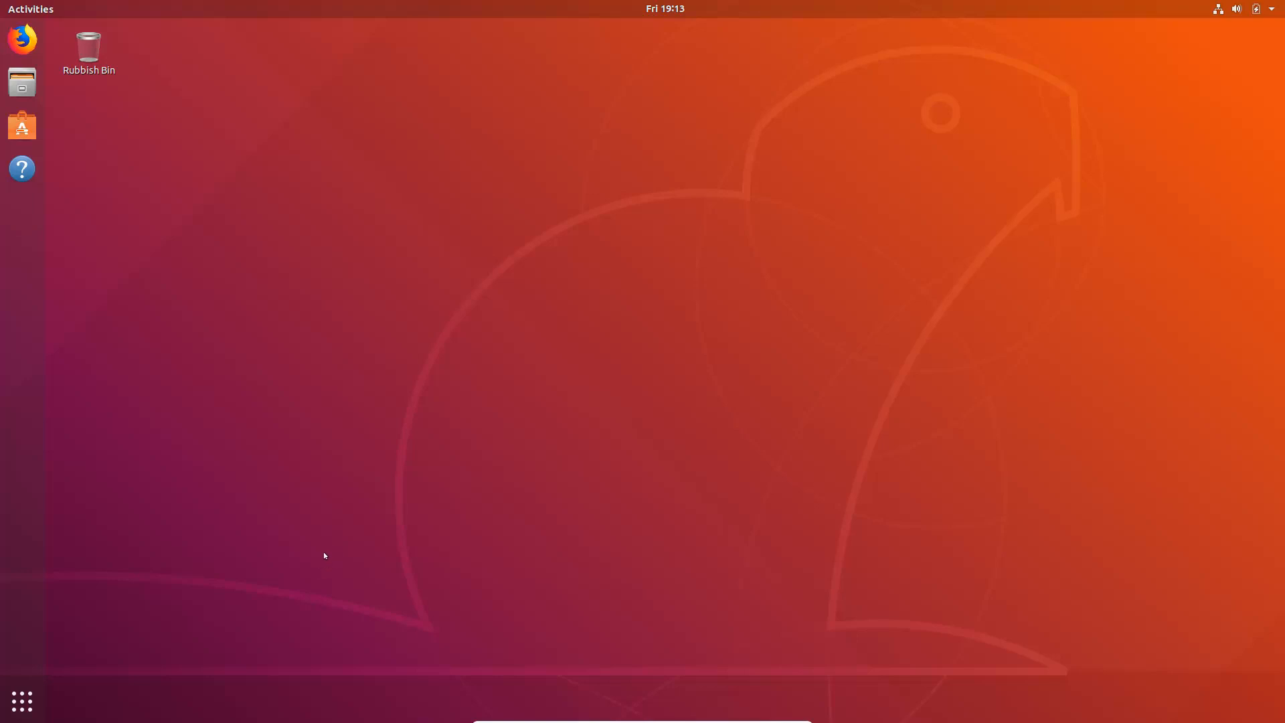
pyautogui.moveTo(111, 148)
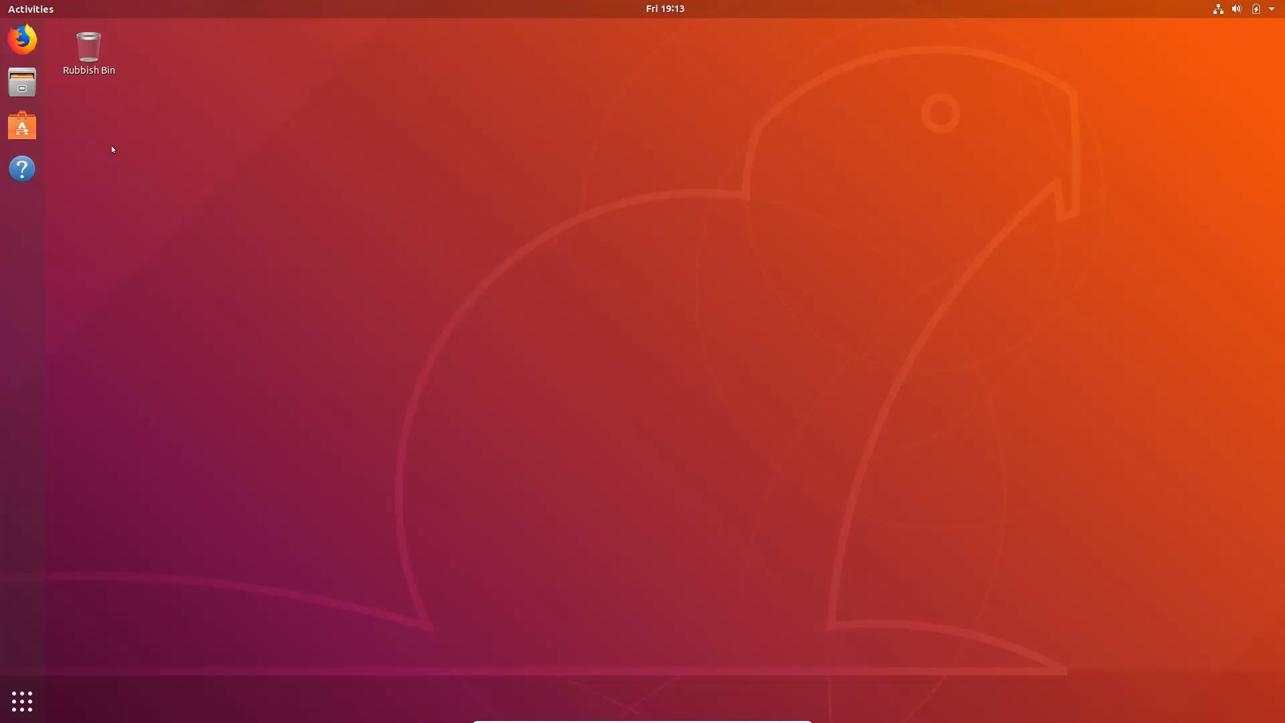
pyautogui.moveTo(67, 213)
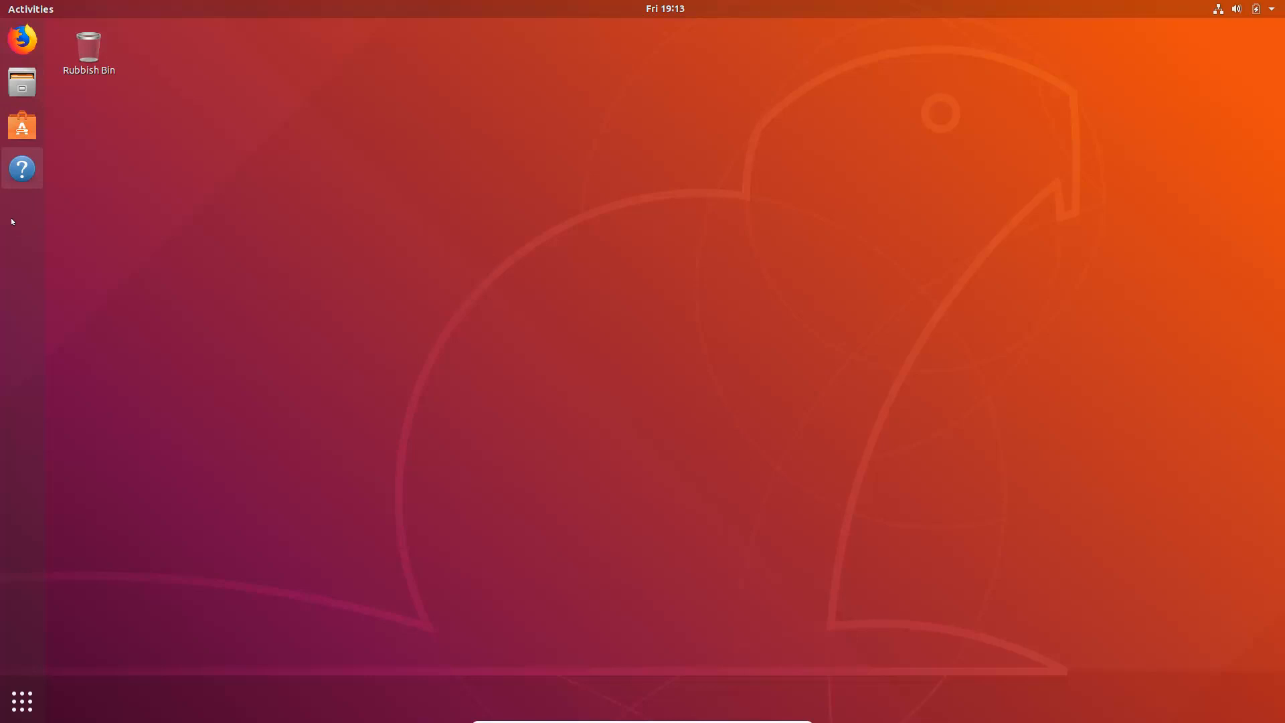
pyautogui.moveTo(90, 201)
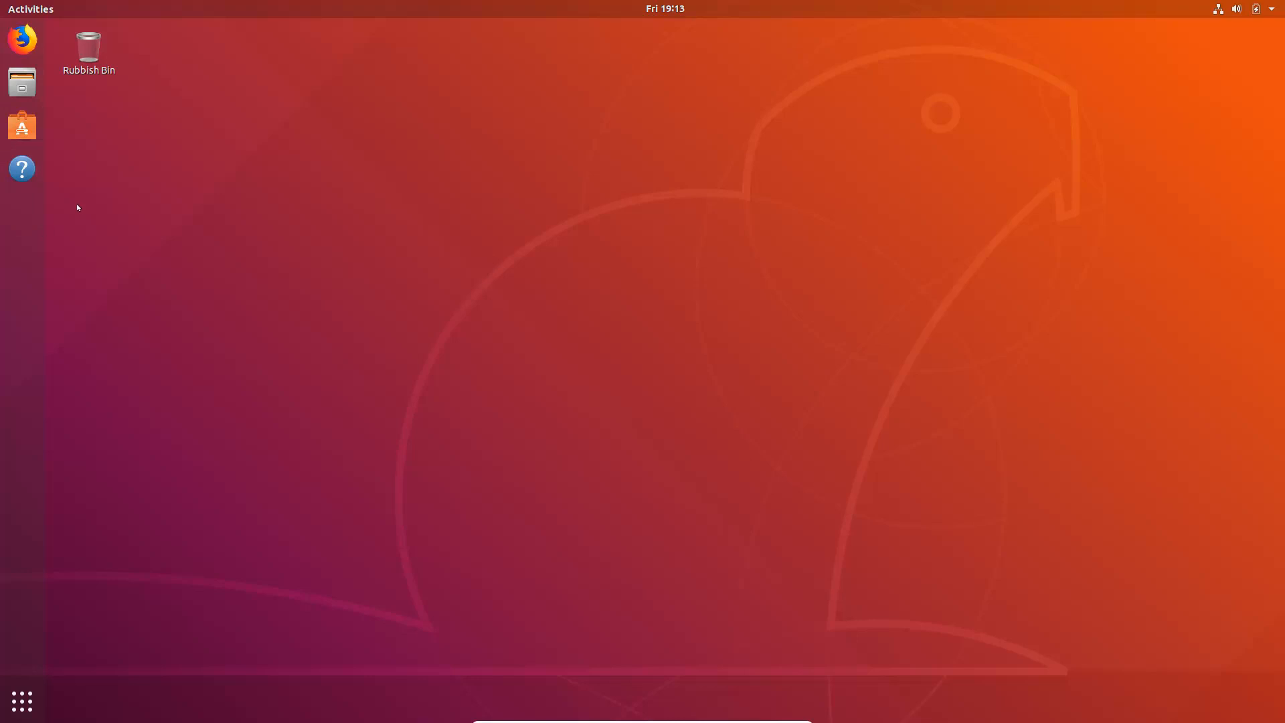
# Step: Remove Help, Ubuntu Software and Files from the dock favourites, leaving Firefox pinned
pyautogui.rightClick(21, 169)
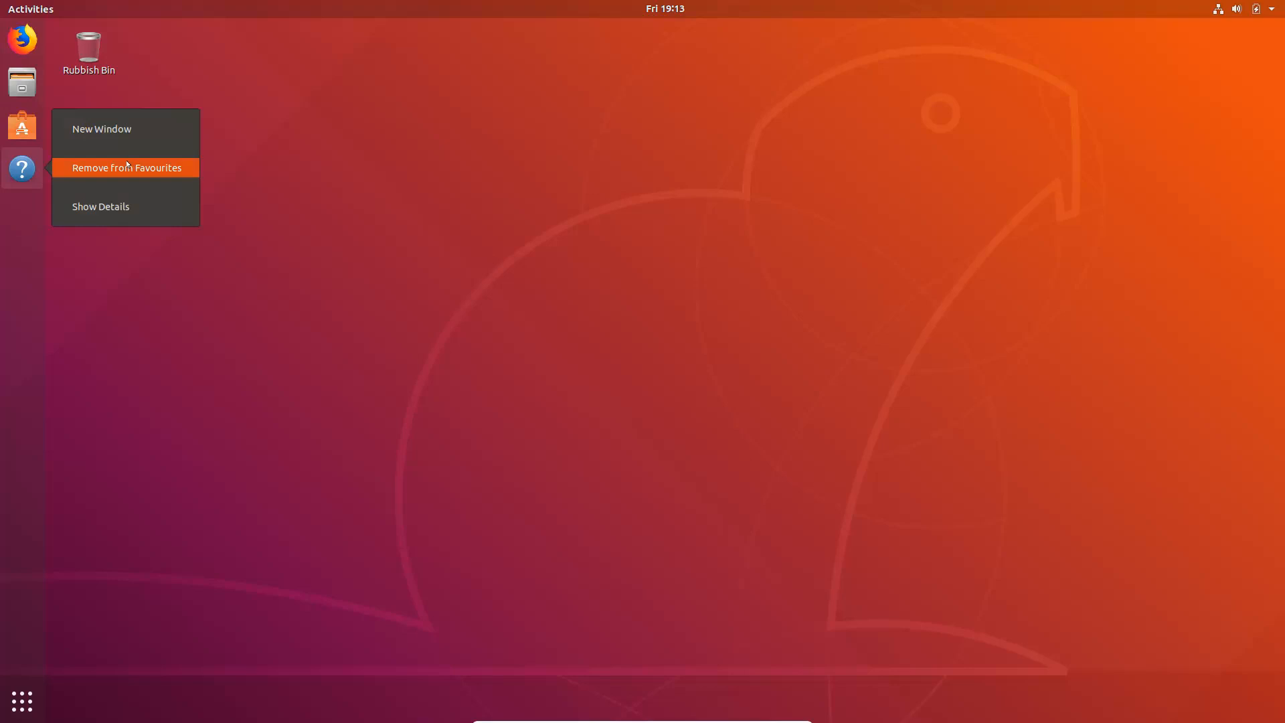
pyautogui.click(126, 168)
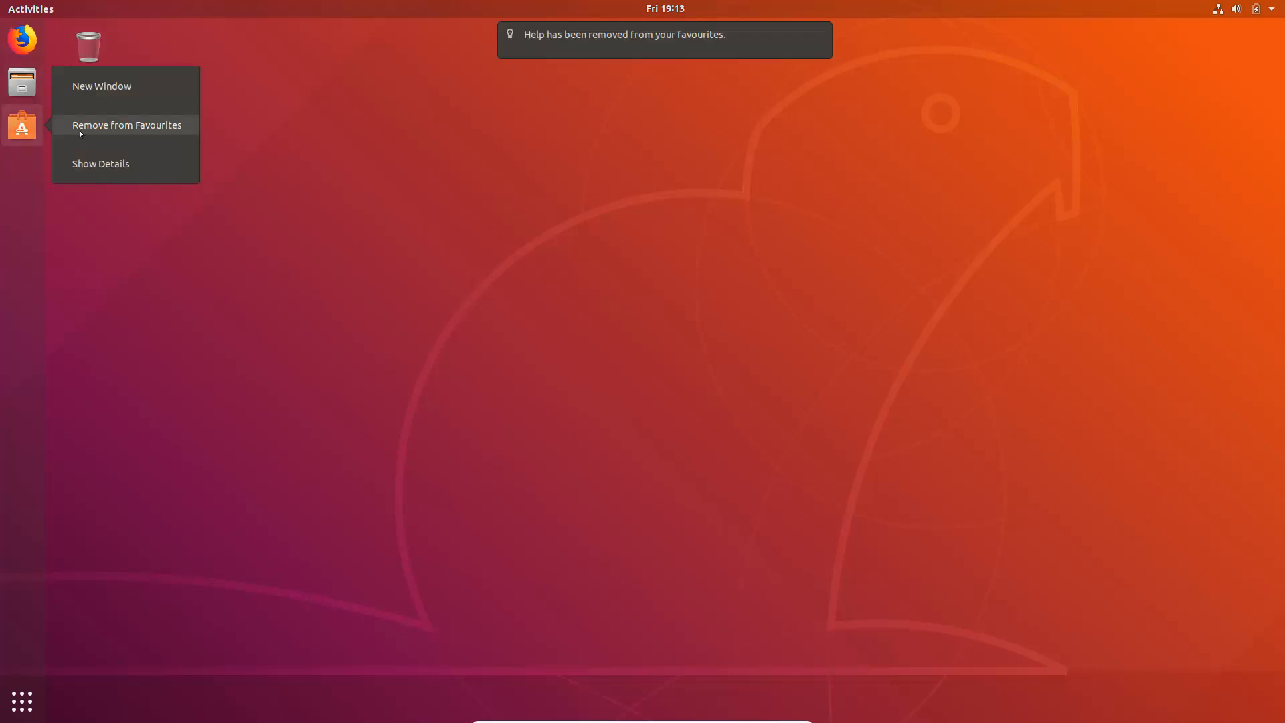
pyautogui.click(127, 124)
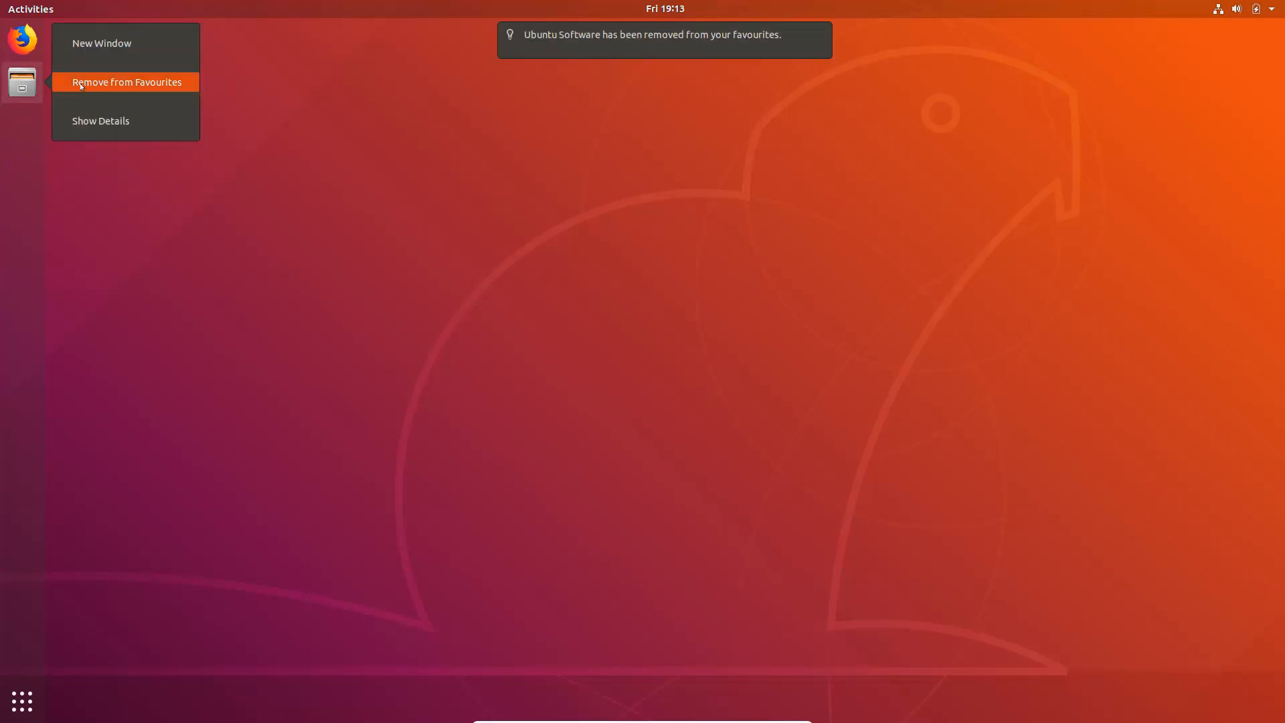
pyautogui.click(126, 81)
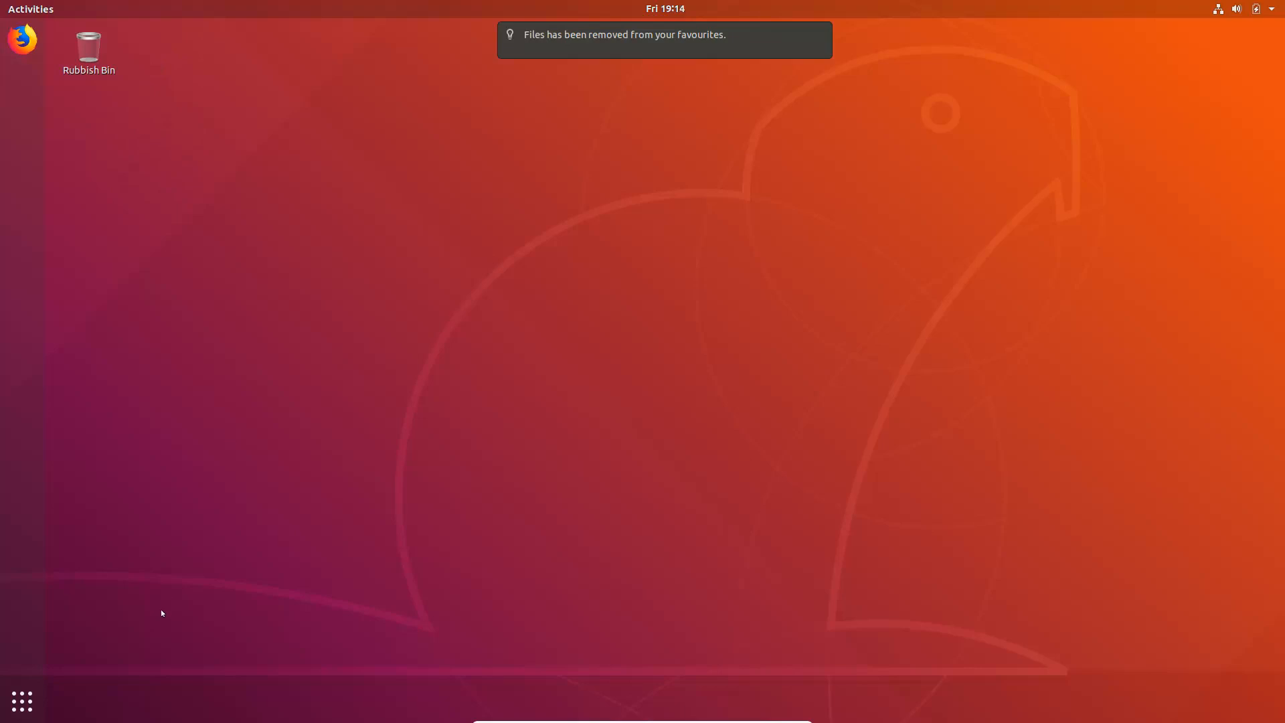
pyautogui.moveTo(21, 700)
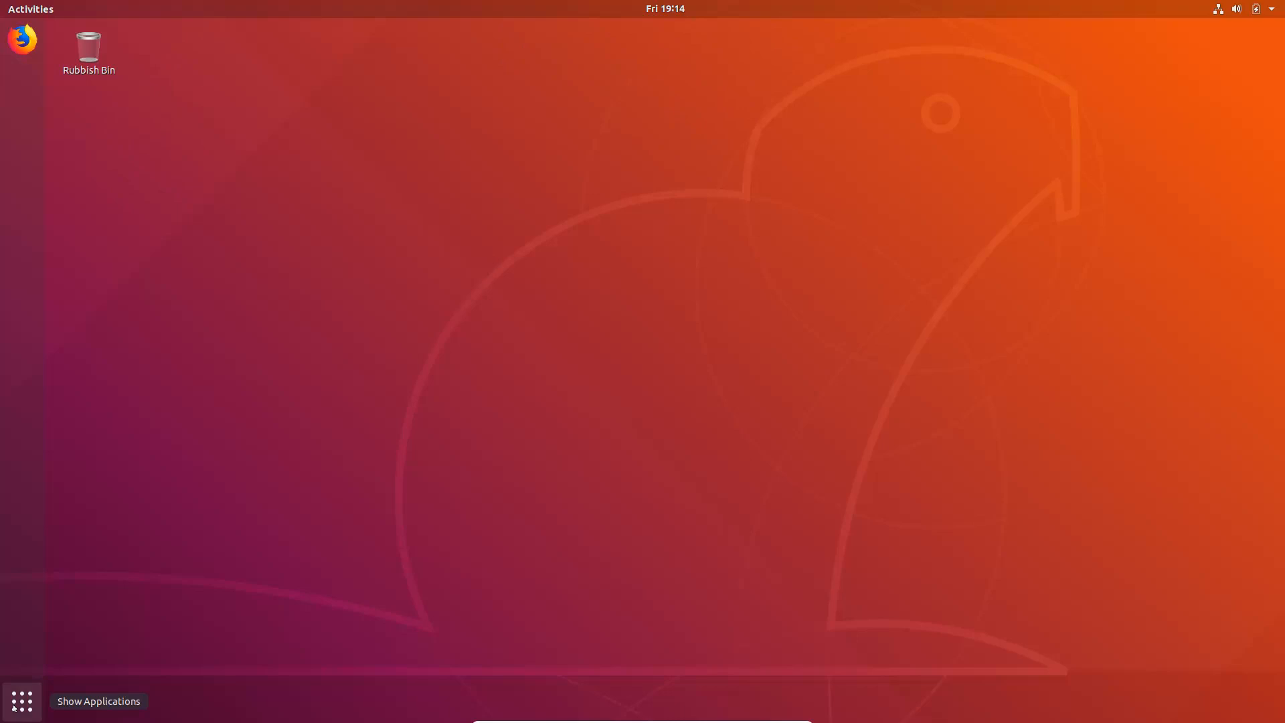
pyautogui.click(20, 700)
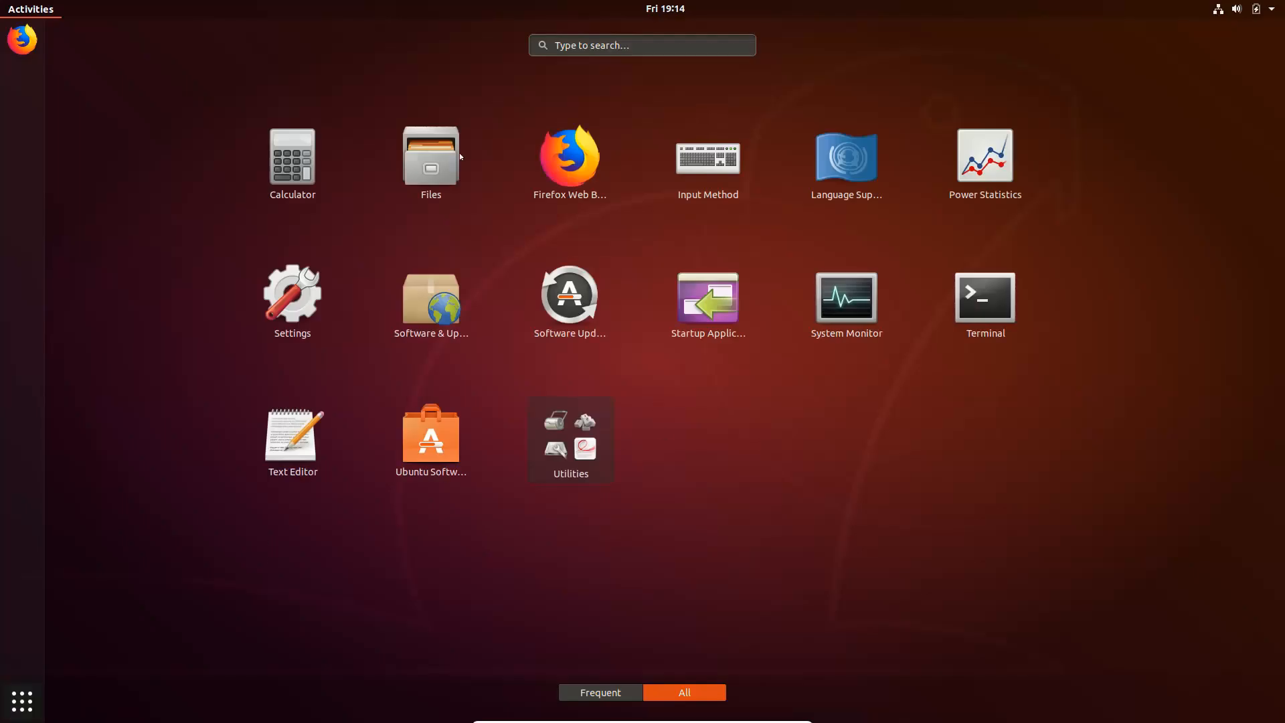
pyautogui.moveTo(781, 521)
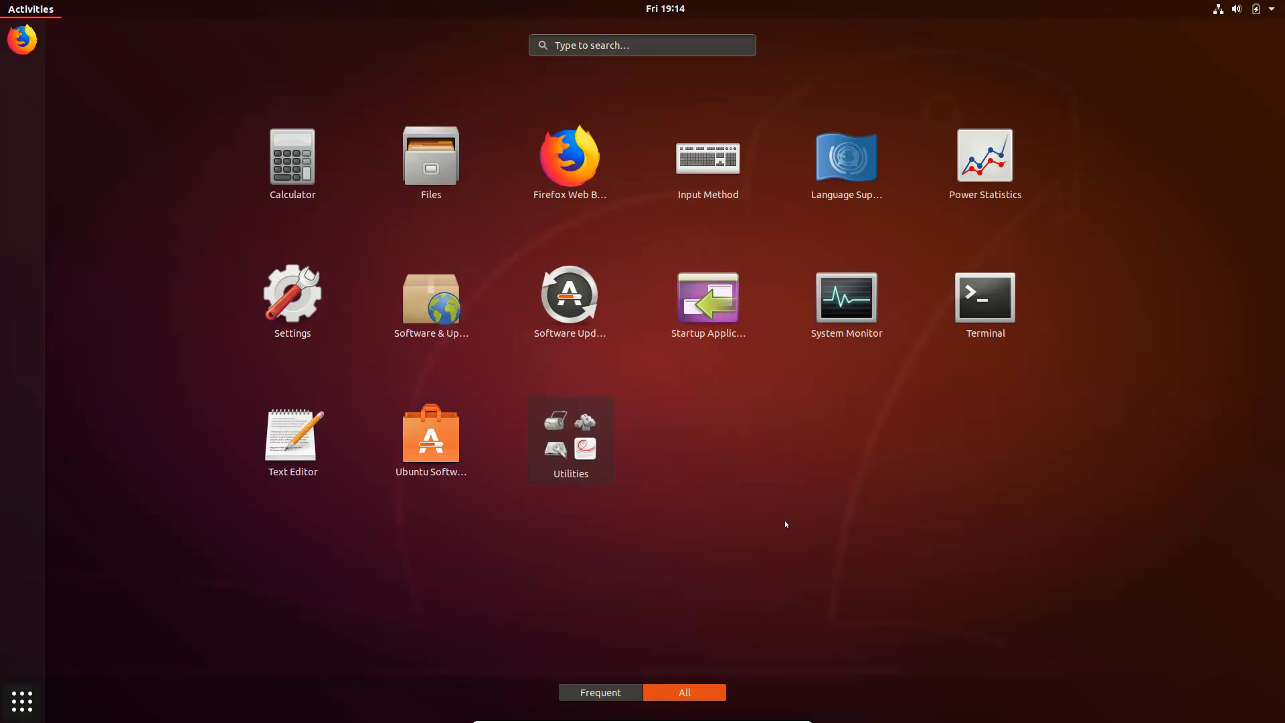
pyautogui.moveTo(21, 703)
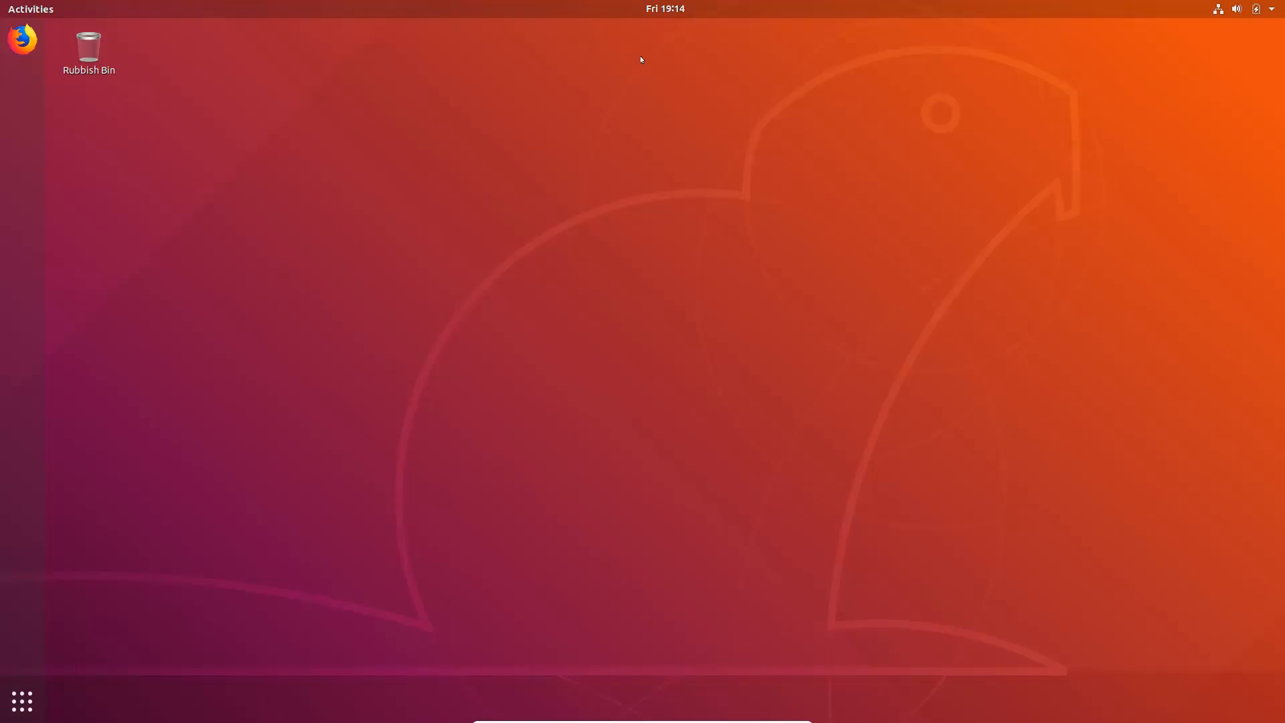
pyautogui.click(666, 8)
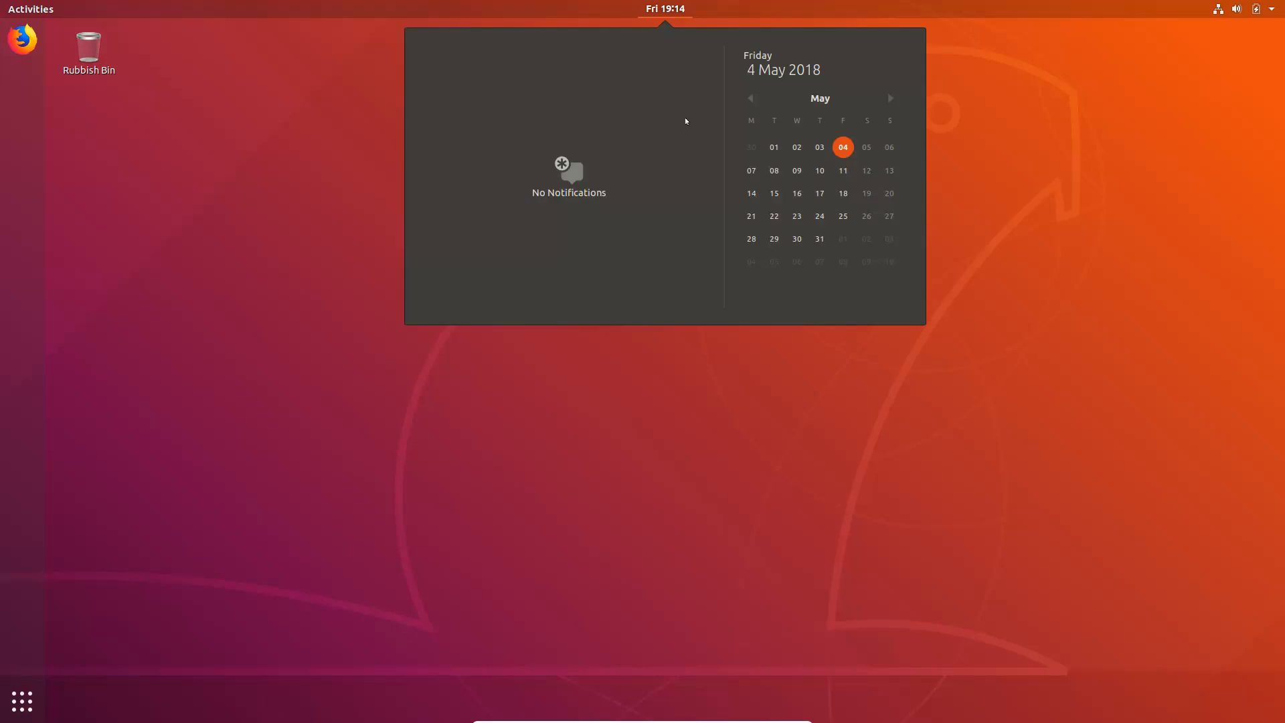
pyautogui.moveTo(705, 28)
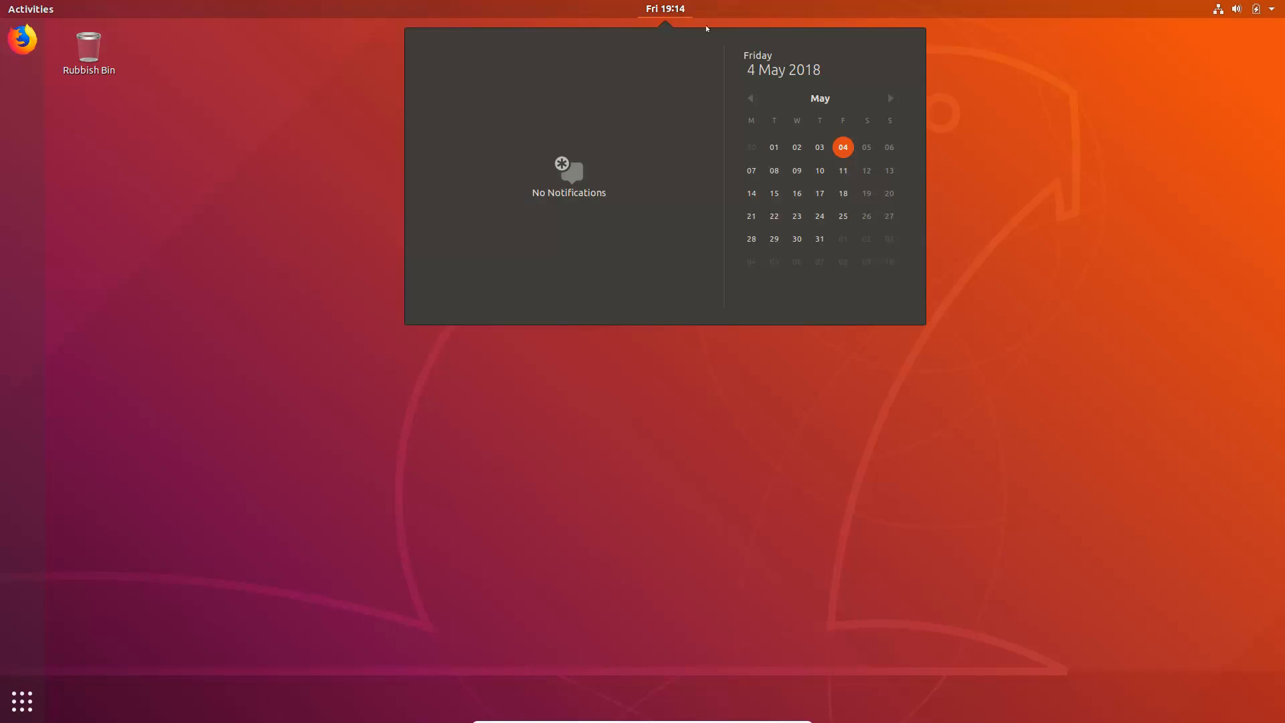
pyautogui.moveTo(644, 26)
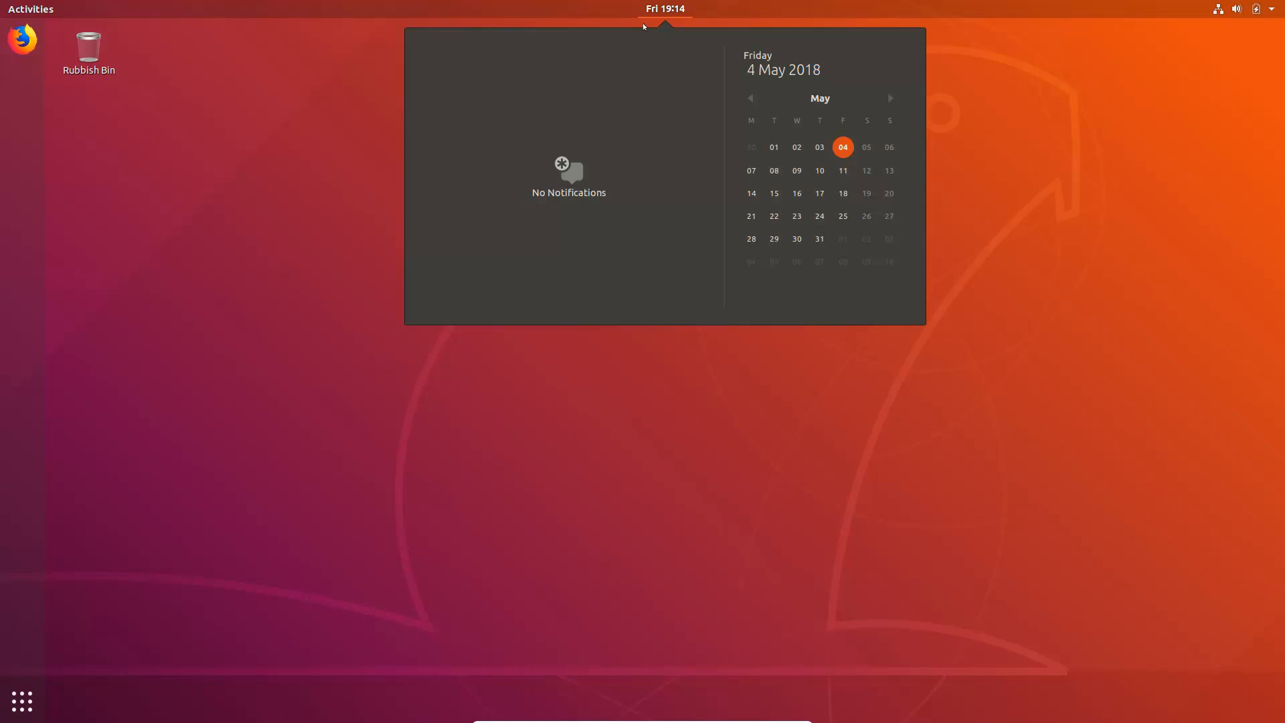
pyautogui.moveTo(583, 226)
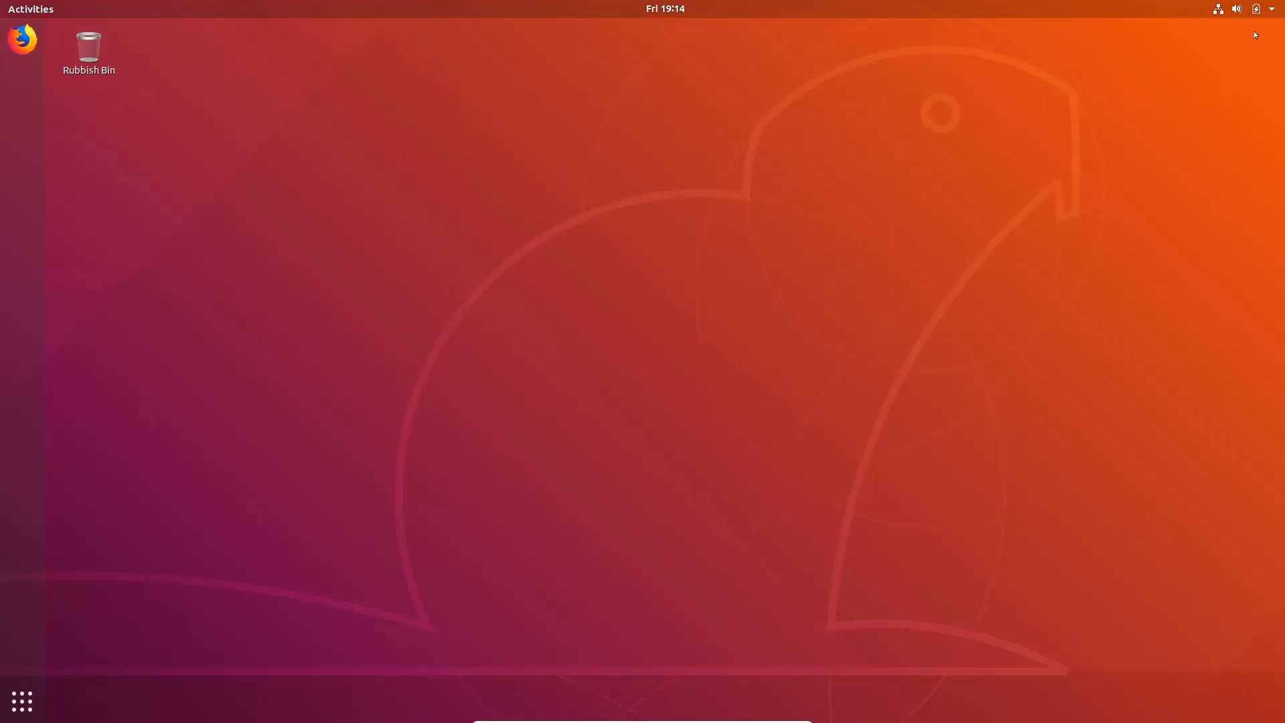
# Step: Show the top-bar system menu with volume, network, battery and session options
pyautogui.click(1255, 9)
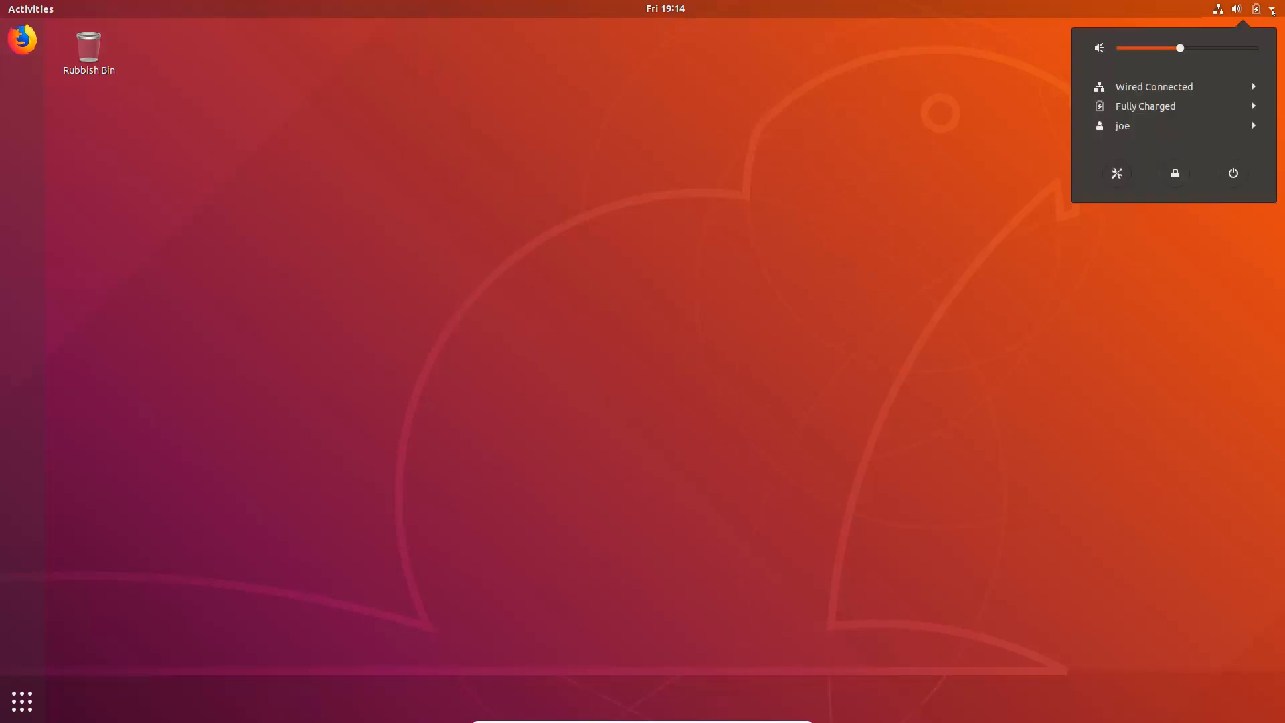
pyautogui.moveTo(1179, 105)
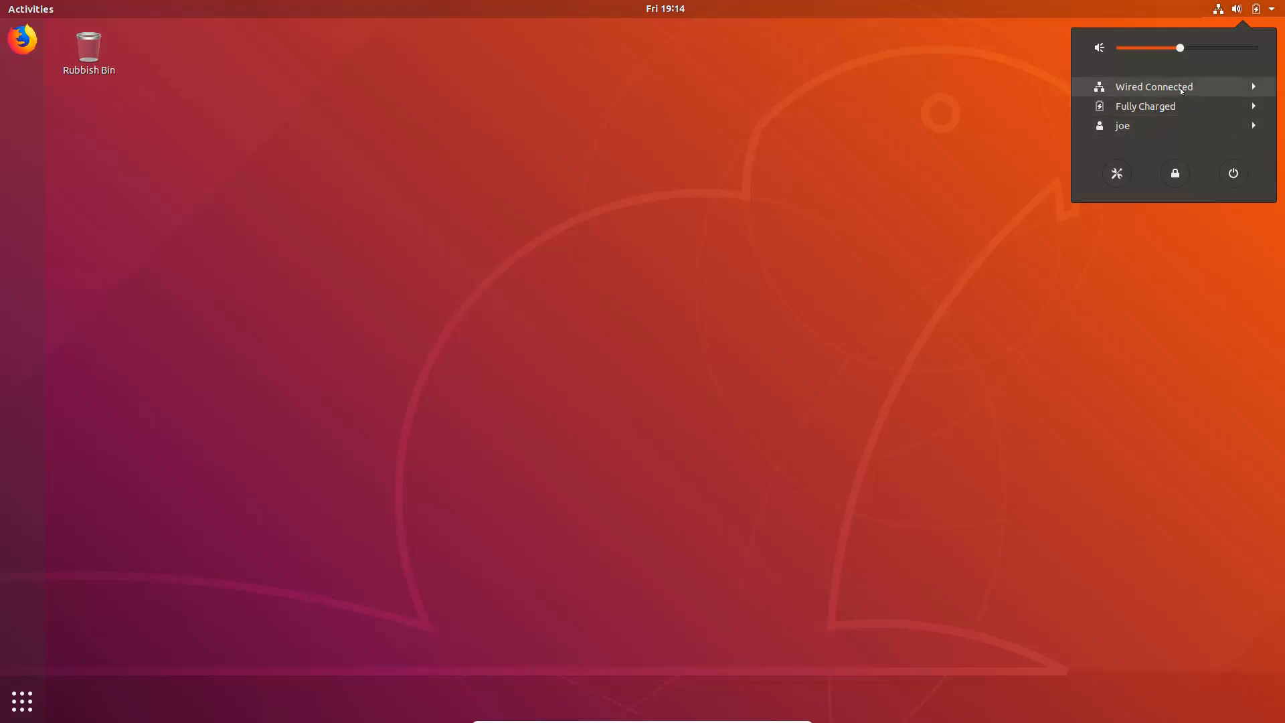
pyautogui.moveTo(1122, 126)
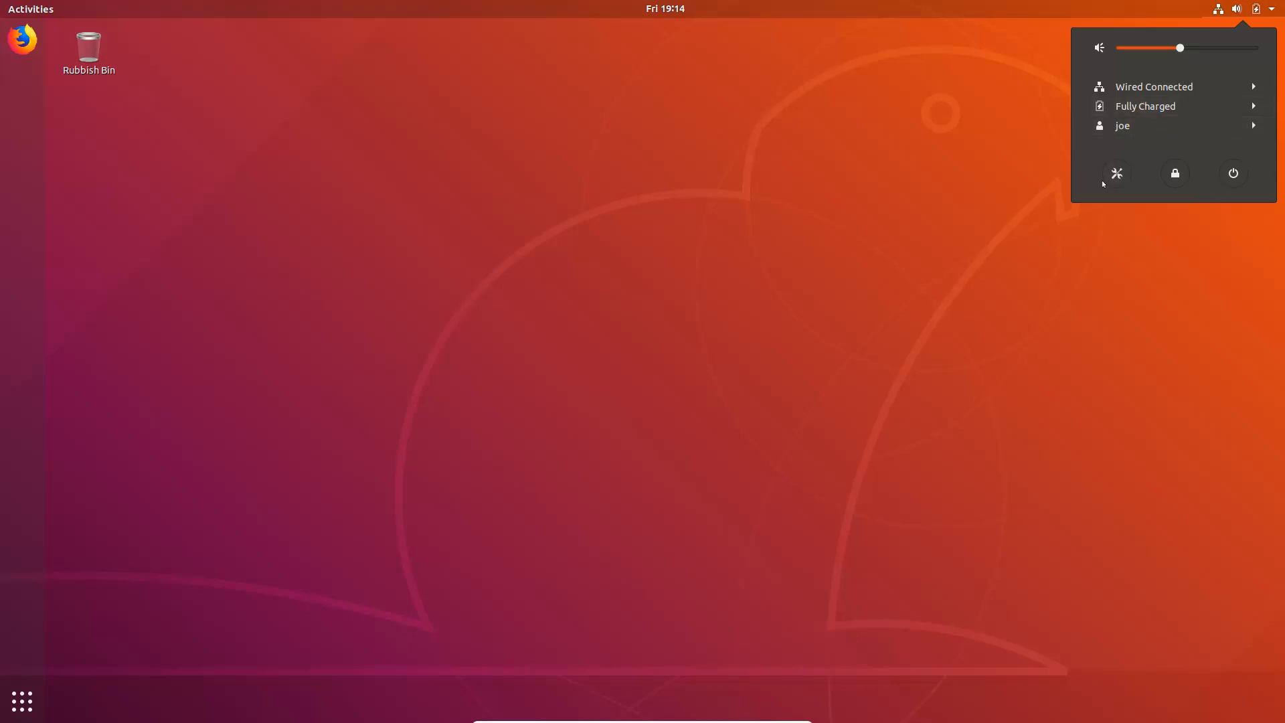
# Step: Review Settings > Details > About (Ubuntu 18.04 LTS, u1804-1, 1.9 GiB) and close Settings
pyautogui.click(1116, 173)
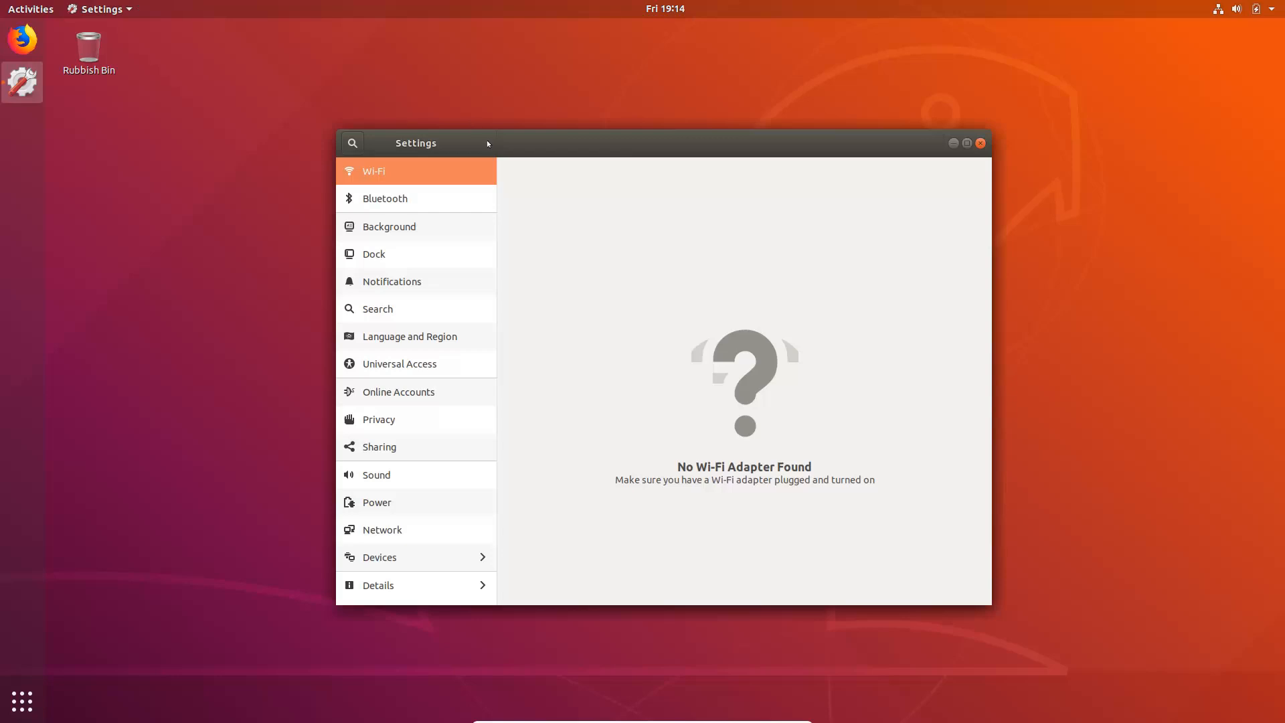
pyautogui.moveTo(359, 195)
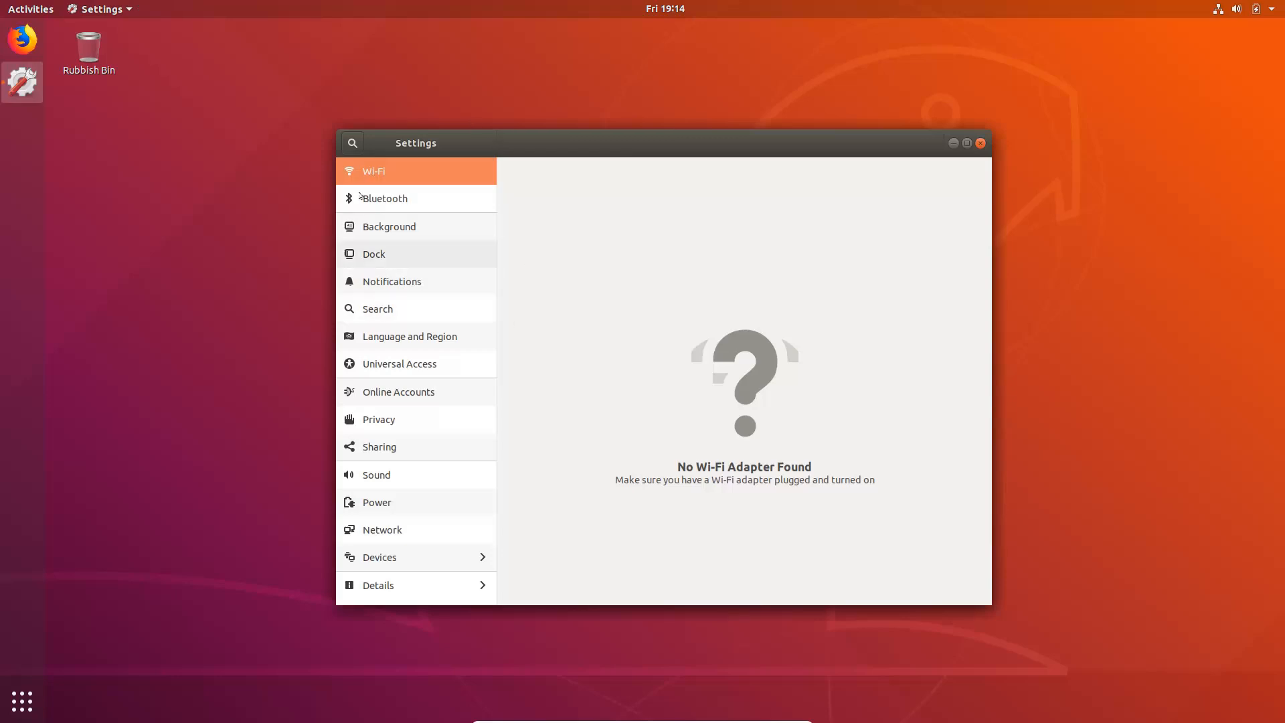
pyautogui.moveTo(382, 308)
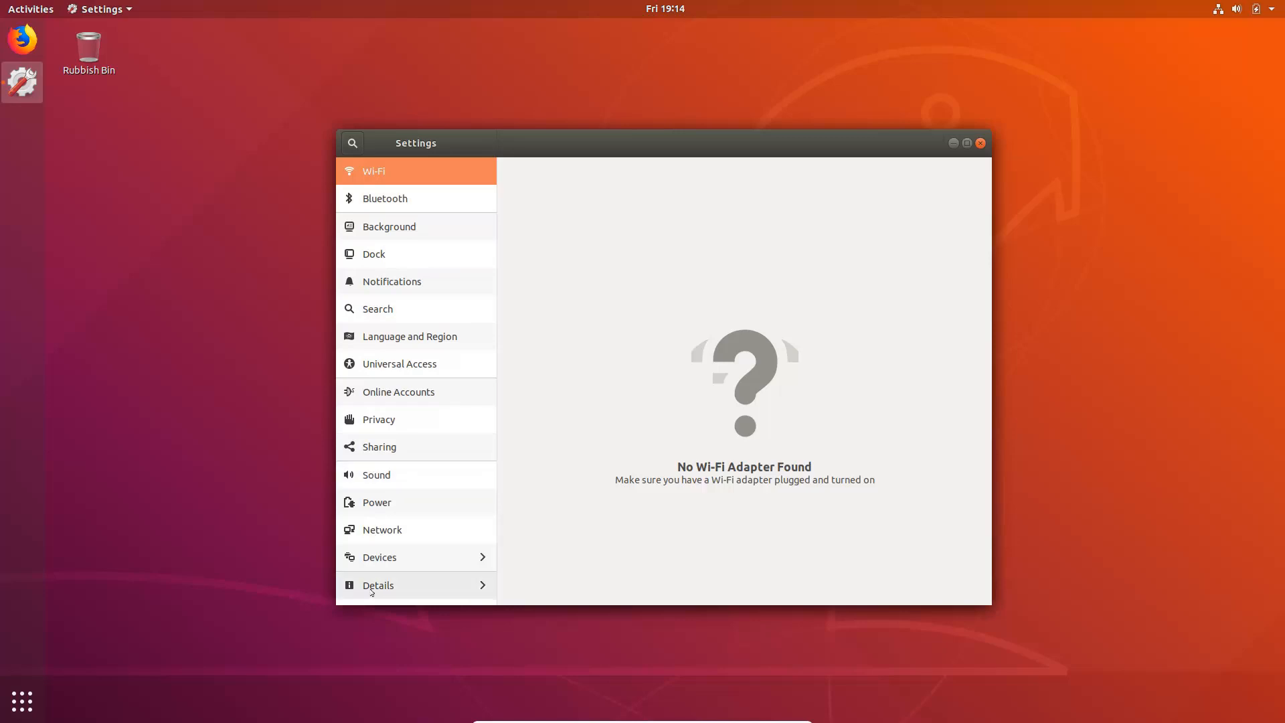
pyautogui.click(378, 585)
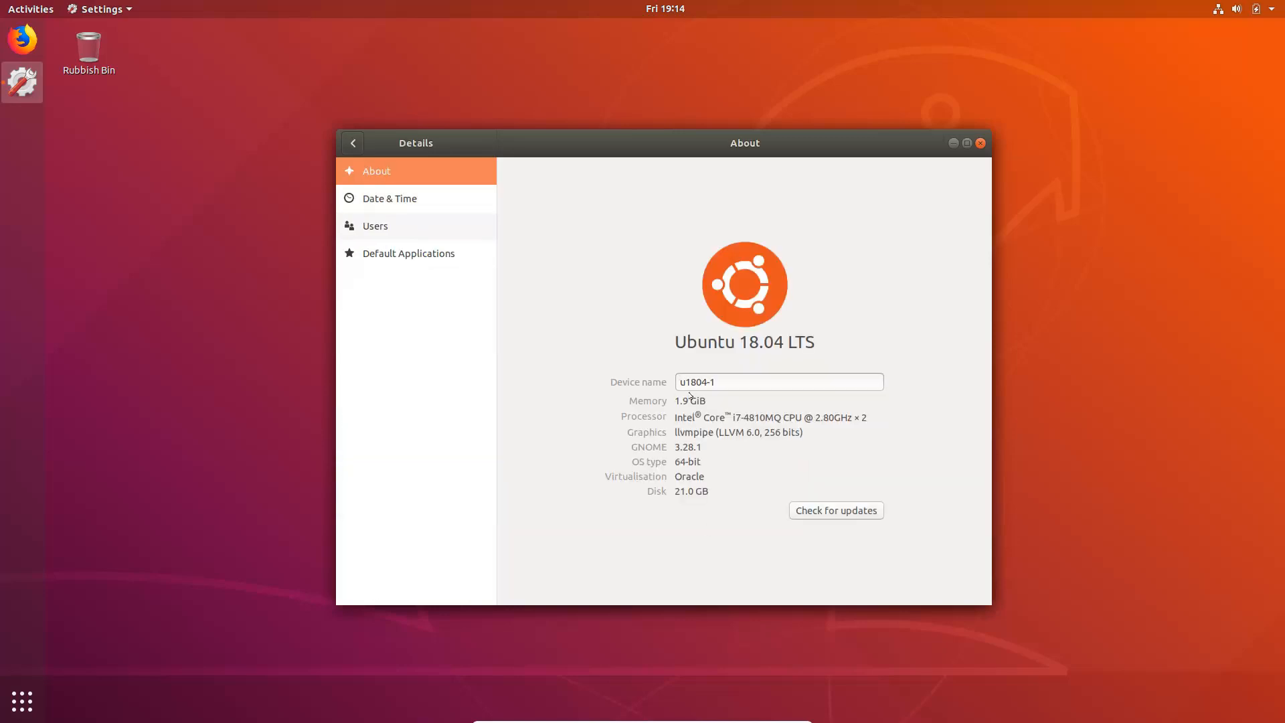
pyautogui.moveTo(667, 474)
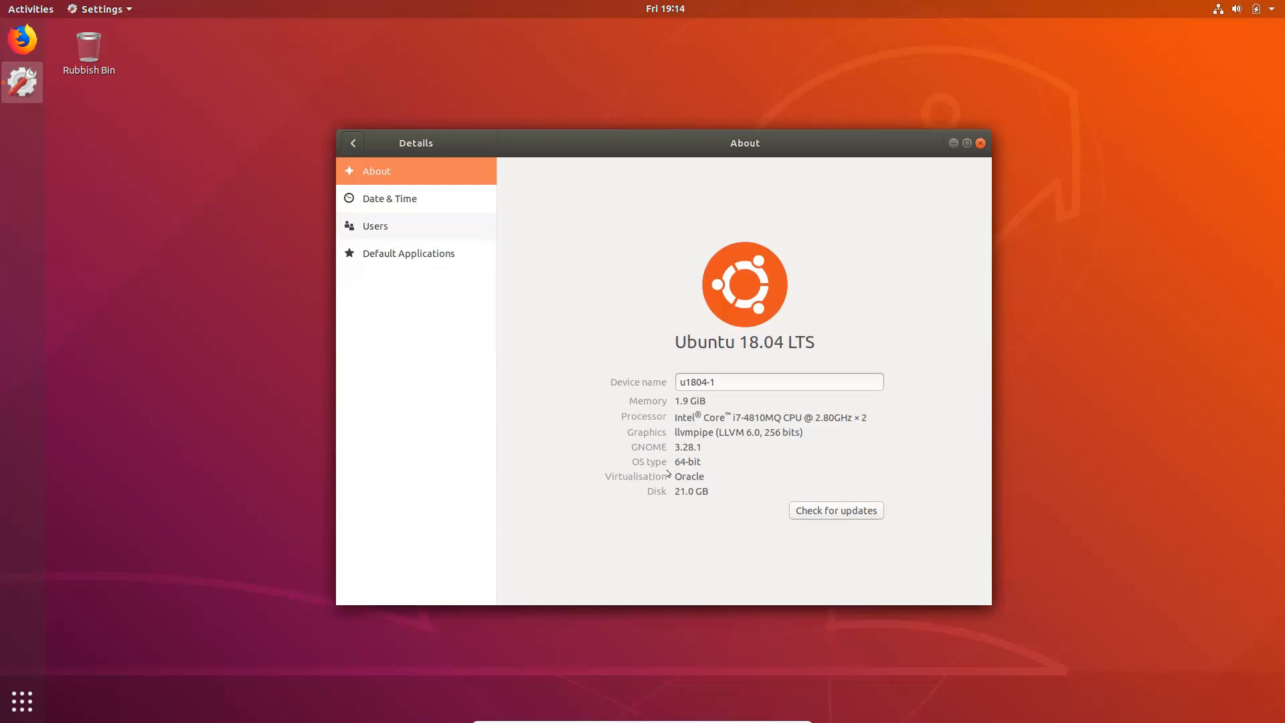
pyautogui.moveTo(676, 457)
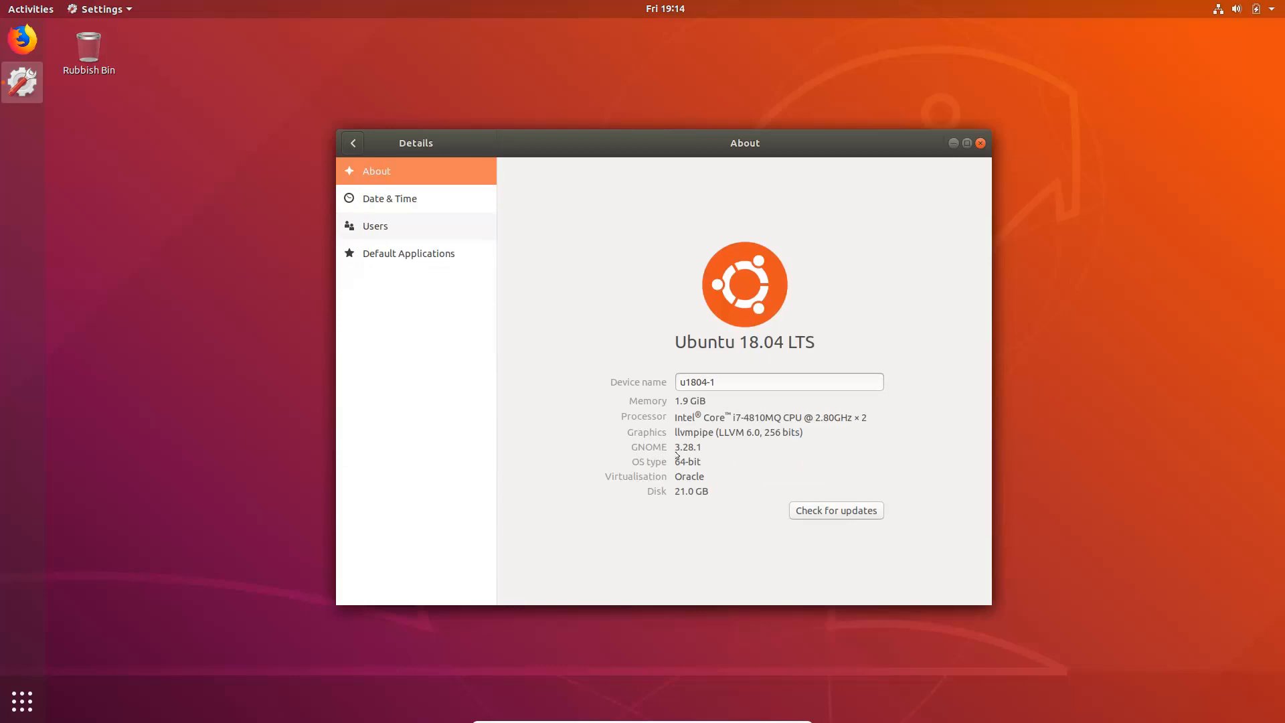
pyautogui.moveTo(673, 454)
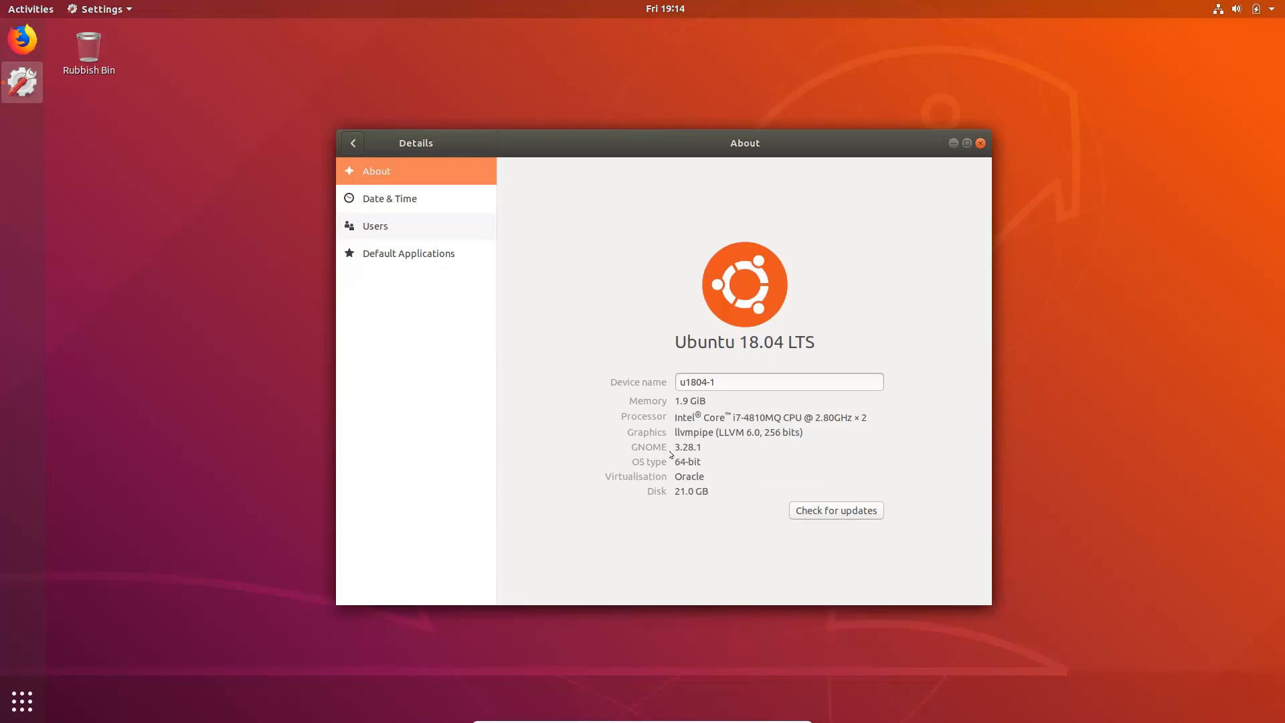
pyautogui.moveTo(707, 457)
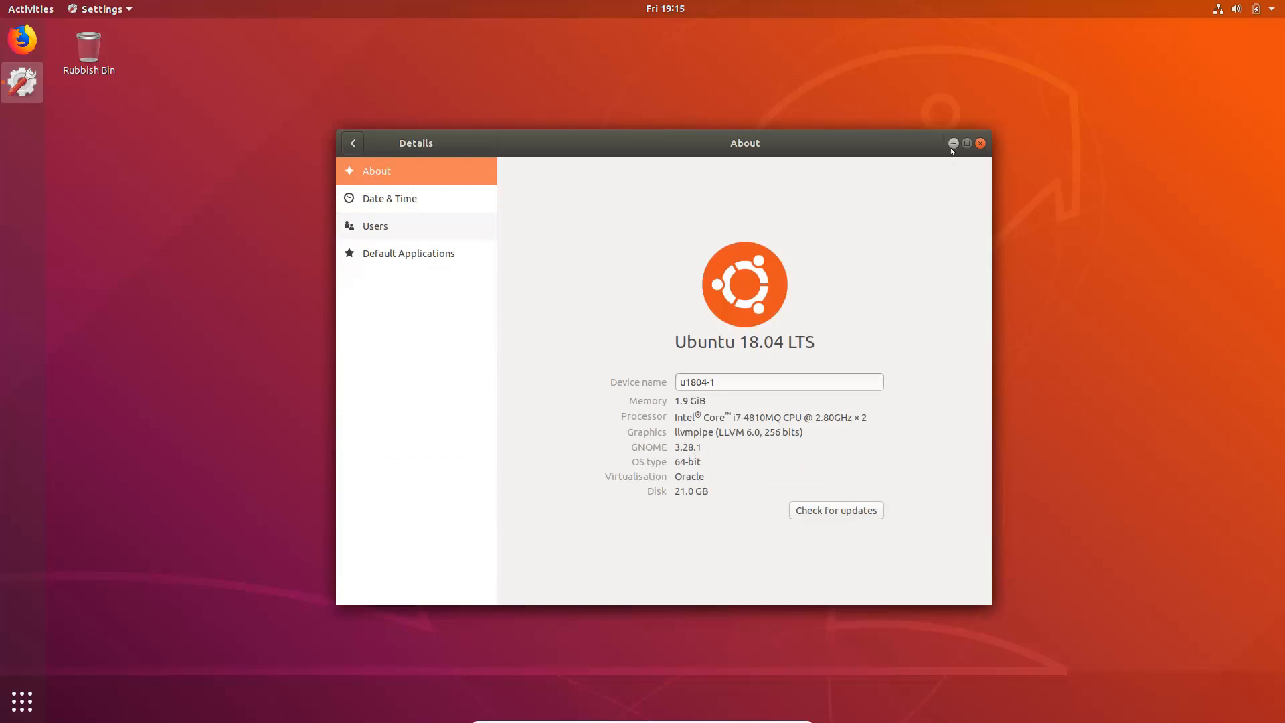
pyautogui.click(980, 143)
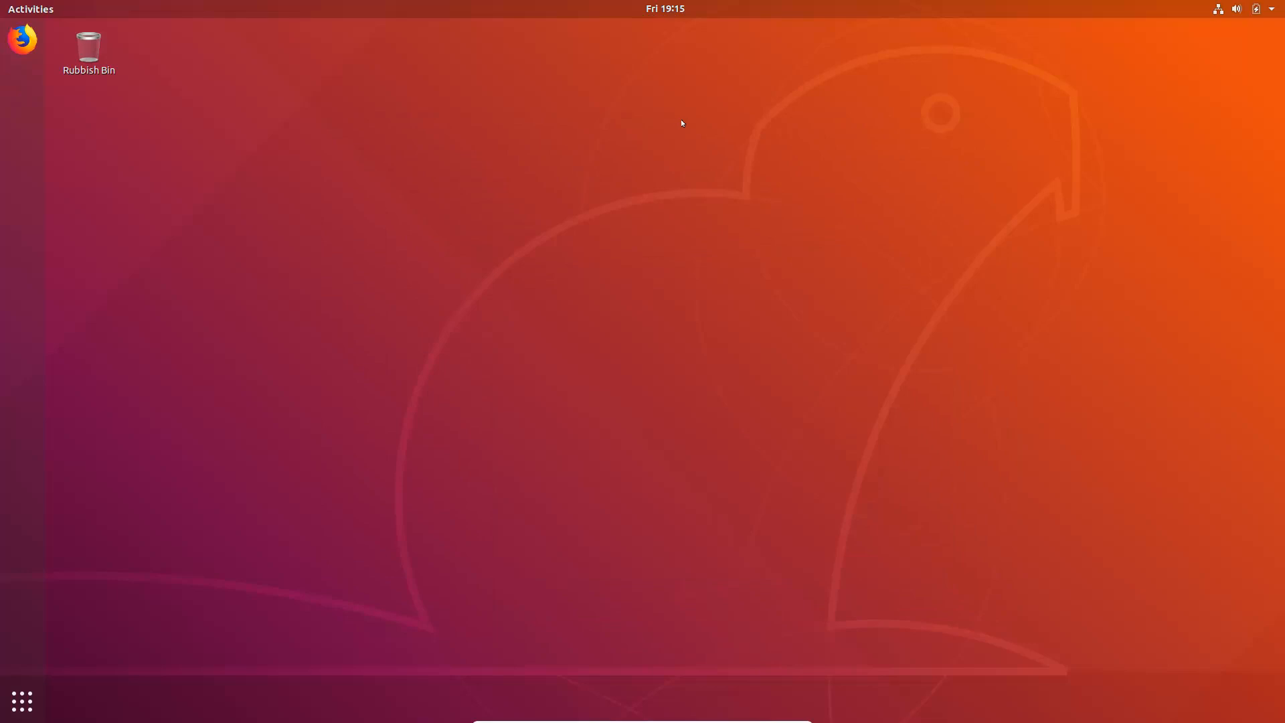
# Step: From the desktop's Change Background, browse wallpapers and try the rocky arch image
pyautogui.rightClick(682, 123)
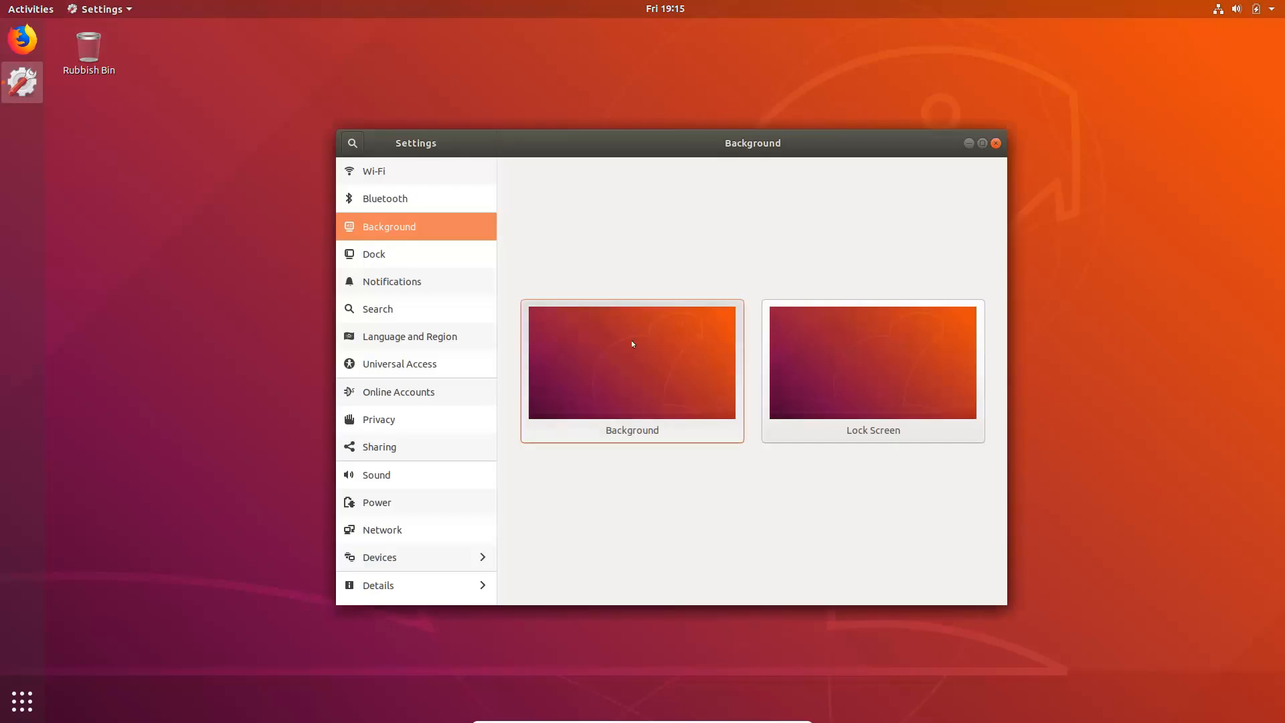
pyautogui.click(630, 362)
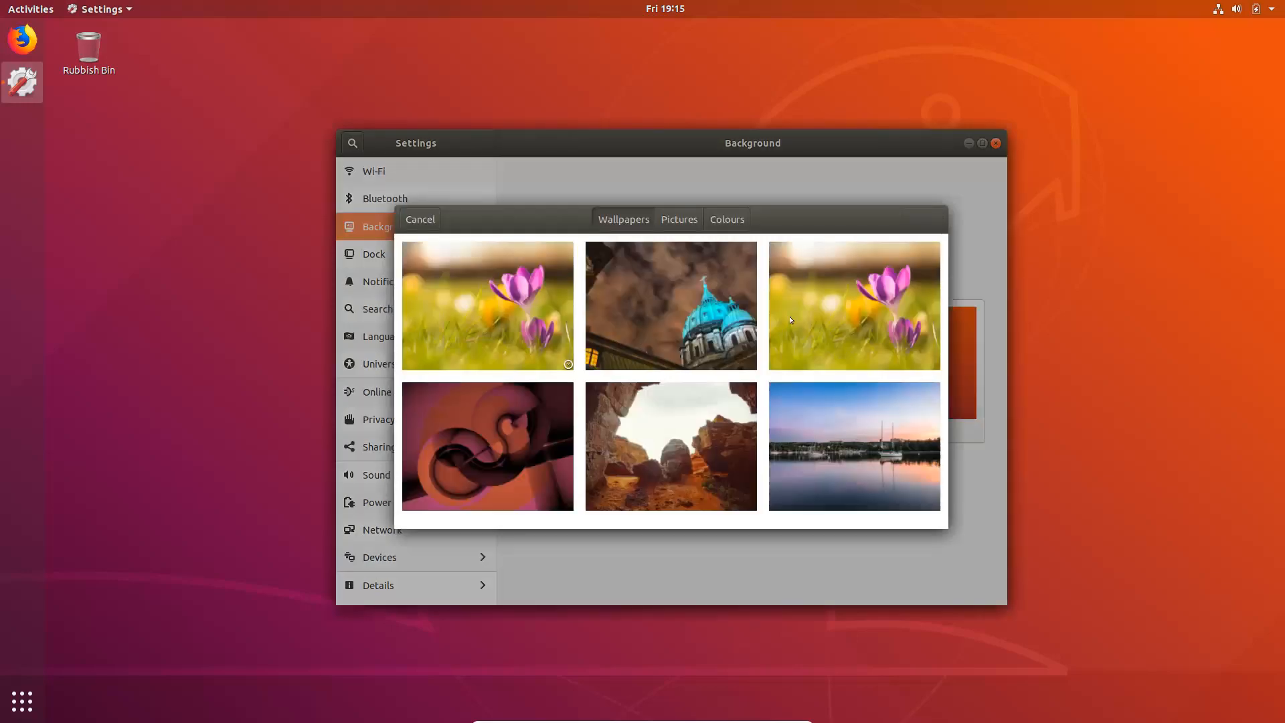
pyautogui.scroll(-3)
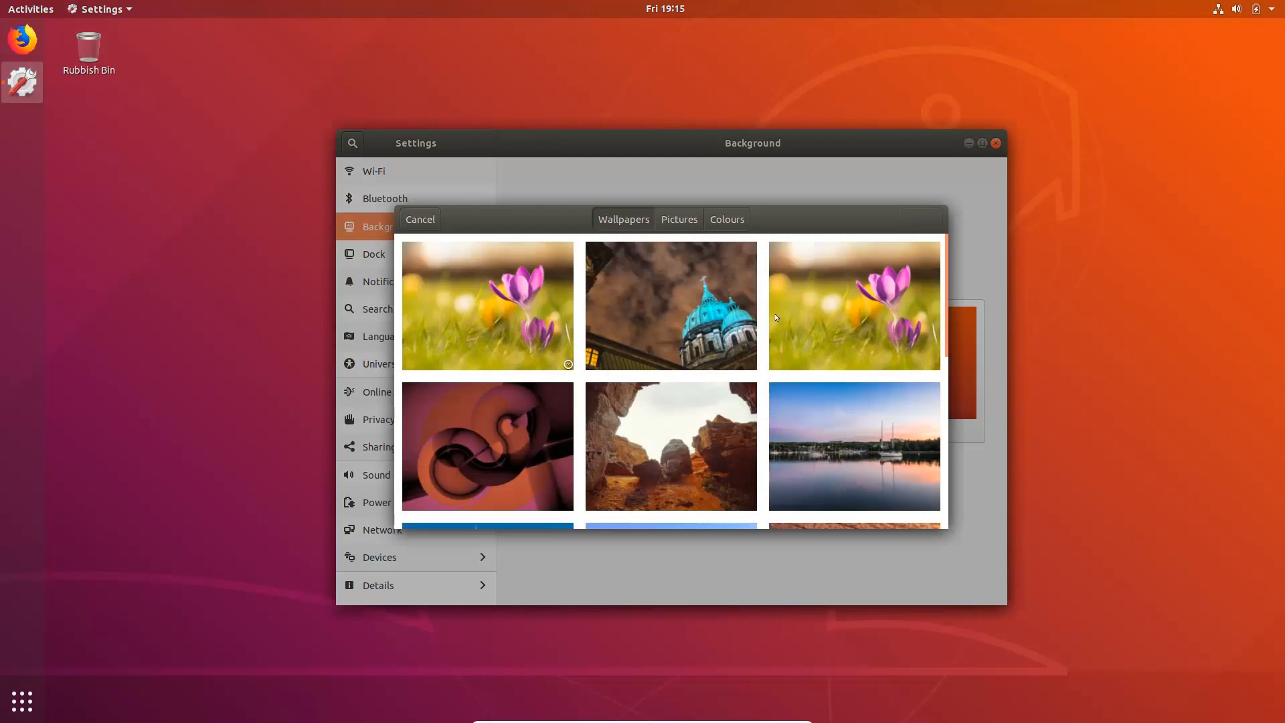
pyautogui.moveTo(503, 440)
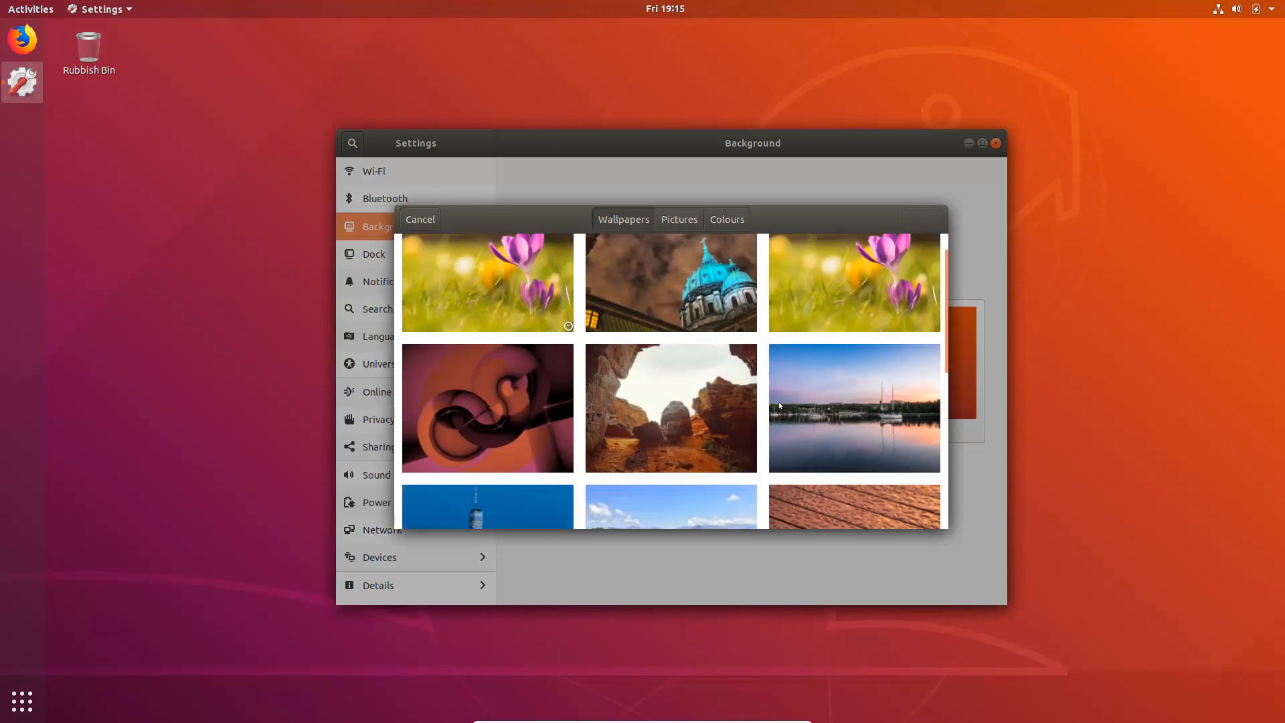
pyautogui.click(670, 407)
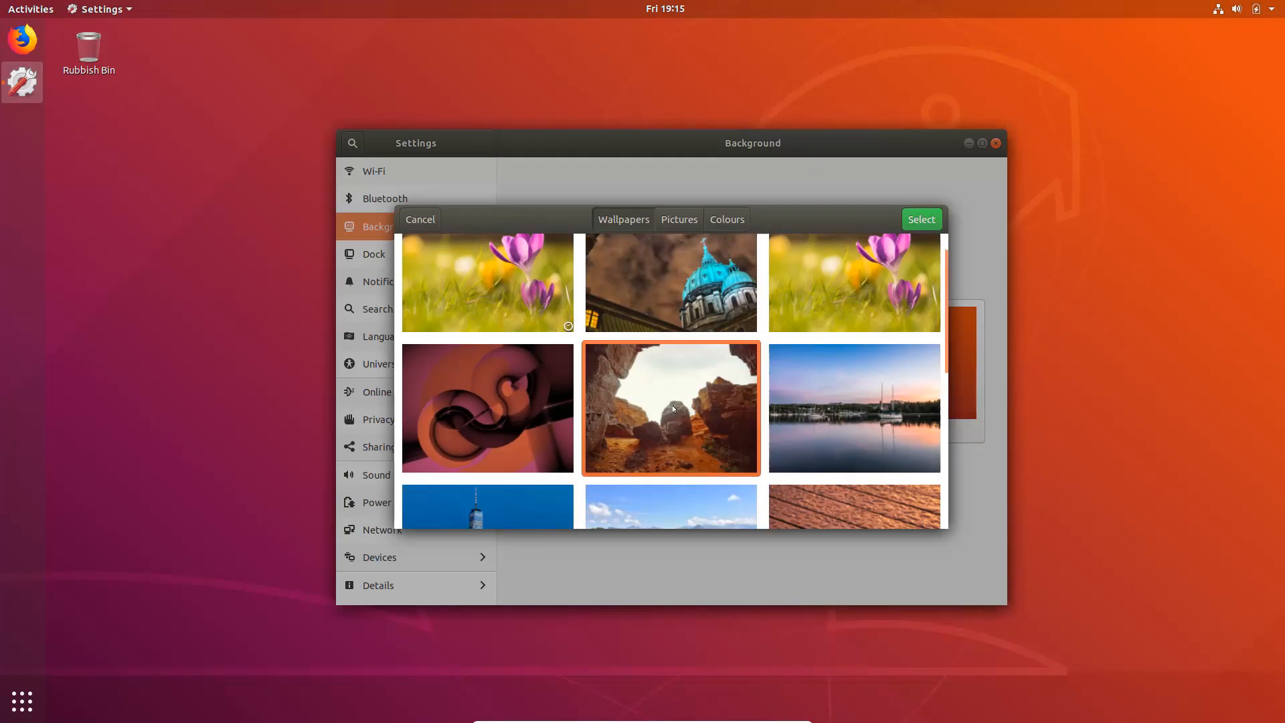
# Step: Switch to the wooden boards / rock-pool wallpaper and close Settings
pyautogui.scroll(-3)
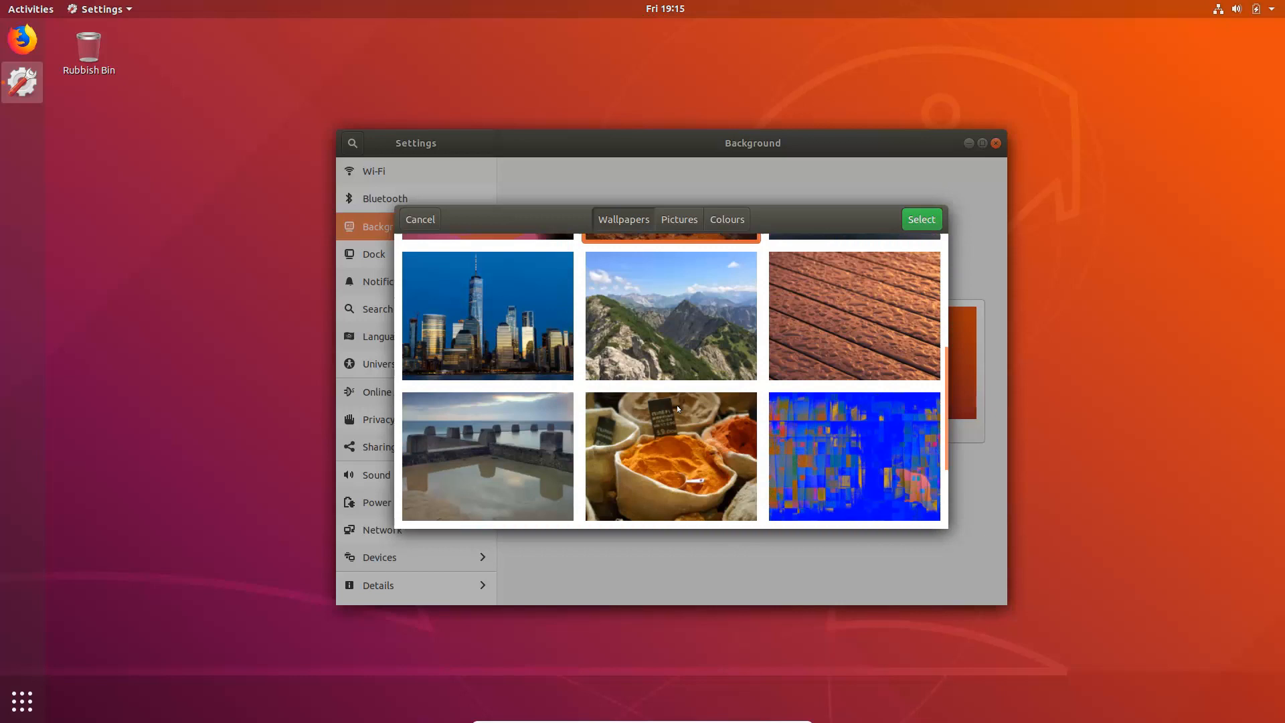
pyautogui.moveTo(872, 336)
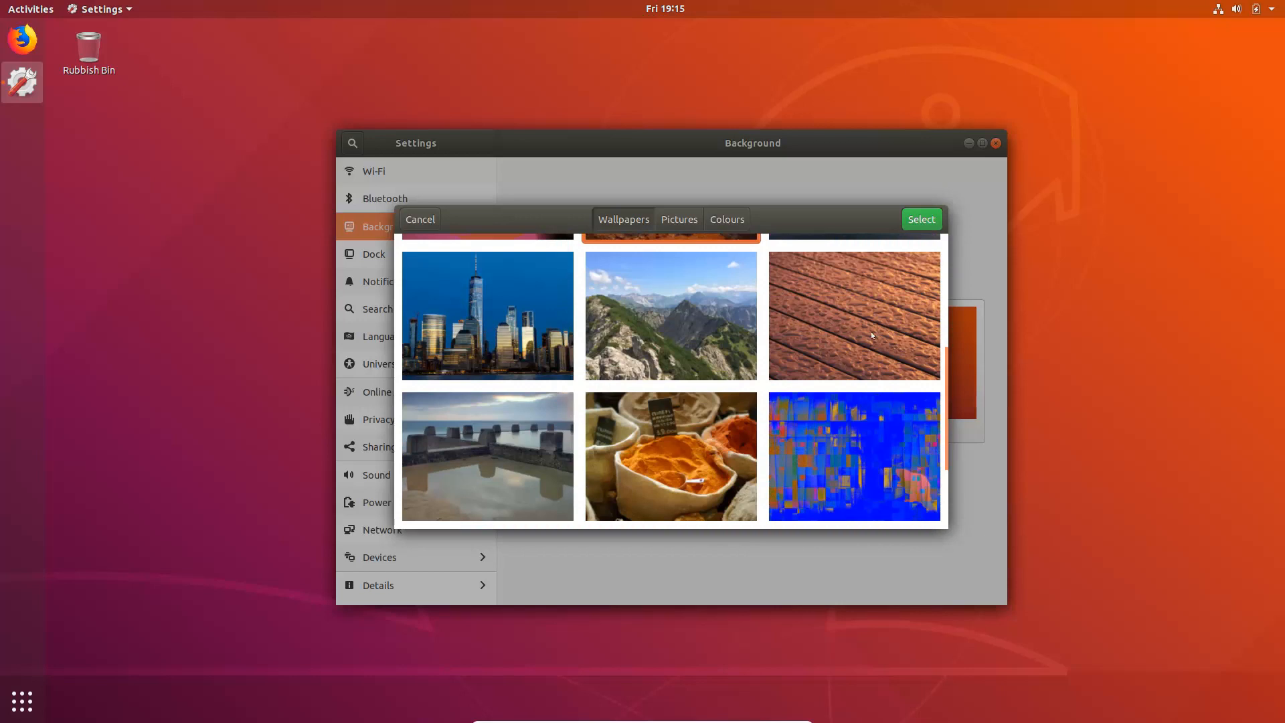
pyautogui.click(853, 315)
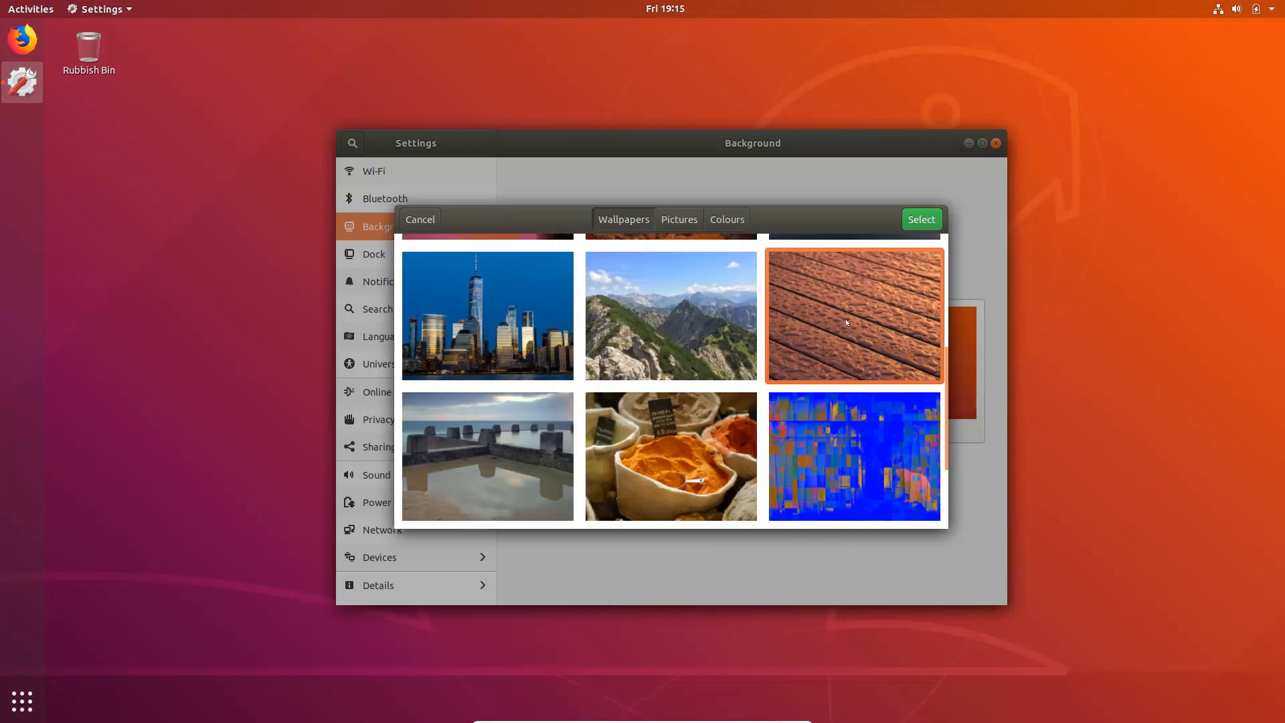
pyautogui.moveTo(707, 356)
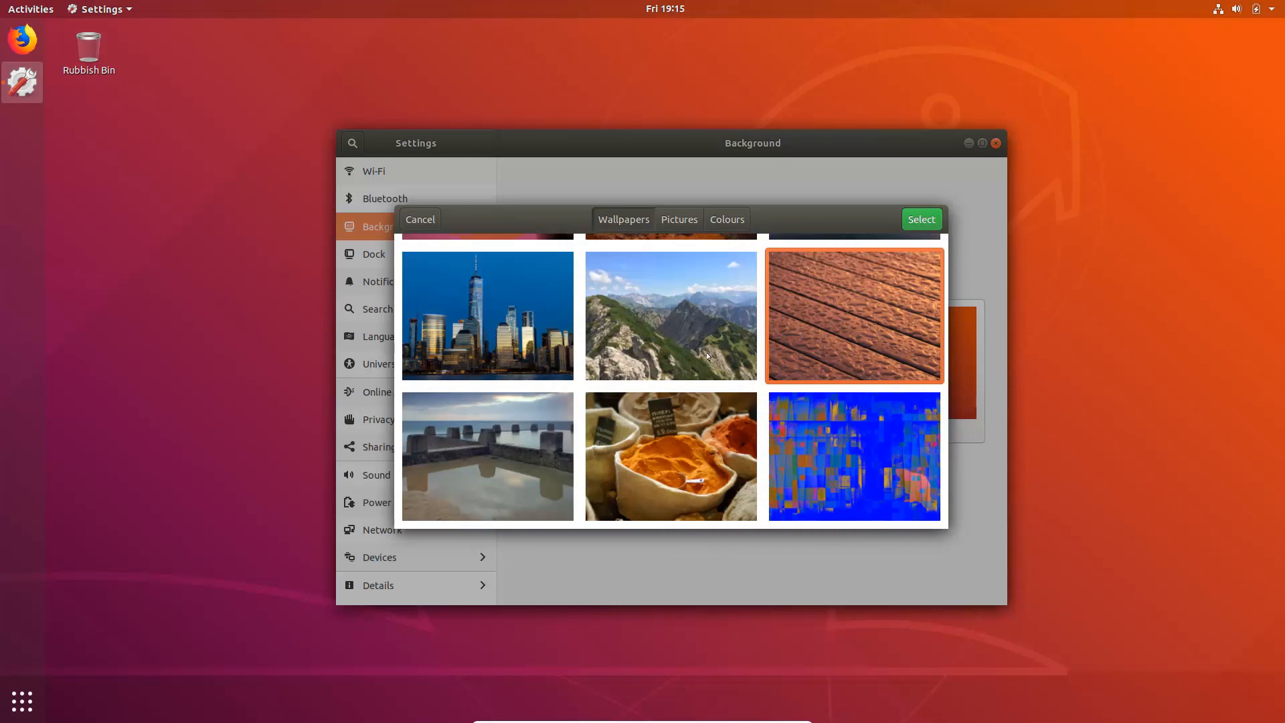
pyautogui.scroll(-3)
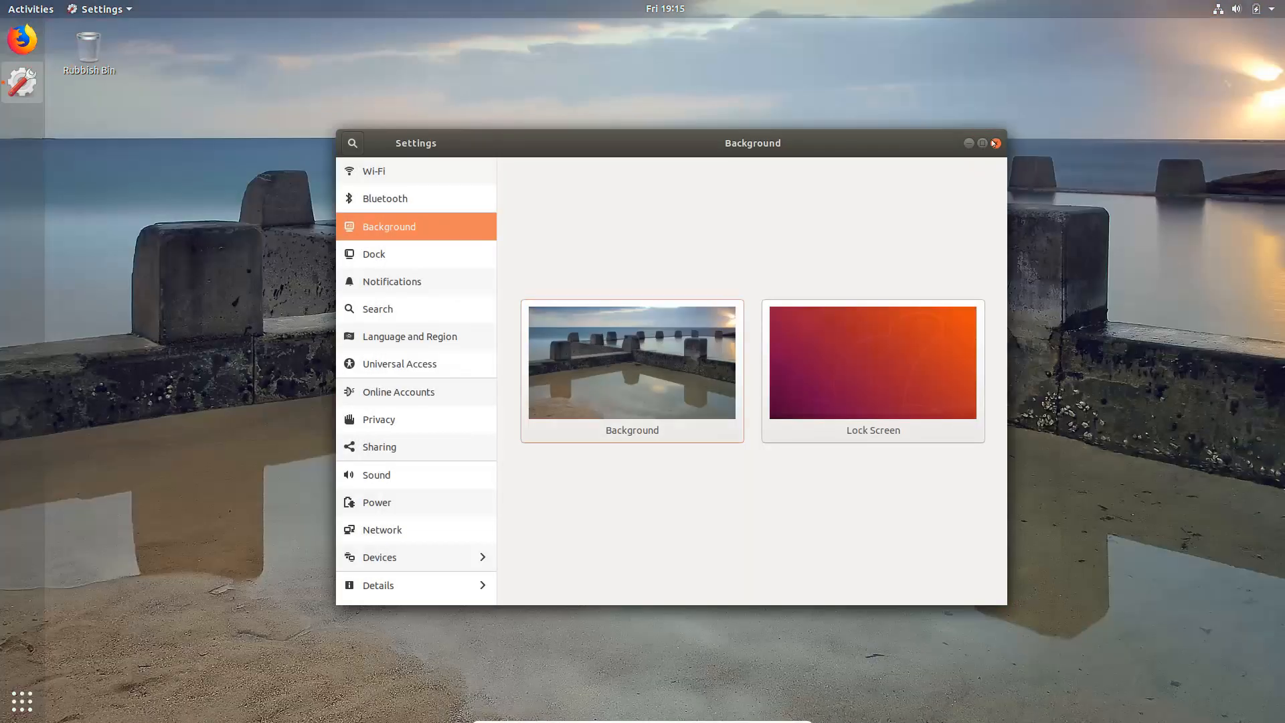
pyautogui.click(995, 143)
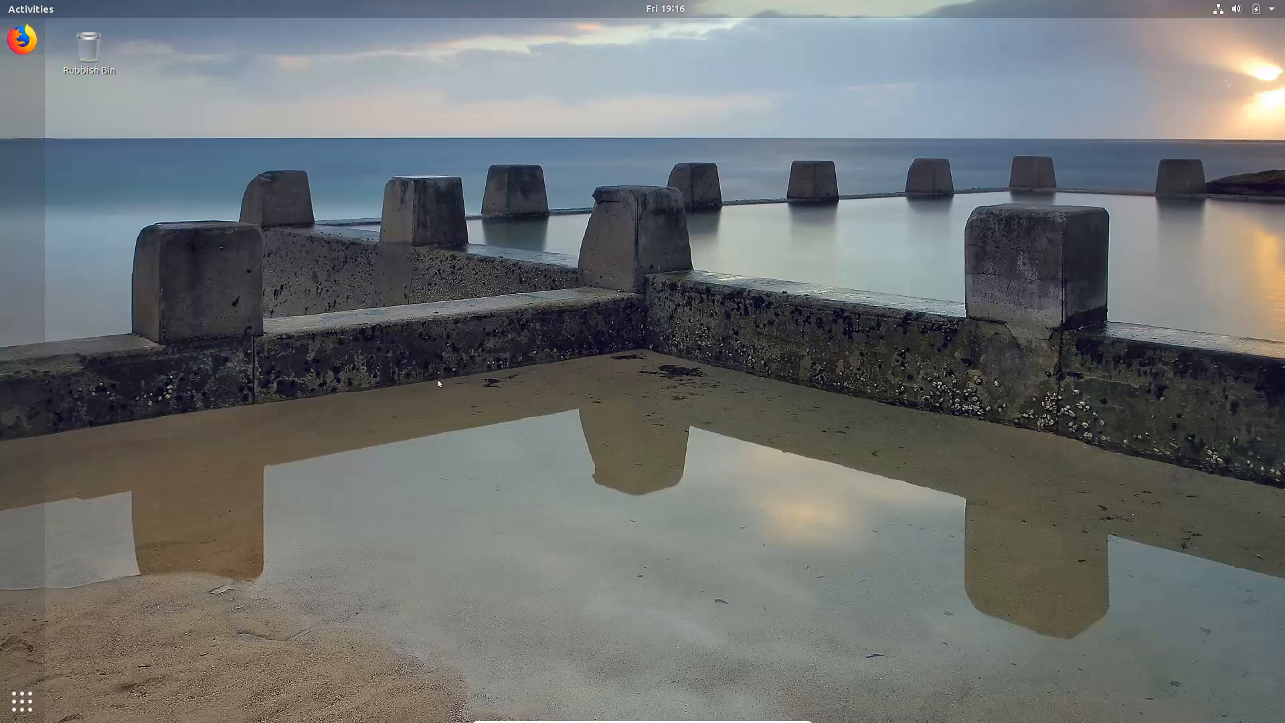
pyautogui.moveTo(980, 353)
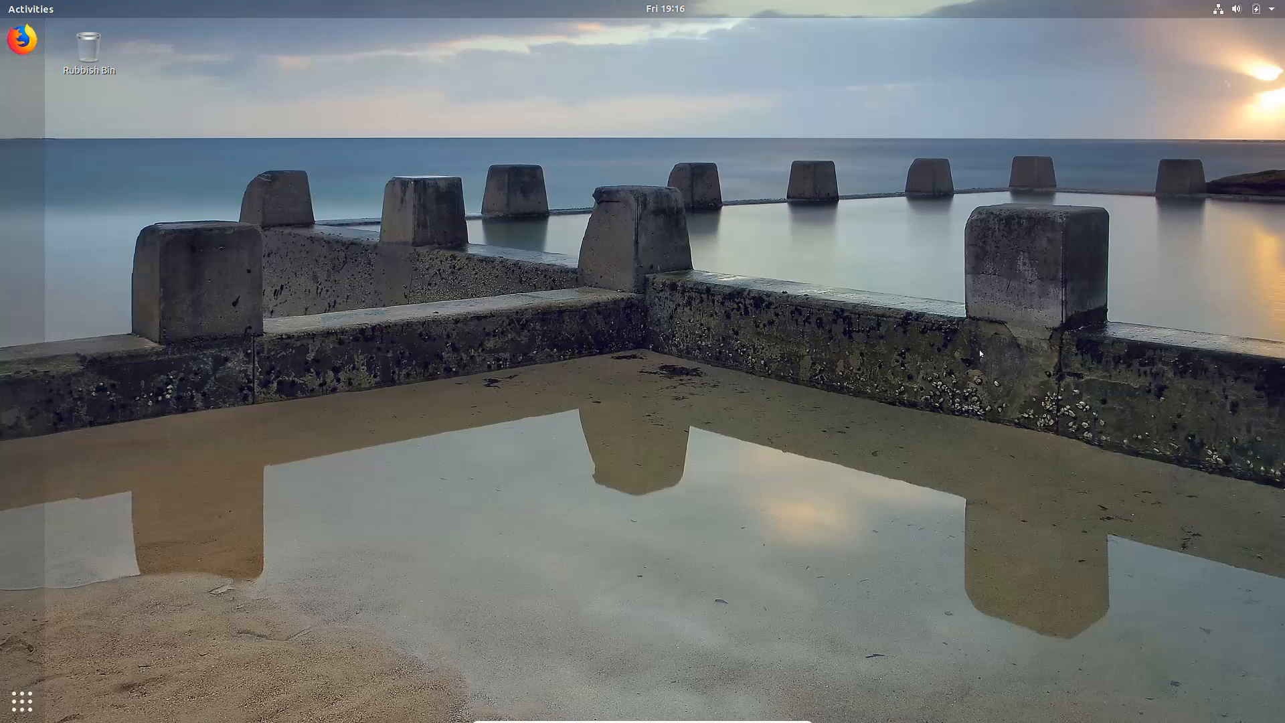
pyautogui.moveTo(661, 283)
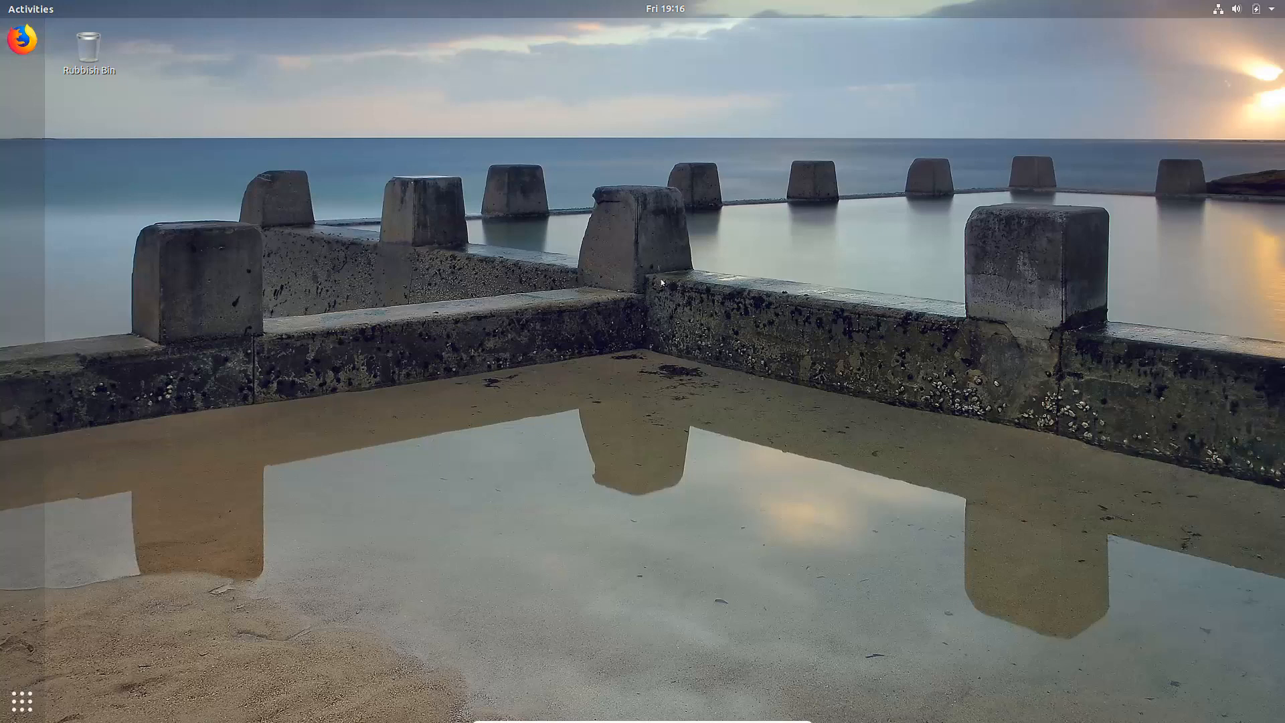
pyautogui.moveTo(699, 534)
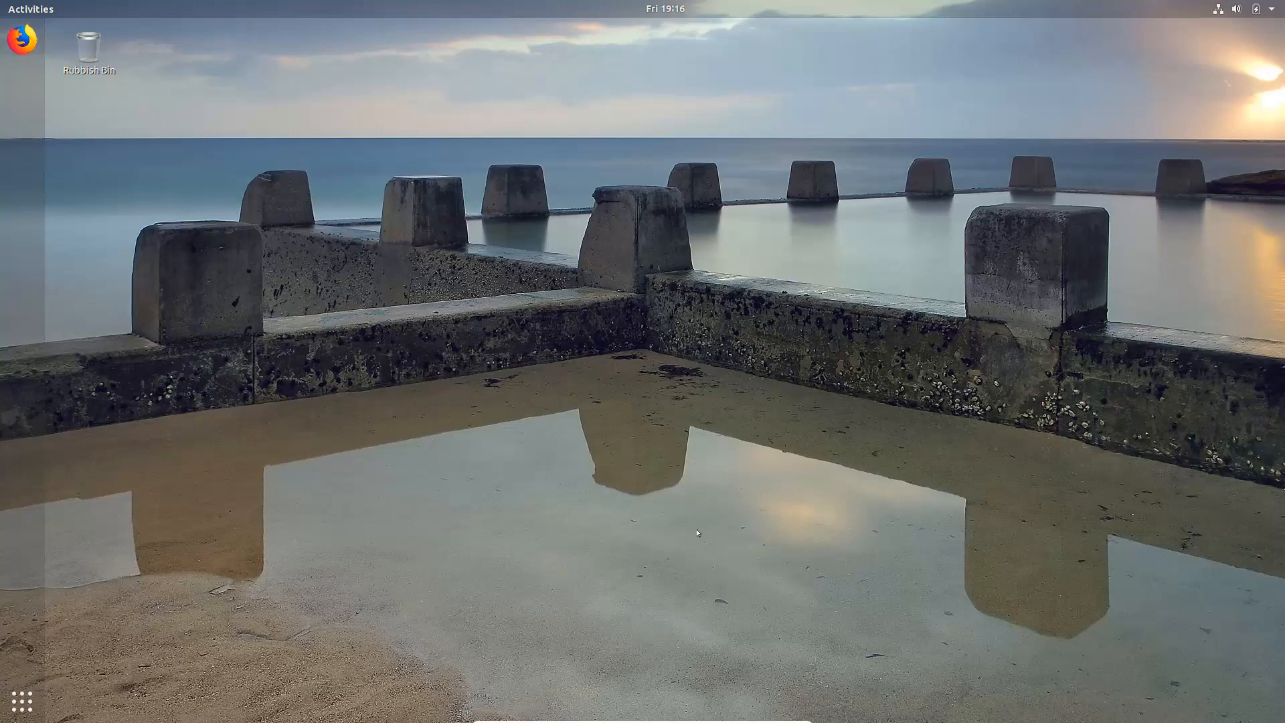
pyautogui.rightClick(697, 532)
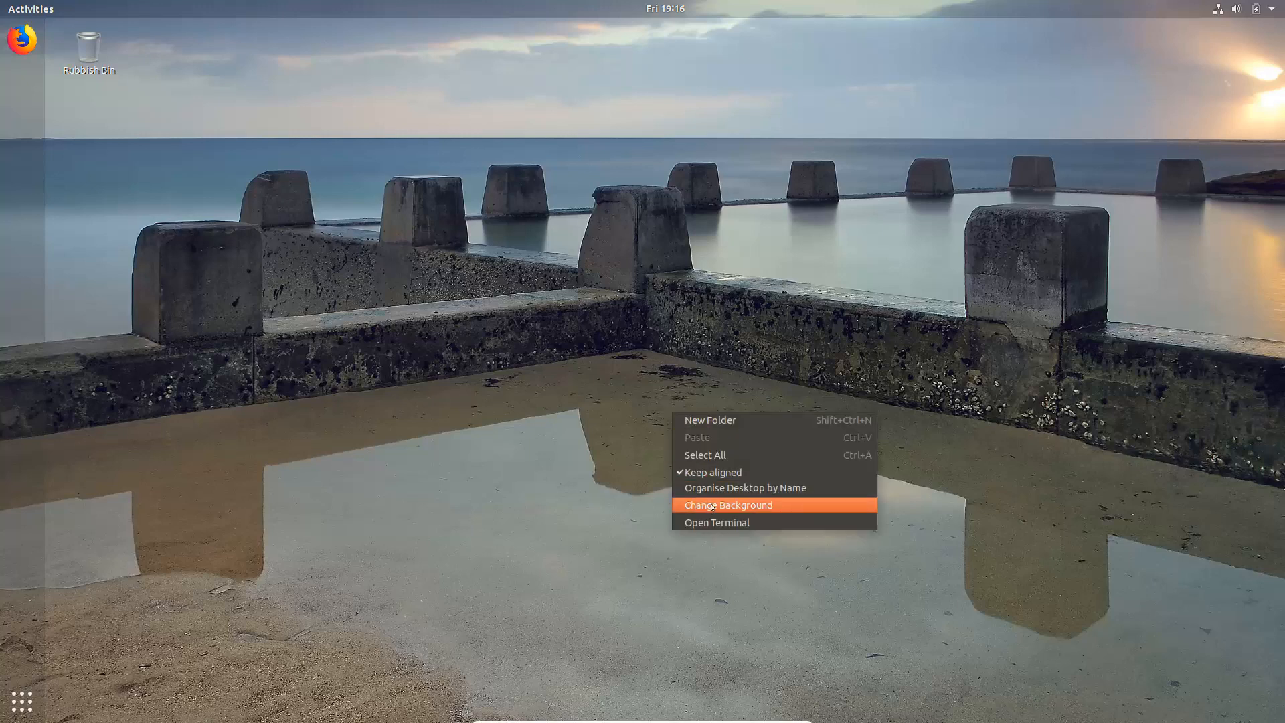
# Step: Pick the default orange Ubuntu wallpaper in Background settings and apply it with Select
pyautogui.click(729, 505)
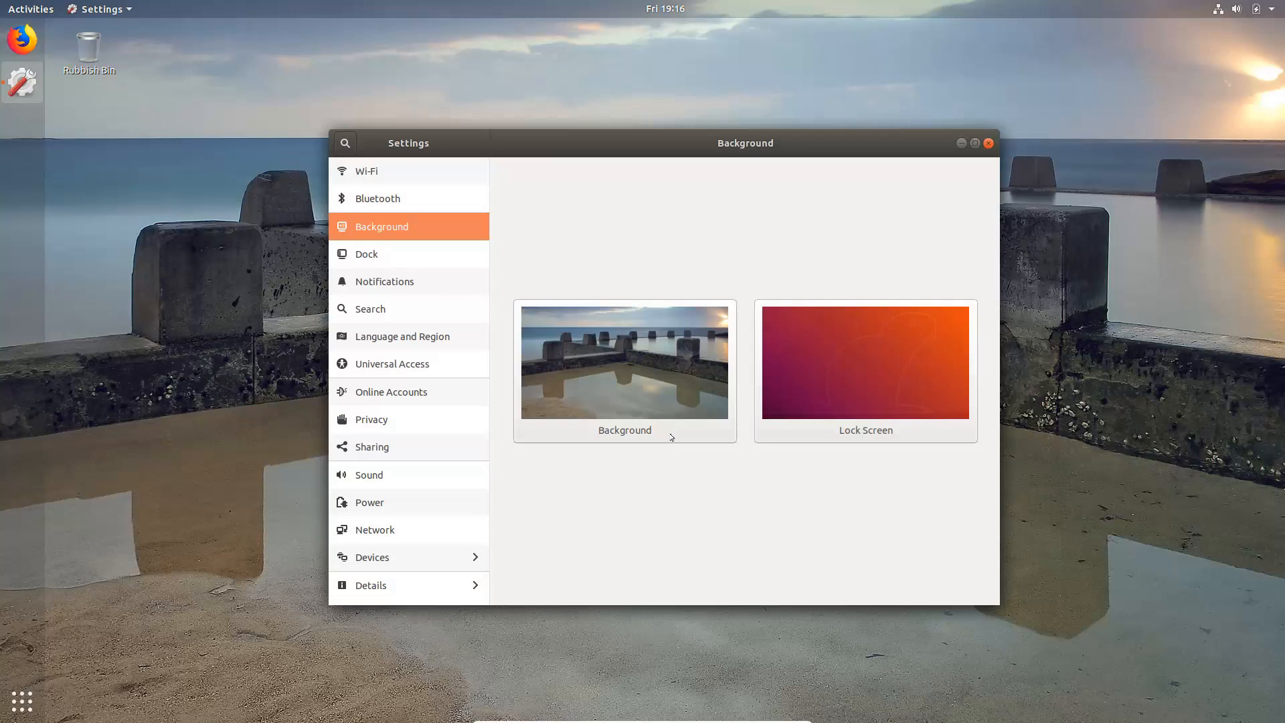
pyautogui.click(624, 362)
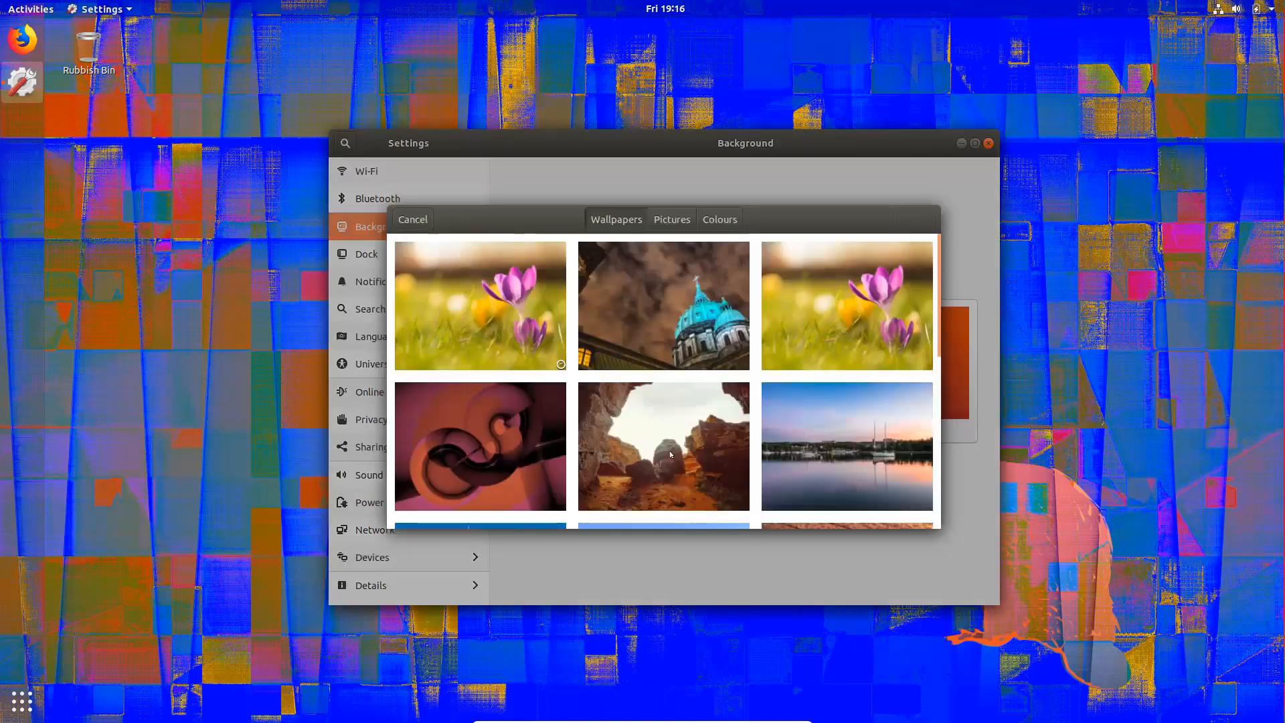
pyautogui.scroll(-3)
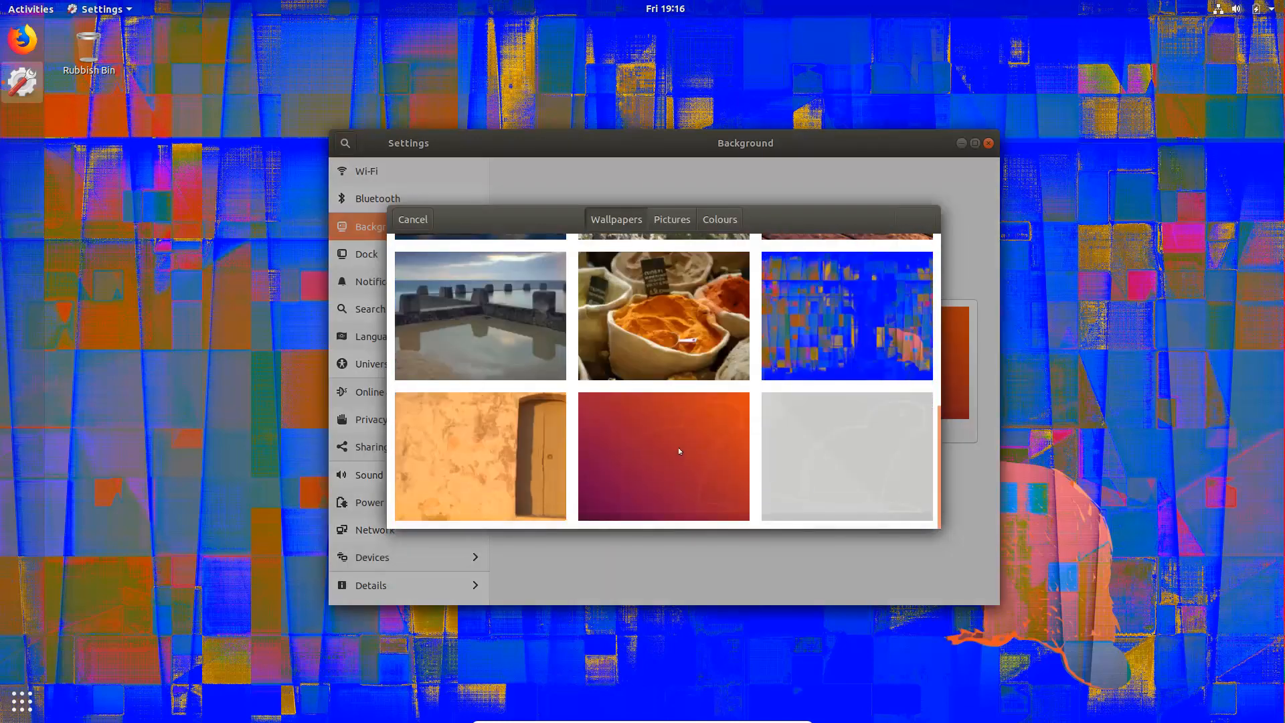
pyautogui.click(663, 455)
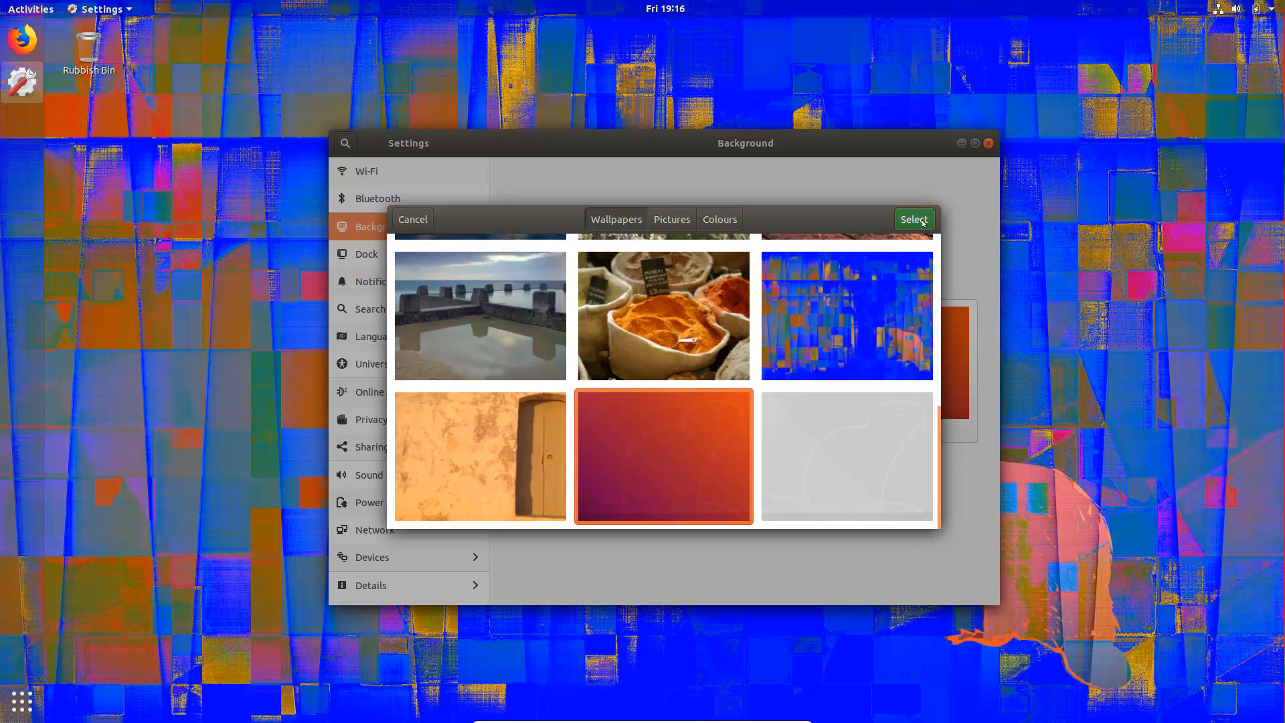
pyautogui.click(914, 218)
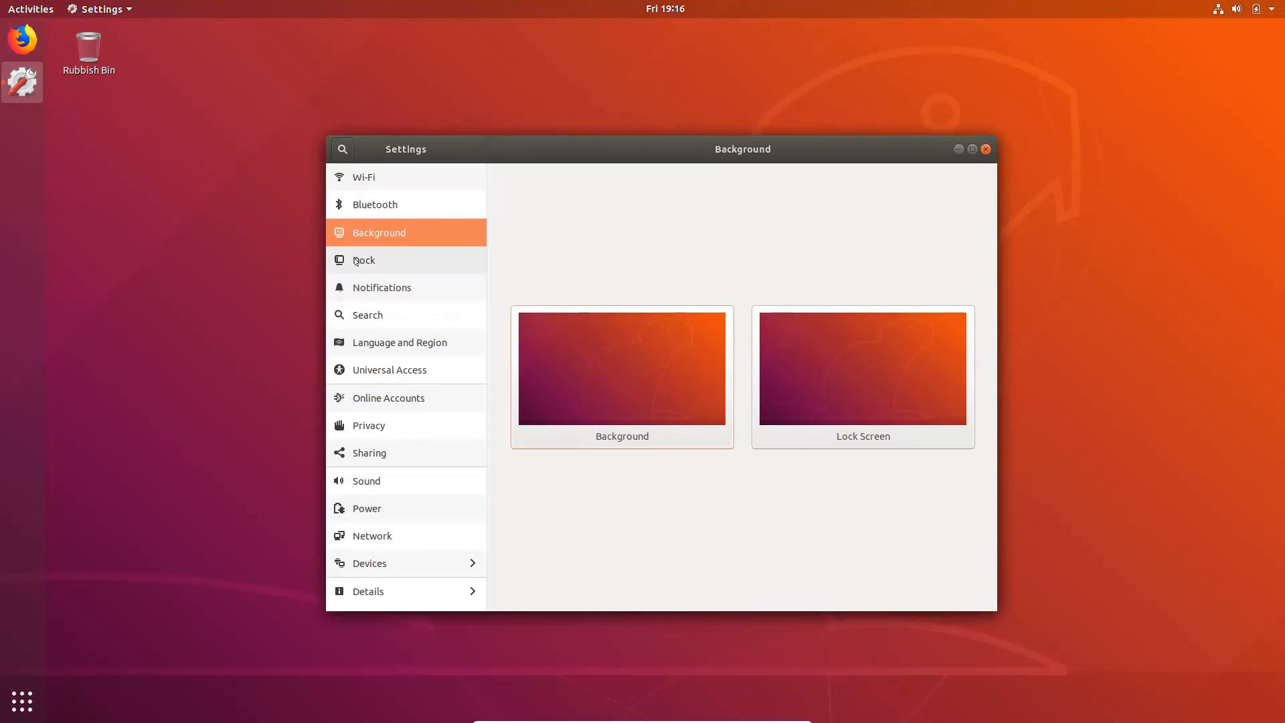
# Step: In Dock settings try icon size 20, settle near 48, turn Auto-hide off, then view Network
pyautogui.click(363, 260)
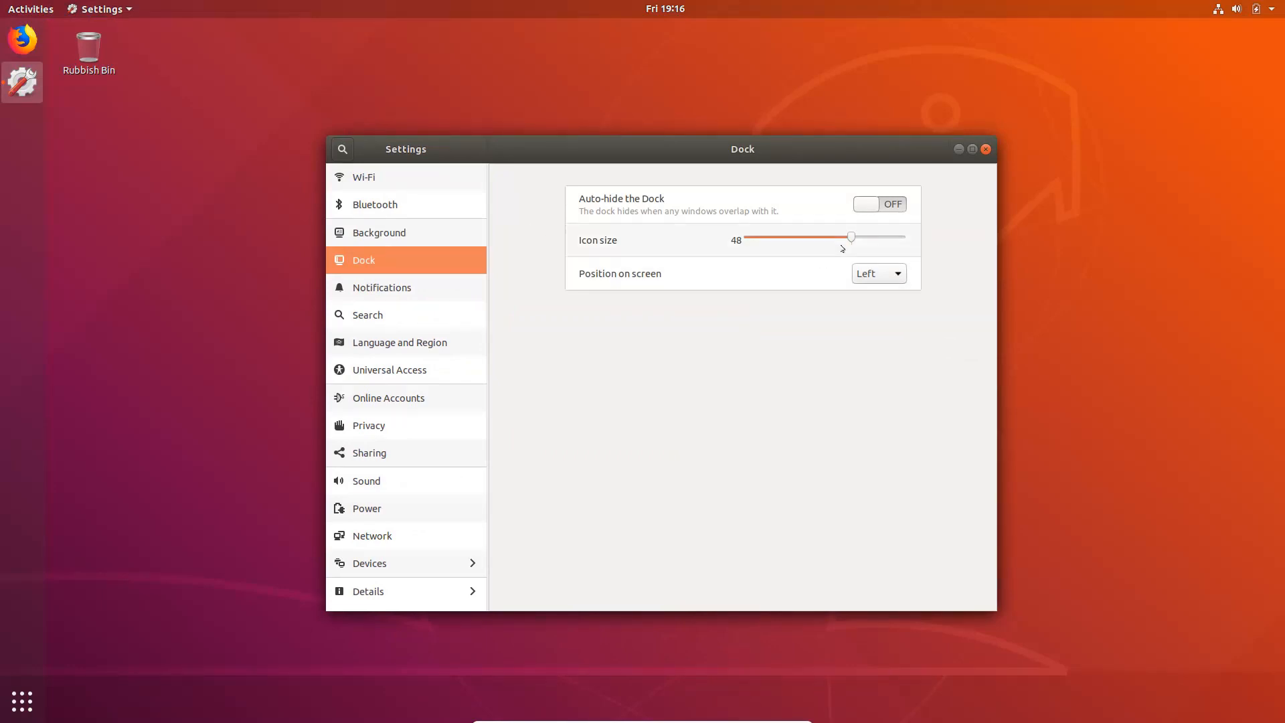
pyautogui.moveTo(850, 237); pyautogui.dragTo(756, 237)
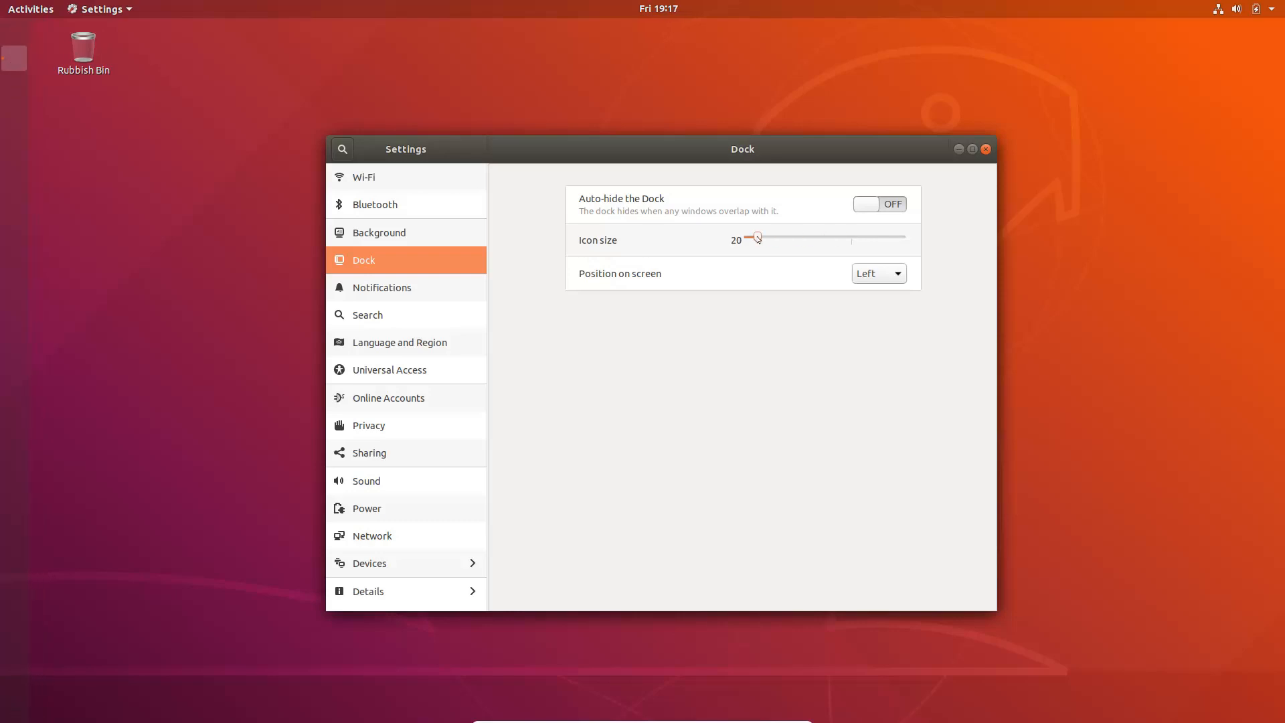
pyautogui.moveTo(756, 239); pyautogui.dragTo(799, 238)
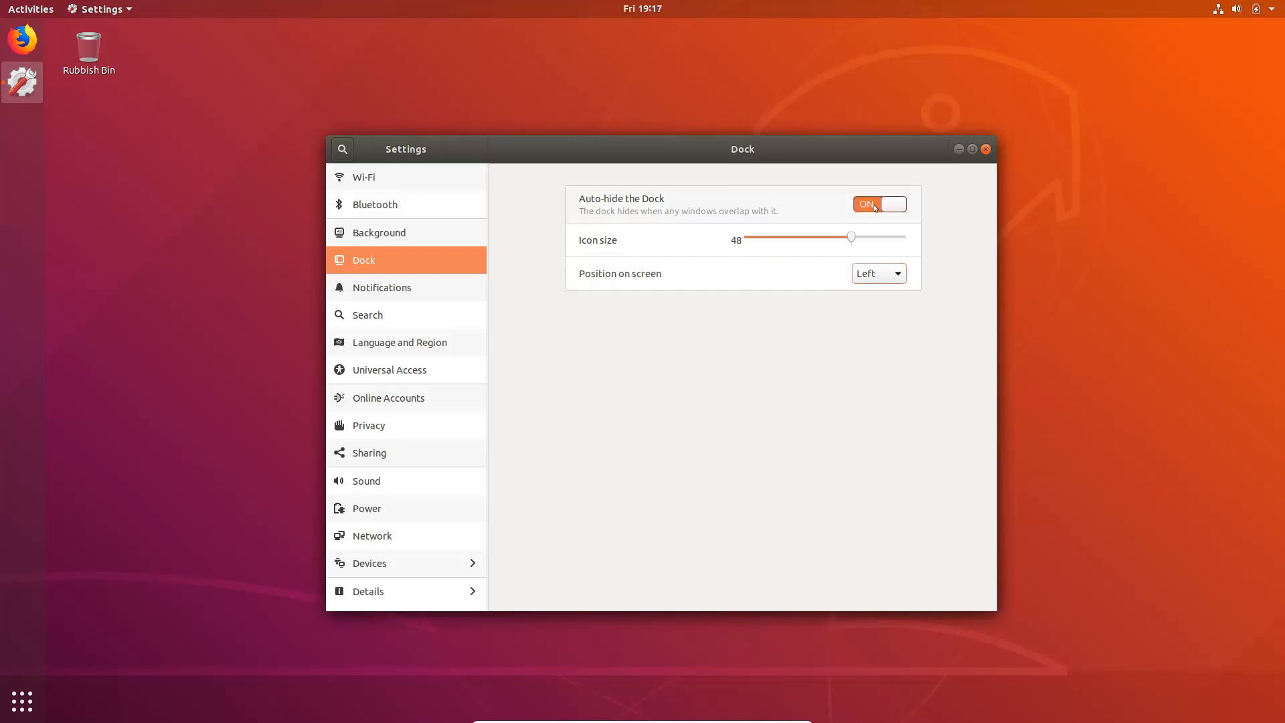
pyautogui.click(878, 203)
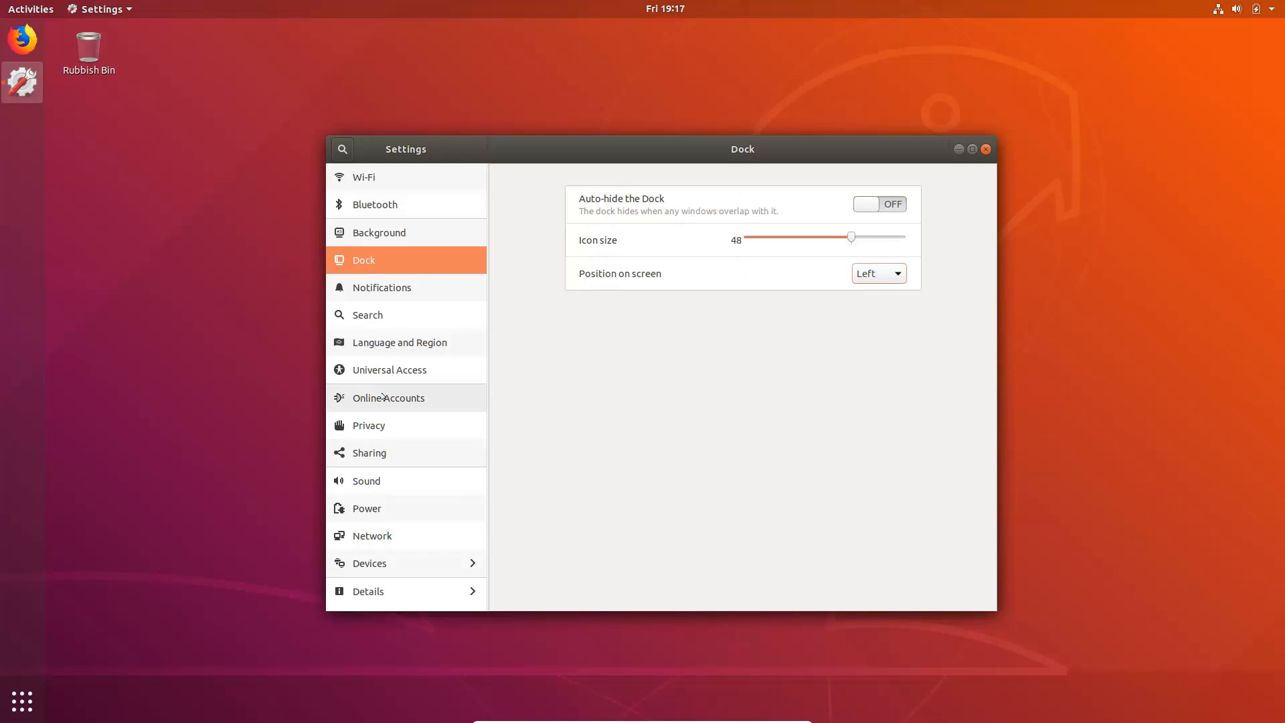
pyautogui.click(371, 536)
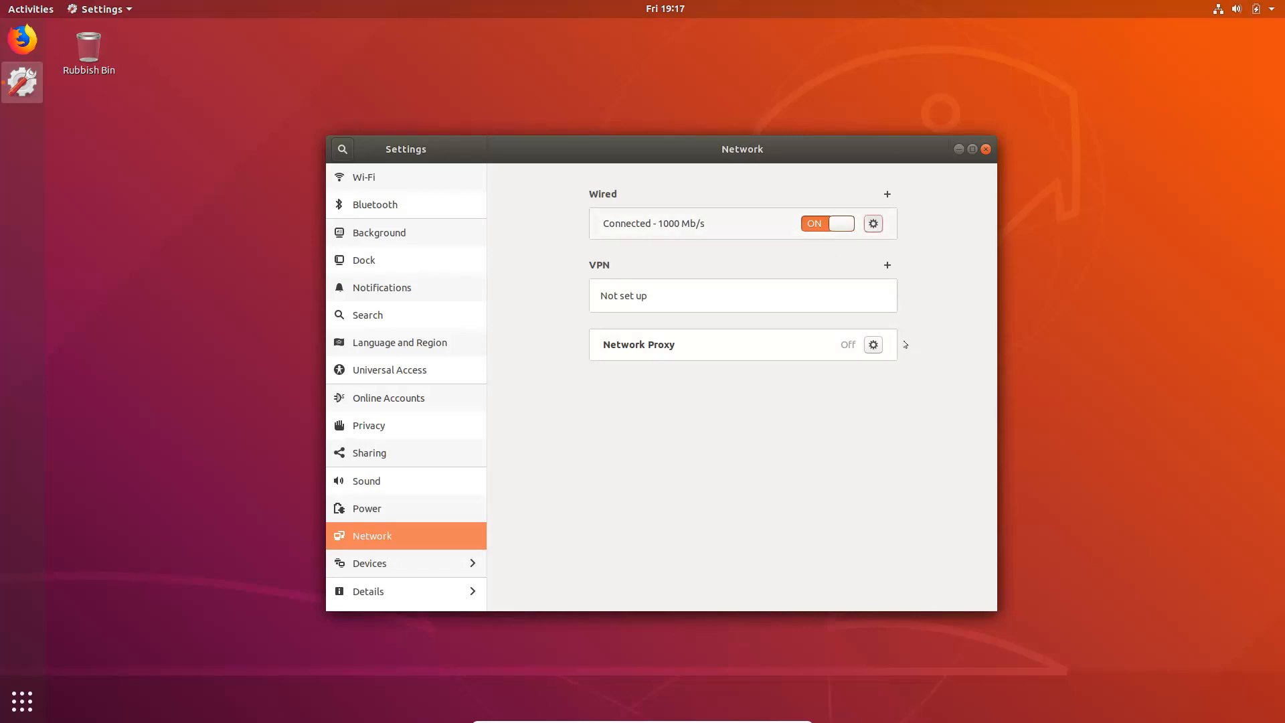
pyautogui.click(872, 223)
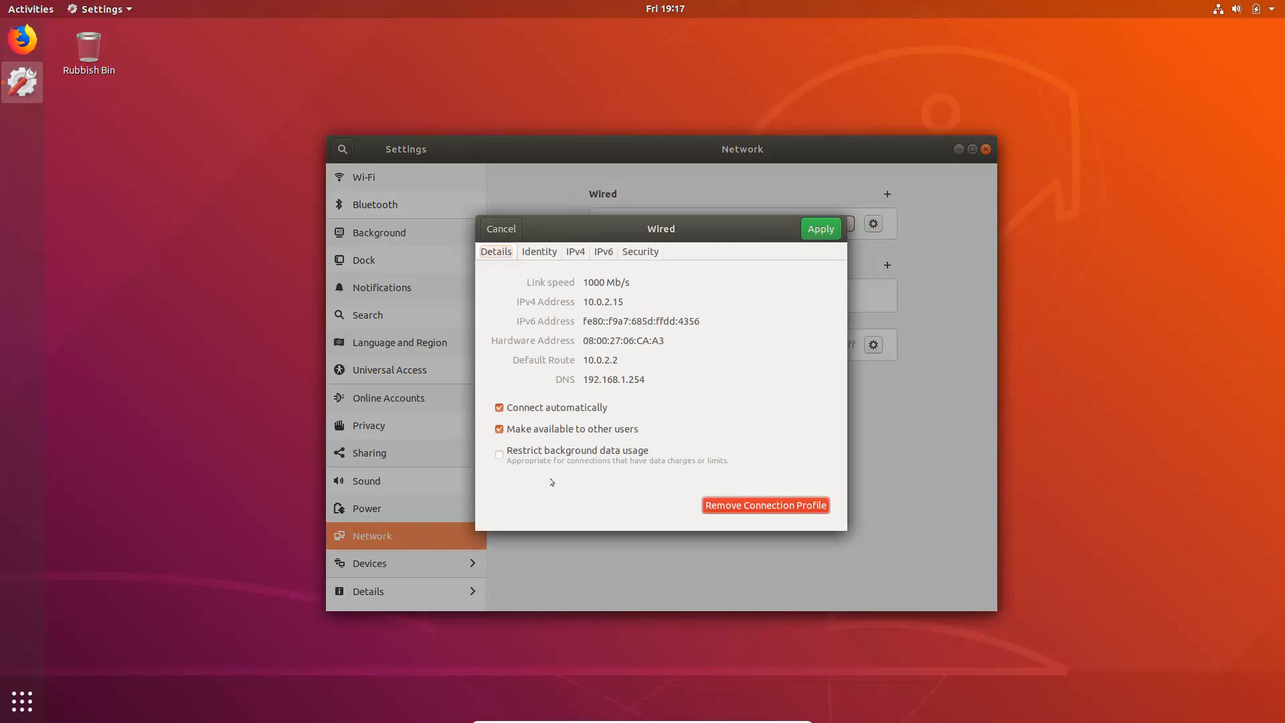
pyautogui.click(574, 252)
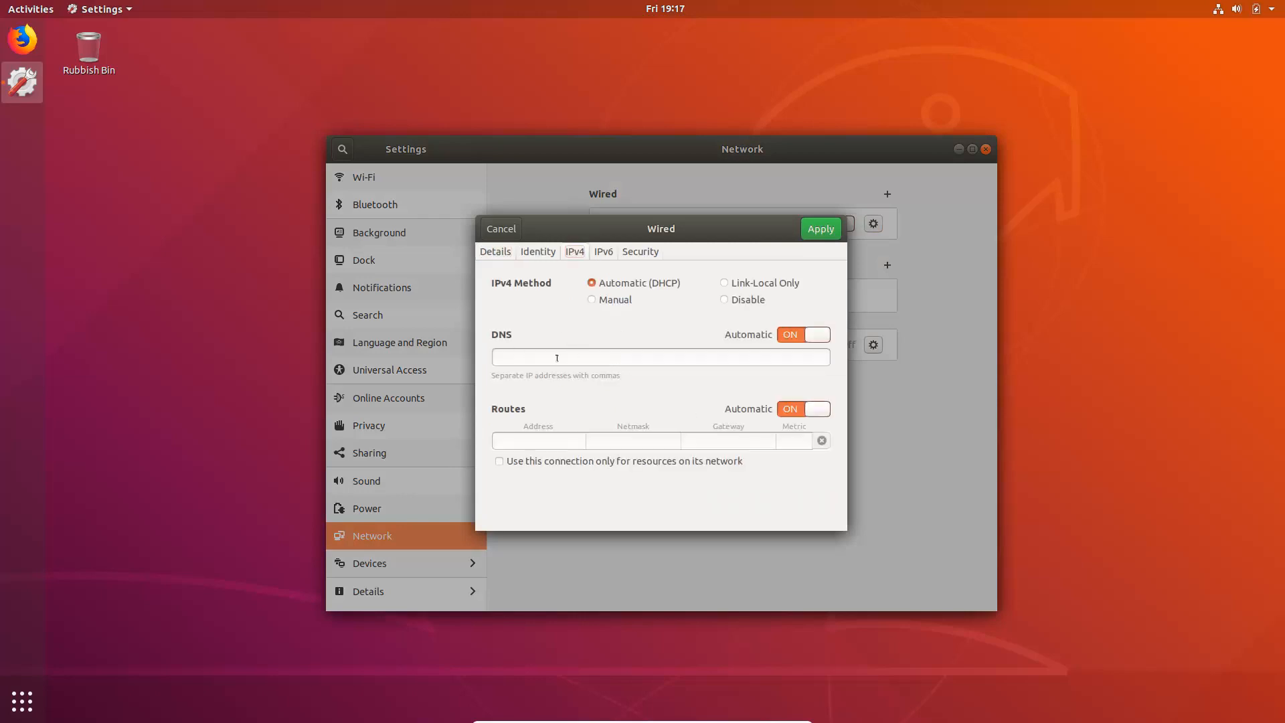
pyautogui.click(603, 251)
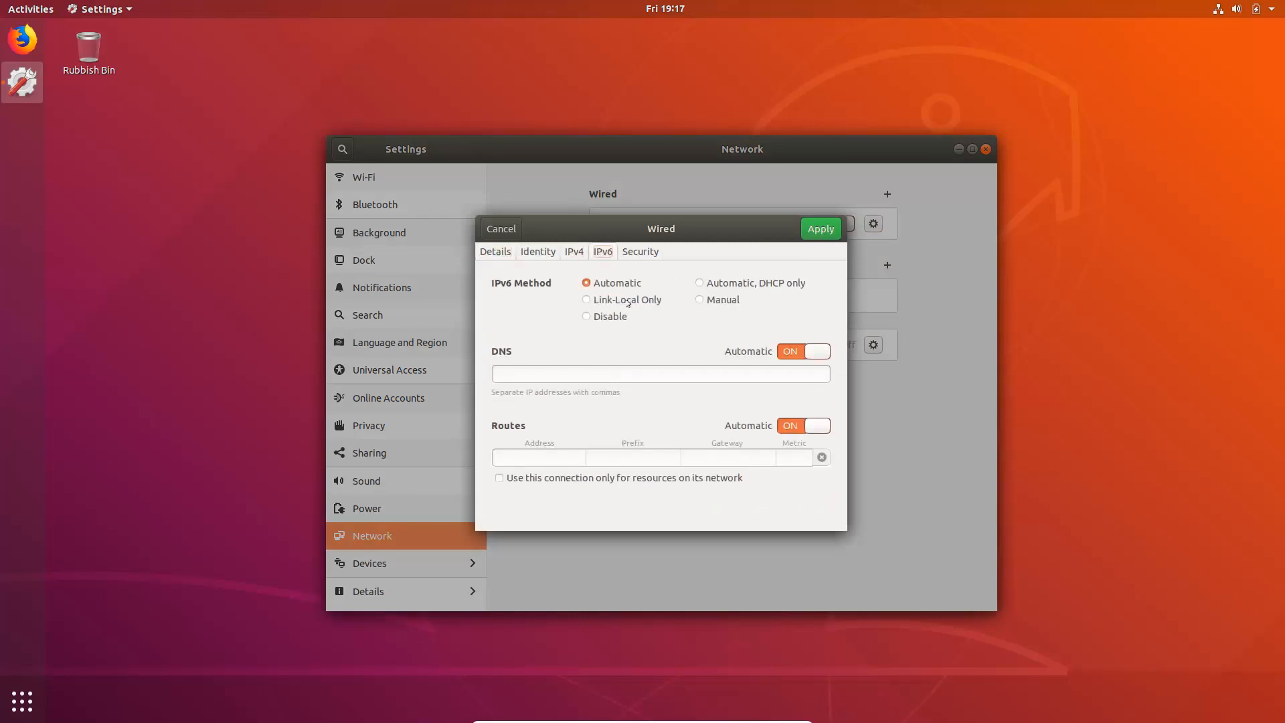
pyautogui.click(640, 250)
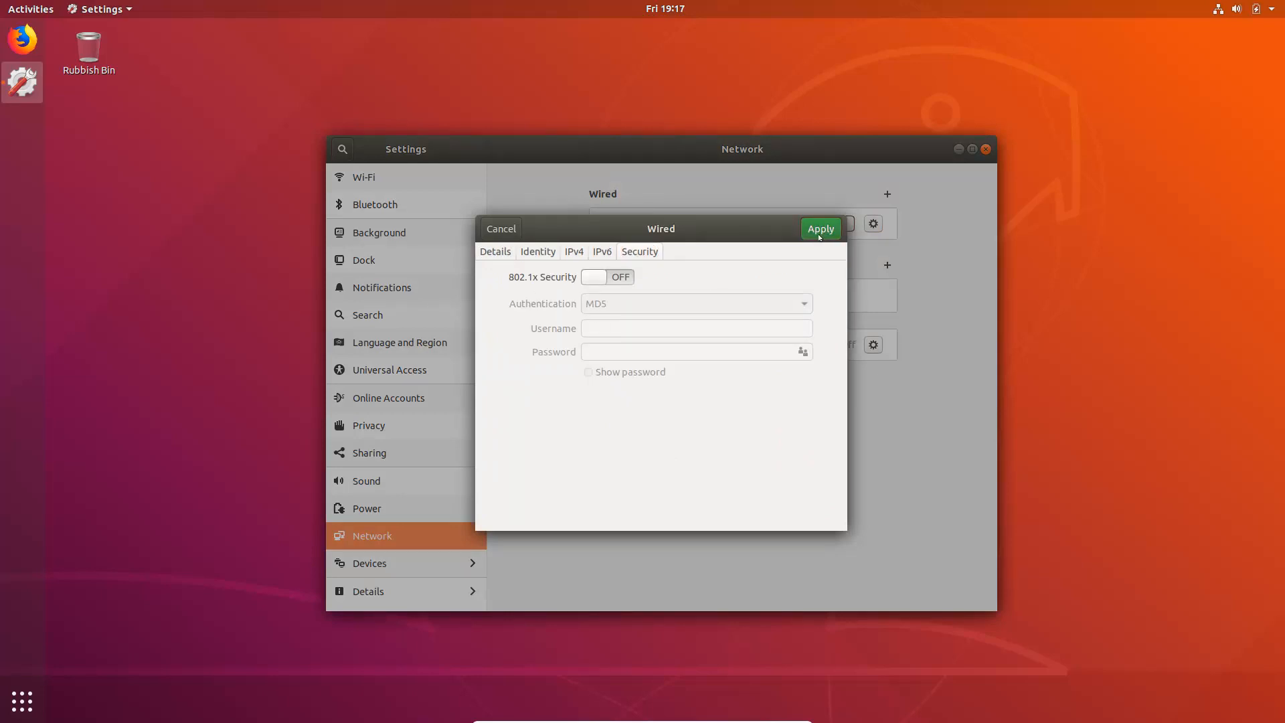
pyautogui.click(820, 229)
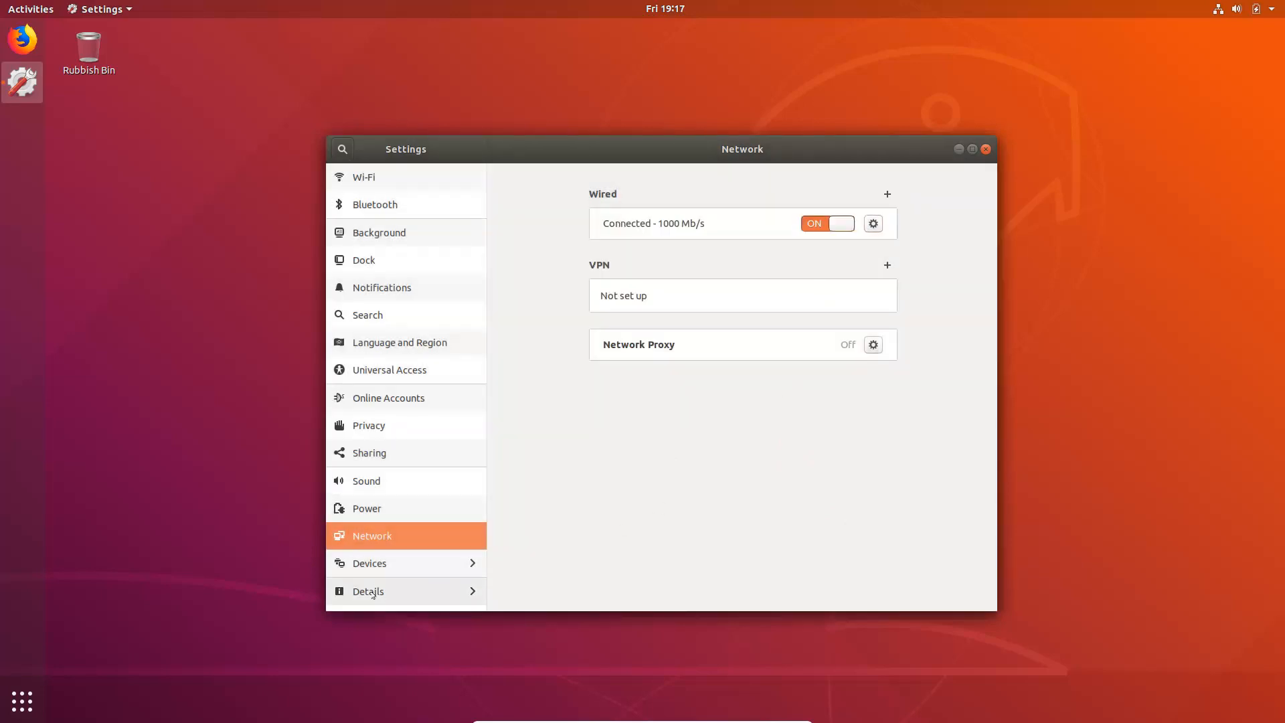
pyautogui.click(366, 591)
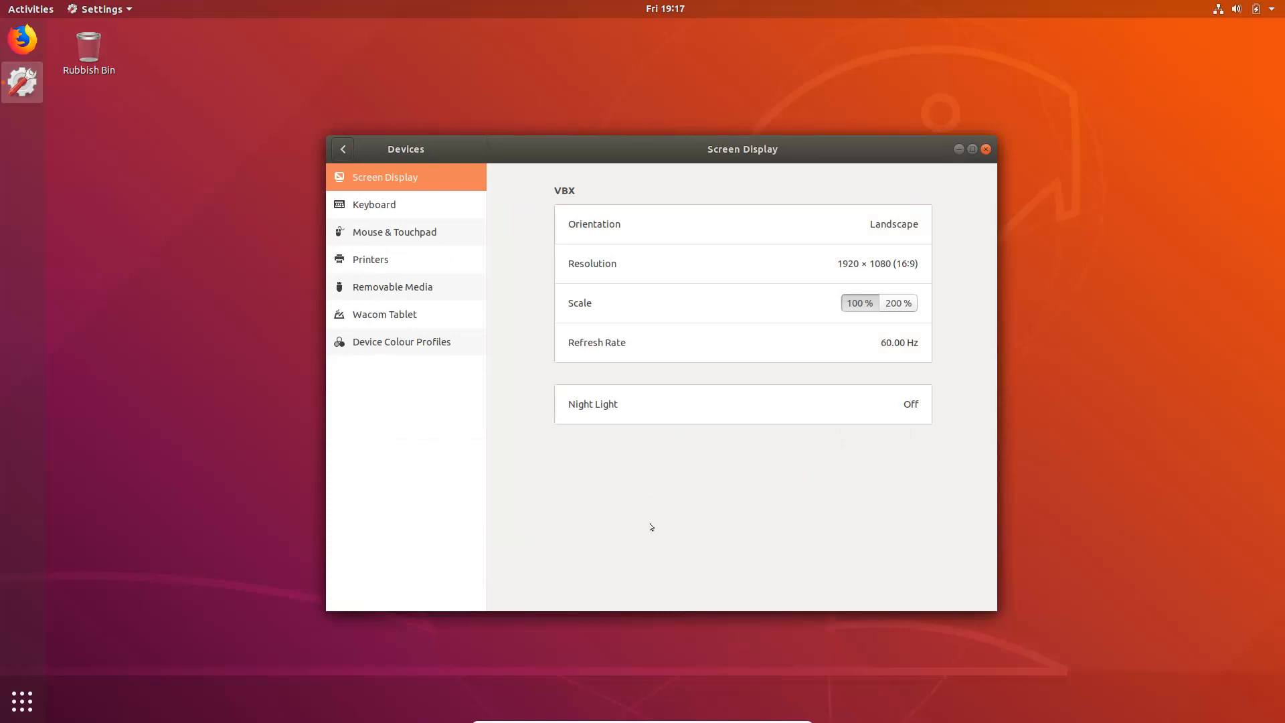
pyautogui.moveTo(850, 408)
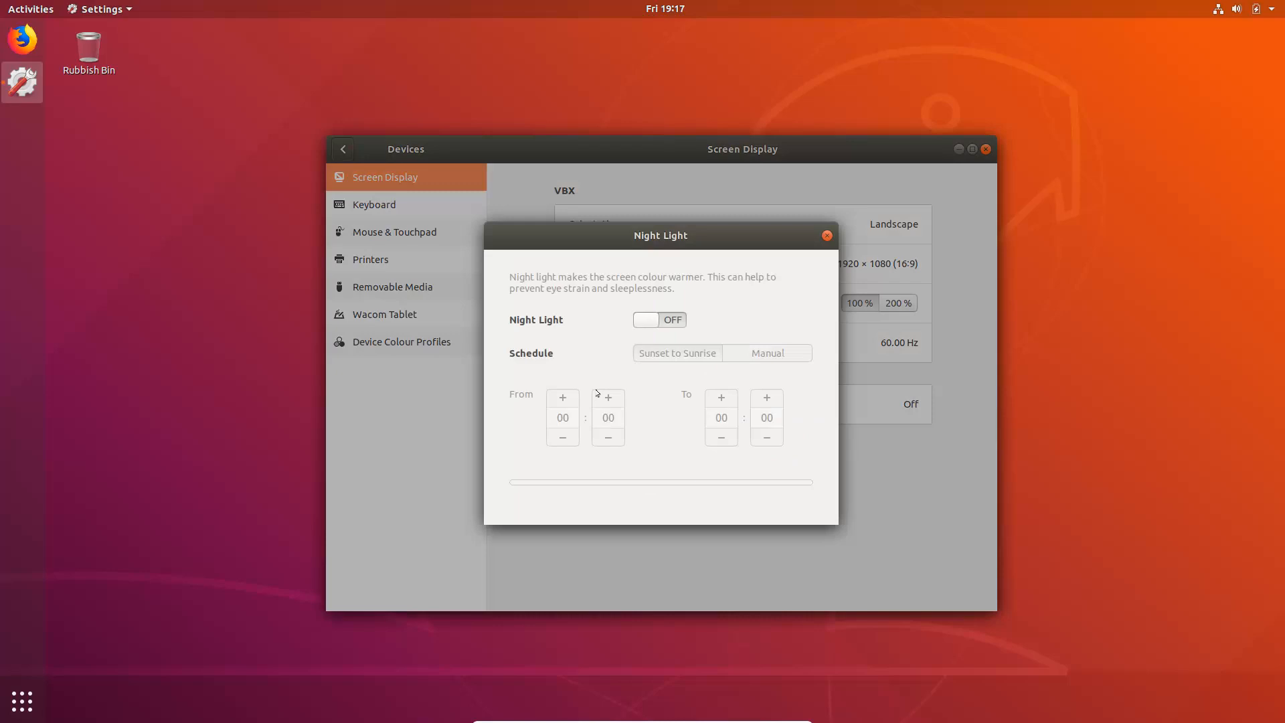
pyautogui.moveTo(561, 359)
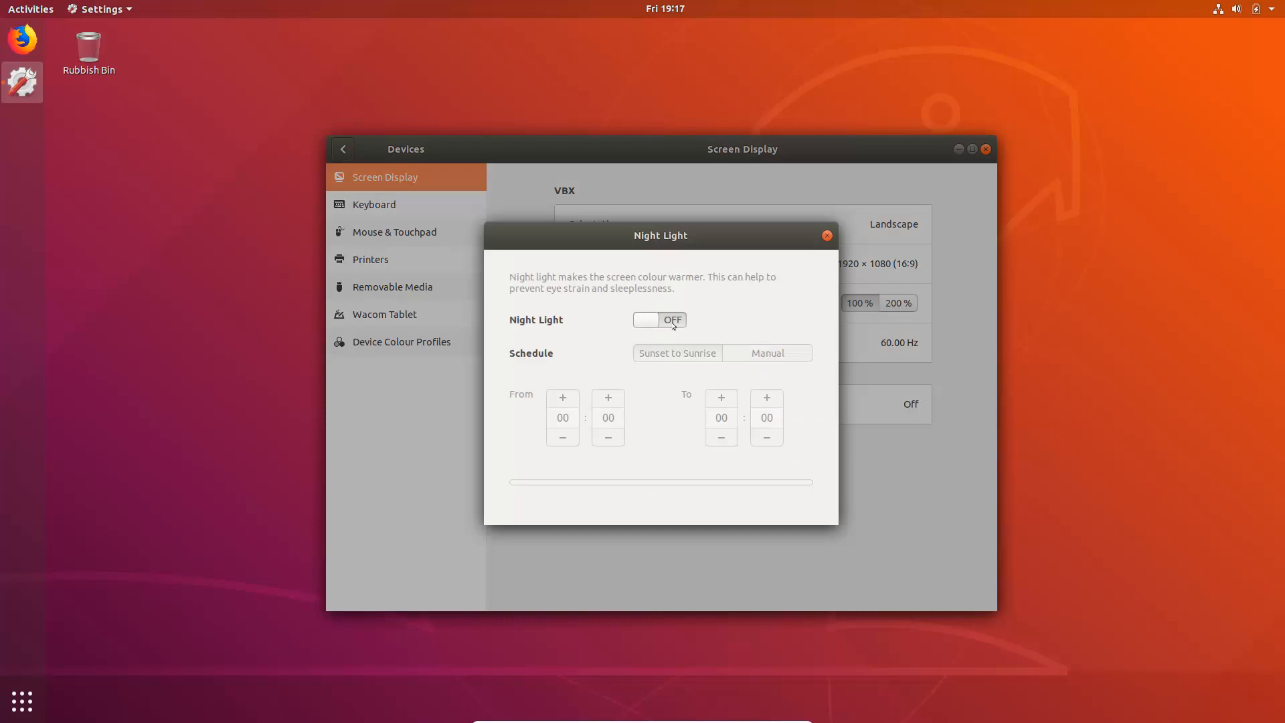
# Step: Switch Night Light on for the display, scheduled sunset to sunrise
pyautogui.click(658, 318)
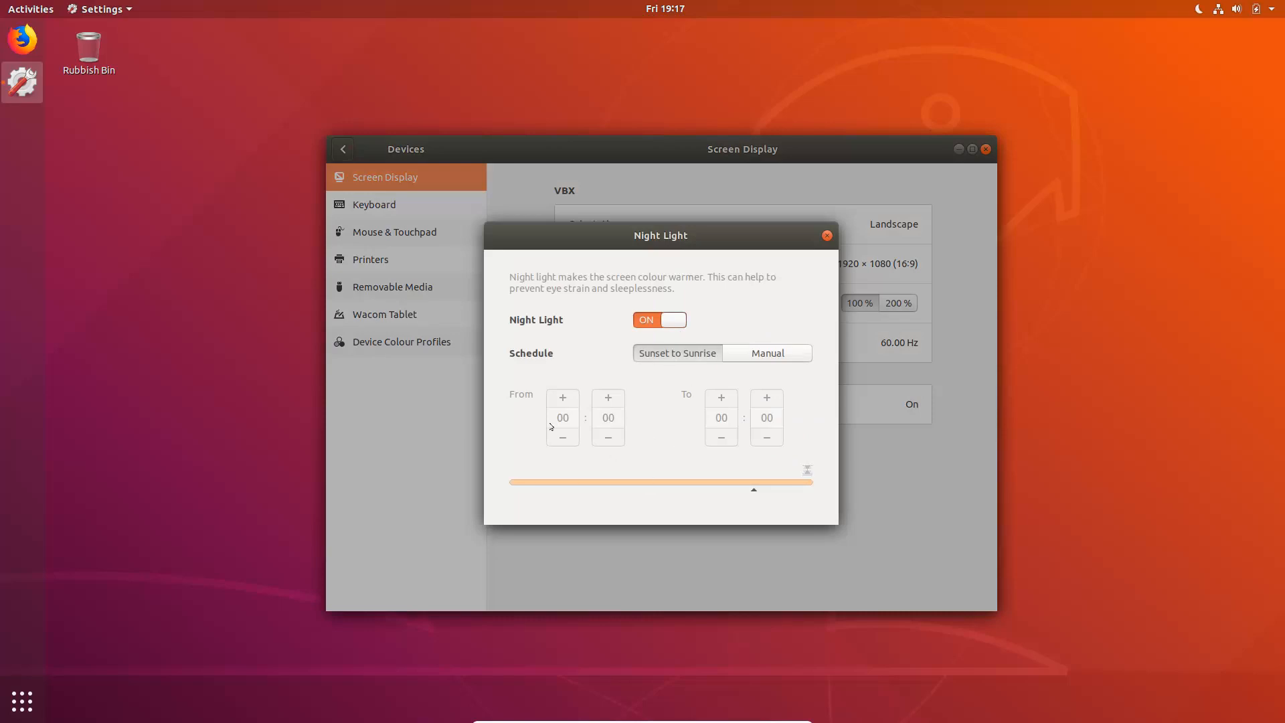
pyautogui.moveTo(697, 400)
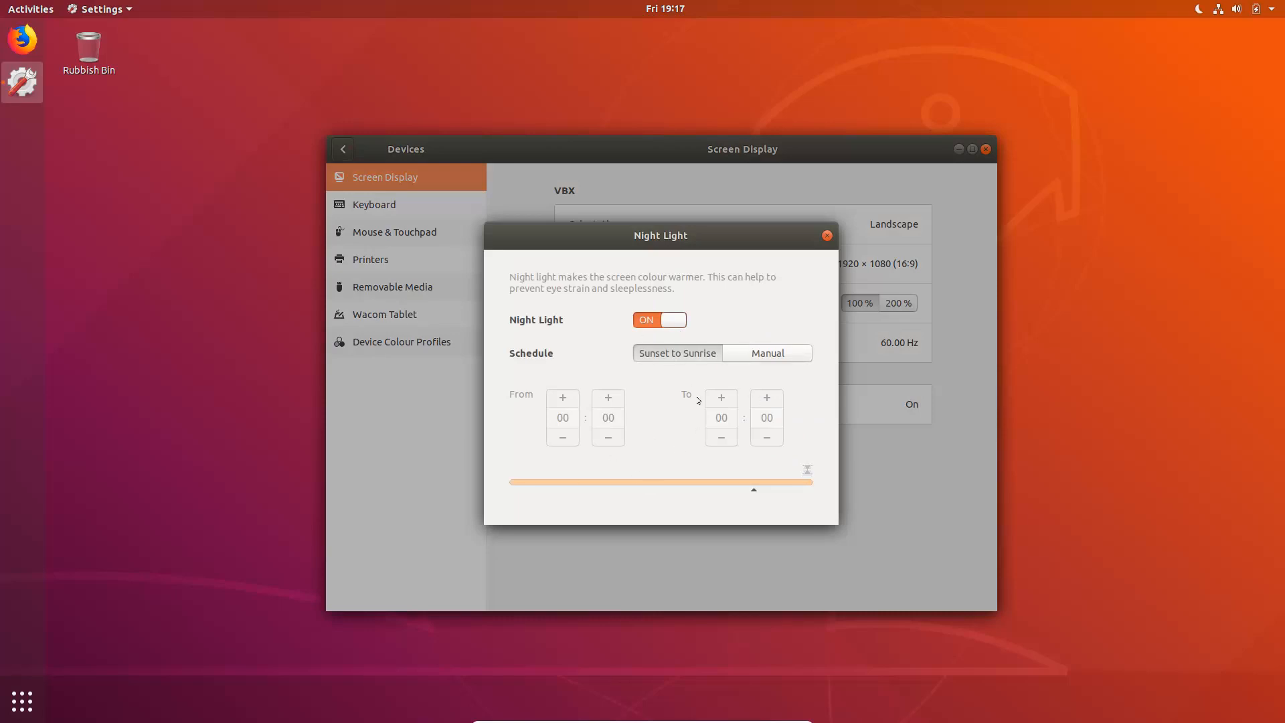
pyautogui.moveTo(693, 396)
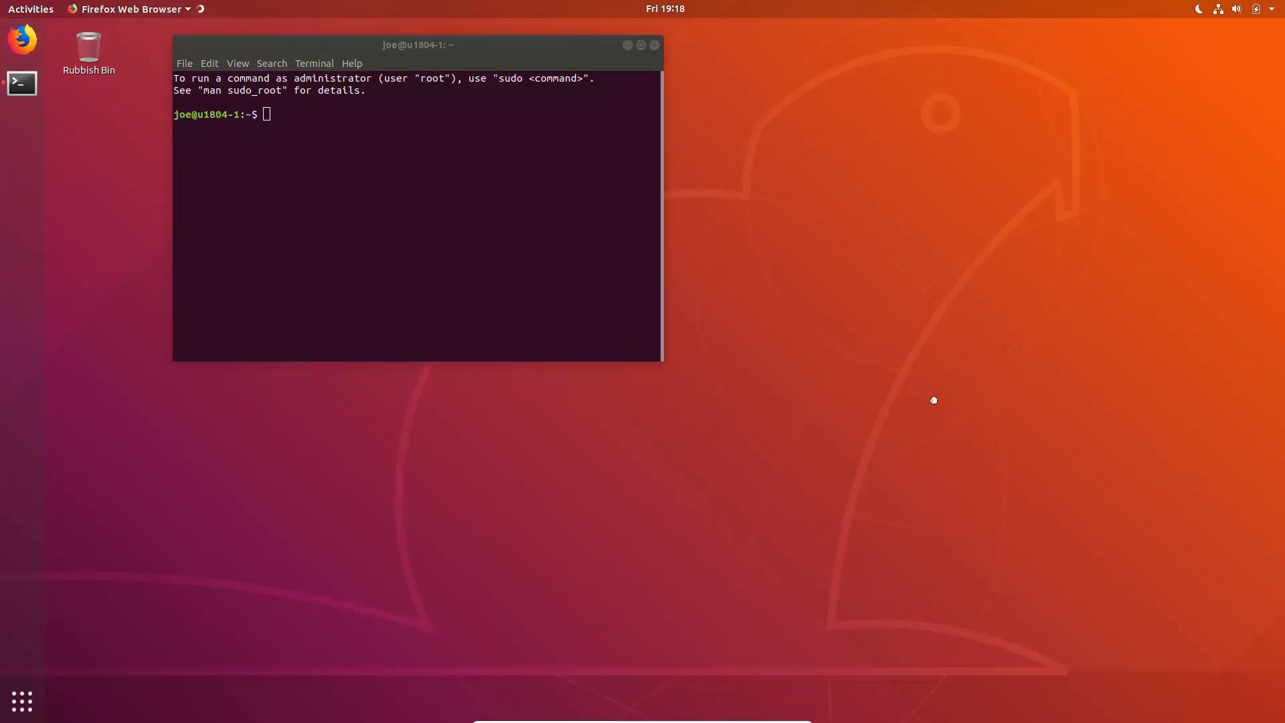
pyautogui.moveTo(846, 422)
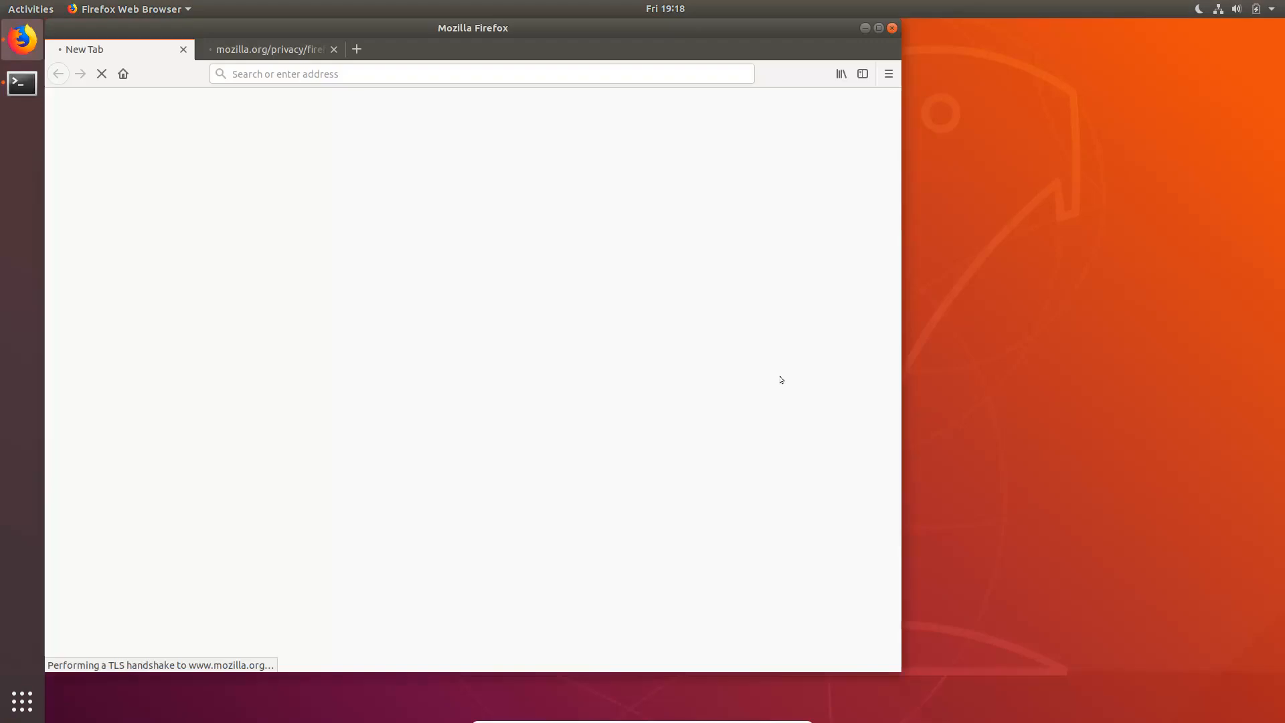
# Step: Search the web for 'pycharm' and go to the JetBrains PyCharm page
pyautogui.click(475, 74)
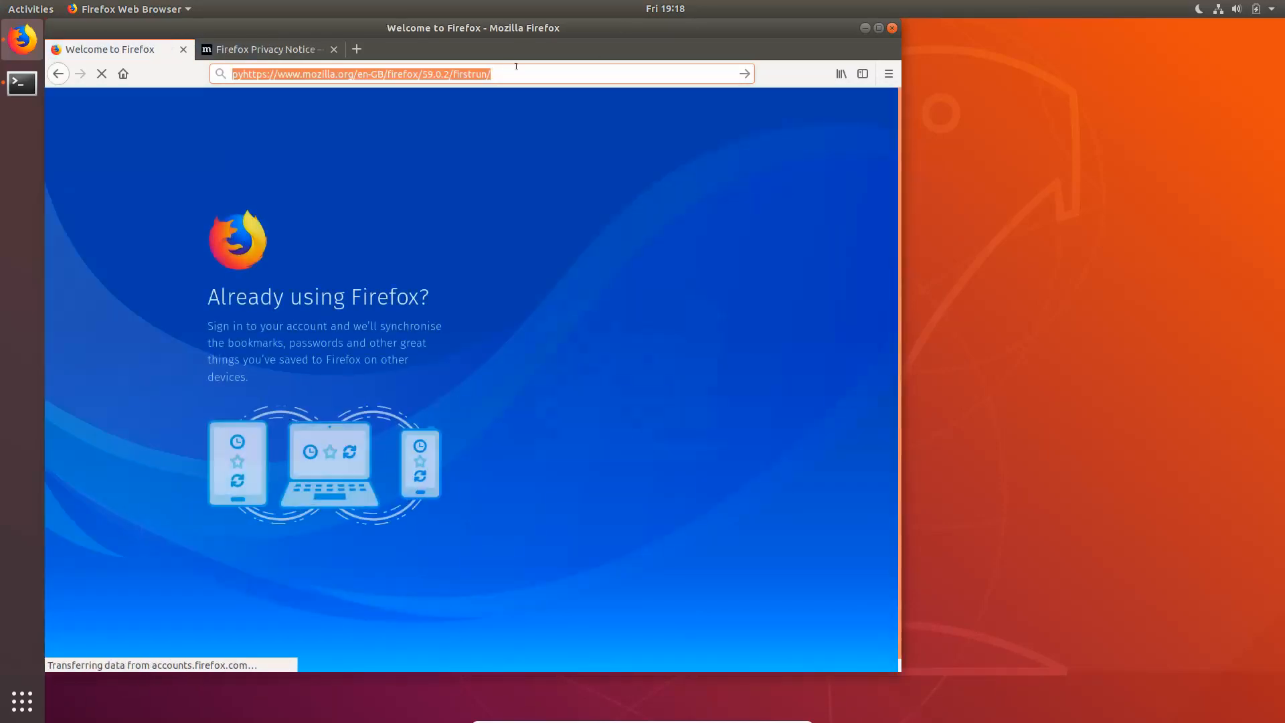
pyautogui.write('pycharm&ie=utf-8&oe=utf-8')
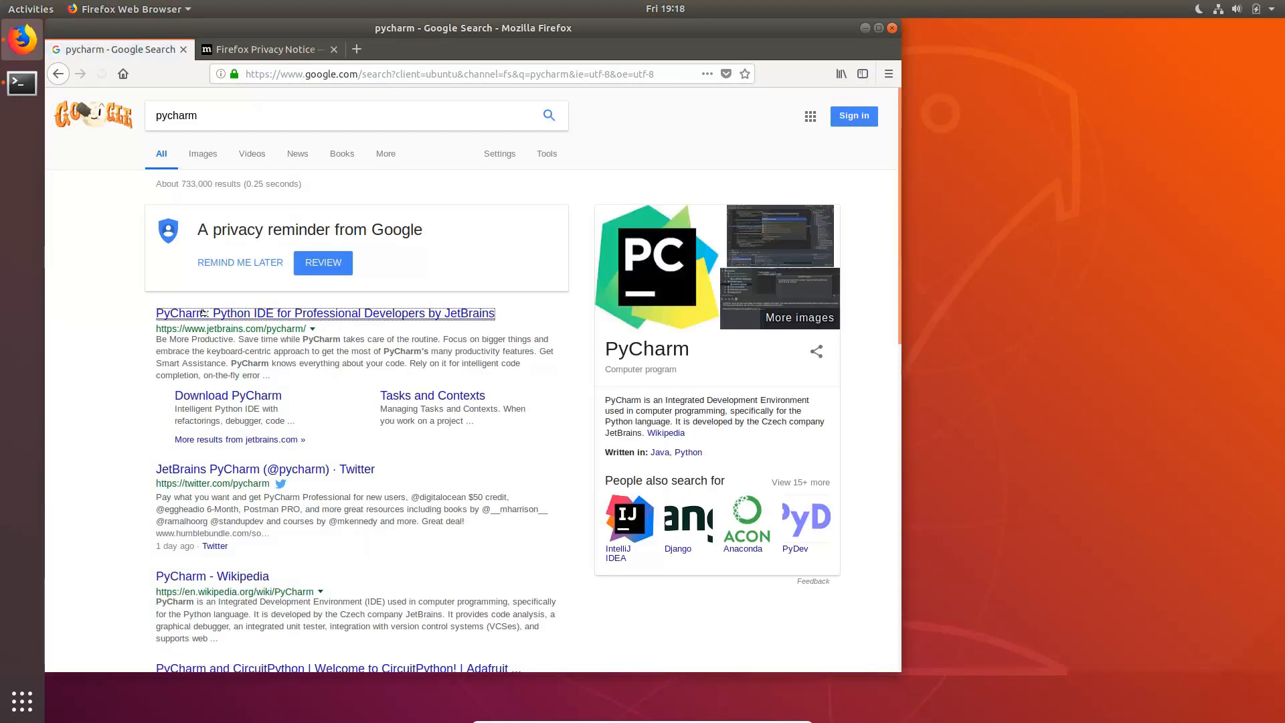
pyautogui.click(324, 313)
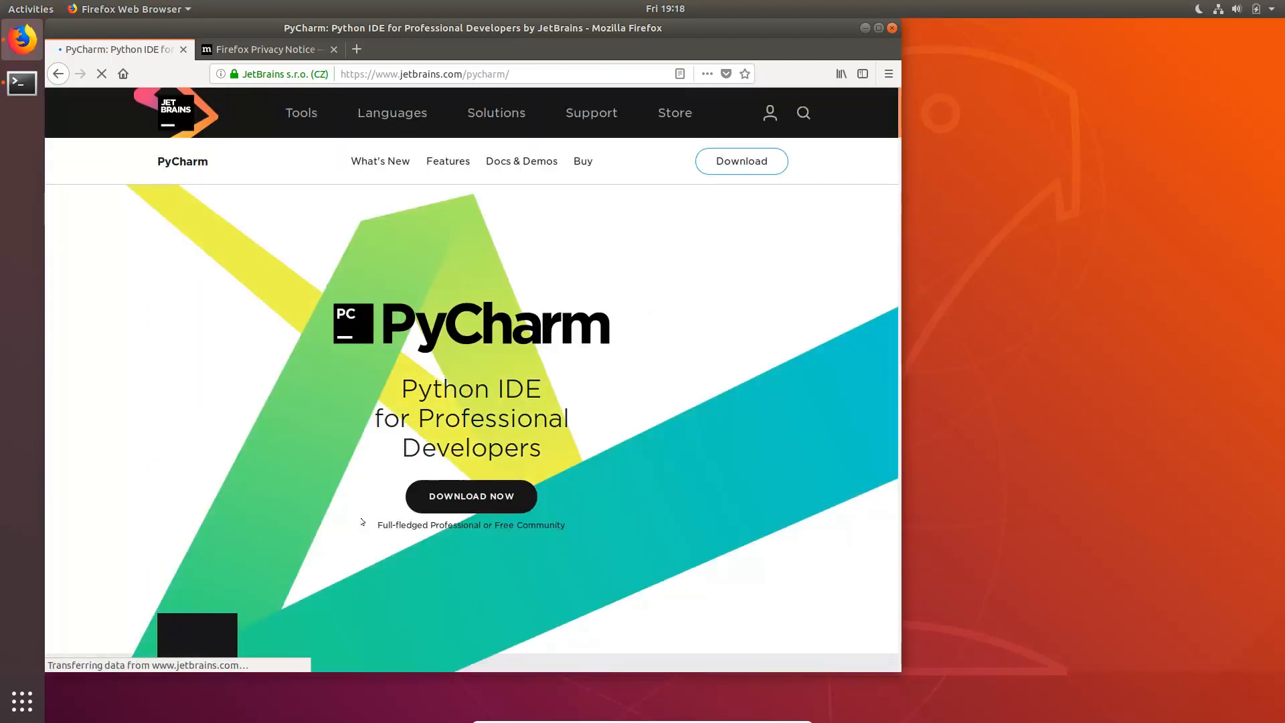
# Step: Reach the PyCharm download page and show the 'On Ubuntu?' snap install instructions
pyautogui.scroll(-3)
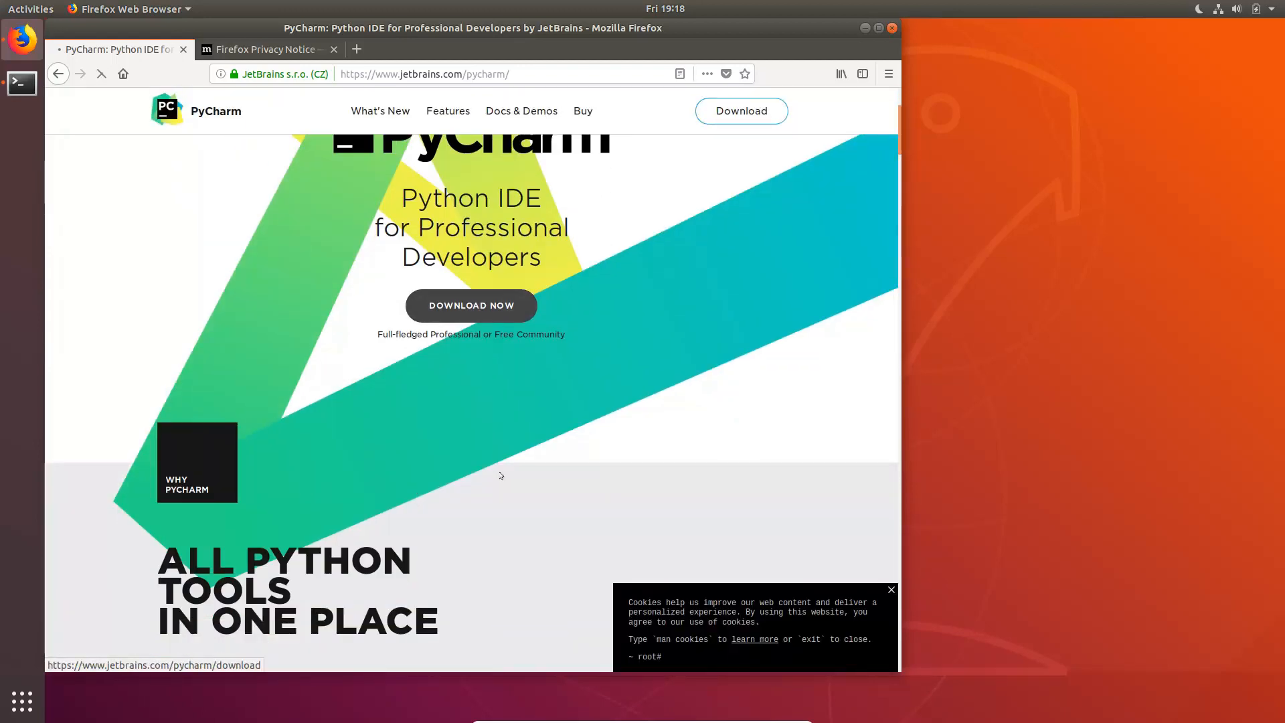
pyautogui.click(470, 305)
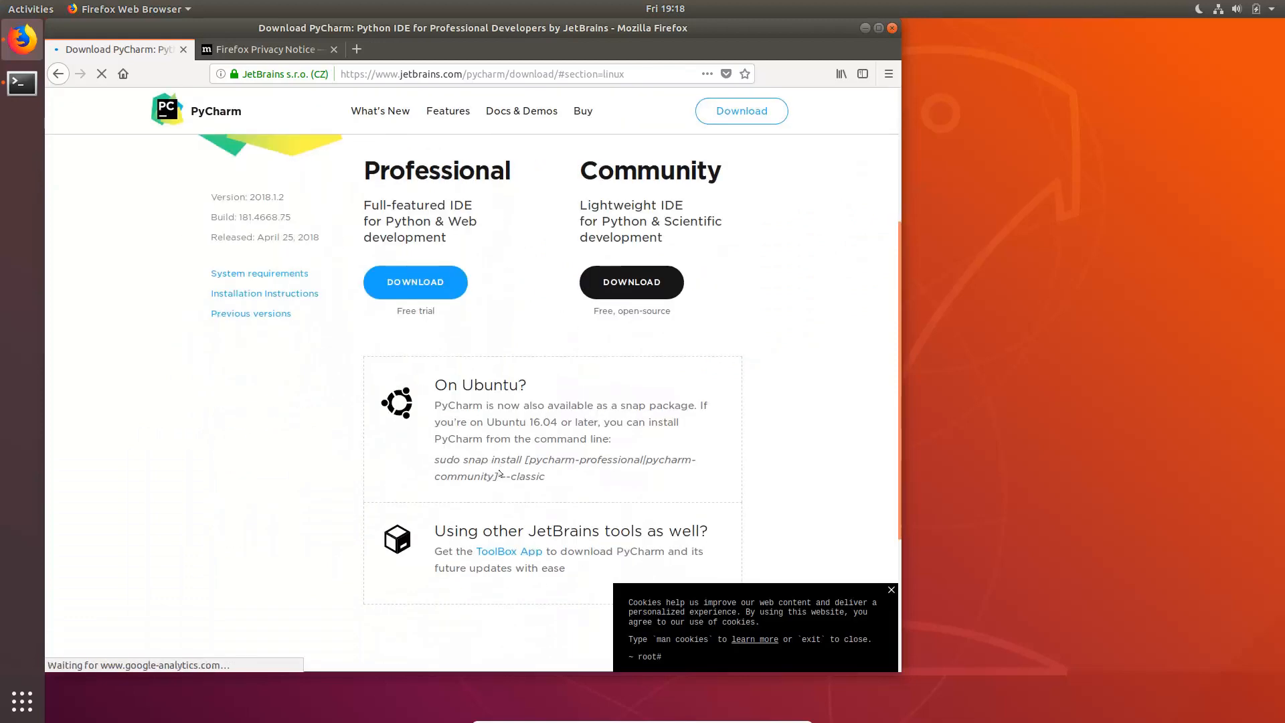
pyautogui.scroll(-3)
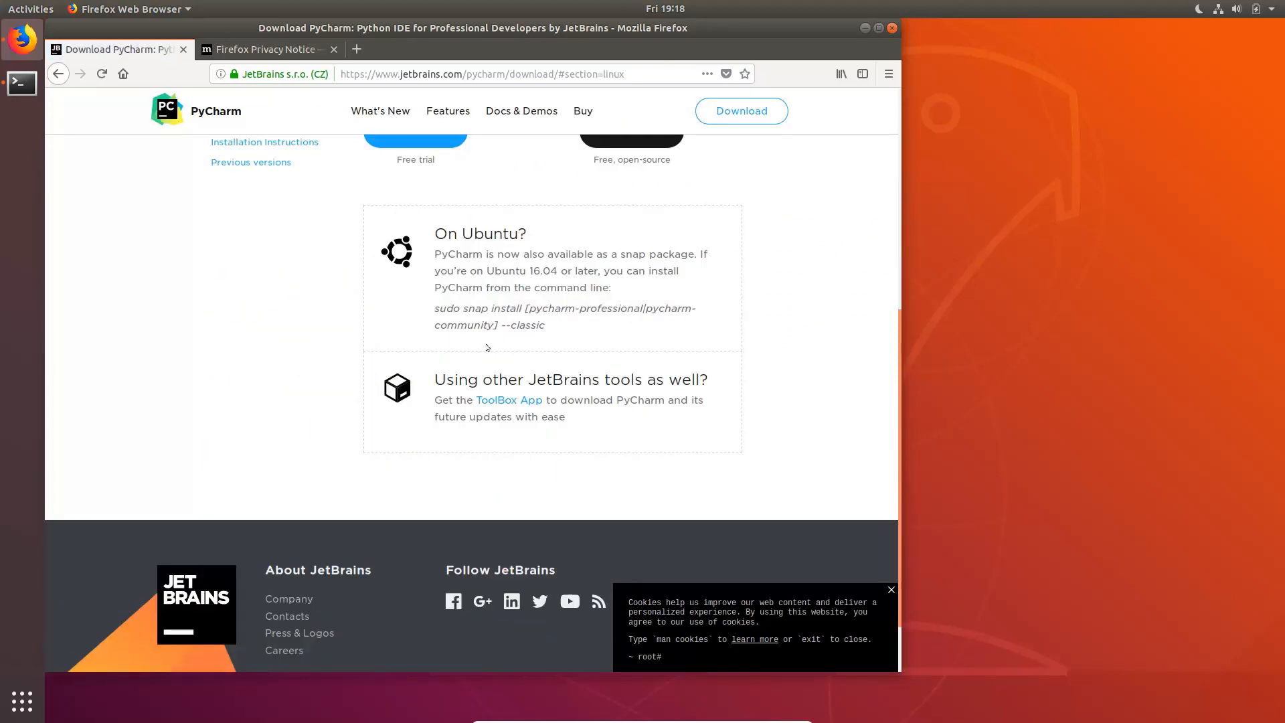
pyautogui.click(21, 81)
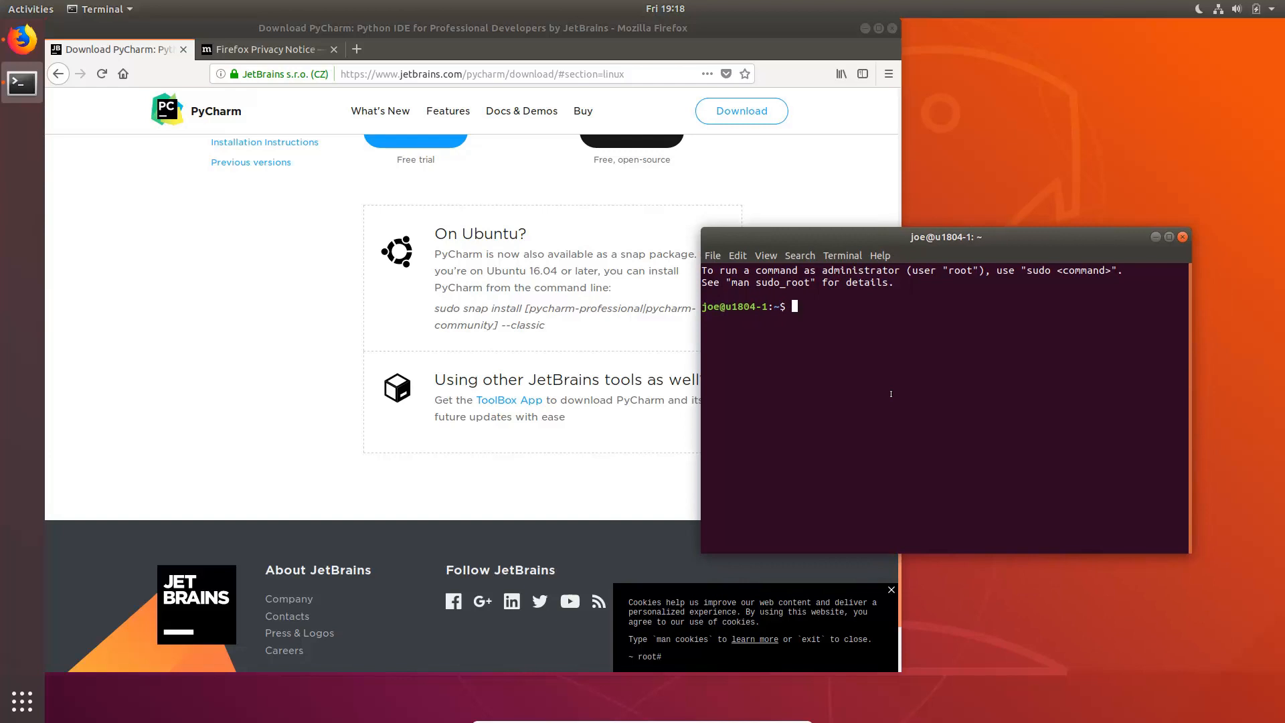
# Step: Run 'sudo snap install pycharm-community --classic', then show the app grid listing PyCharm Community
pyautogui.write('sudo')
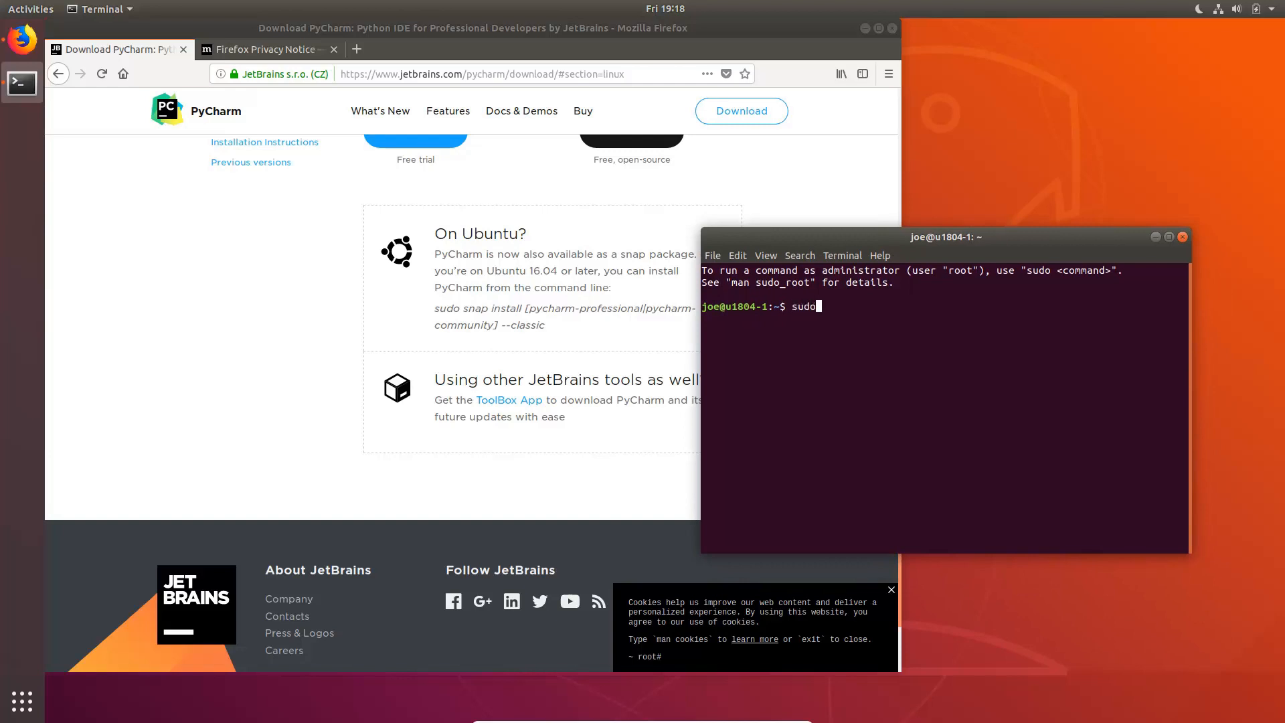
pyautogui.write('snap insty')
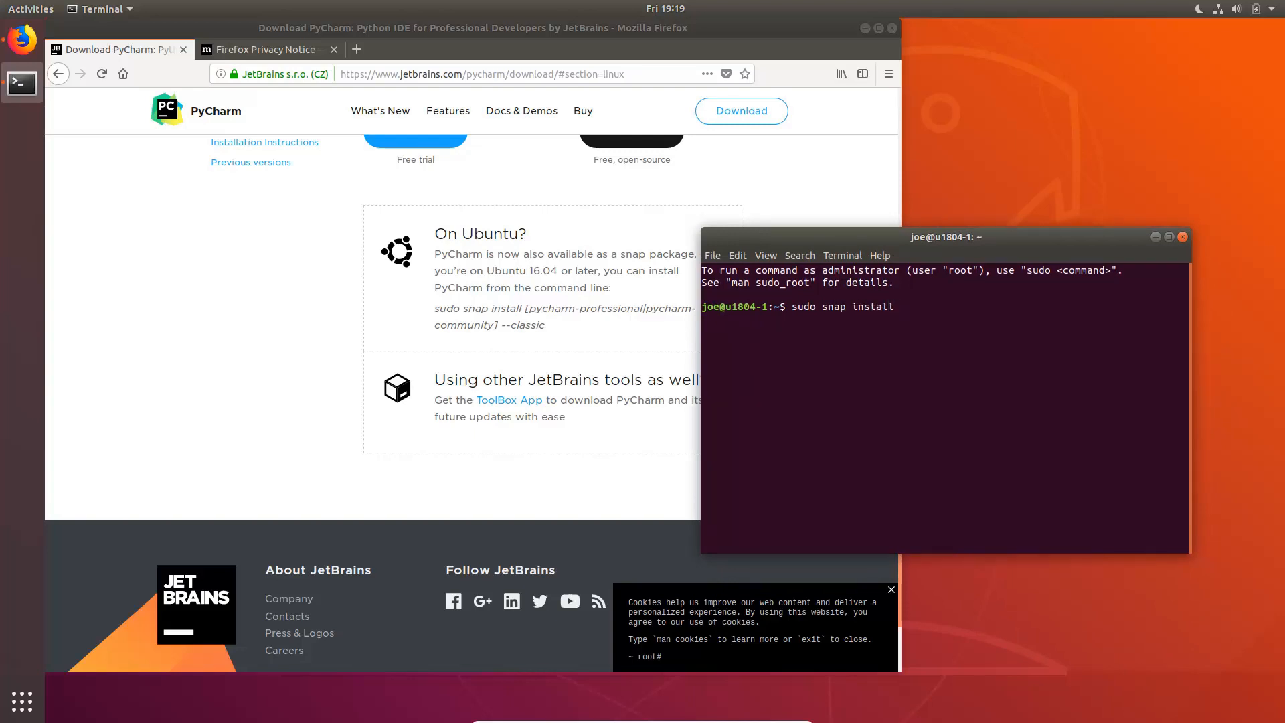
pyautogui.write('pycharm')
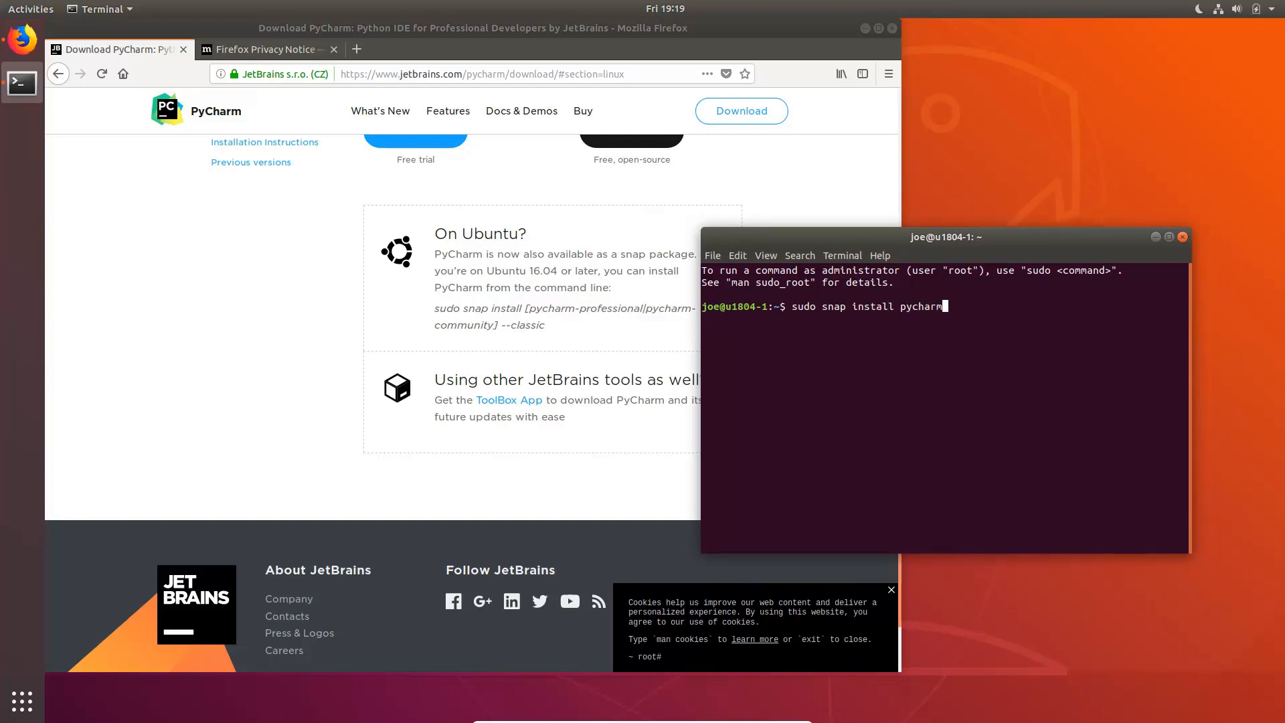
pyautogui.write('-')
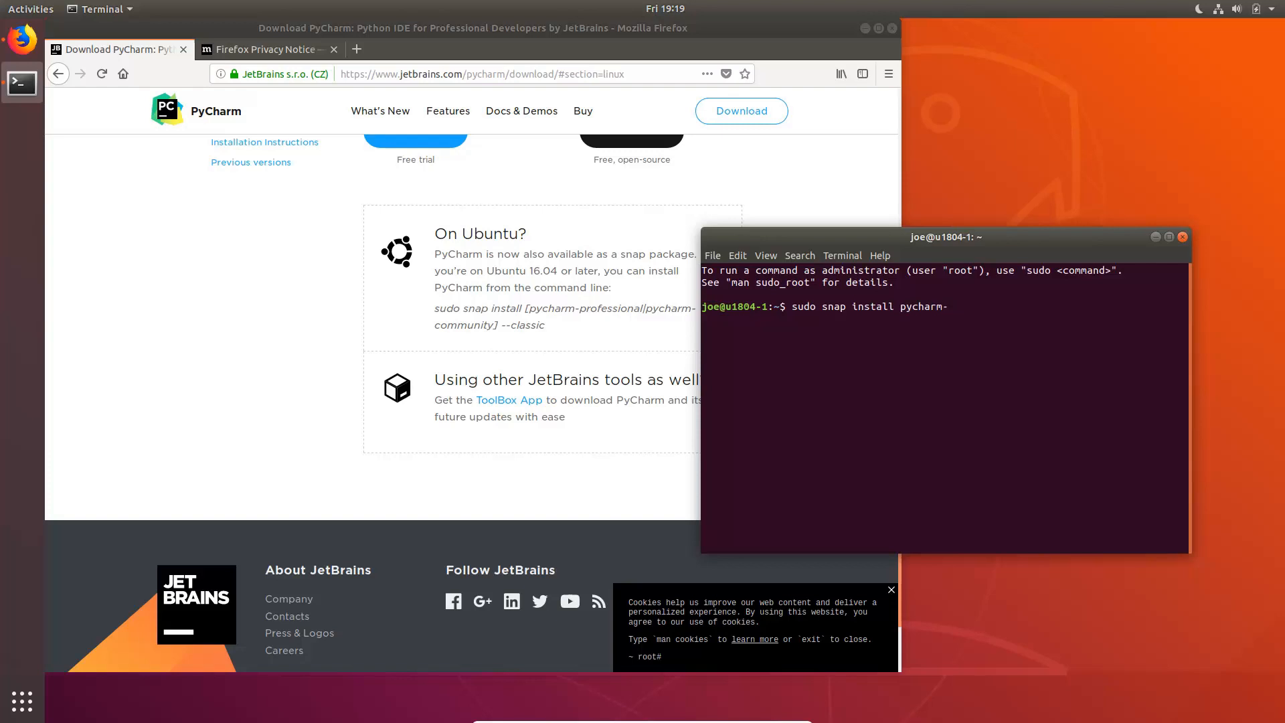
pyautogui.write('com')
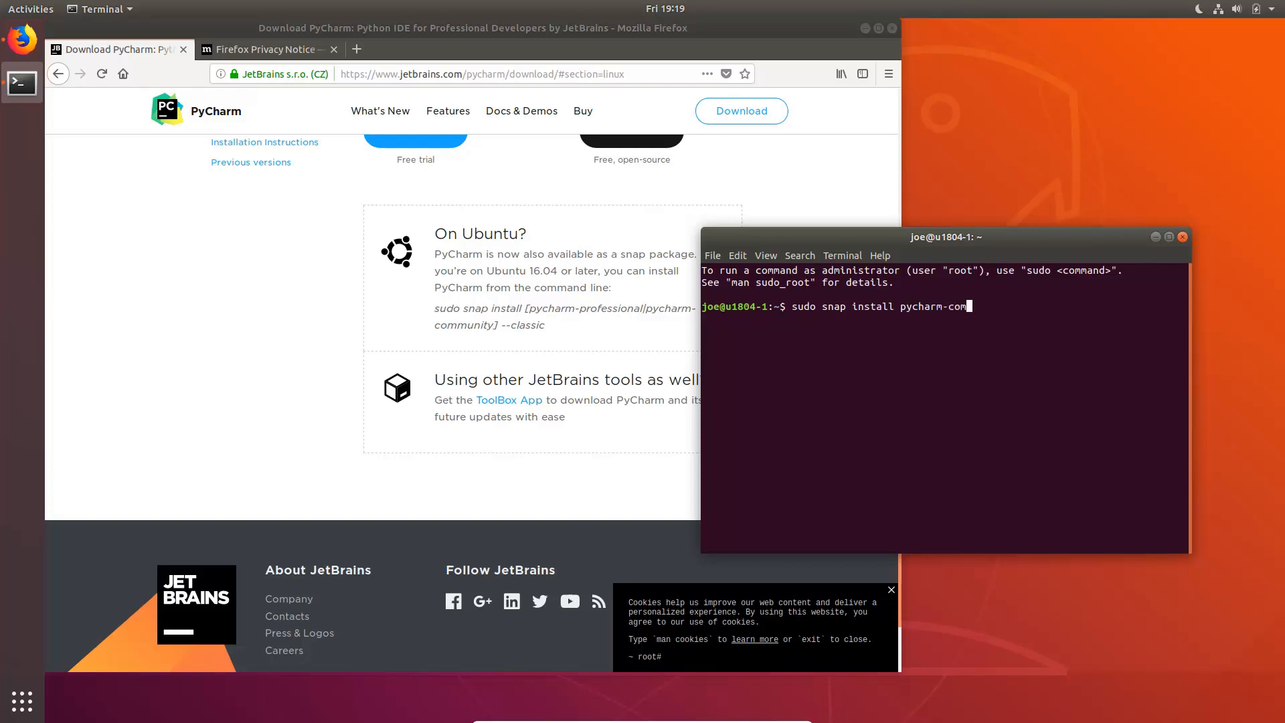
pyautogui.write('munity')
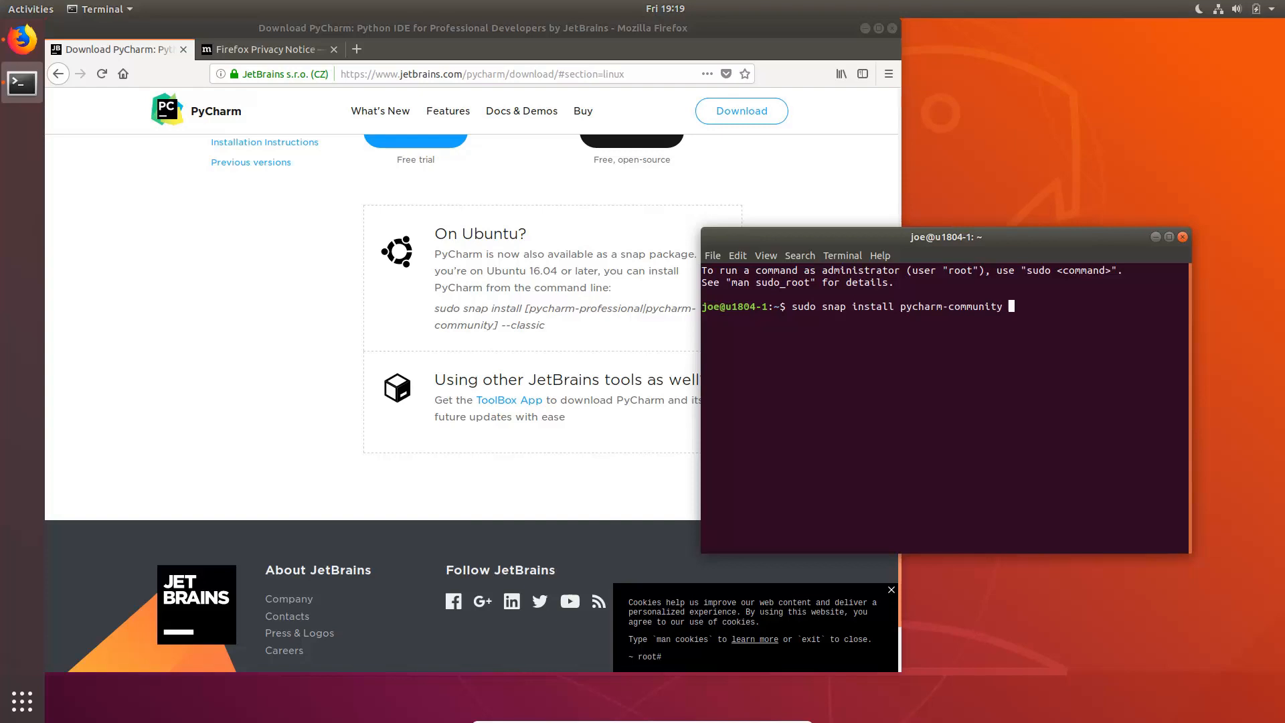
pyautogui.write('--classic')
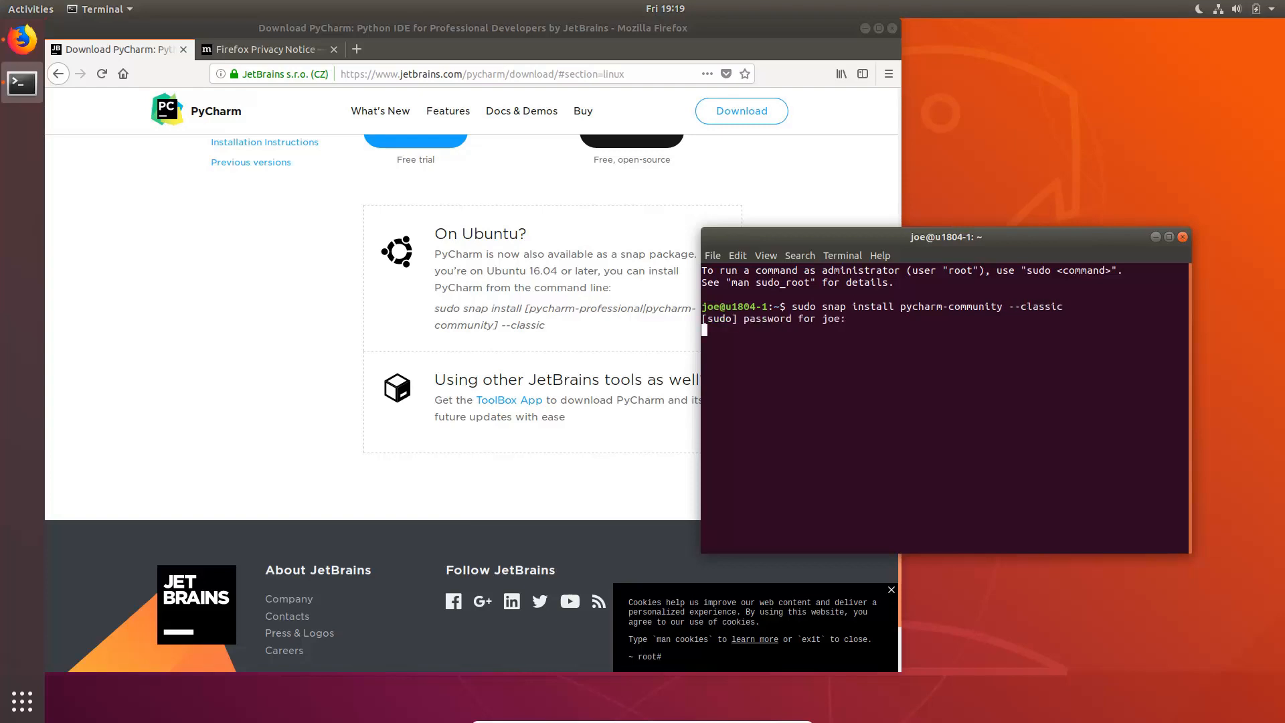
pyautogui.press('Return')
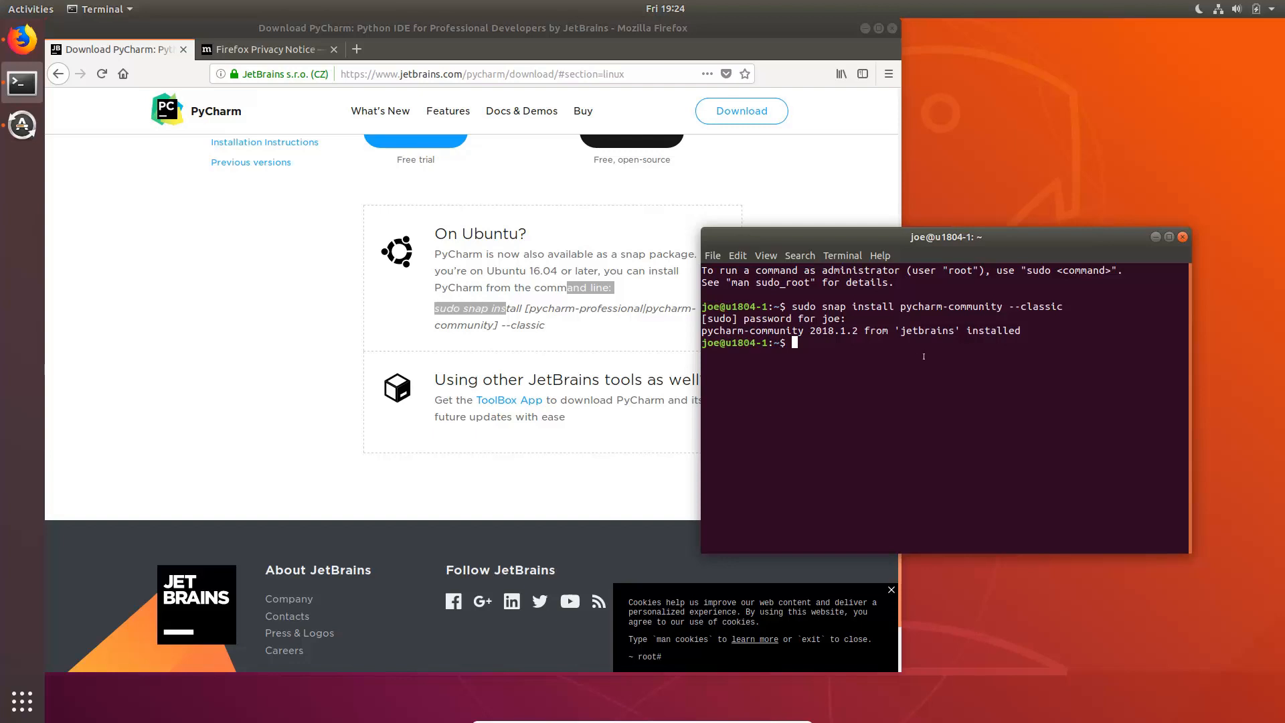
pyautogui.click(31, 9)
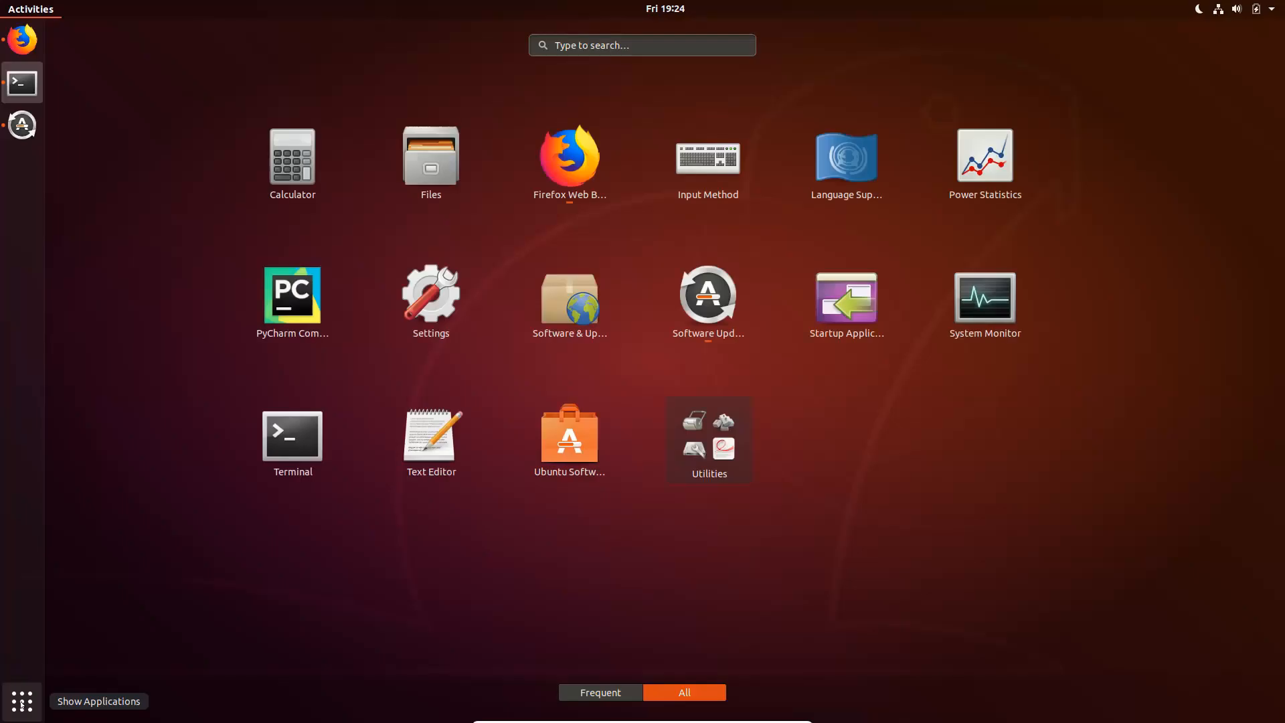